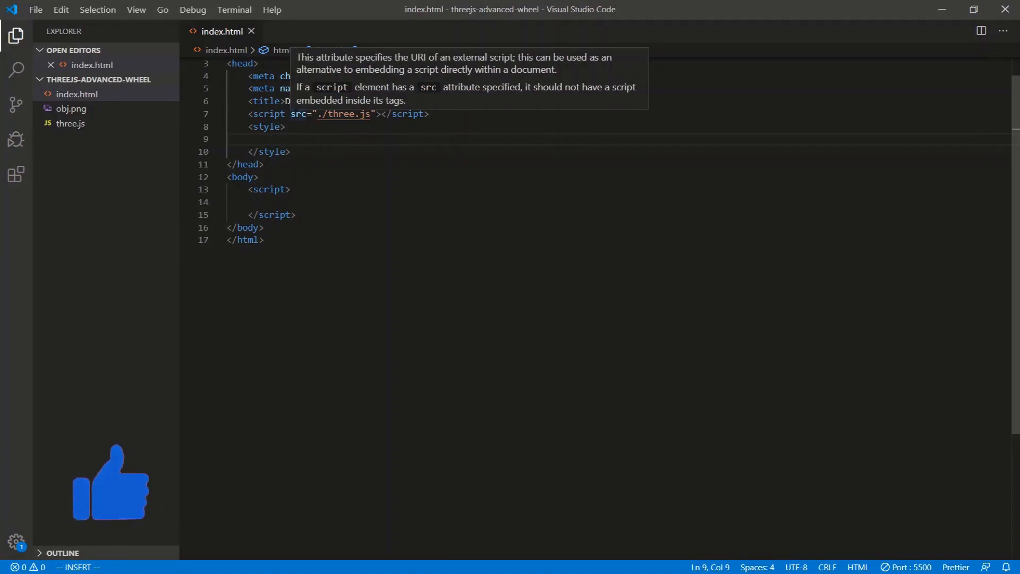
Add CSS for zero body margin and padding, and a canvas centred at 50%/50% with translate(-50%, -50%)
text(body padding:)
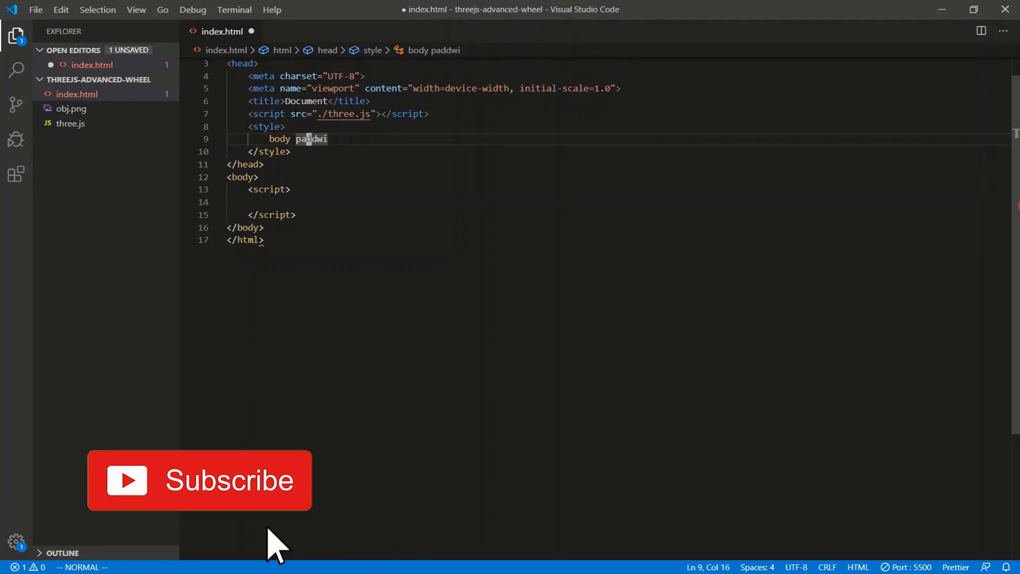
text({)
text(padding: 0;)
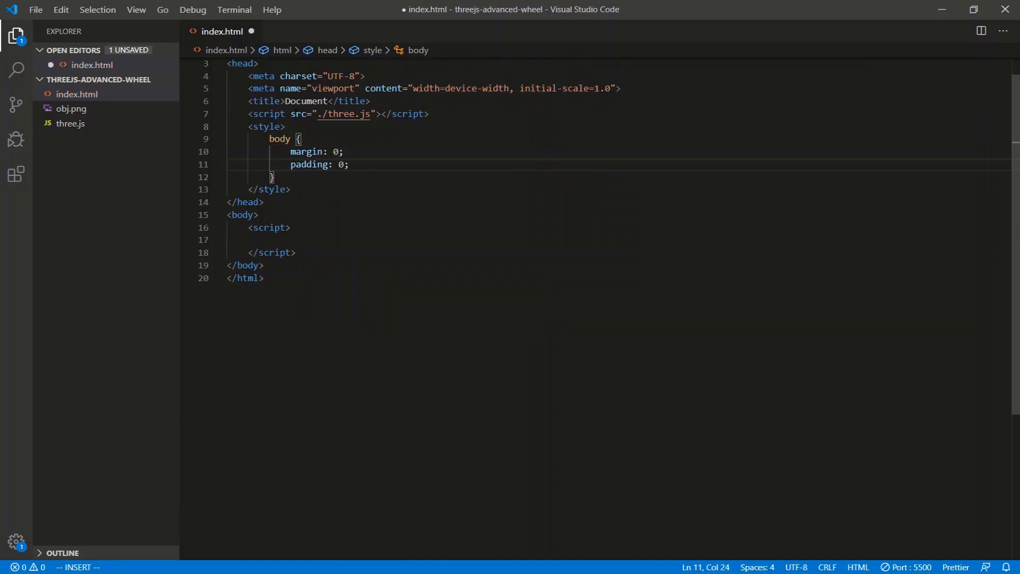
text(canvas {)
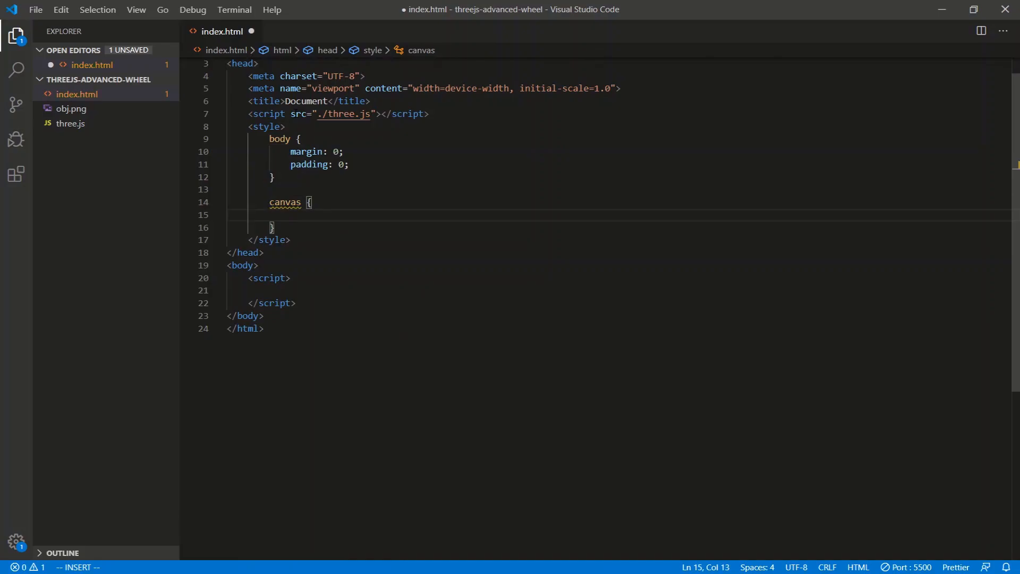
text(position: absolute;)
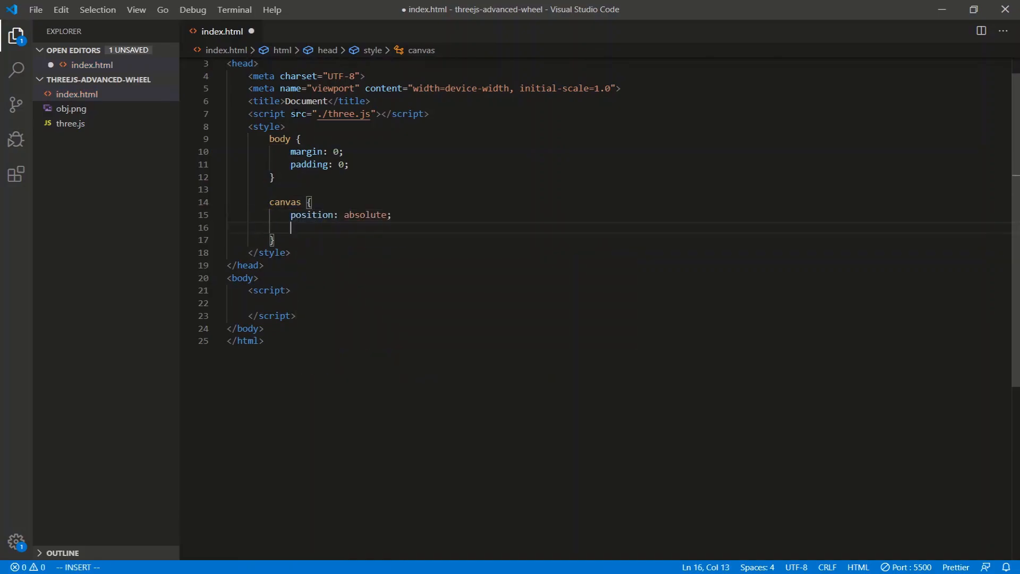
text(top: 50%;)
text(transform: translate(-50%, -50%);)
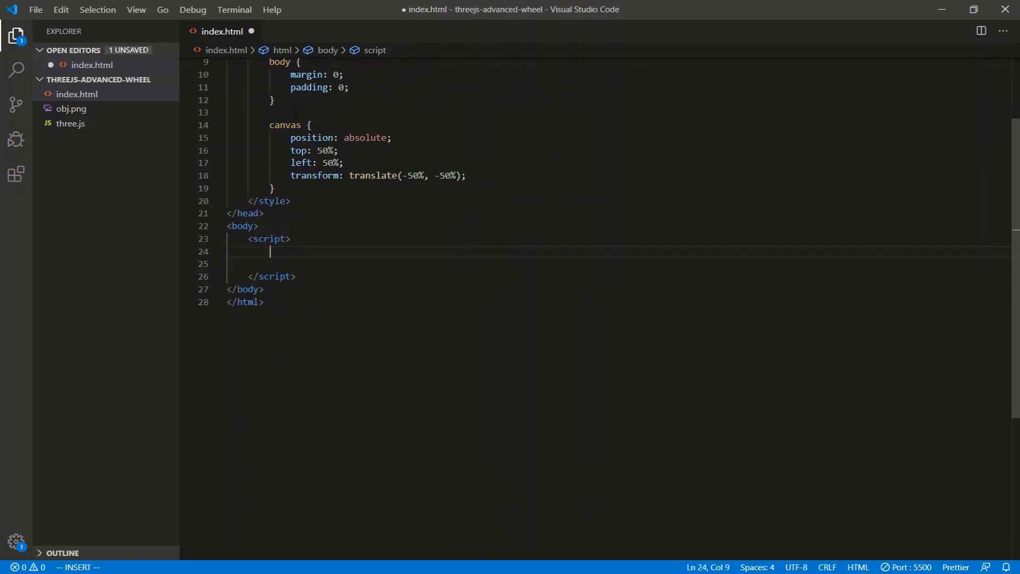
Declare image radius 100, wheel_radius 400 and number_of_images 8 constants
text(const radiu)
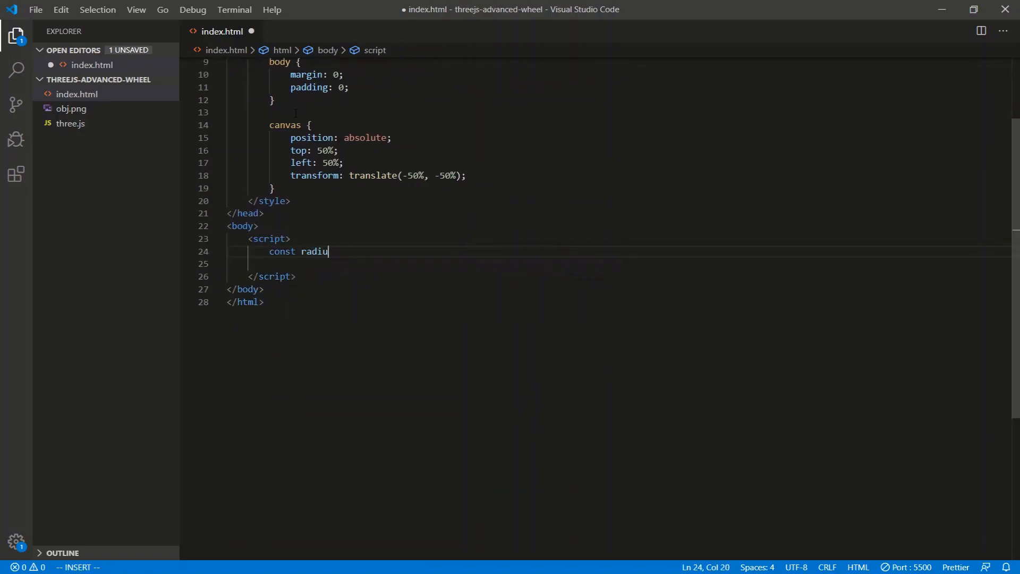
text(s)
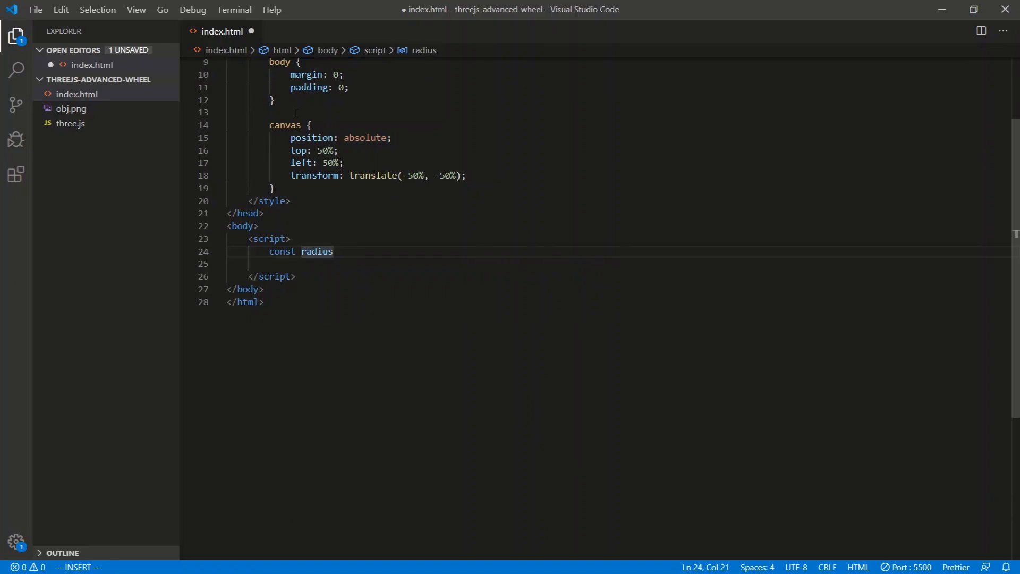
text(= 100;)
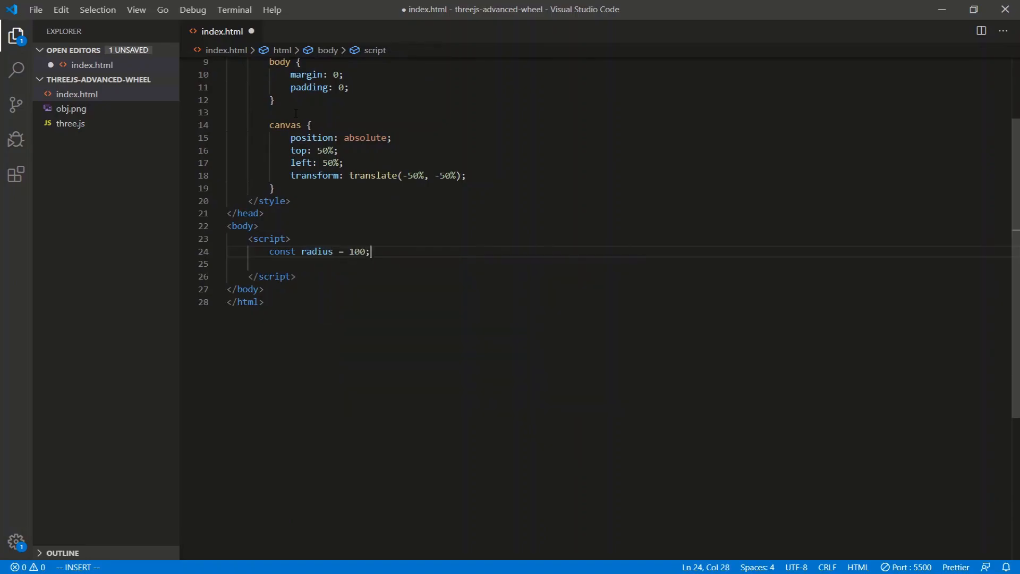
text(const ra)
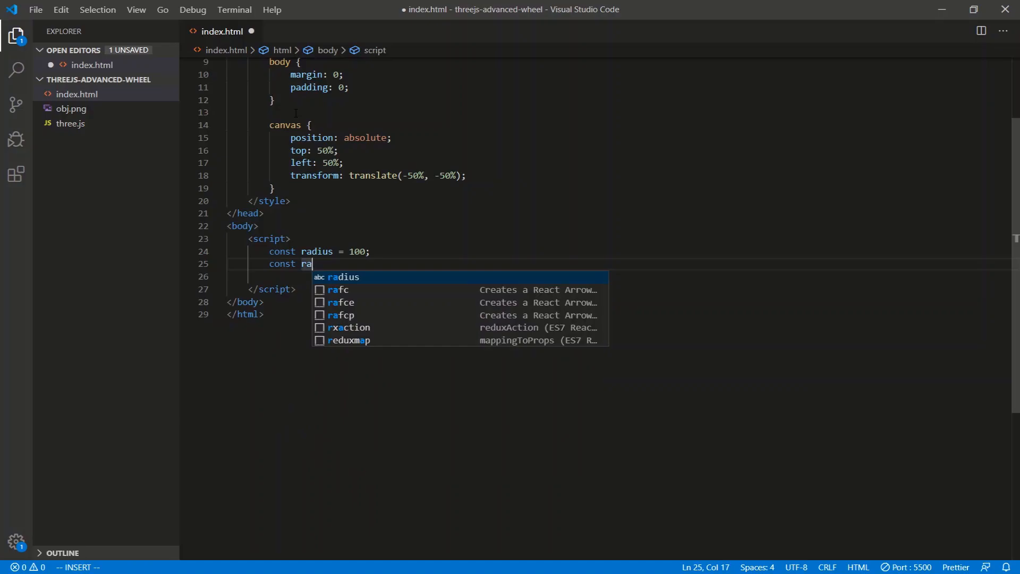
text(wheel_ra)
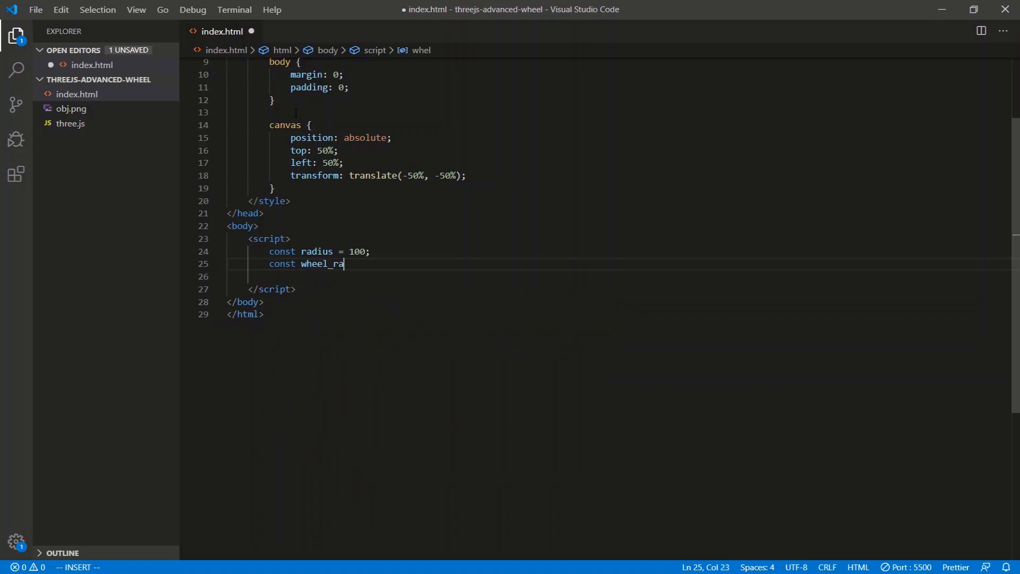
text(dius =)
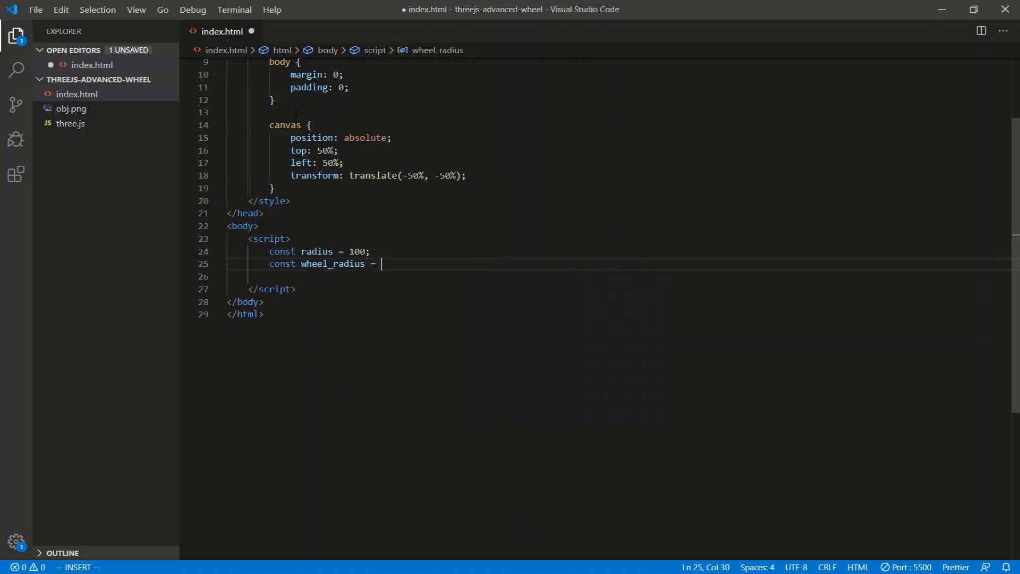
text(400;)
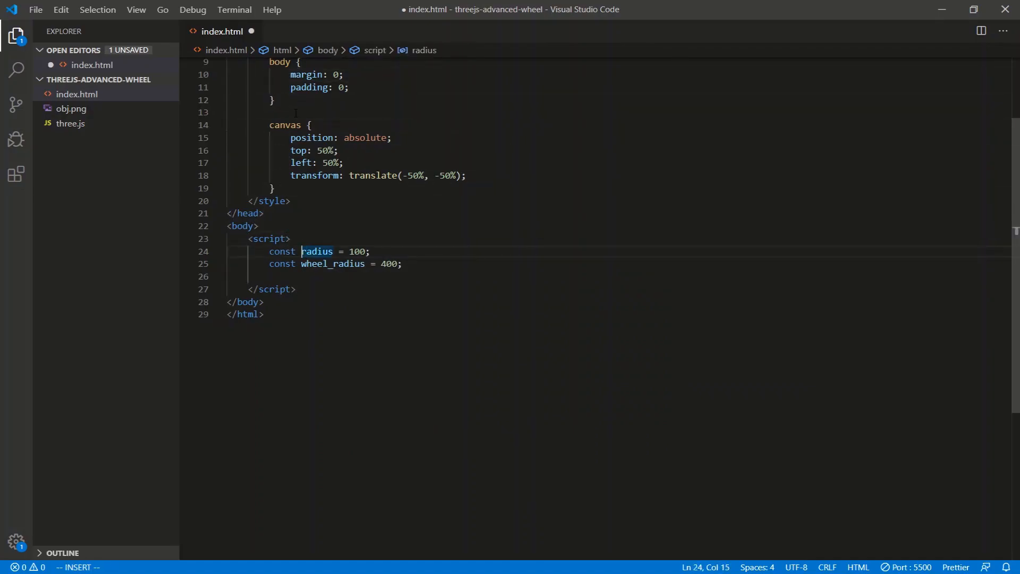
text(image_)
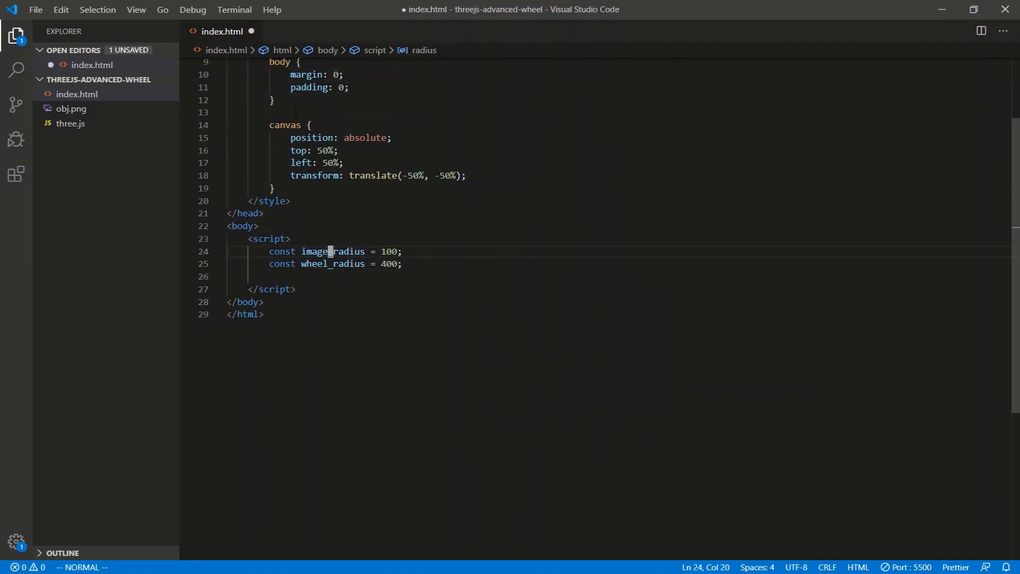
text(const number_)
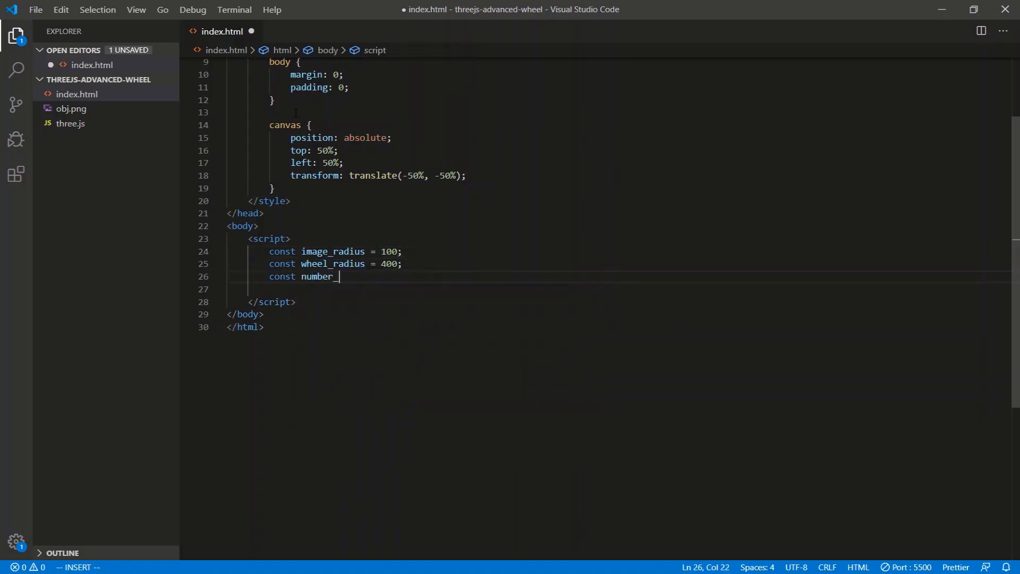
text(of_image =)
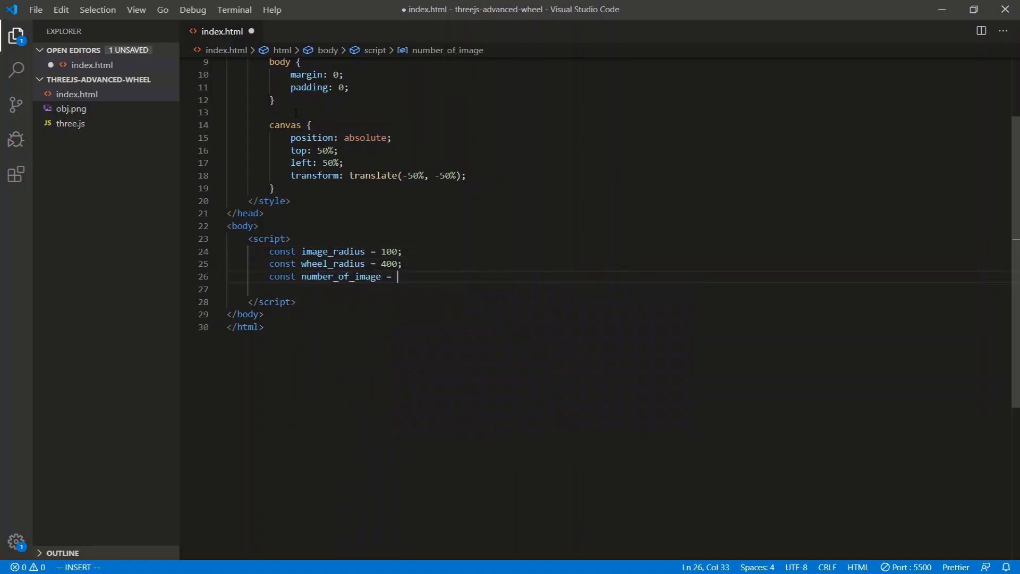
text(8;)
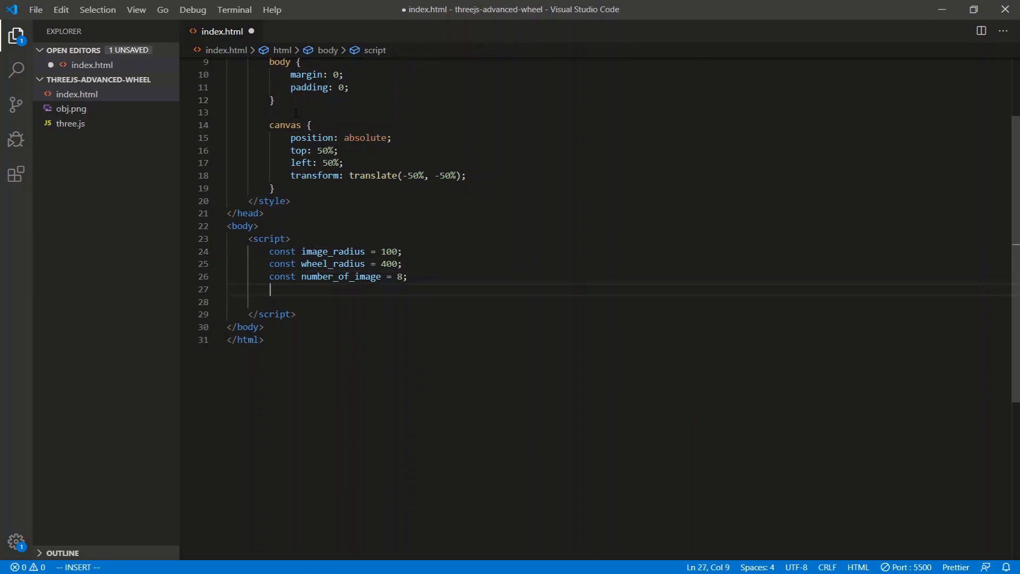
Define radian_interval as (2 * Math.PI) / number_of_images and begin the center_of_wheel object
text(const radian)
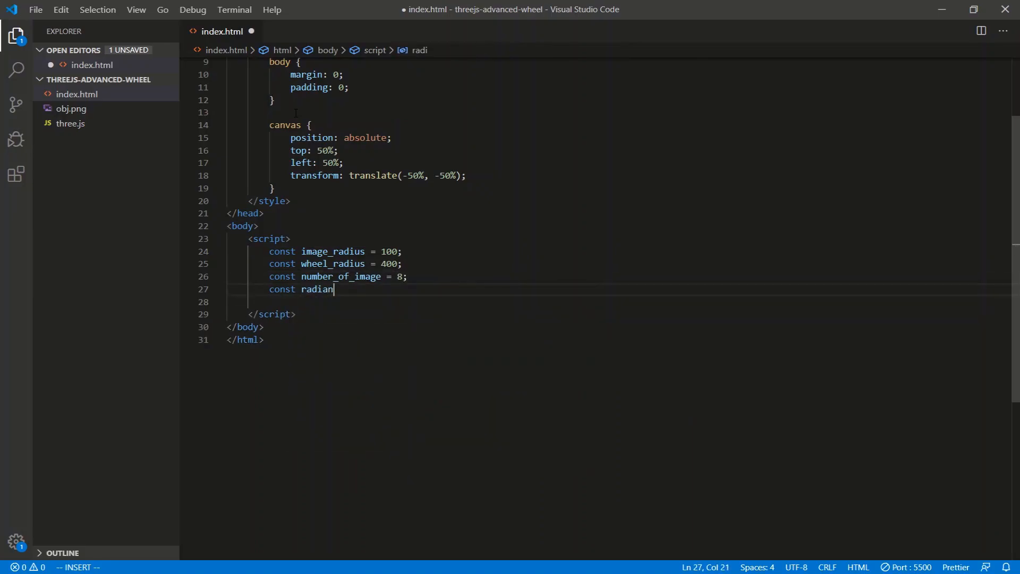
text(_interval =)
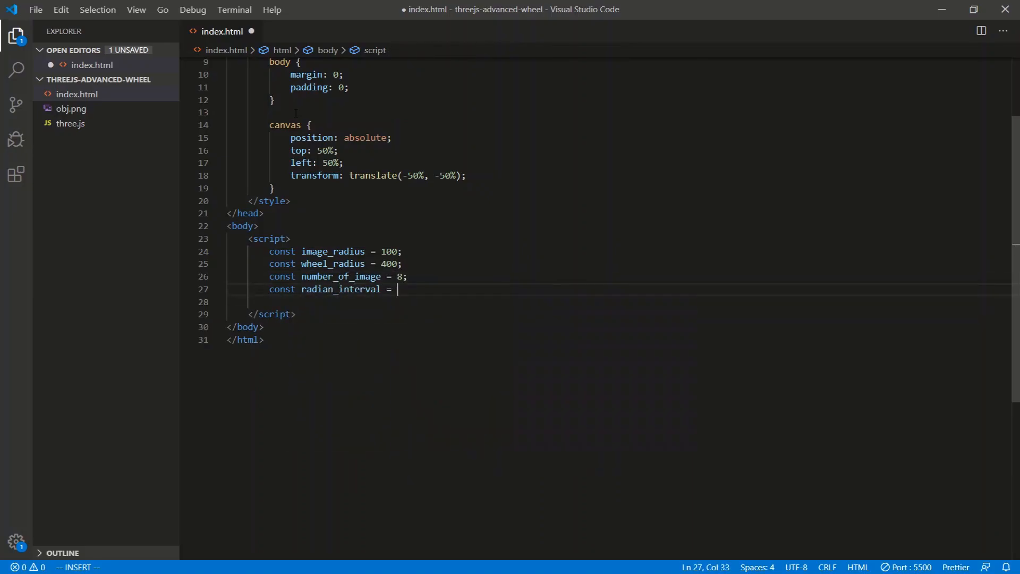
text((2 *)
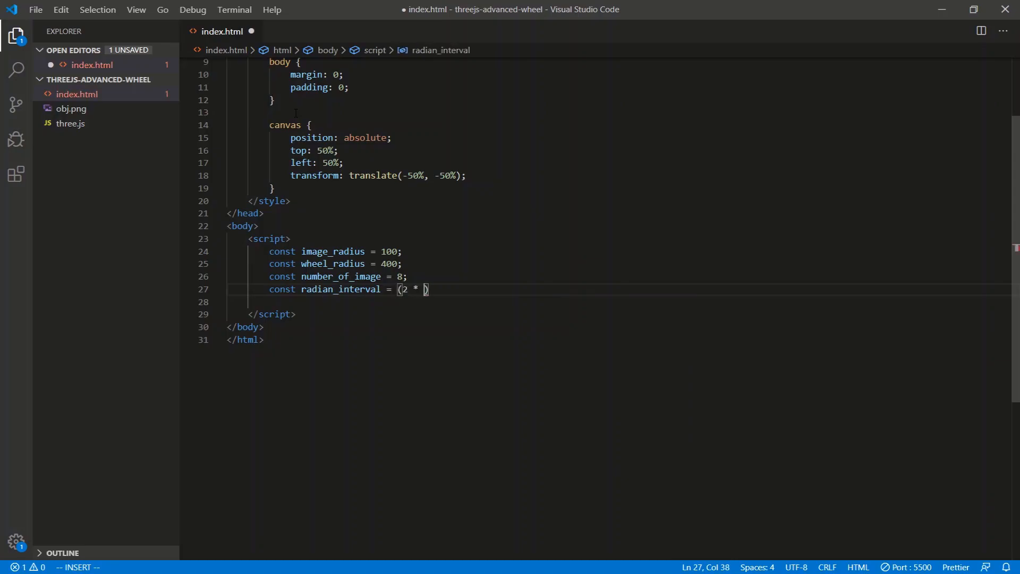
text(Math.)
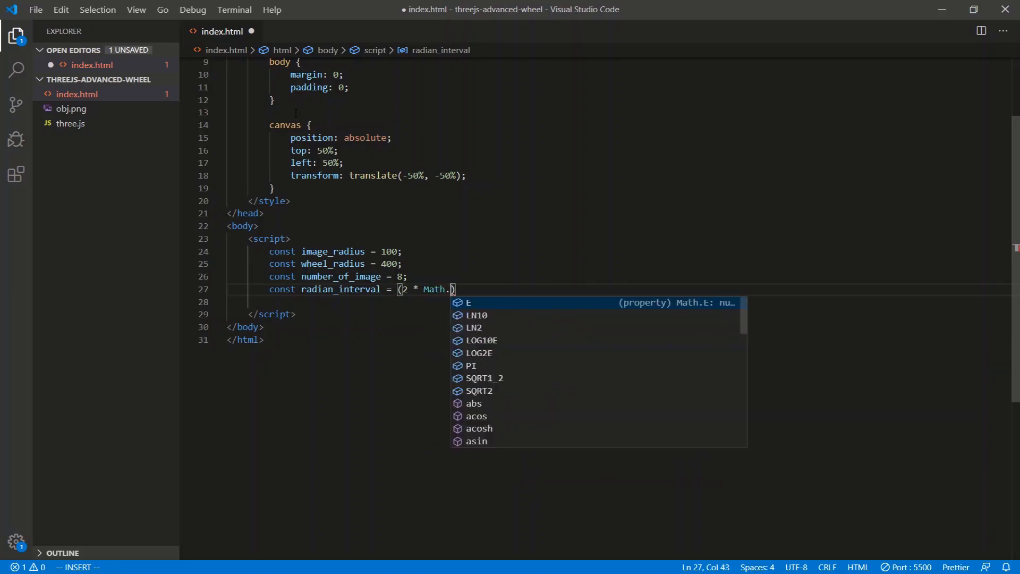
text(PI) / number_of_images;)
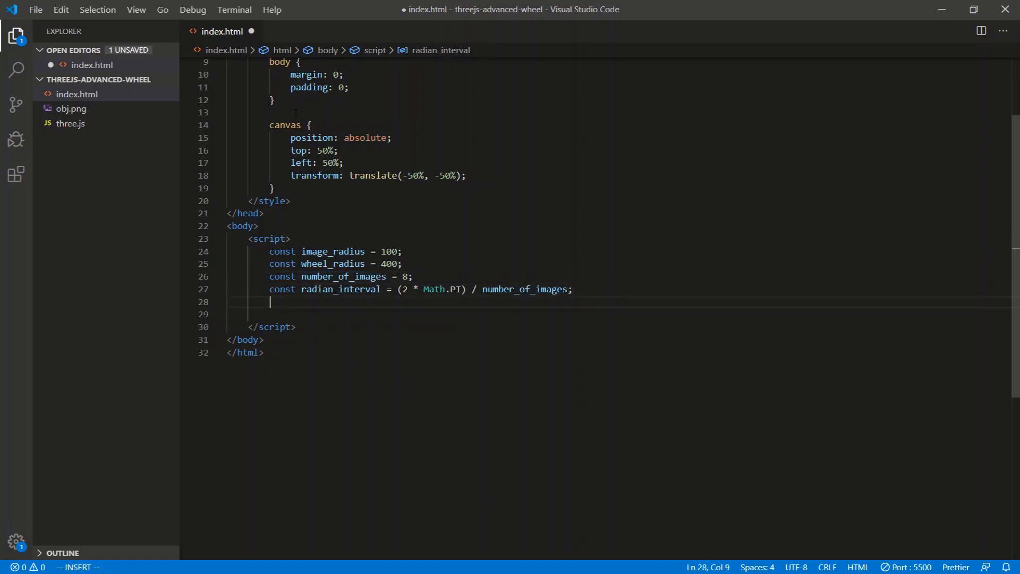
text(const cnet)
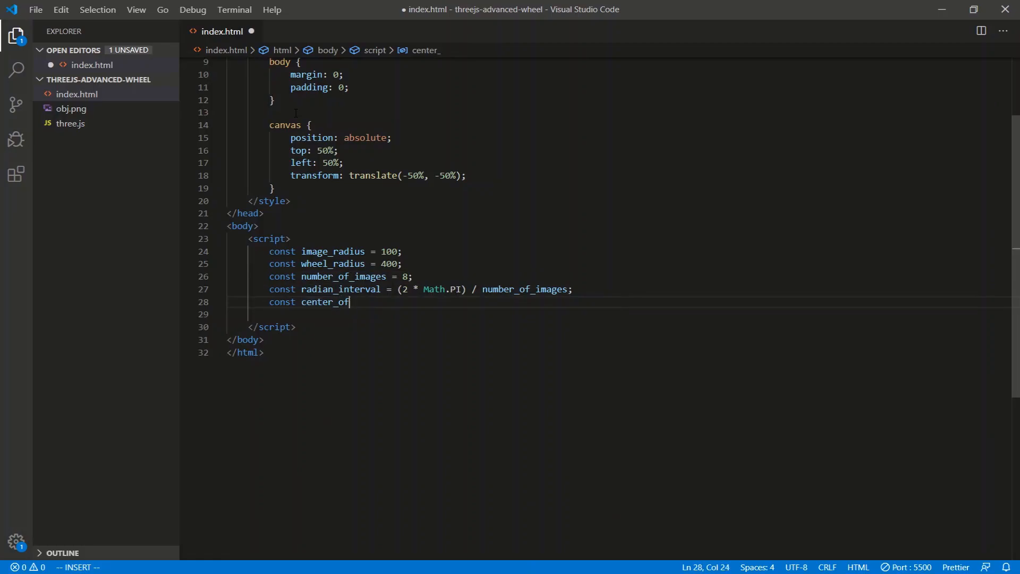
text(_wheel)
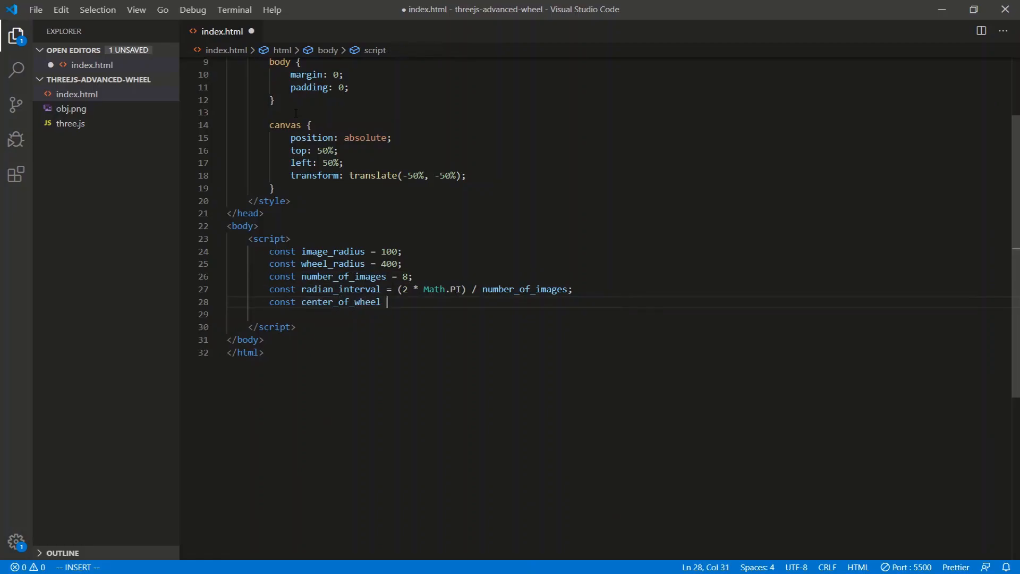
text(= {)
text(y)
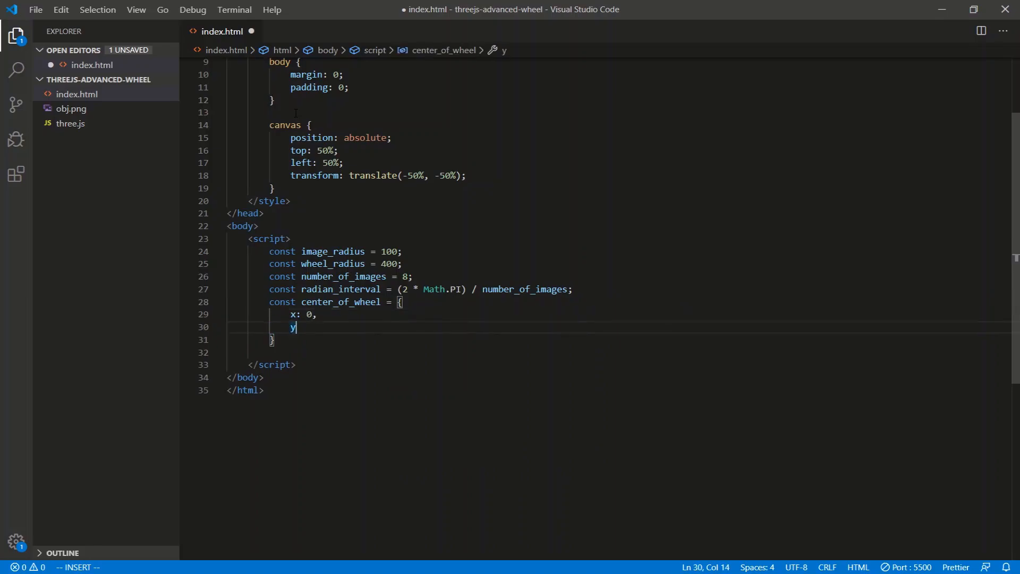
Finish the centre point coordinates and add a 'SCENE & OBJECTS' comment header
text(: 0)
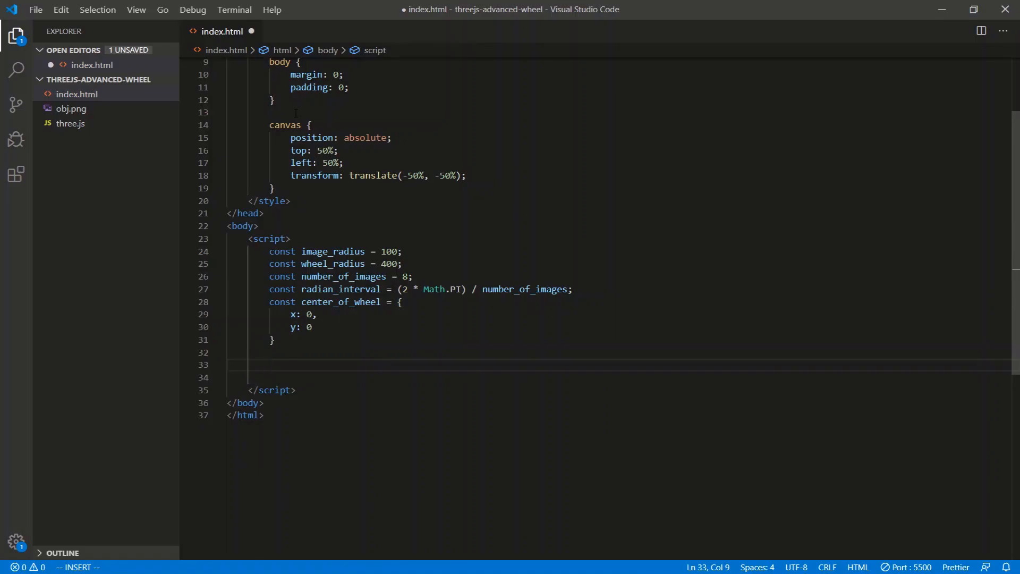
text(/* *)
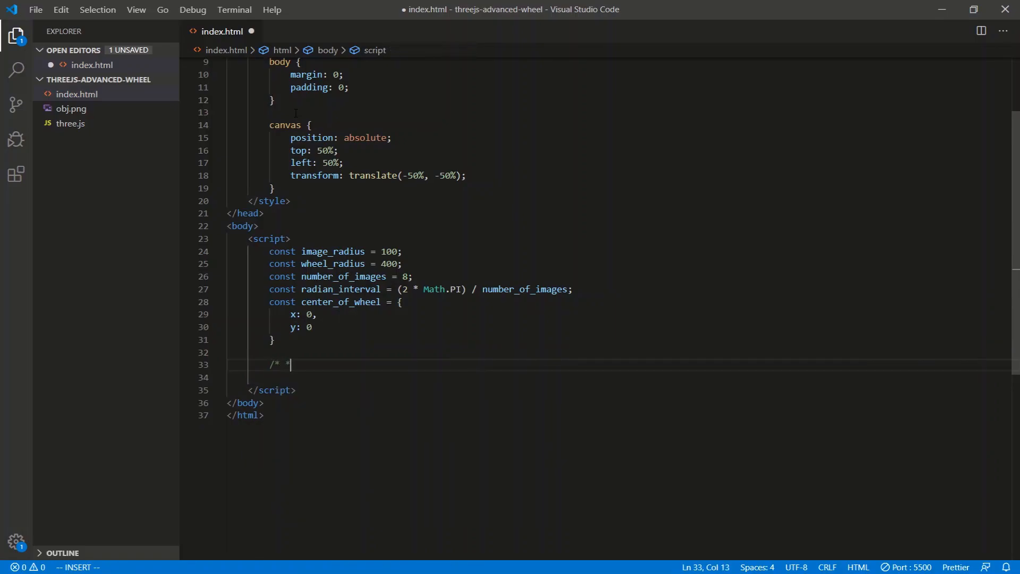
text(********** sc)
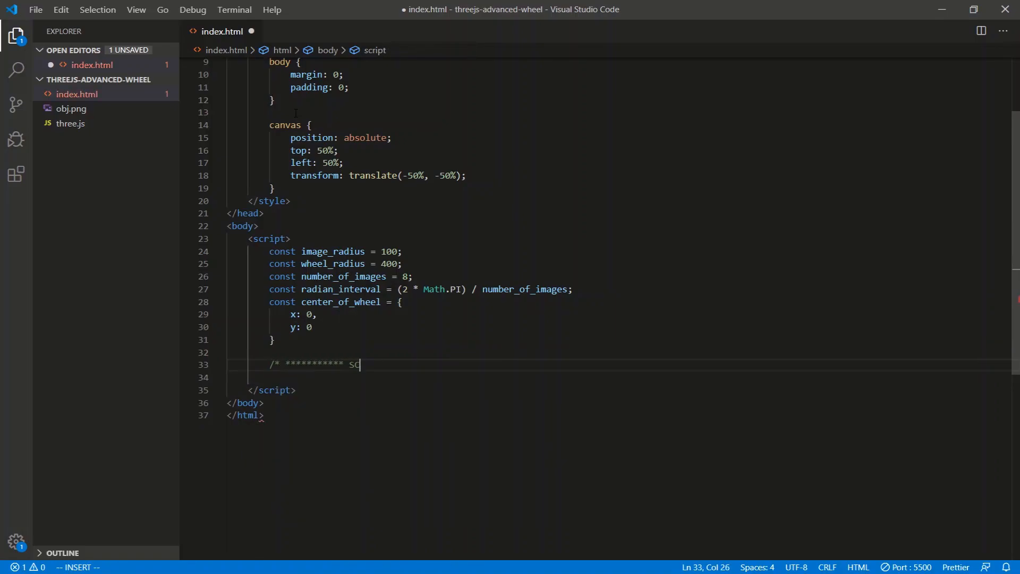
text(CENE)
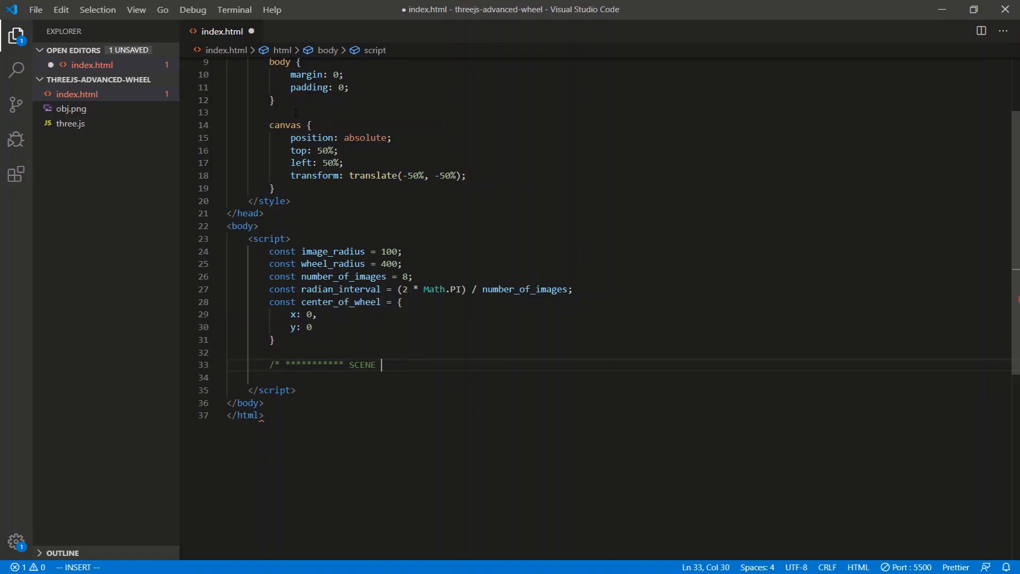
text(& OBJECTS)
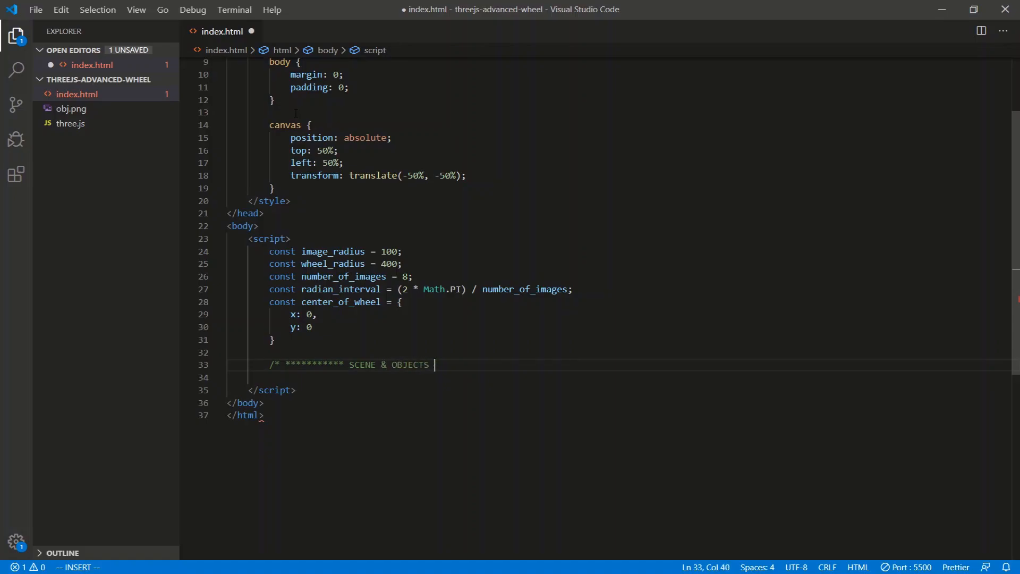
text(************ */)
text(const)
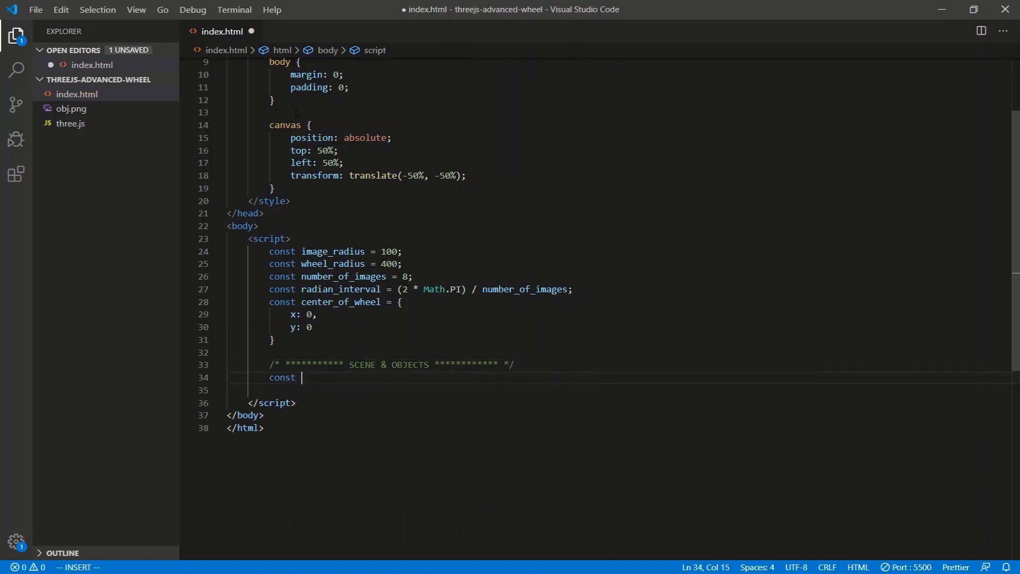
Create scene as new THREE.Scene and group_cards as new THREE.Group
text(scene = new)
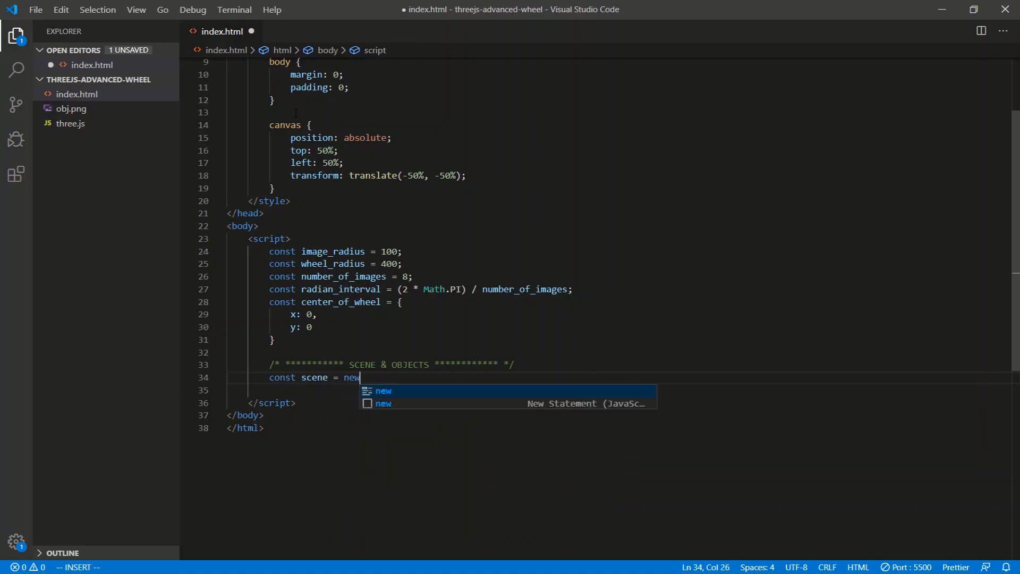
text(THREE.Scene();)
click(619, 390)
text(const gro)
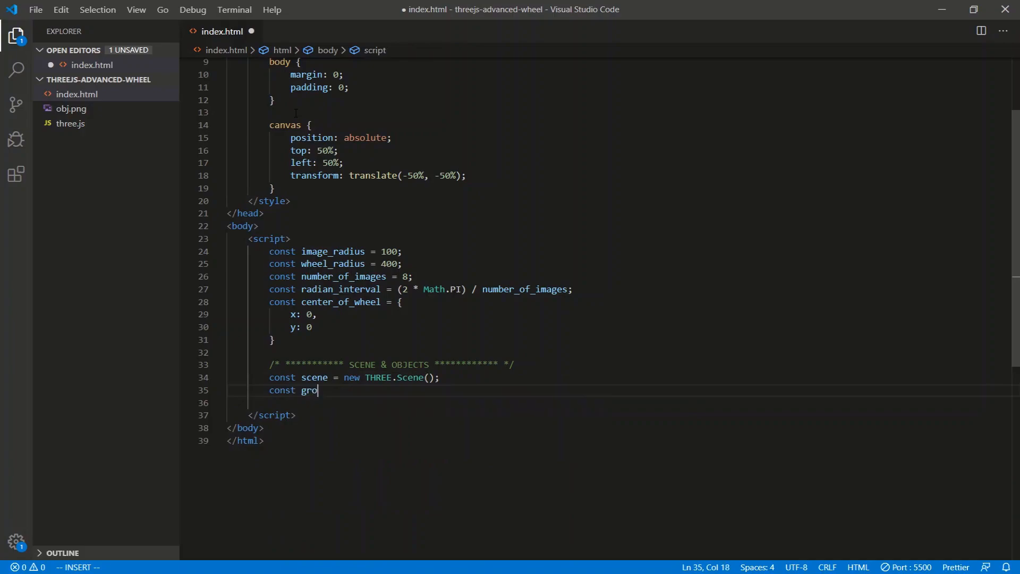
text(up_c)
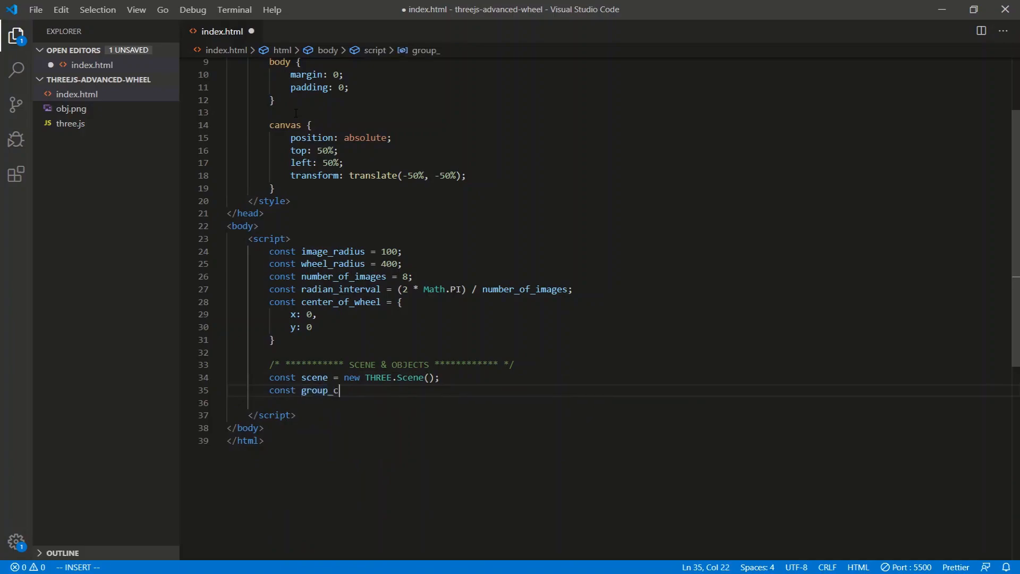
text(ards =)
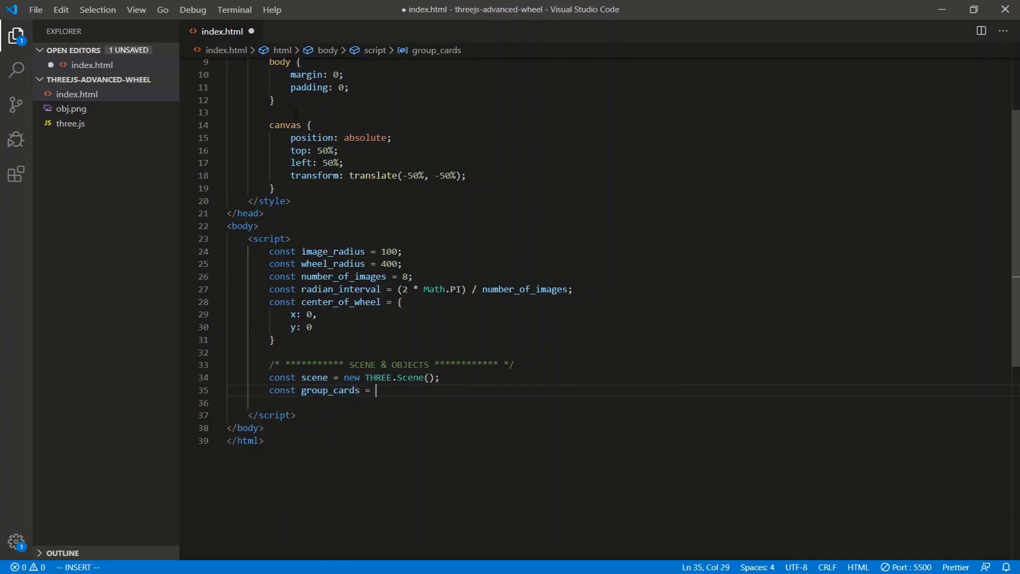
text(new)
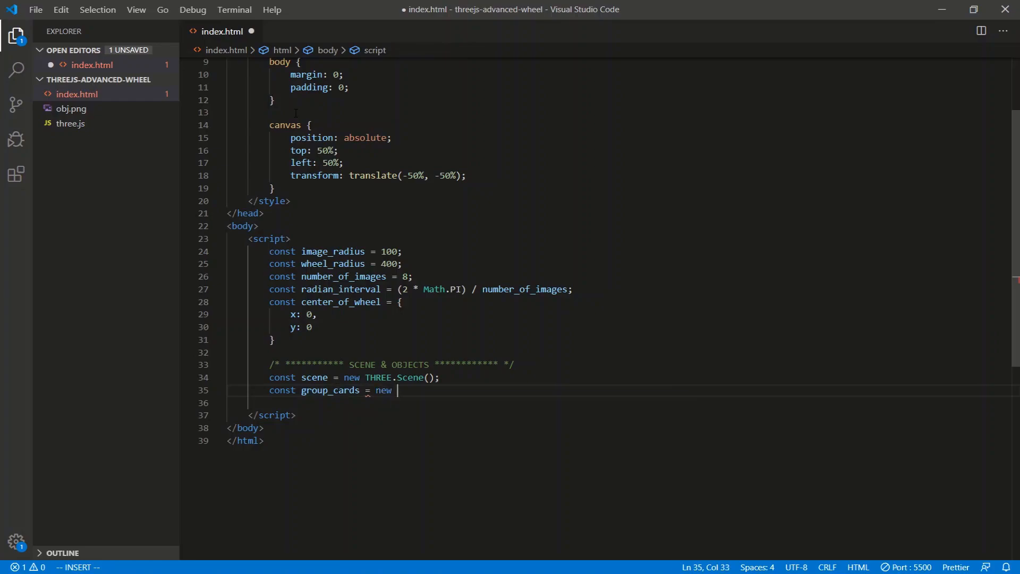
text(THREE.Group();)
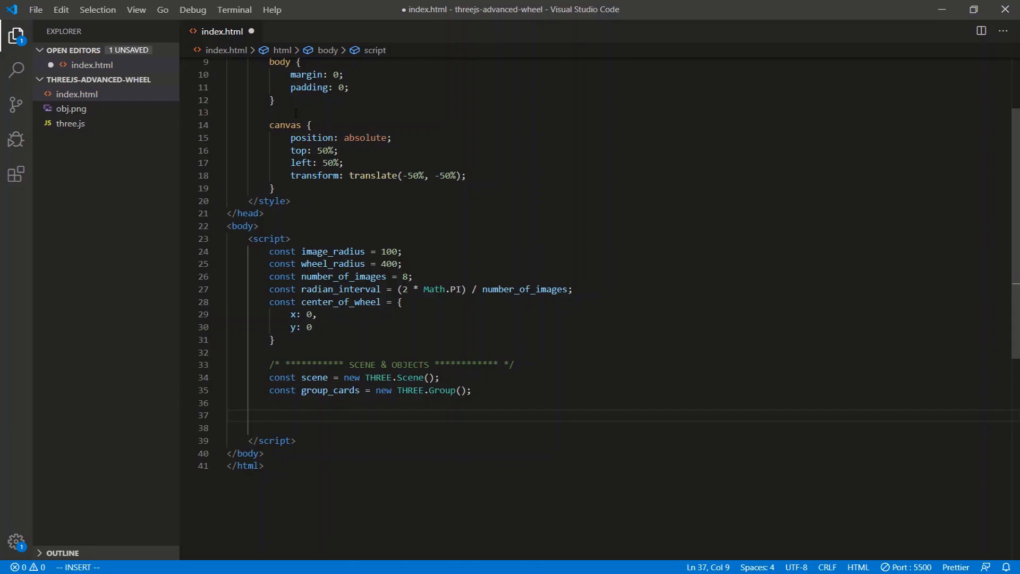
Declare loader, texture, material, circle and mesh variables initialised to null
text(let loader)
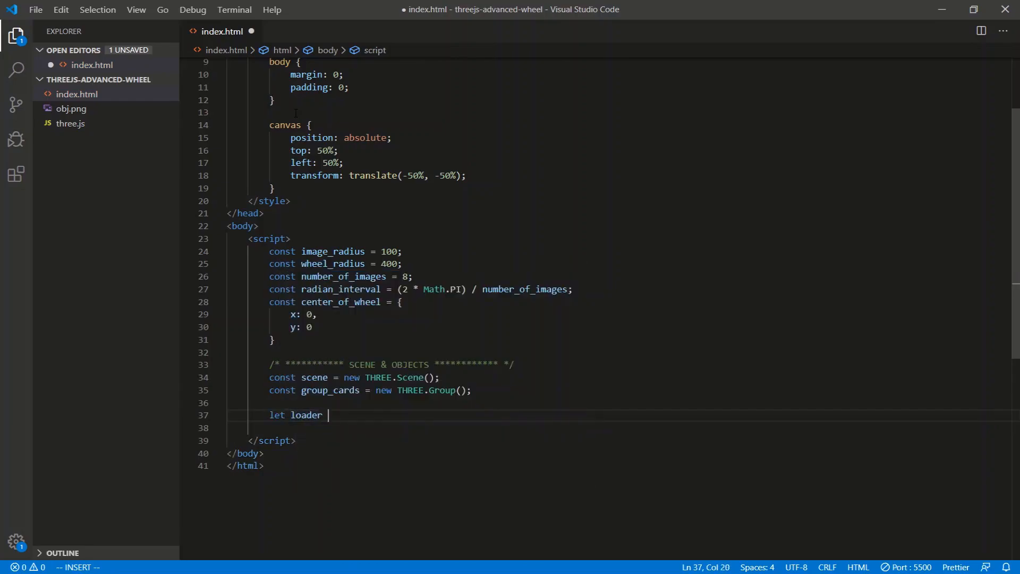
text(= null;)
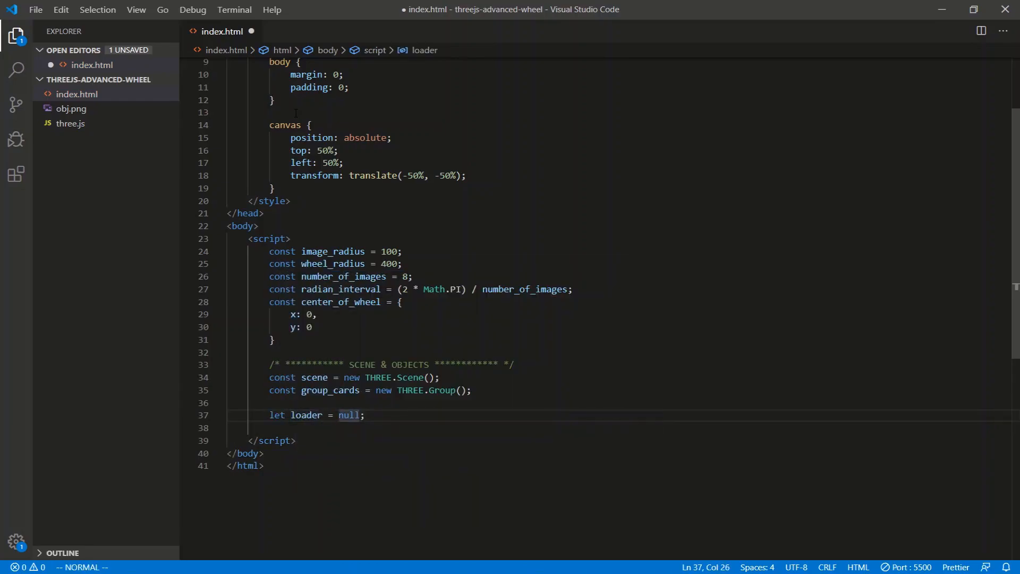
text(let texteu)
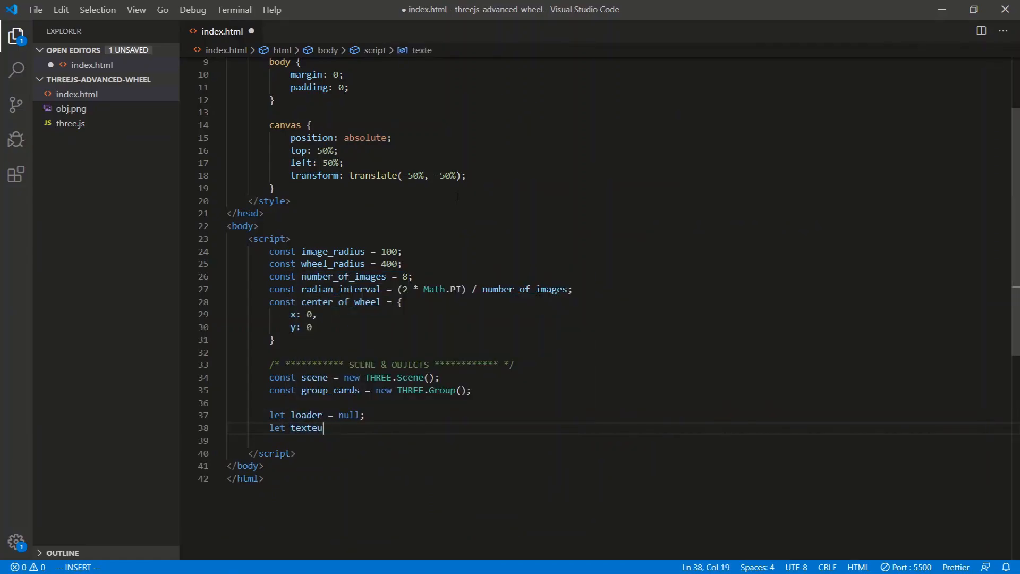
text(re = null;)
click(624, 441)
text(let mate)
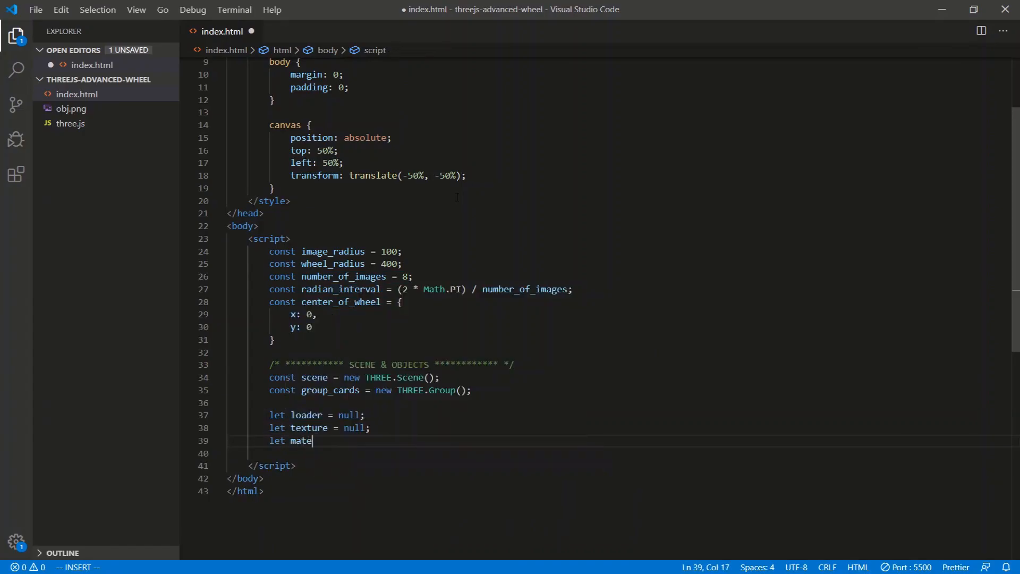
text(rial = null;)
click(619, 454)
text(let ci)
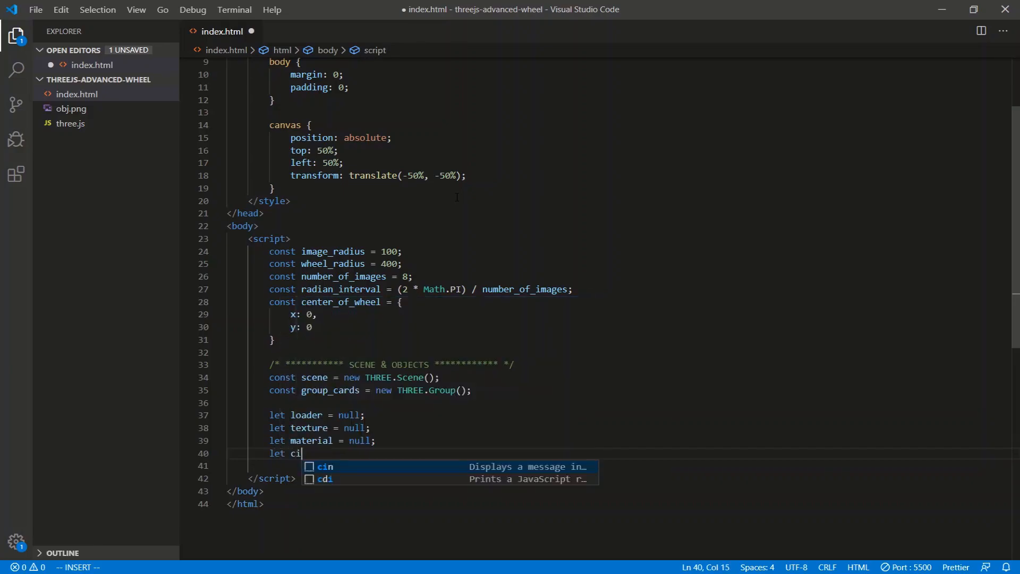
text(rcle = null;)
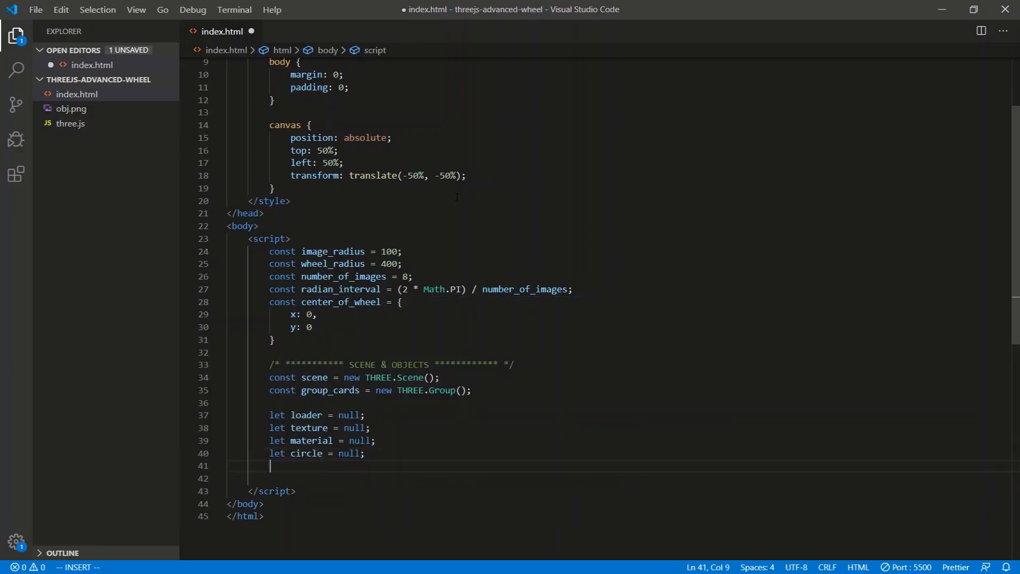
text(let mesh =)
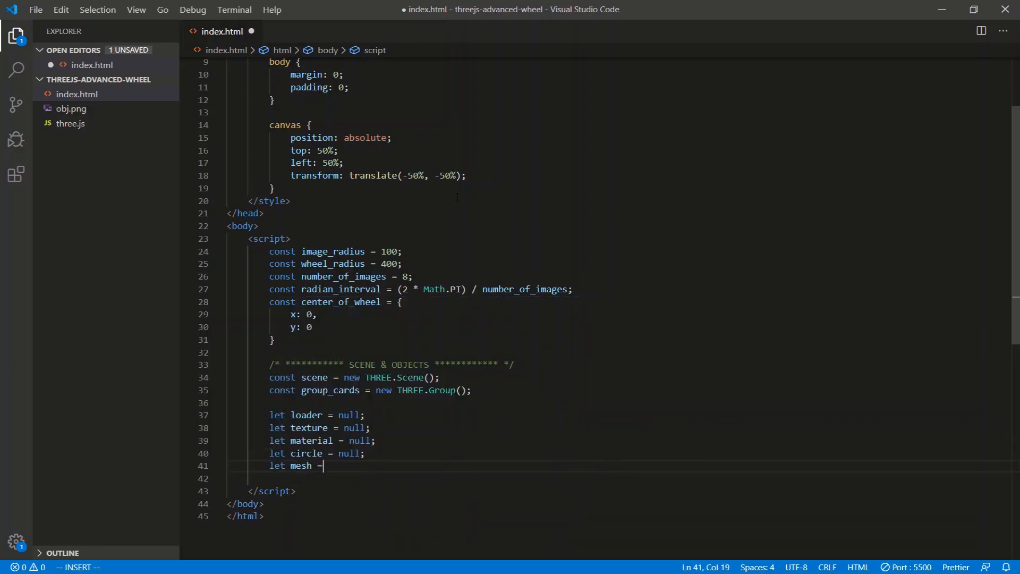
text(null;)
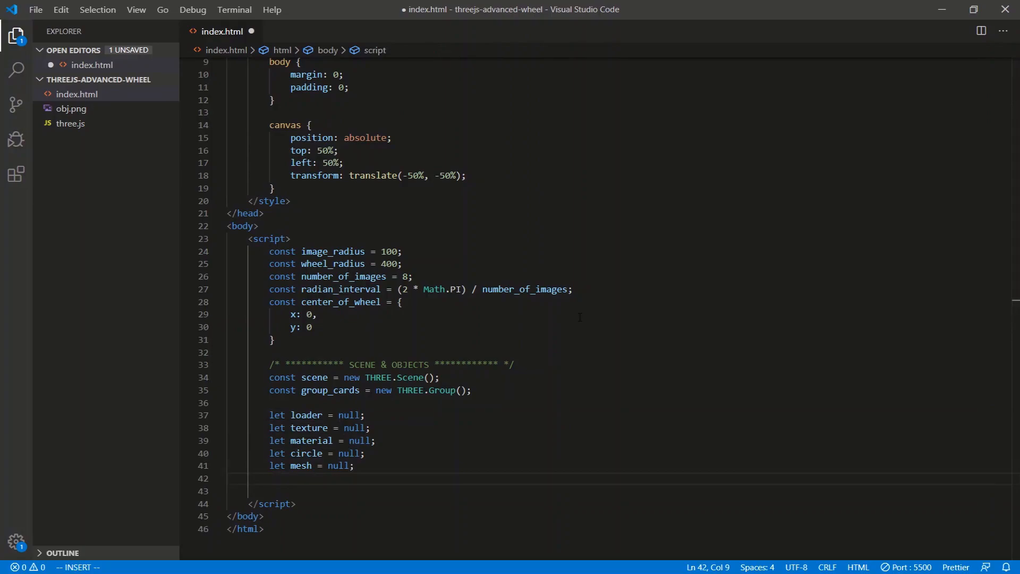
Type scene.background = new THREE.Color(0x8FBCD4); followed by a new line
text(scene.backgrou)
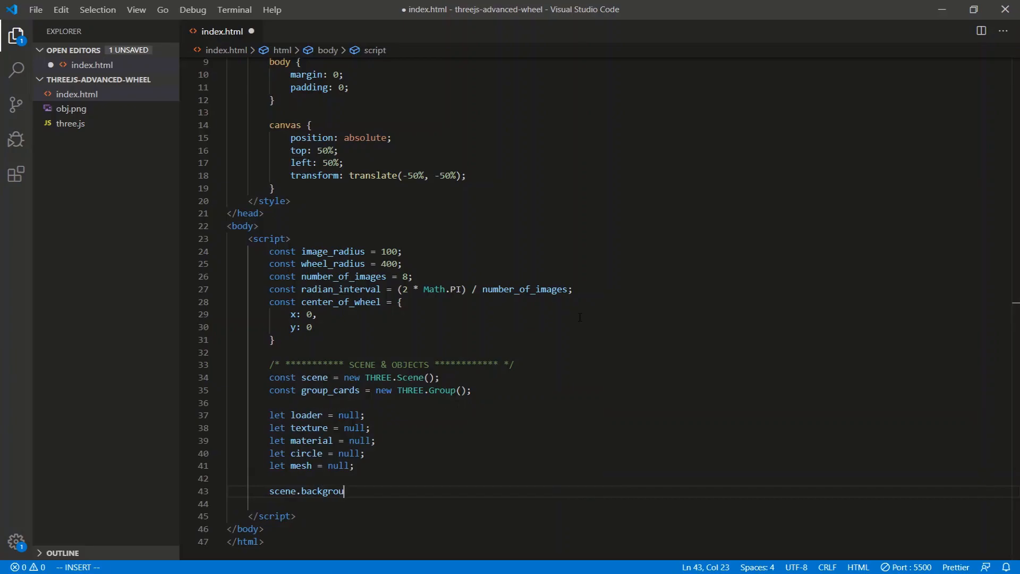
text(nd =)
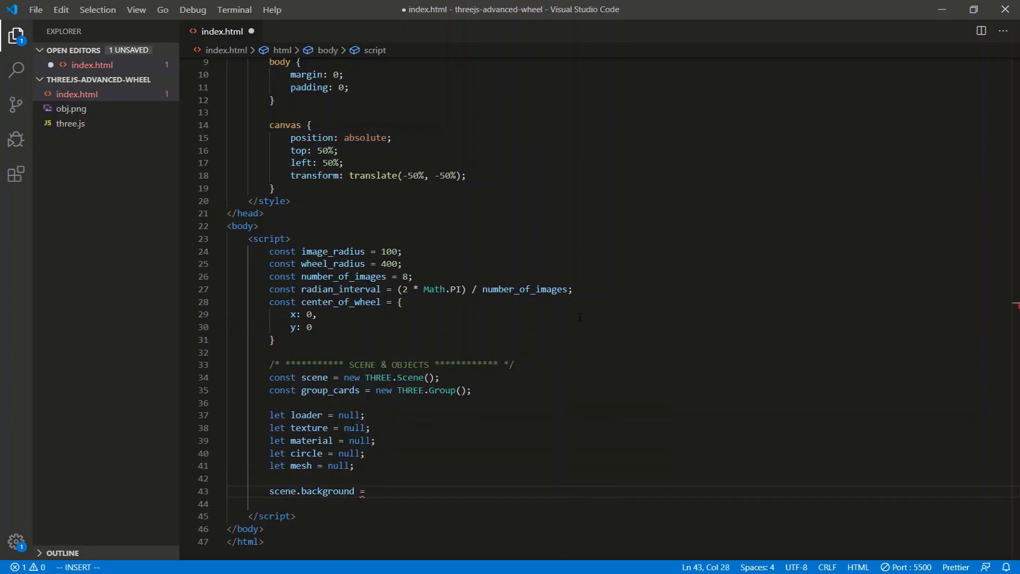
text(new THREE)
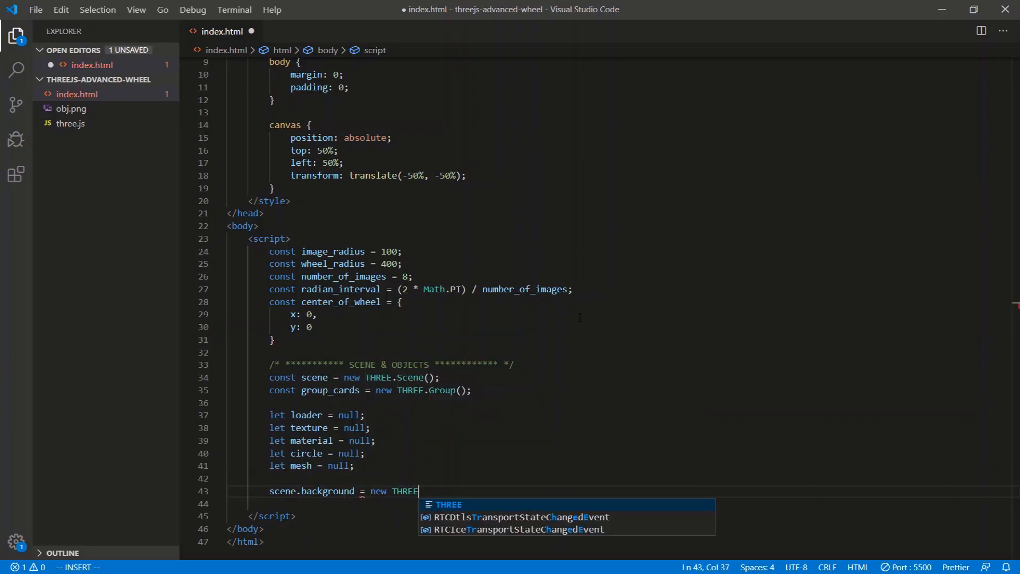
text(.Color())
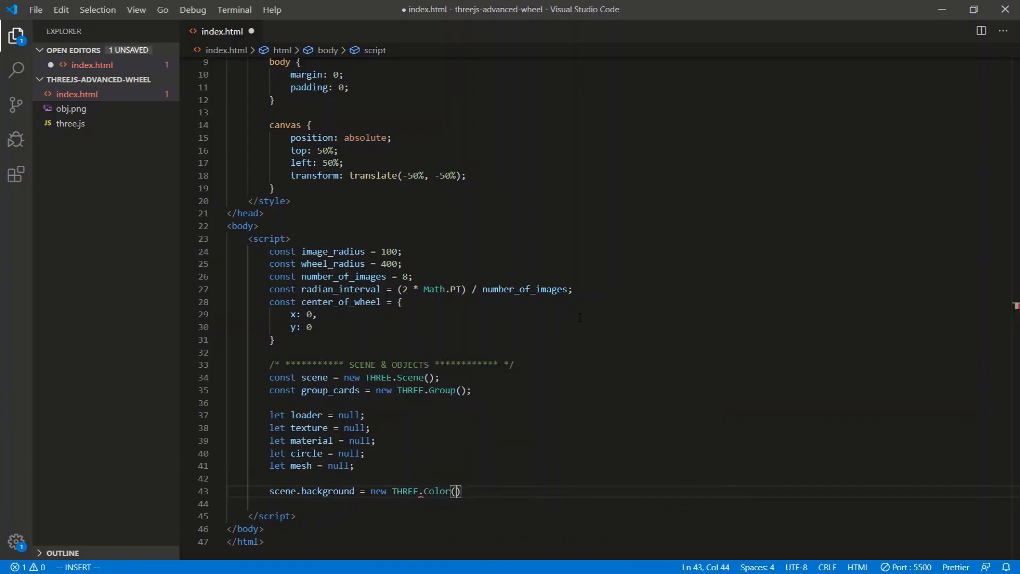
text(0x8FBCD4)
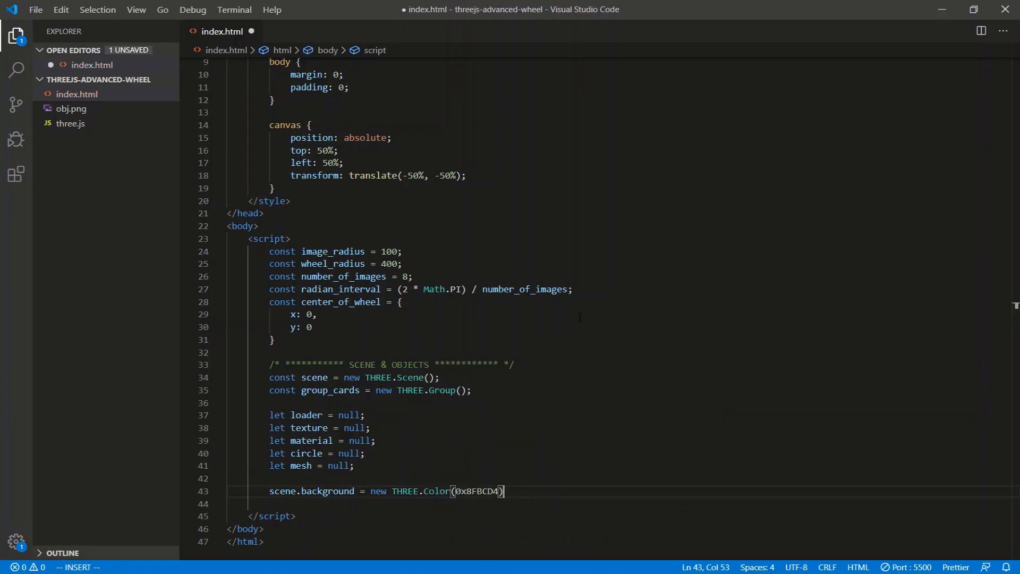
text(;)
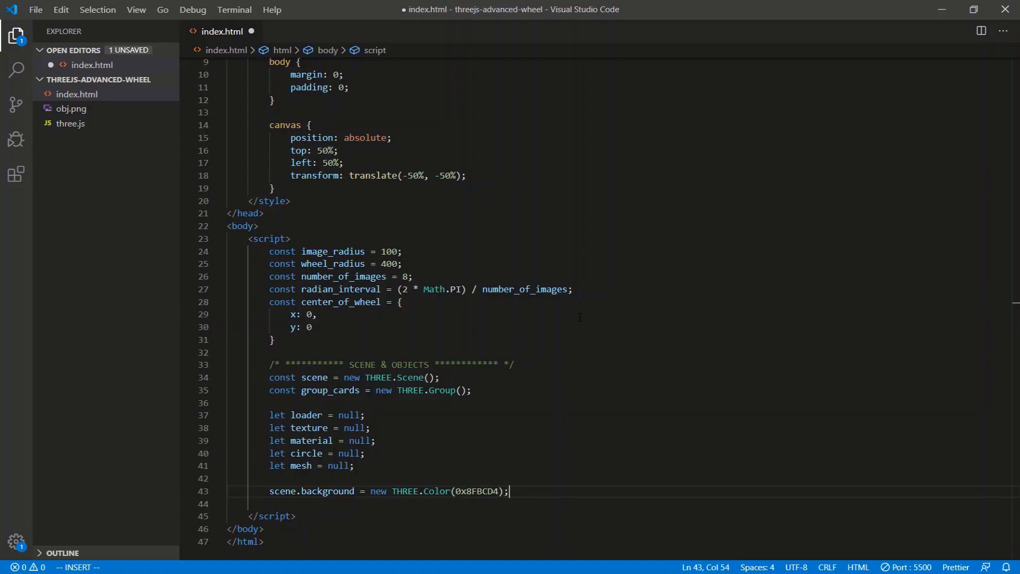
key(enter)
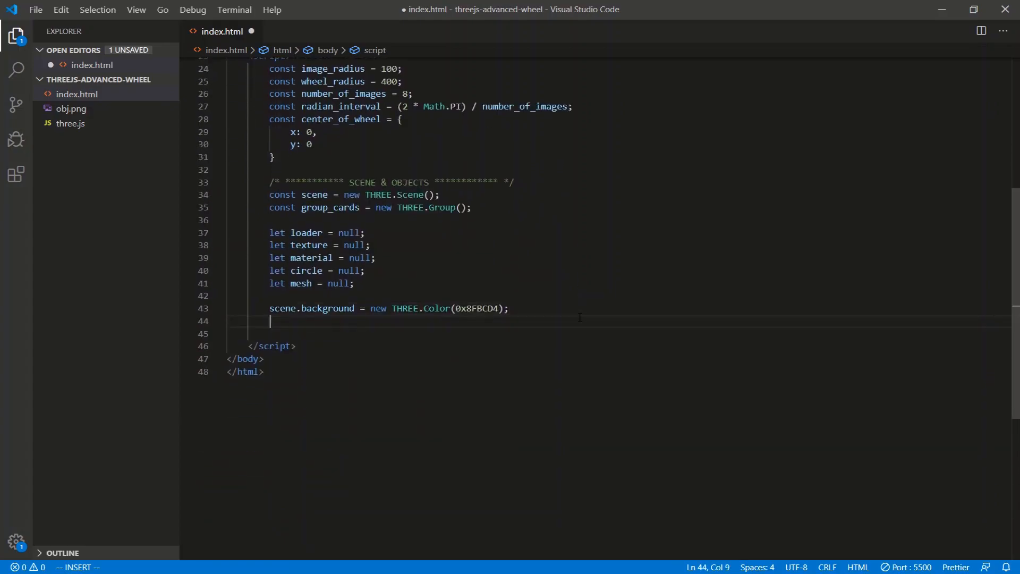
Loop over number_of_images, creating a TextureLoader that loads 'obj.png' into texture
text(for (i)
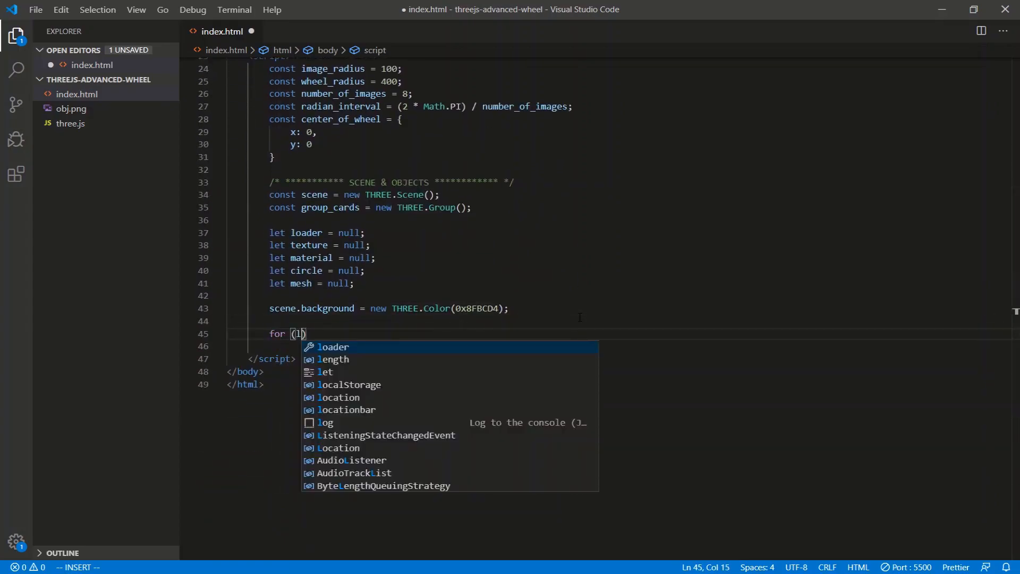
text(let i = 0;)
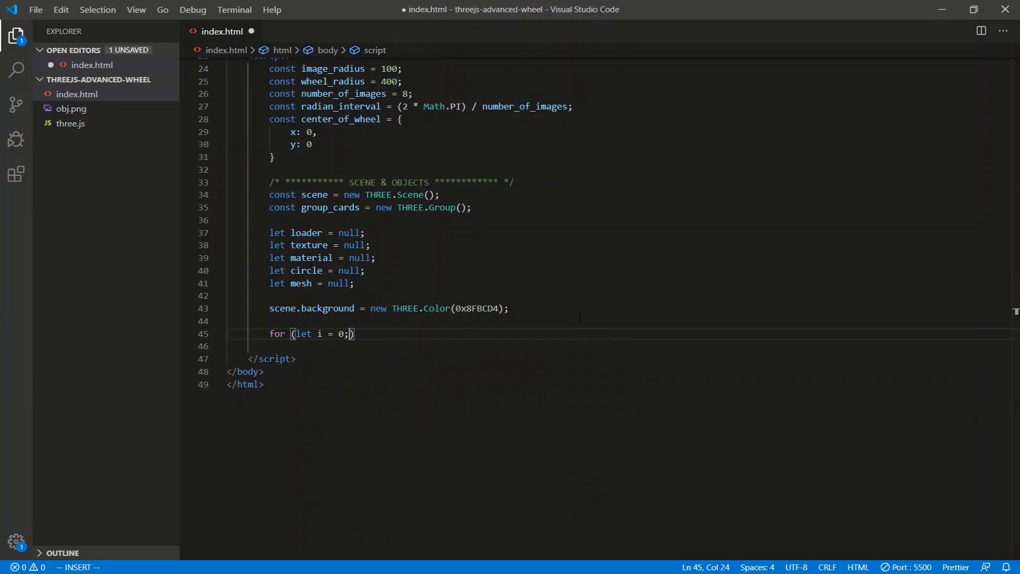
text(i < number_of_images; i++)
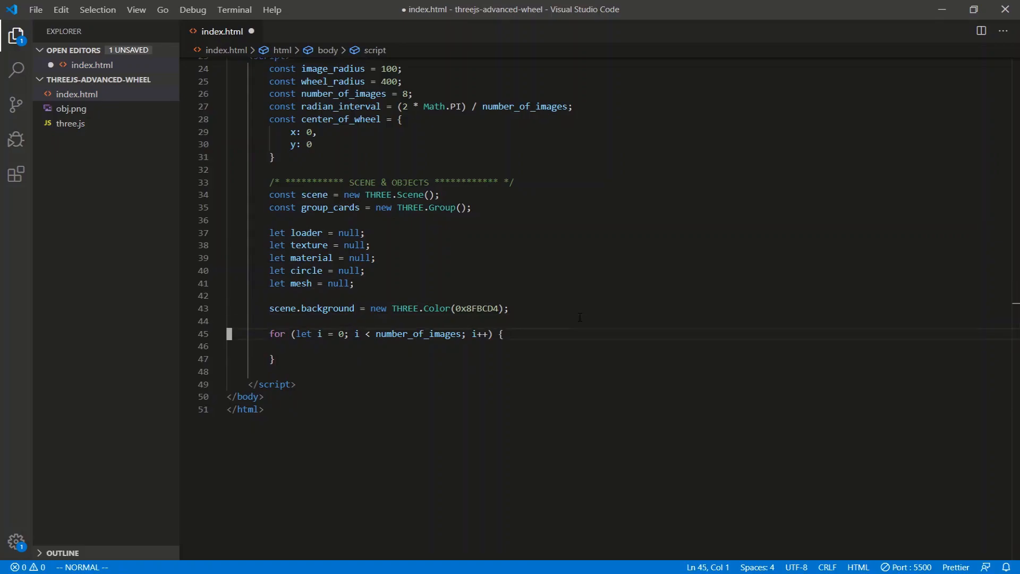
text(loader = new THREE)
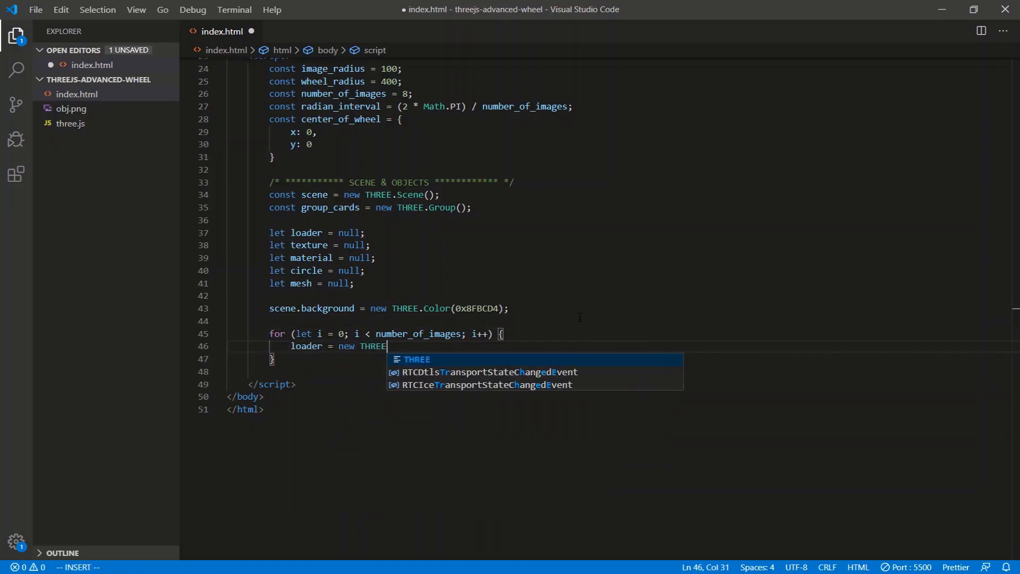
text(.TextureLoader();)
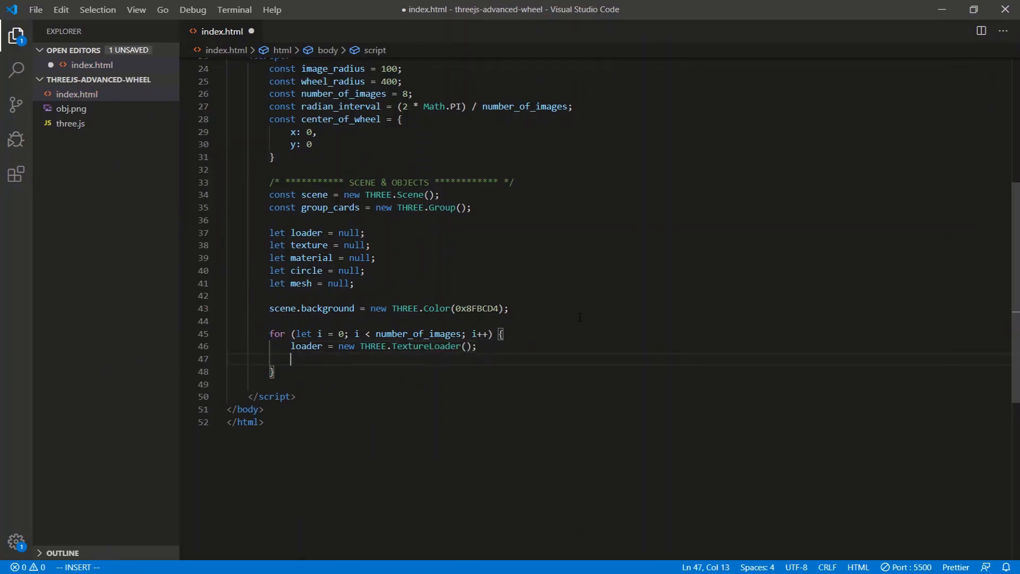
text(texture = l)
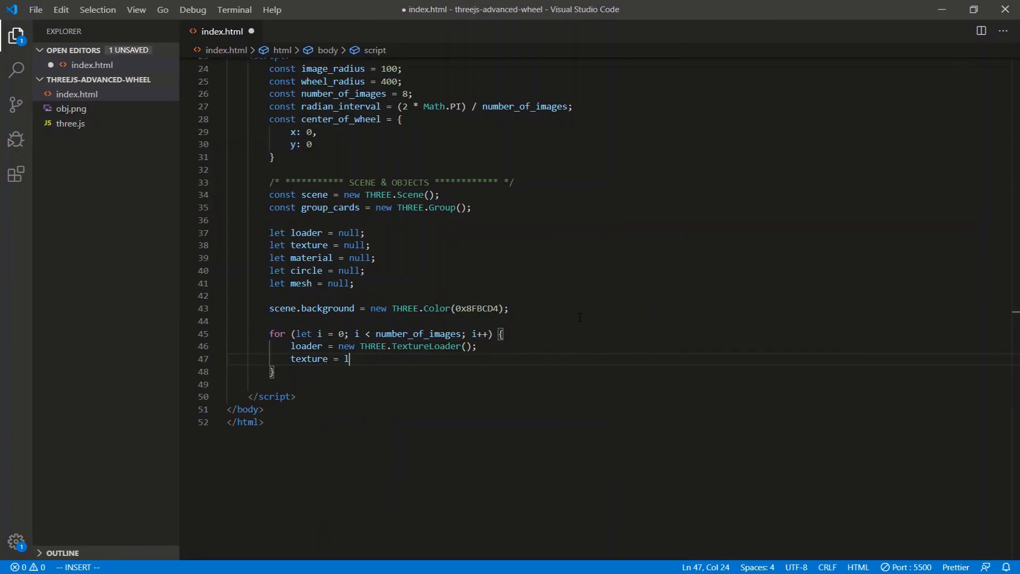
text(oader.load()
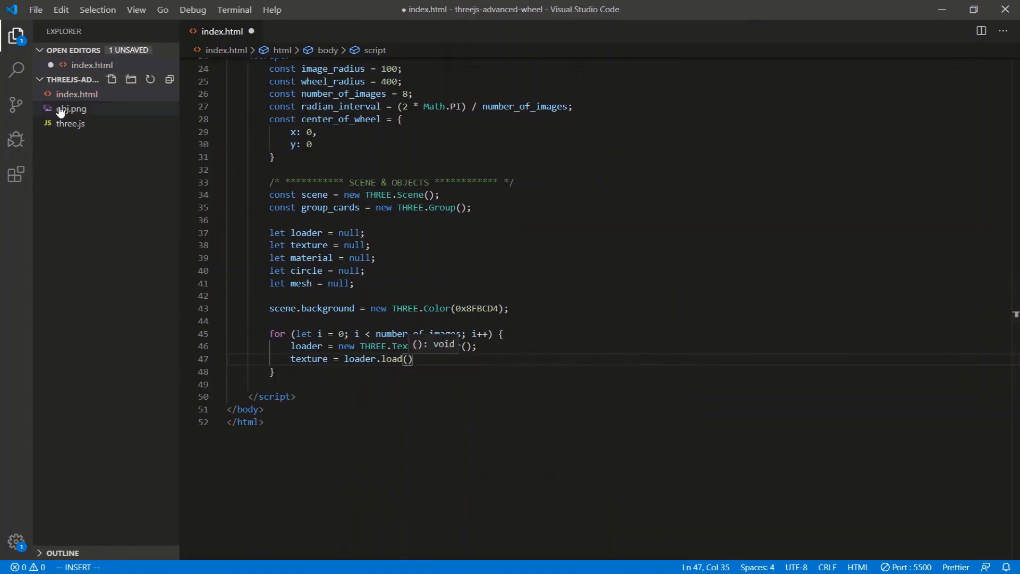
click(70, 123)
text(')
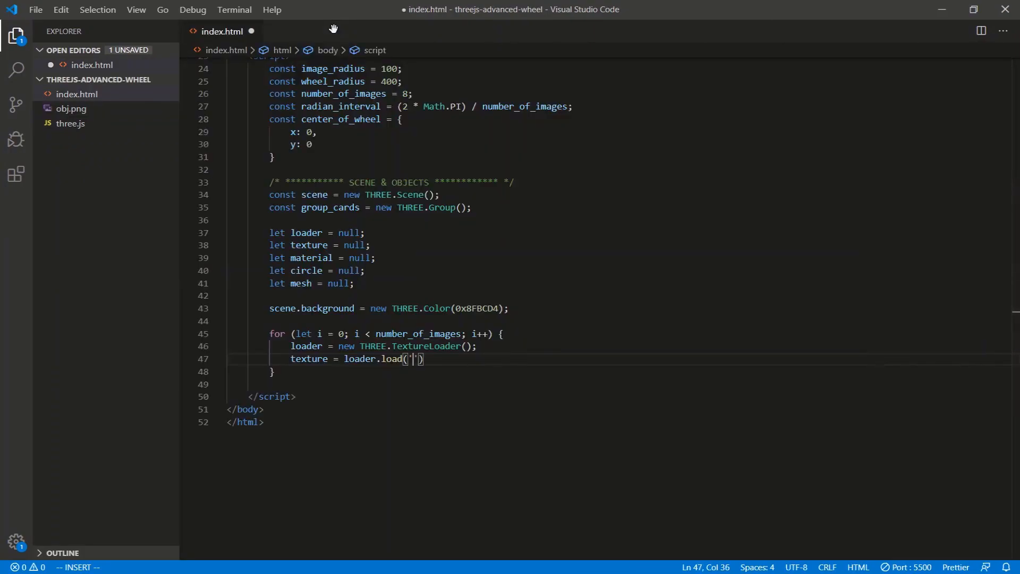
text(obj.png)
text(t)
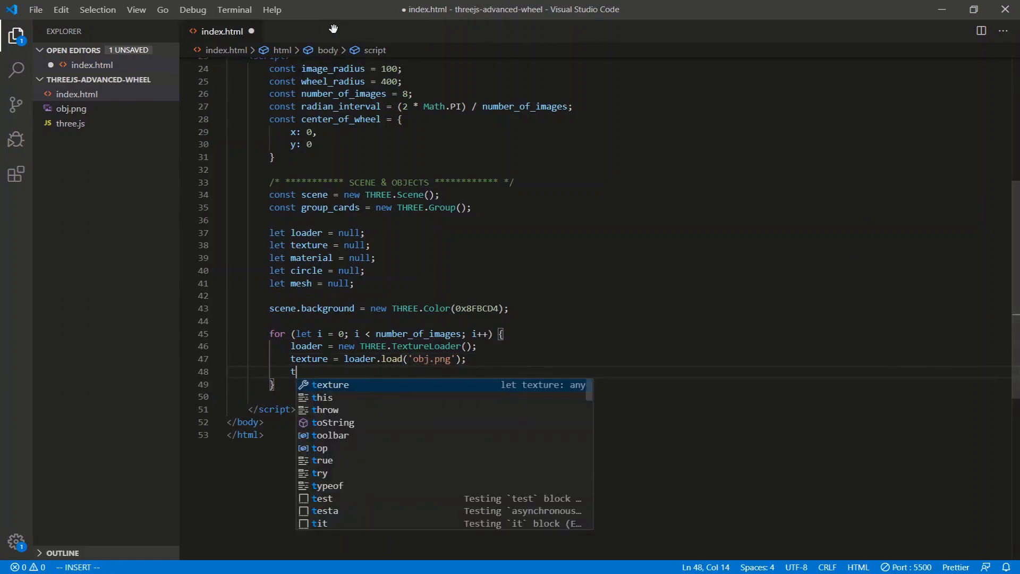
Set texture.minFilter to THREE.LinearFilter inside the loop
text(ext)
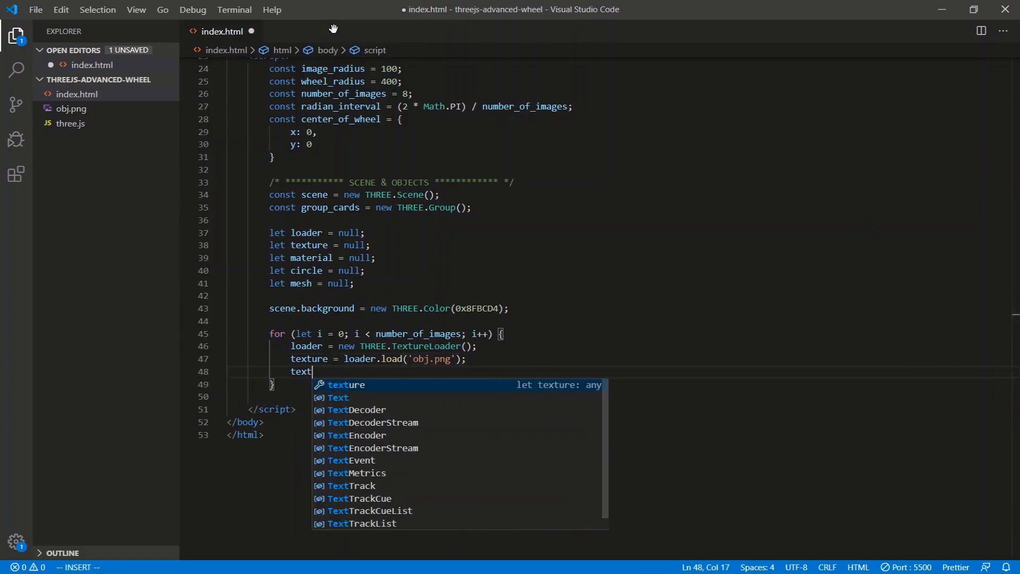
text(ure)
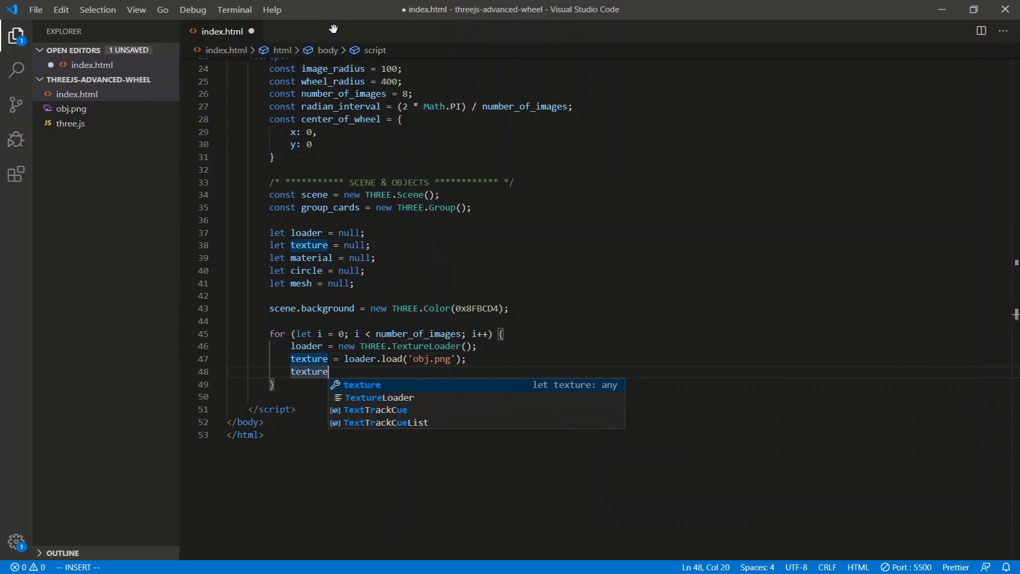
text(.minFilter =)
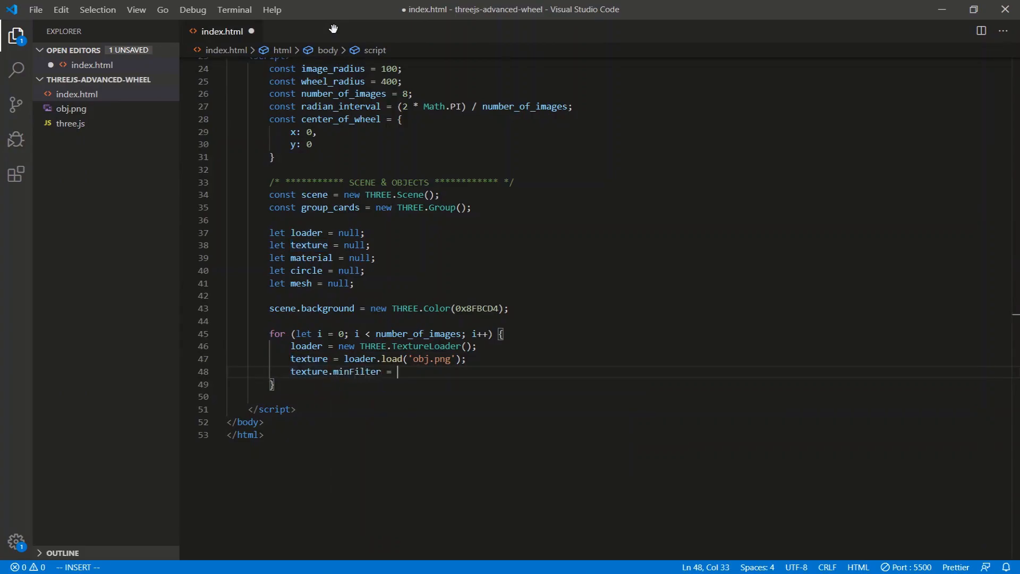
text(THREE.Li)
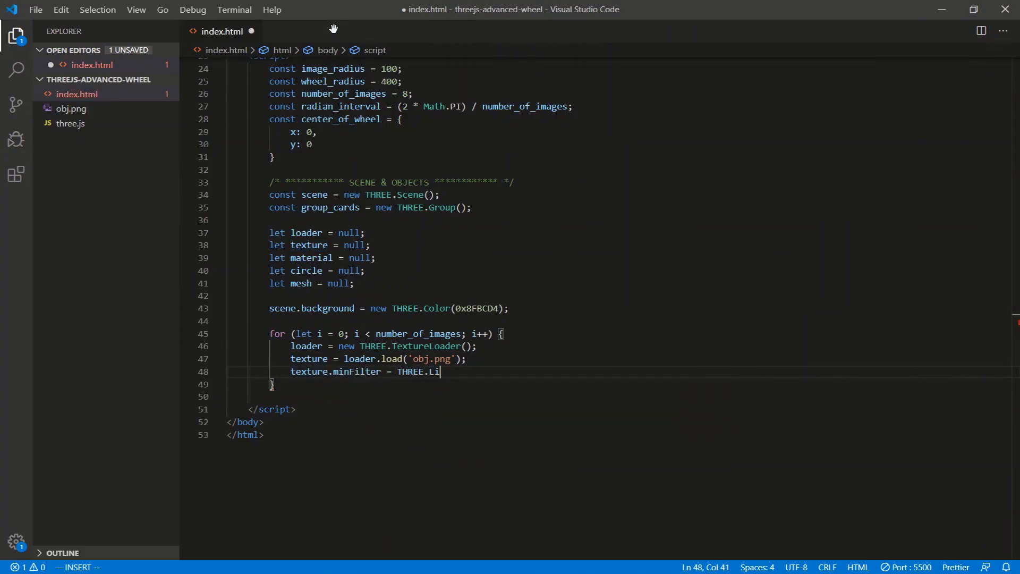
text(nearFilter;)
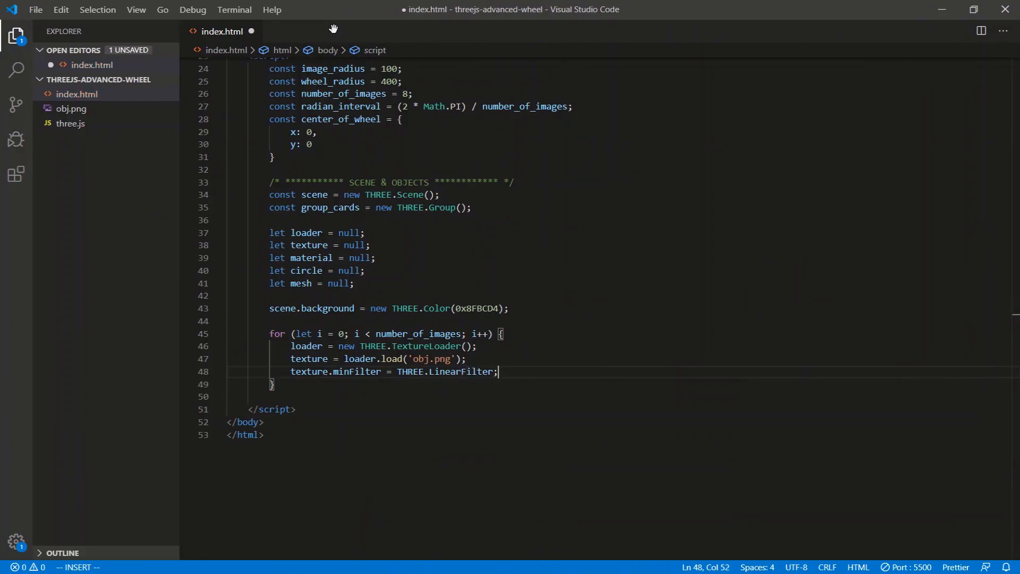
key(Enter)
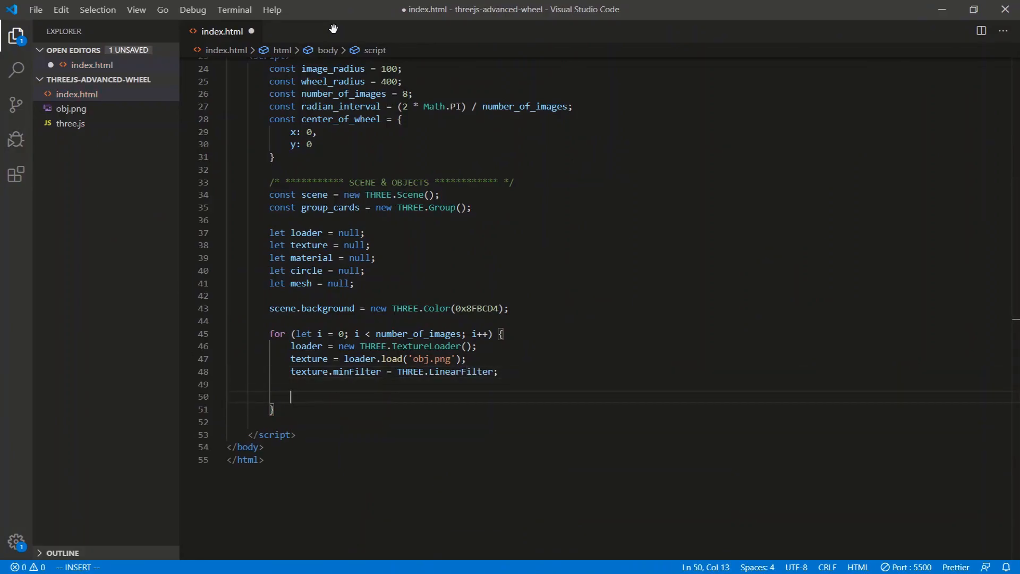
Assign material a THREE.MeshBasicMaterial with map: texture, transparent: true and opacity 1
text(material = new TH)
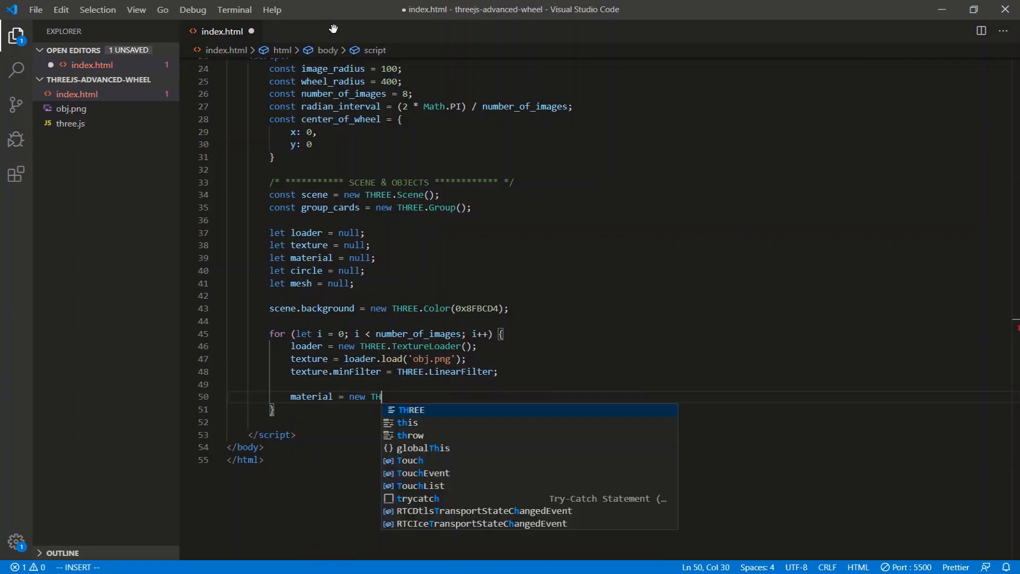
text(REE.MeshM)
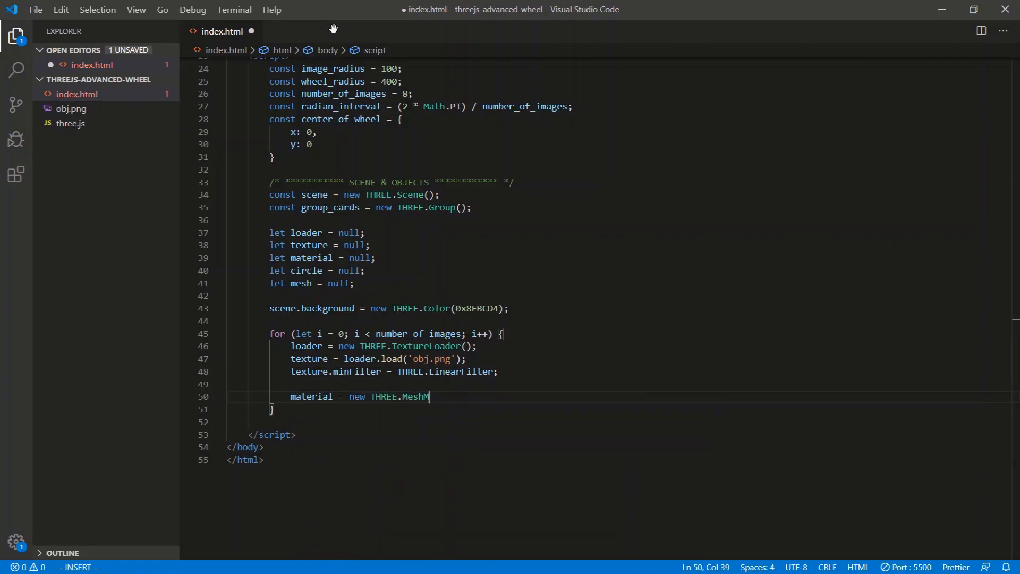
text(asicMateria)
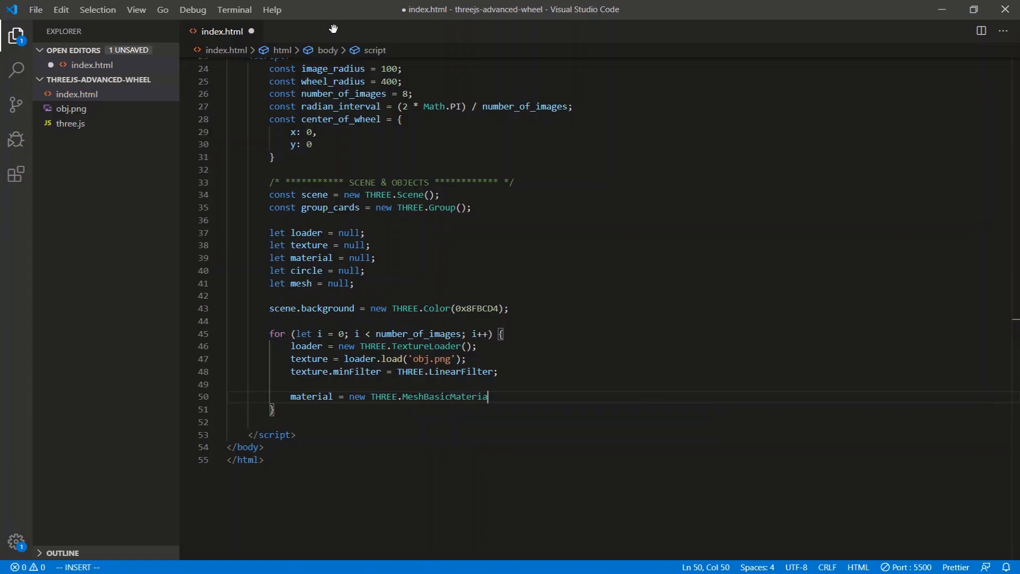
text(({)
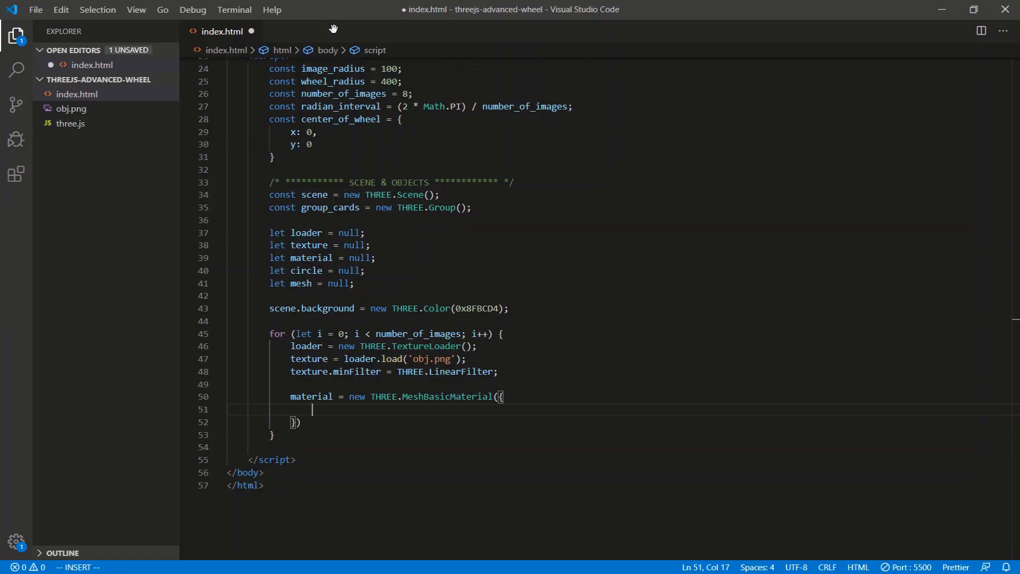
text(map)
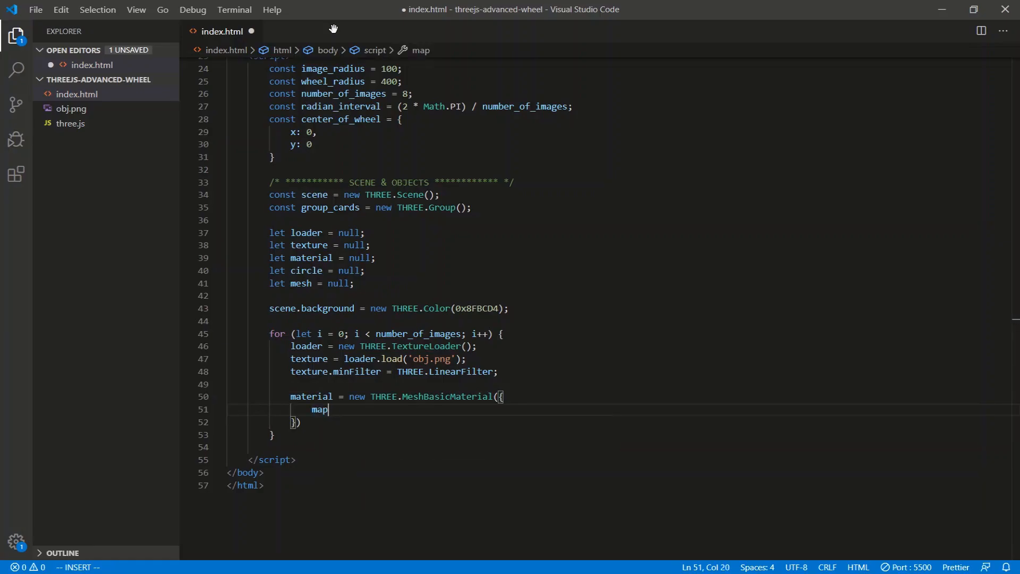
text(: texture,)
text(transparent)
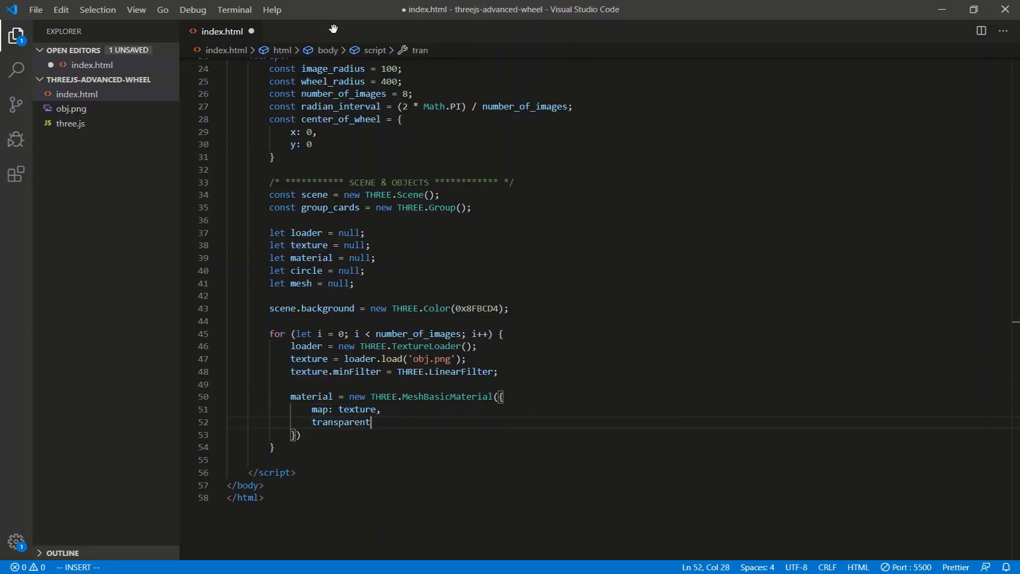
text(: true,)
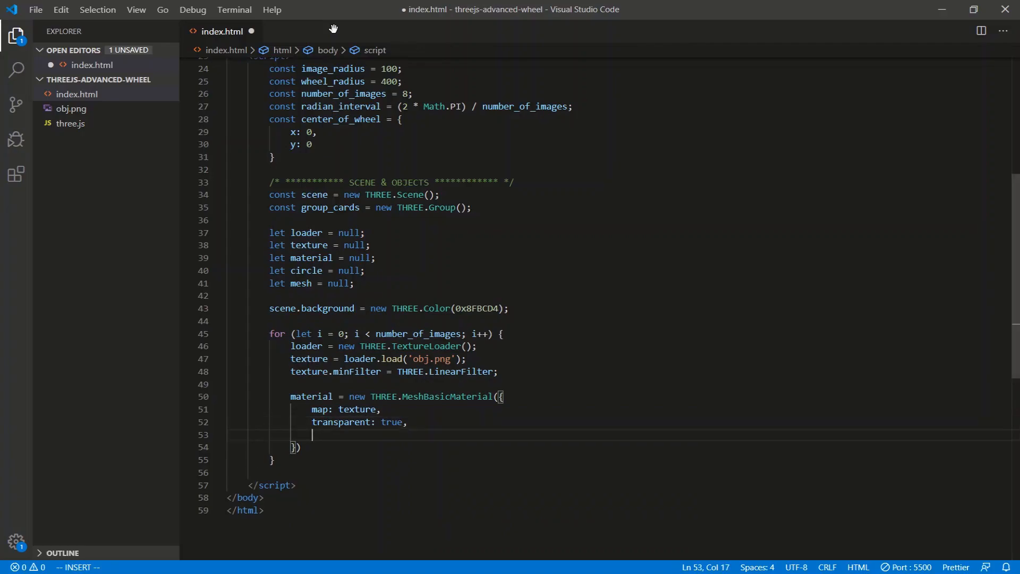
text(opacity: 1)
click(619, 447)
text(;)
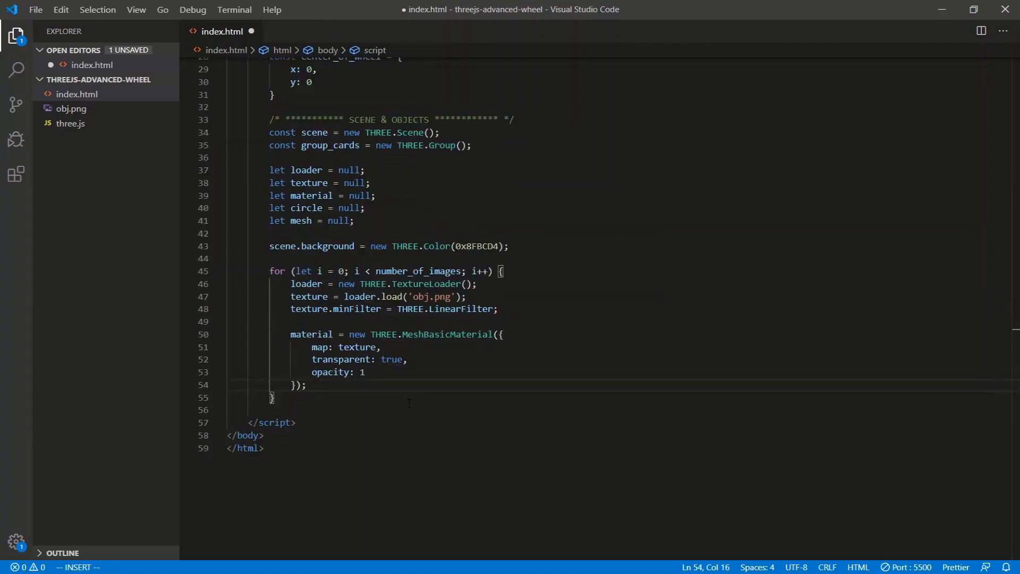
key(Enter)
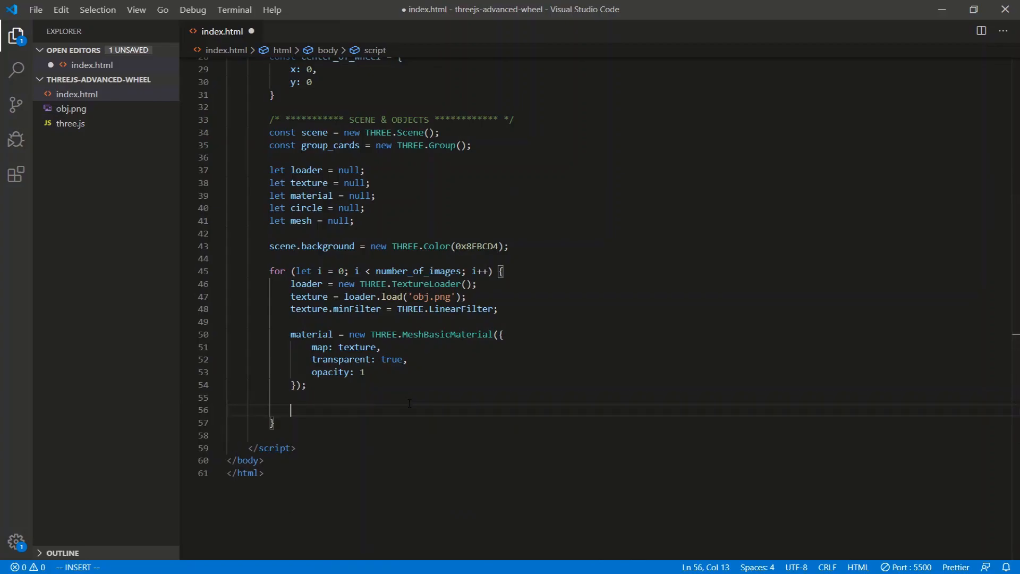
Type circle = new THREE.CircleGeometry(image_radius, 100) in the loop
text(circle = ne)
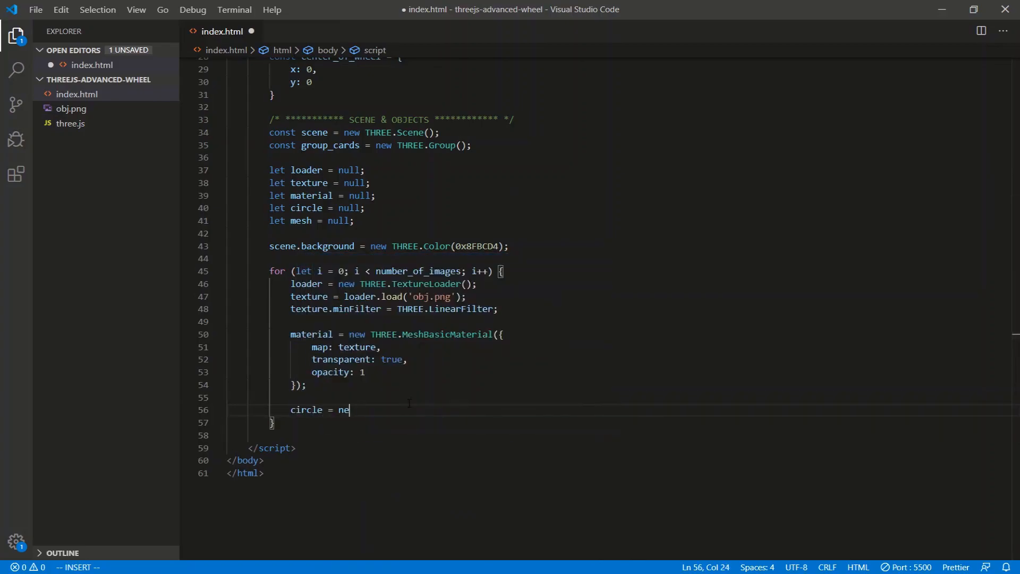
text(w THREE.Circ)
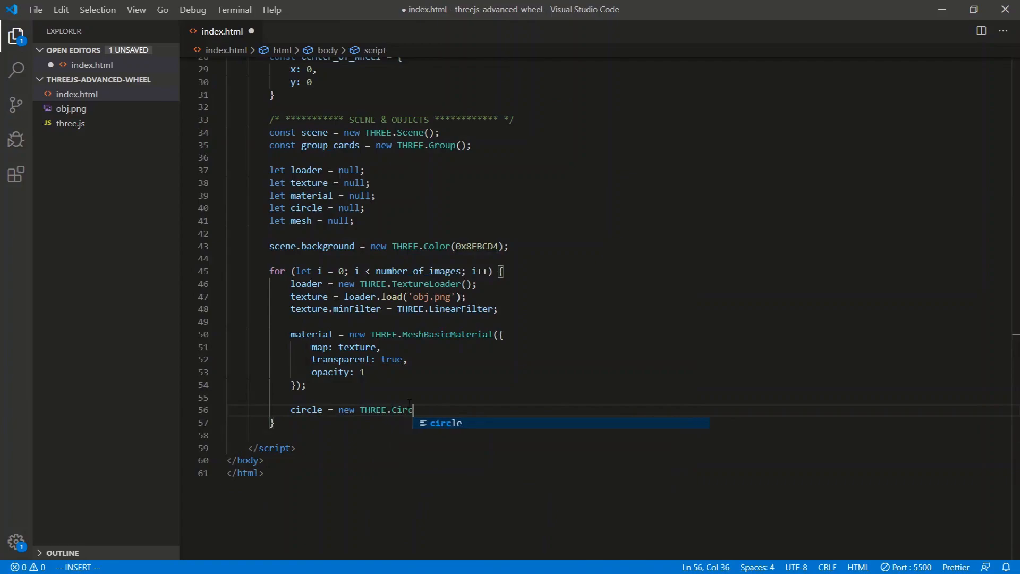
text(leGeometry()
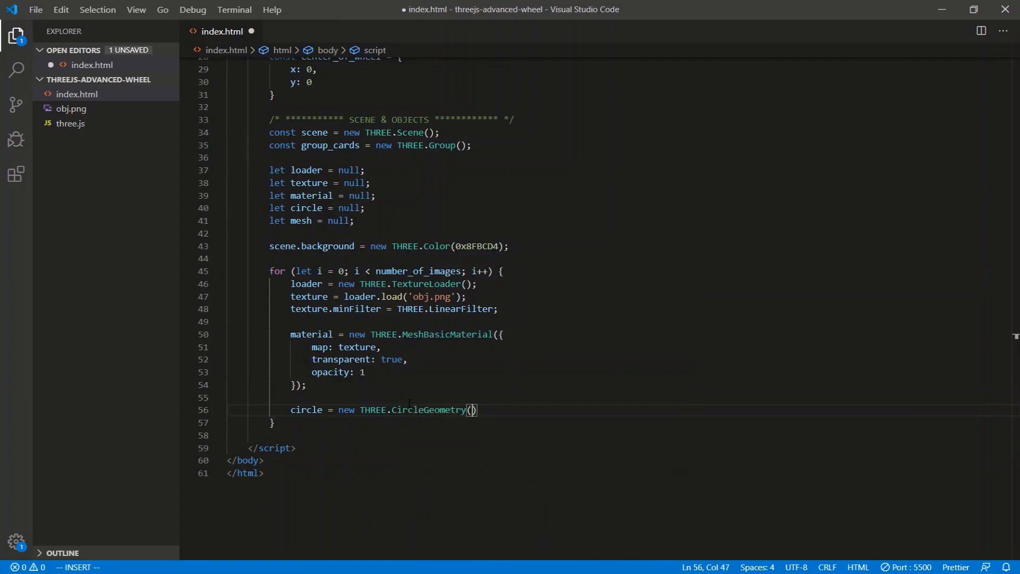
text(image_radius,)
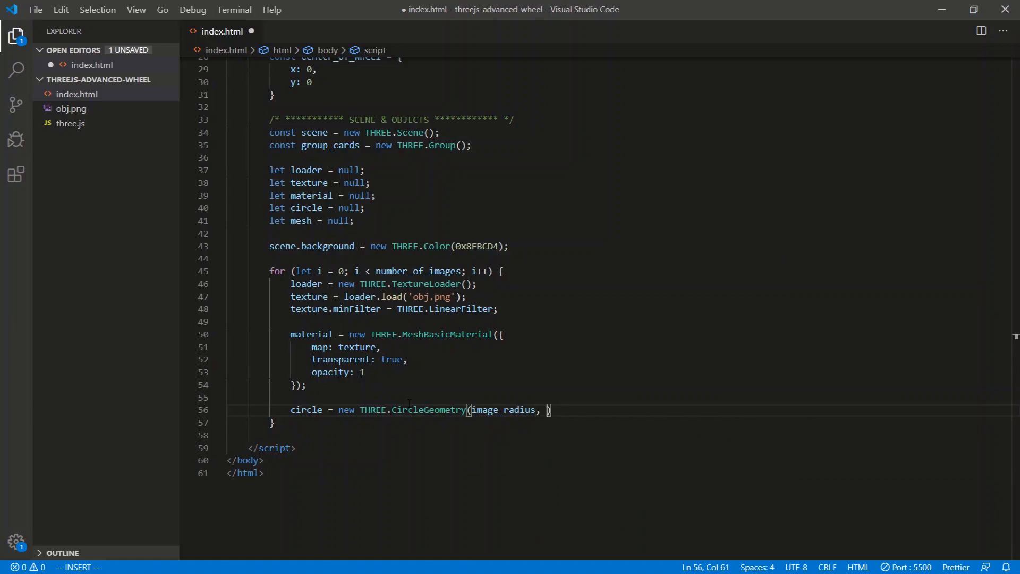
text(100)
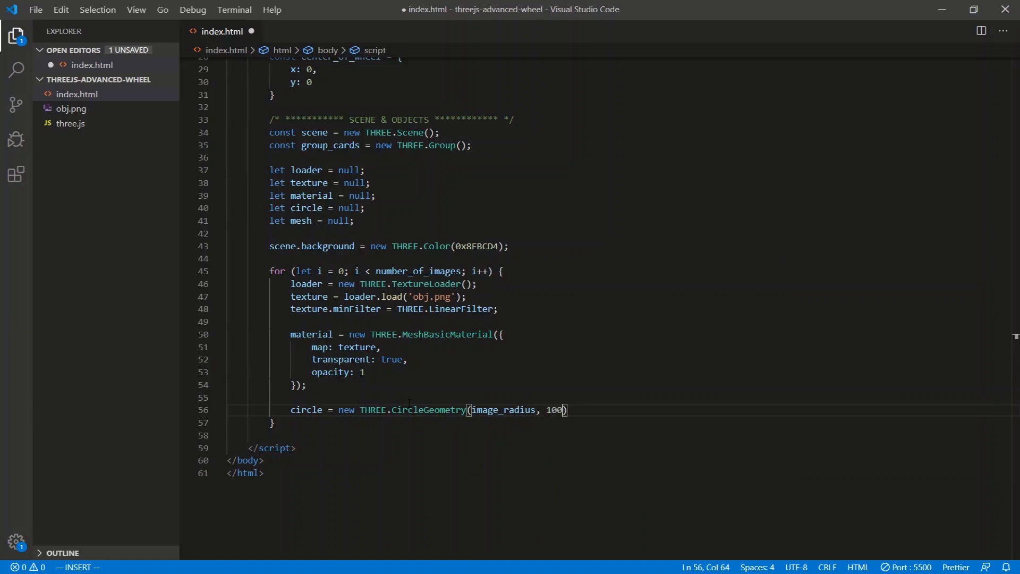
key(Right)
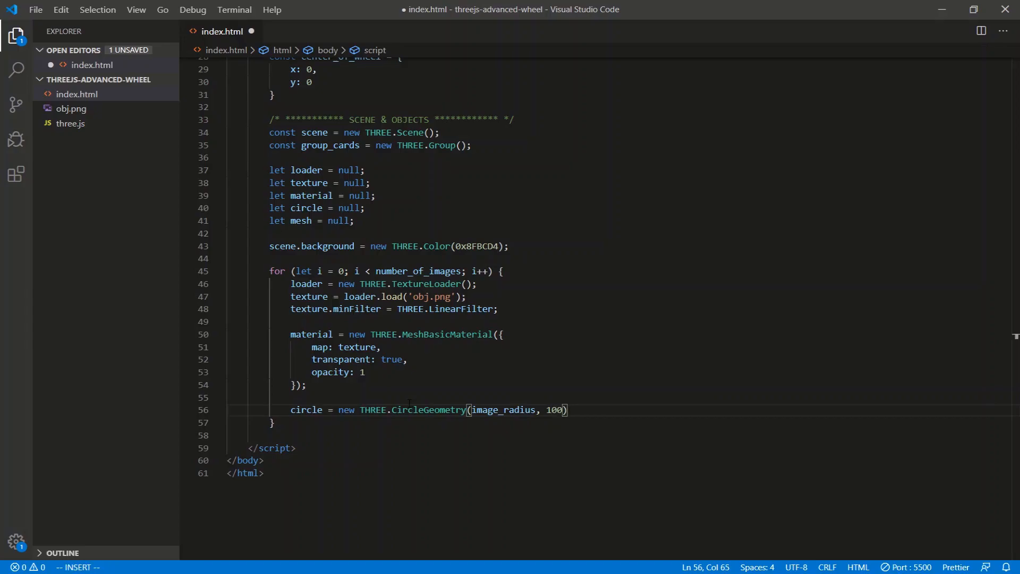
Add mesh = new THREE.mesh(circl, material) and set mesh.material.side to THREE.DoubleSide
text(;)
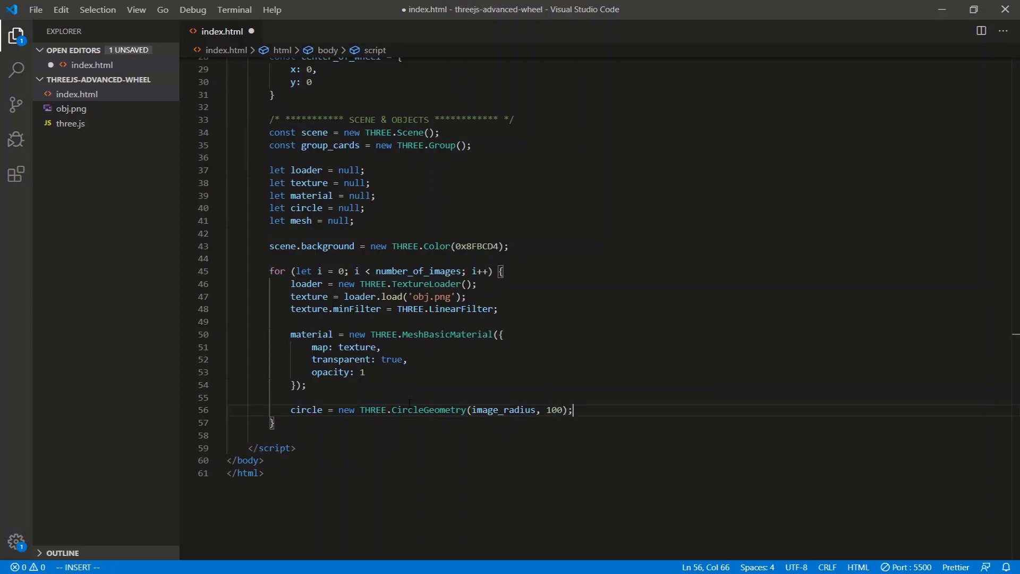
key(Enter)
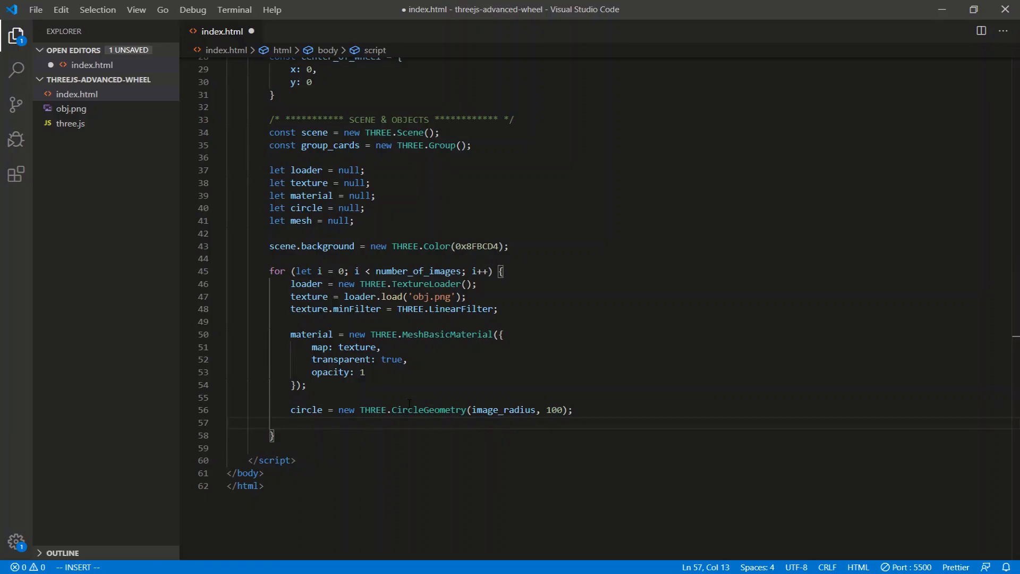
text(mesh = n)
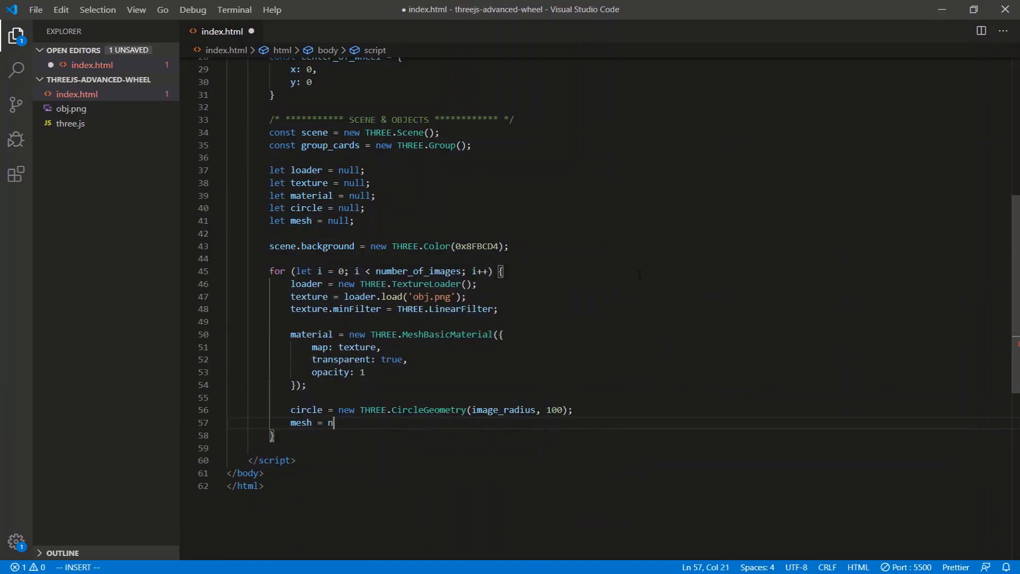
text(ew THREE.mesh()
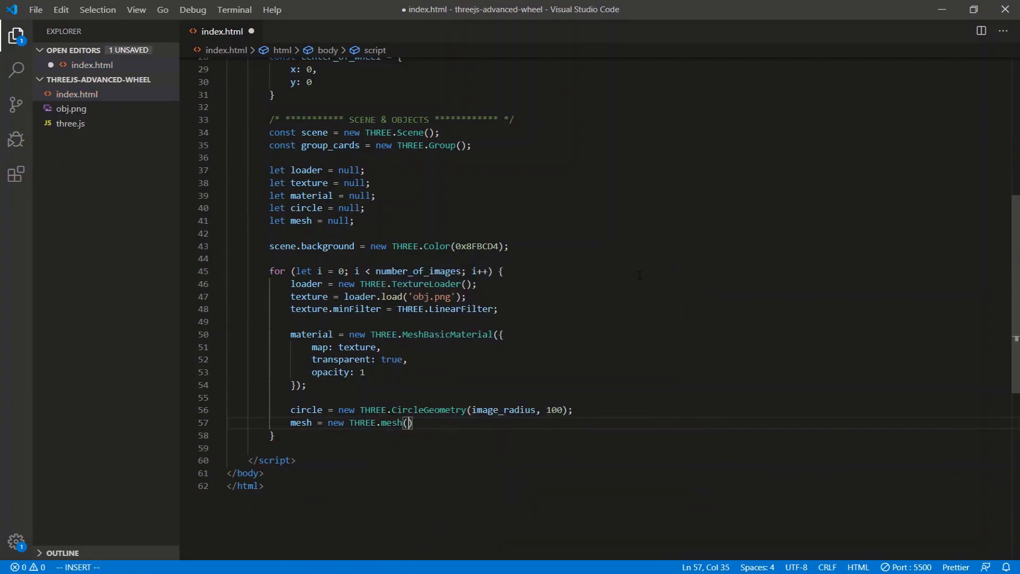
text(circl,)
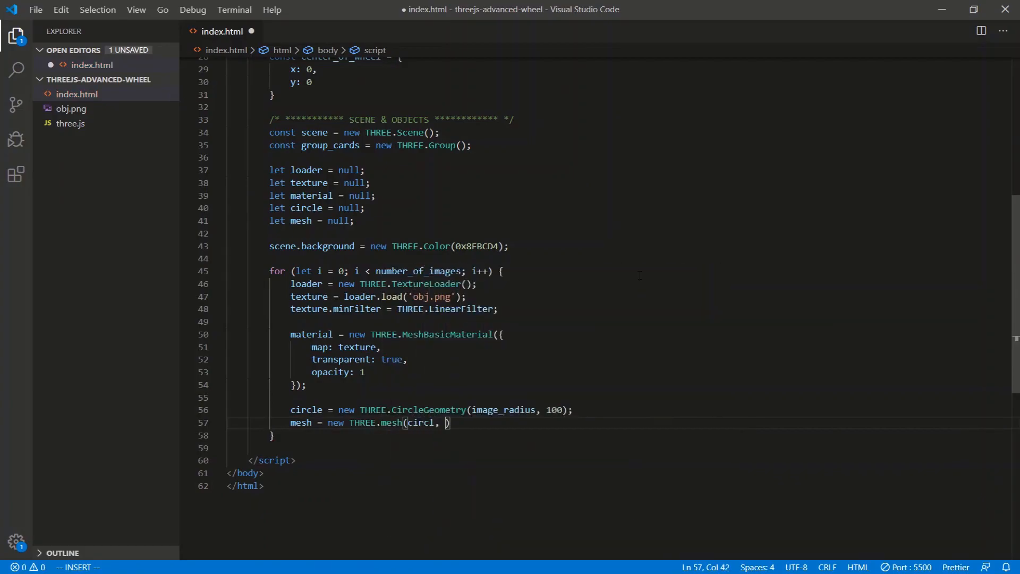
text(material);)
text(mesh.)
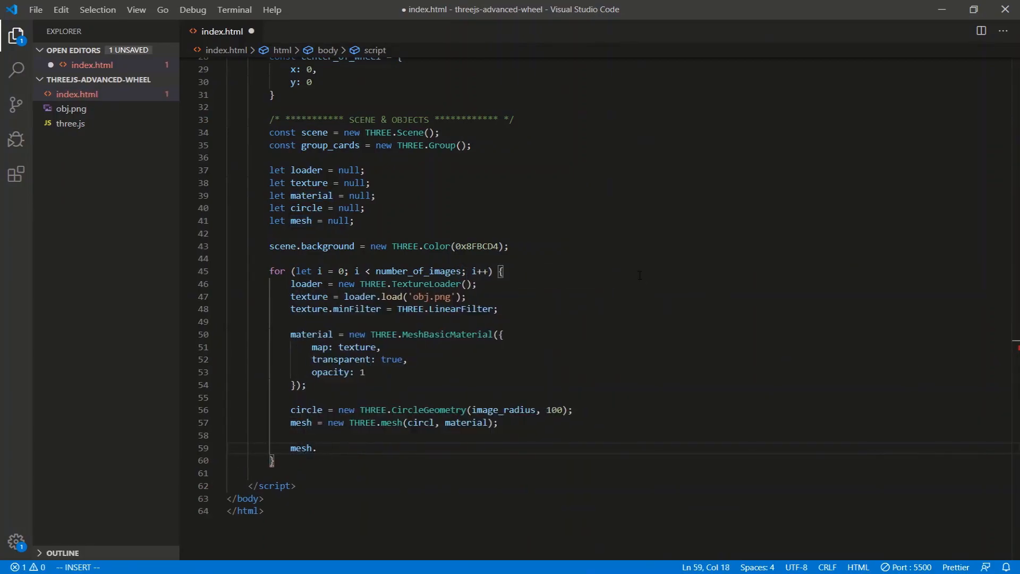
text(material)
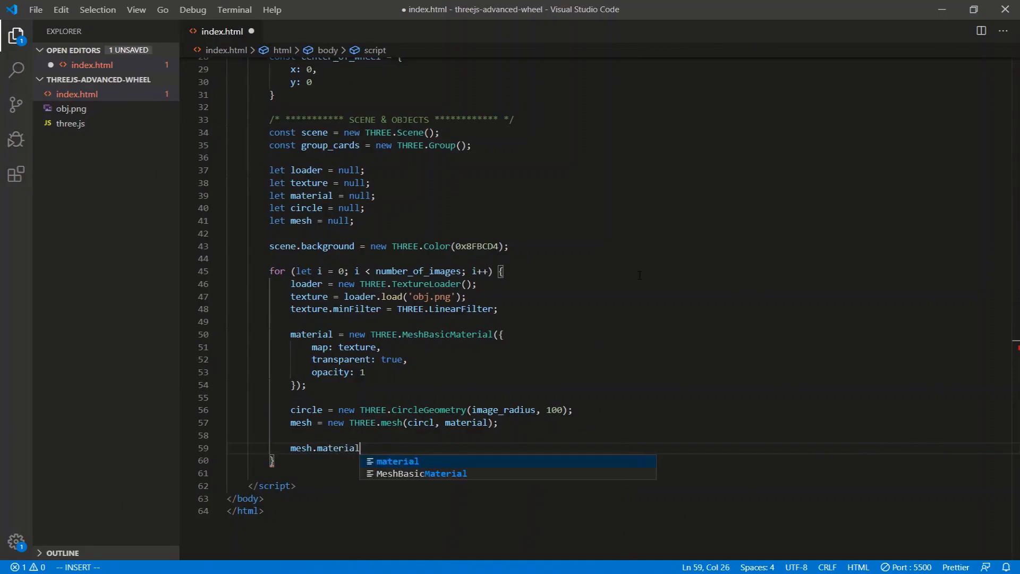
text(.side = THE)
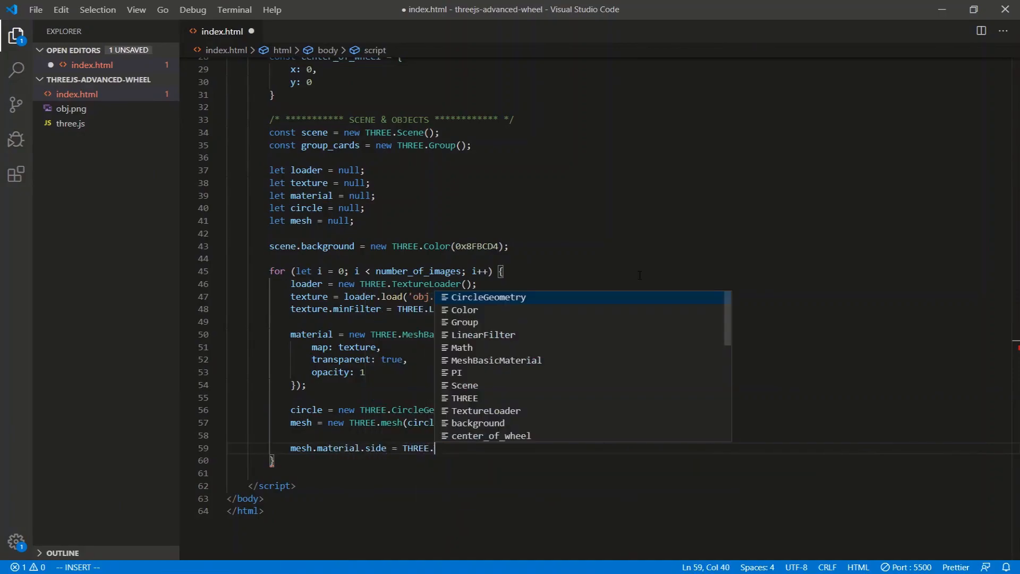
text(DoubleSide;)
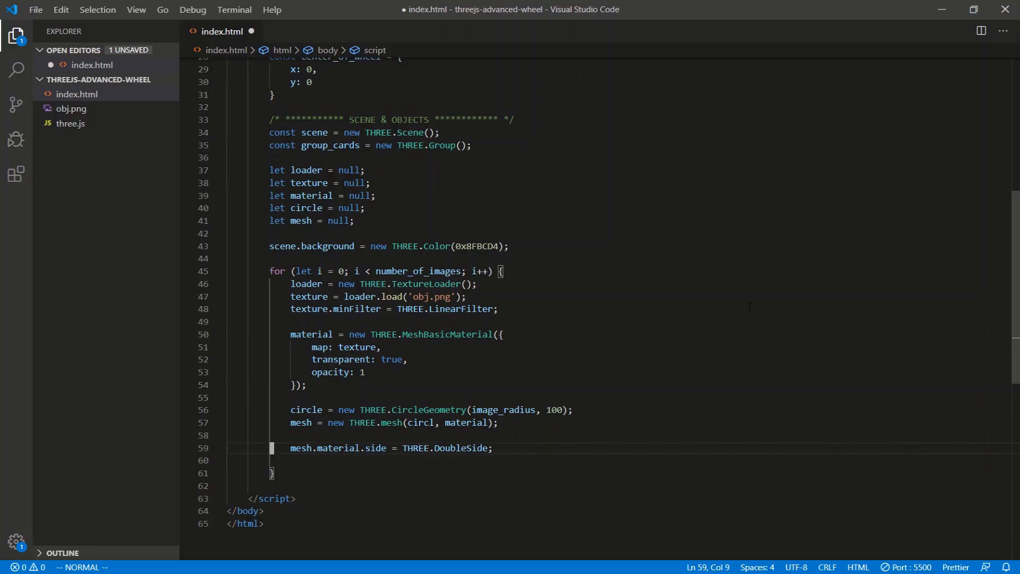
Add mesh.position.set(0, 0, 0), group_cards.add(mesh) and scene.add(group_cards) after the loop
text(m)
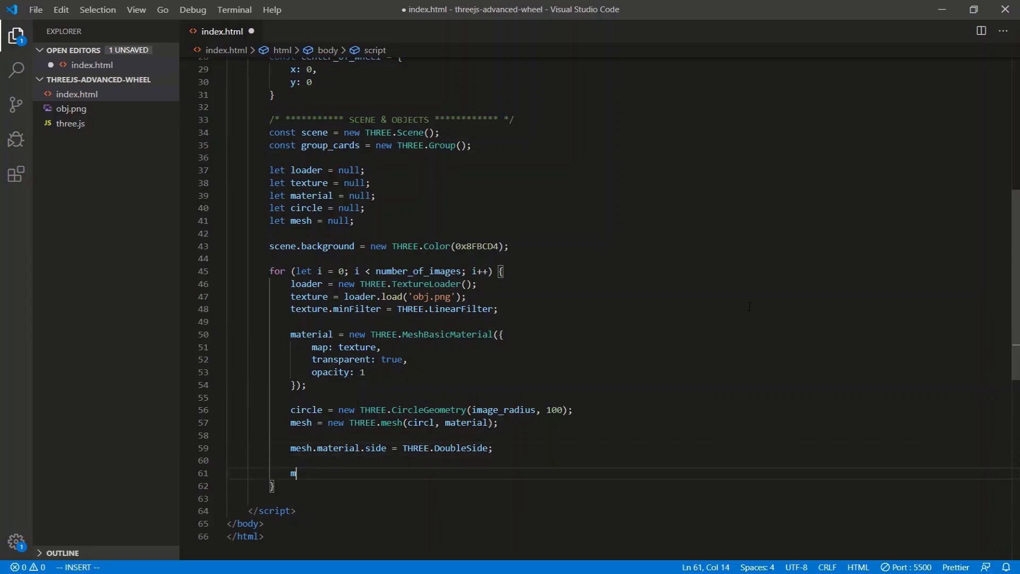
text(esh.posi)
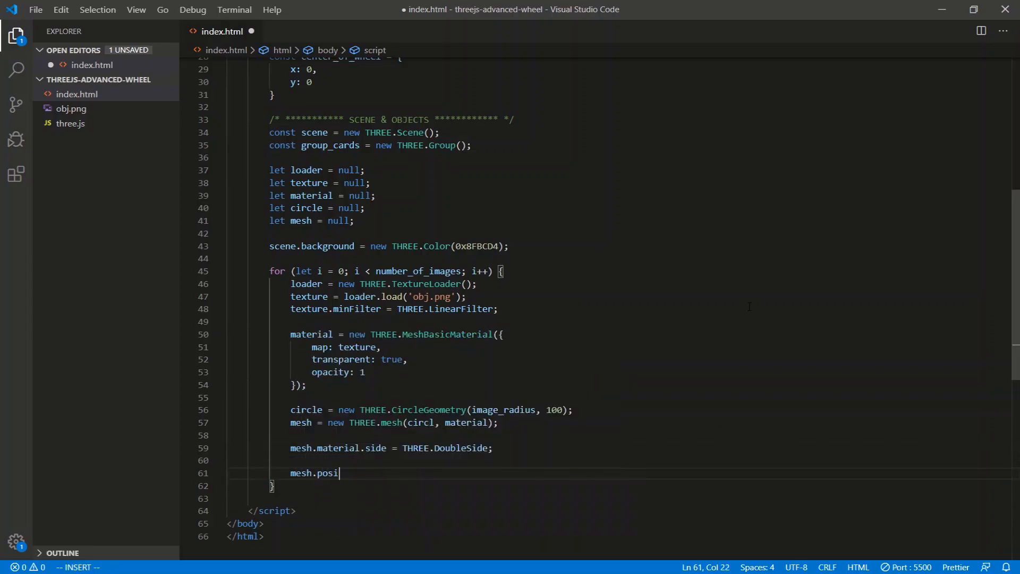
text(tion.set)
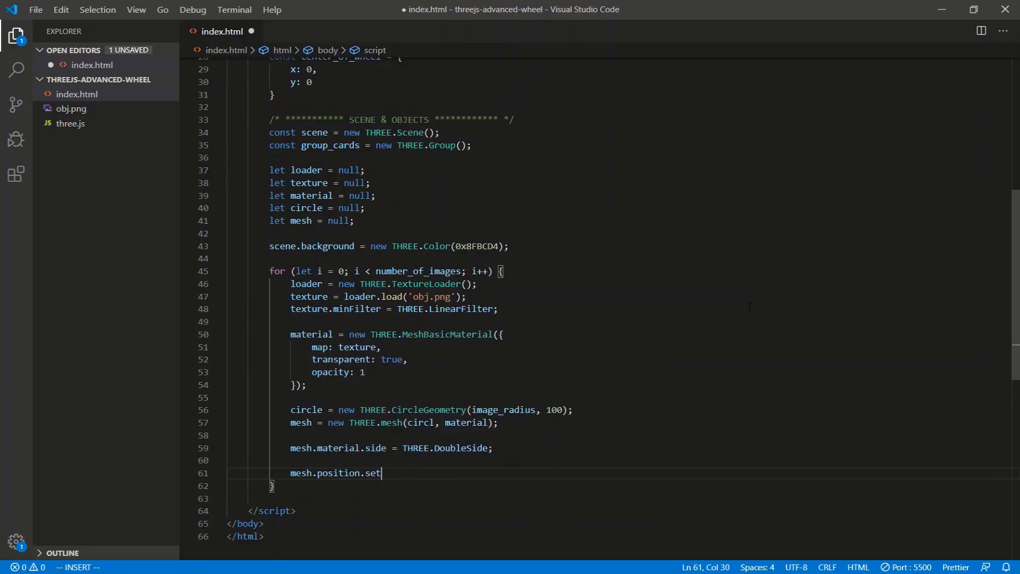
text(()
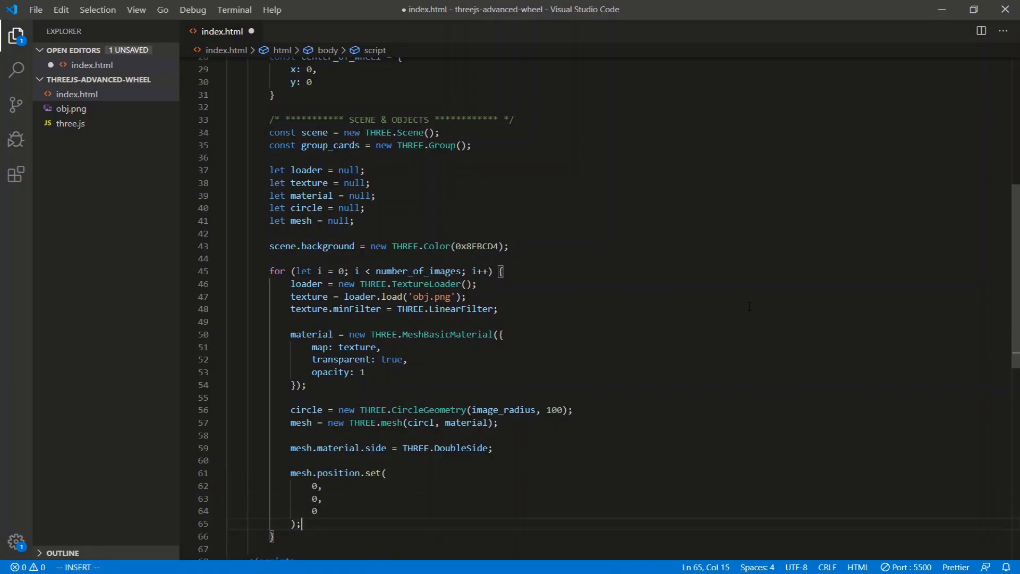
key(Enter)
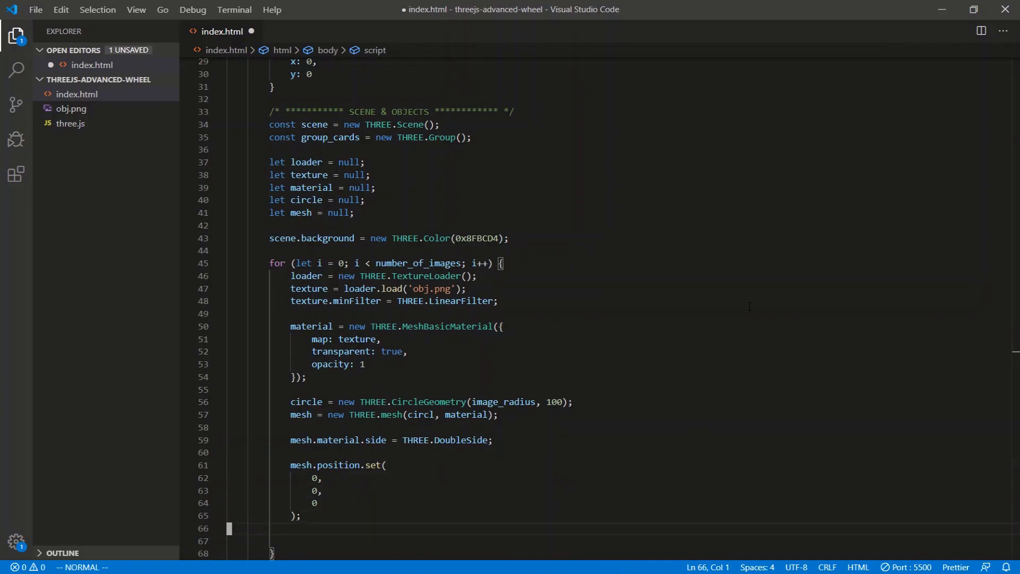
text(group_cards.add()
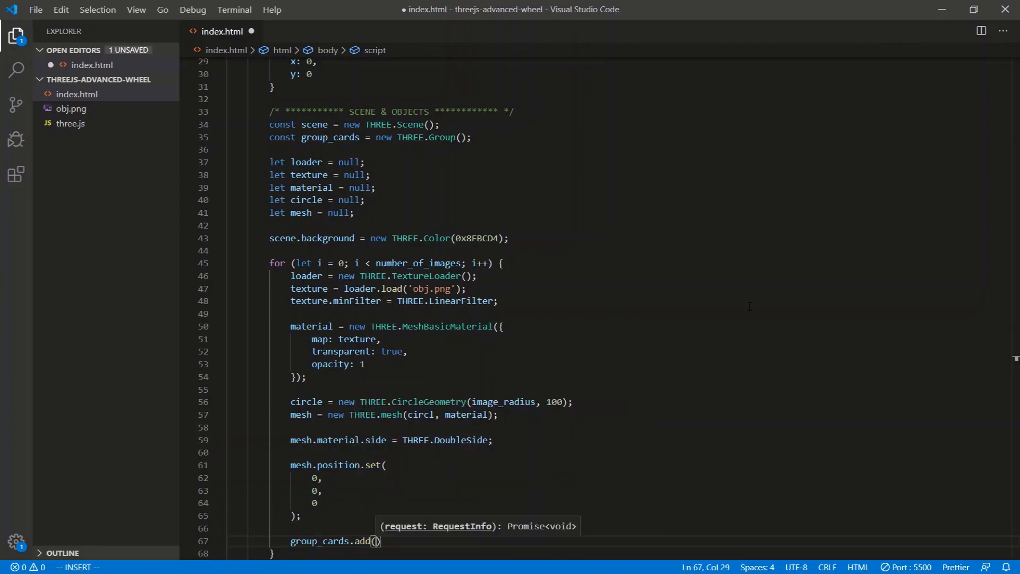
text(mesh)
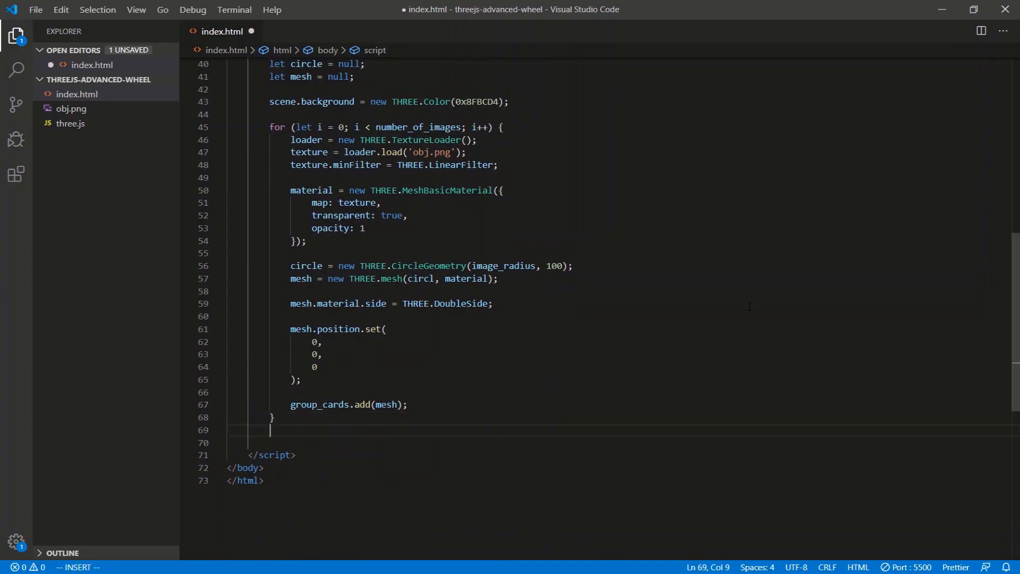
text(scene.add(group_cards);)
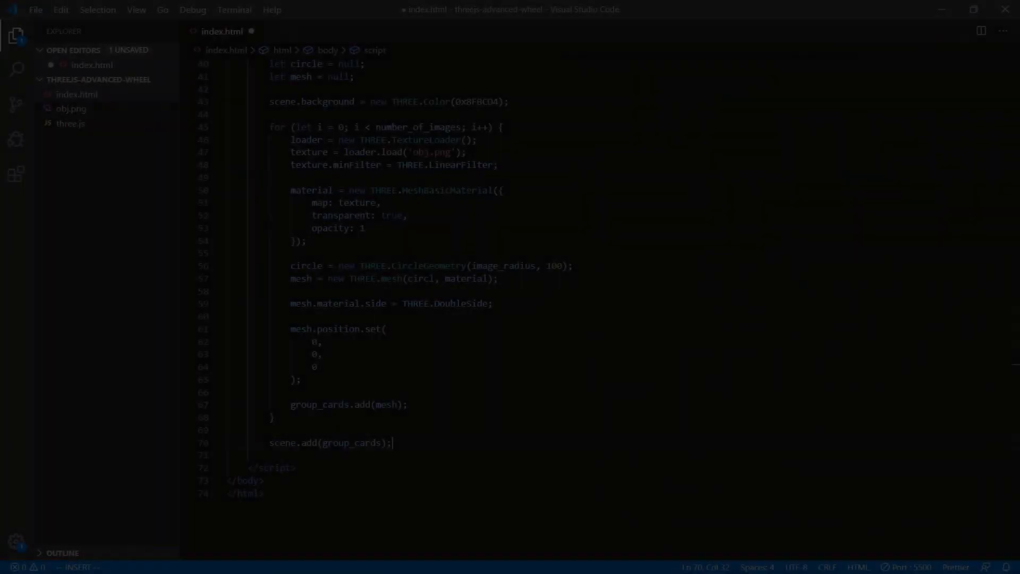
Save index.html and scroll down past scene.add(group_cards) in the script
key(Escape)
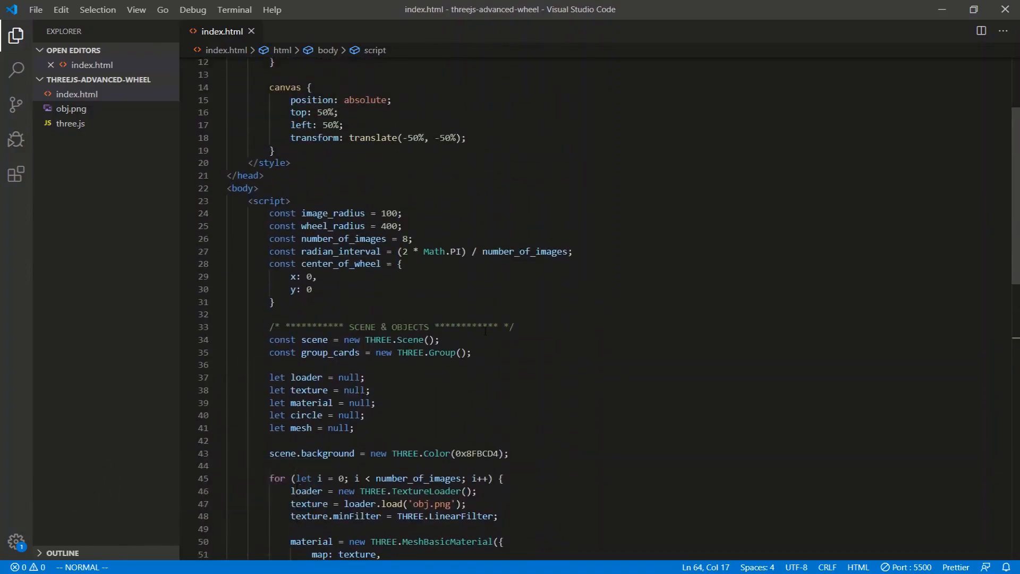
scroll(down, 3)
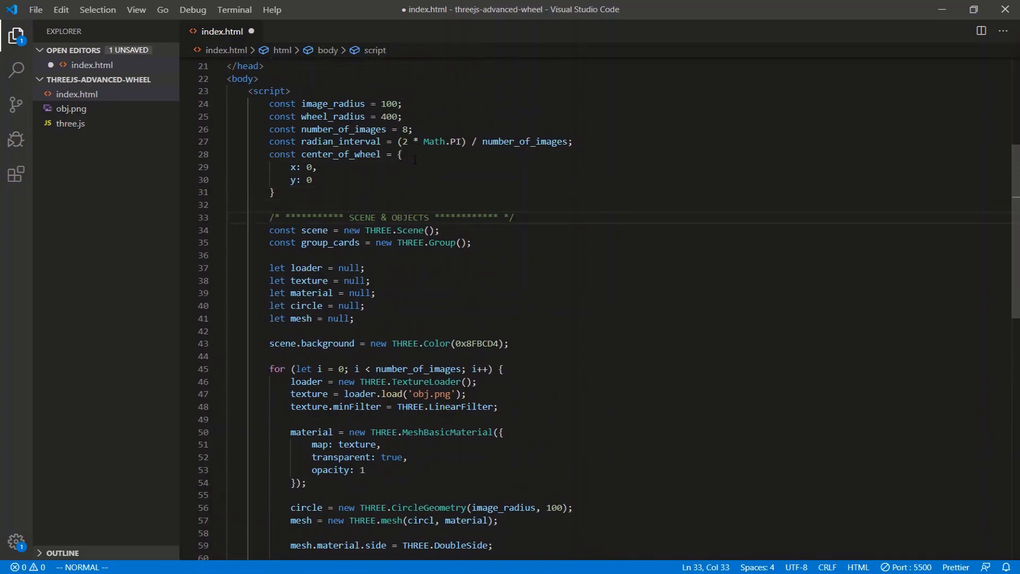
scroll(down, 3)
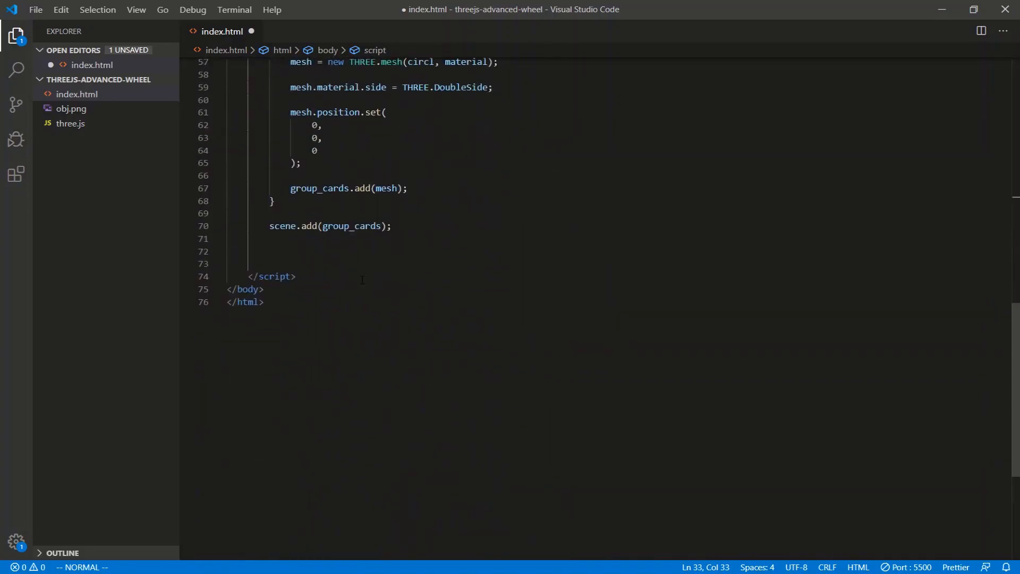
Add a CAMERA section header and set fieldOfView to 75 and aspectRatio to window.innerWidth/innerHeight
text(/* ********** SCENE & OBJECTS ********** */)
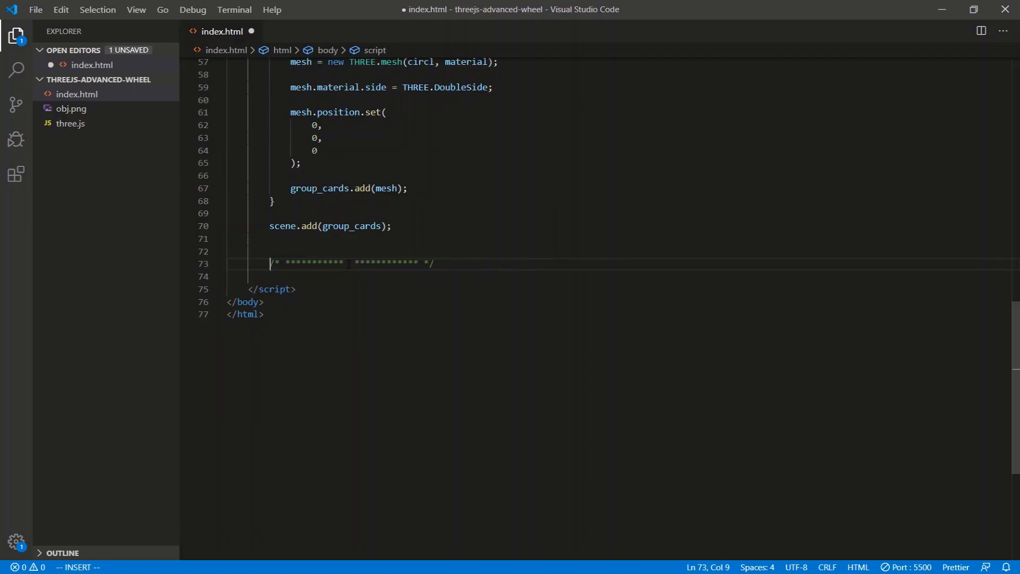
text(CAMERA)
click(620, 276)
text(const)
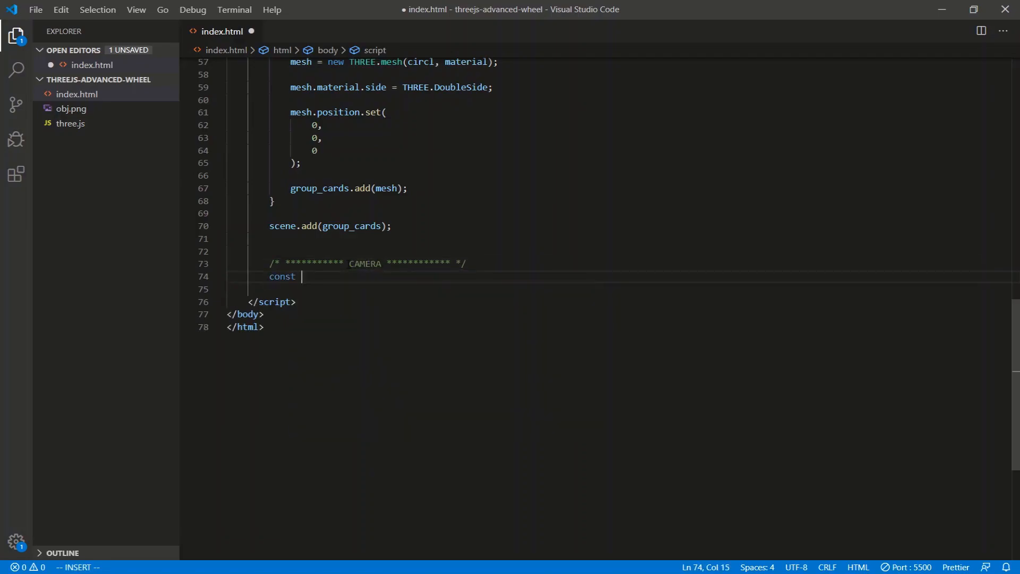
text(fieldO)
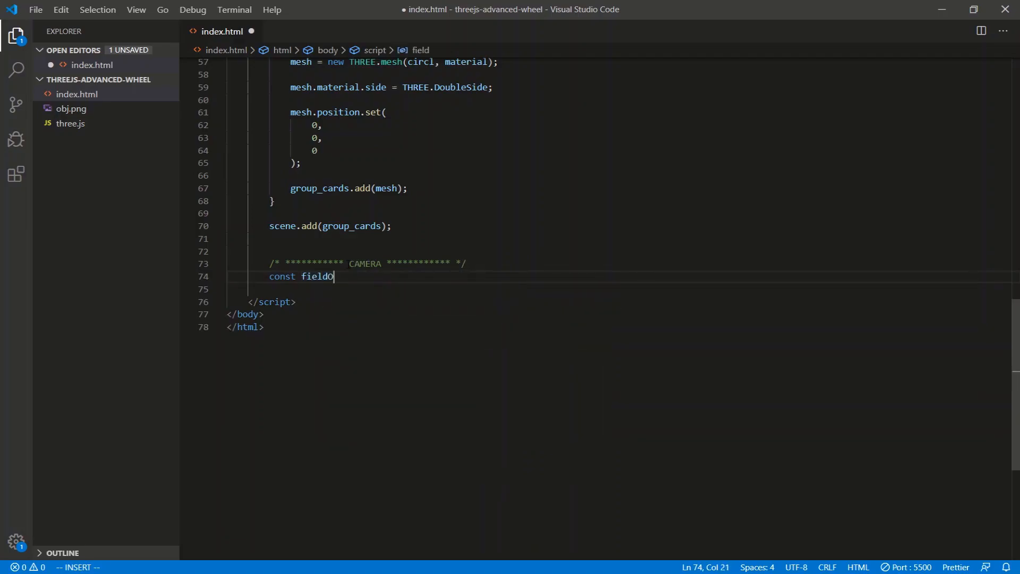
text(OfView =)
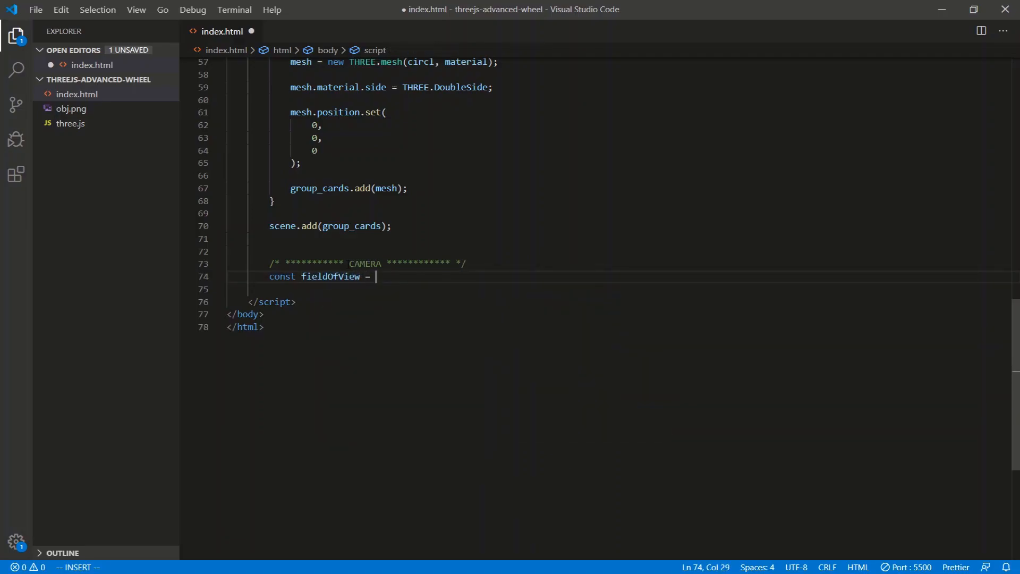
text(75;)
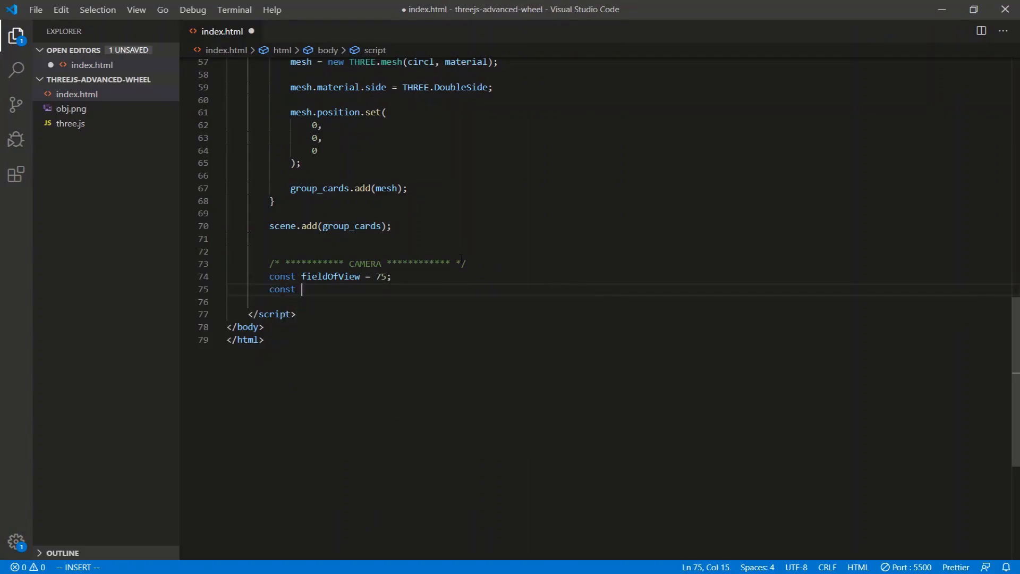
text(aspectRad)
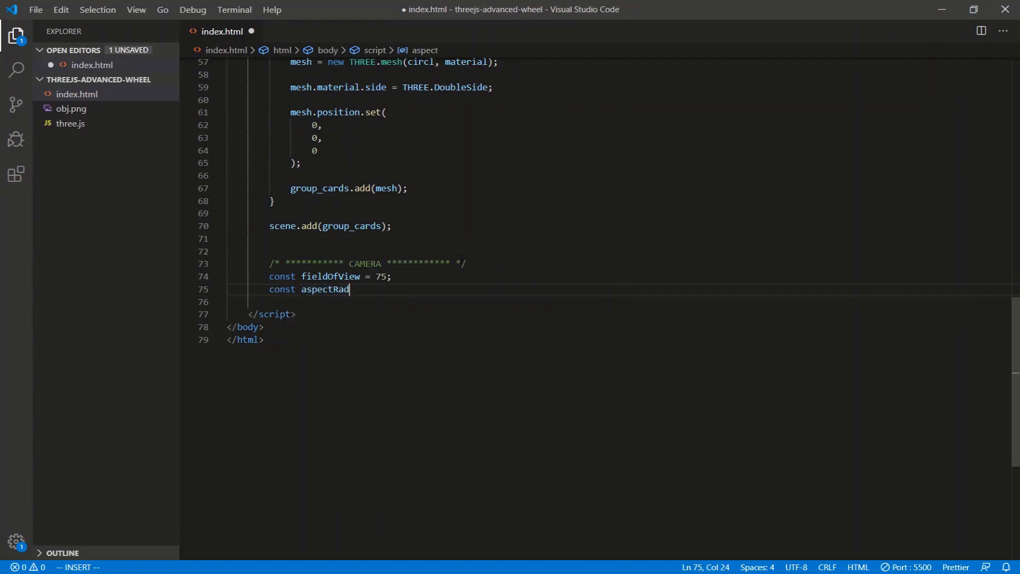
text(io =)
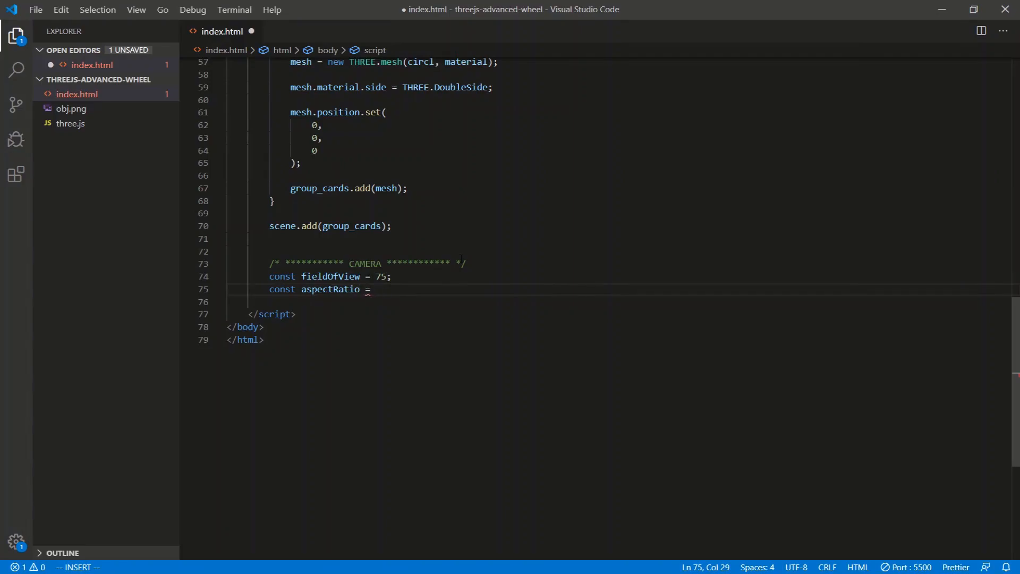
text(window.innerWidth / wind)
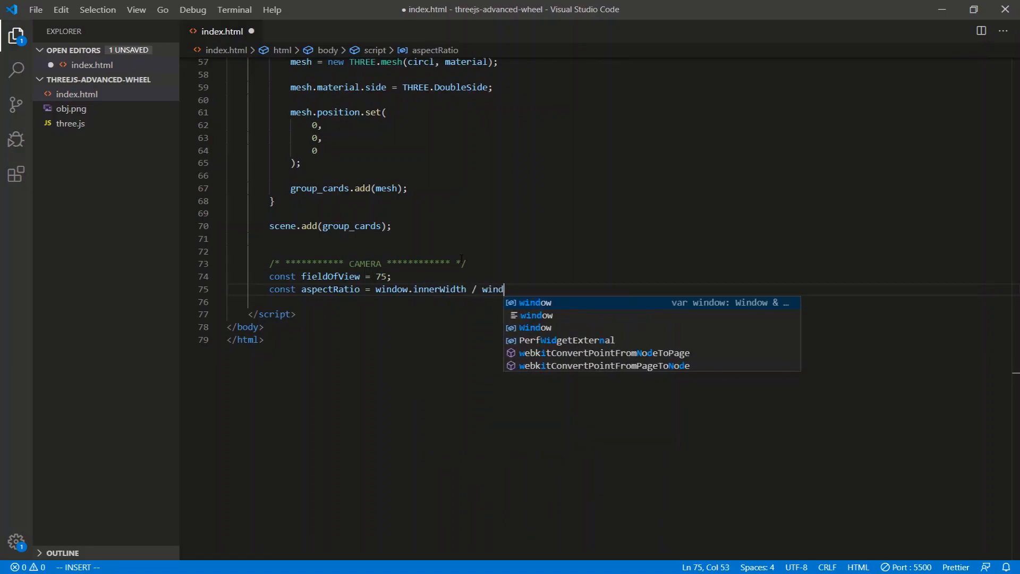
text(ow.innerHeight)
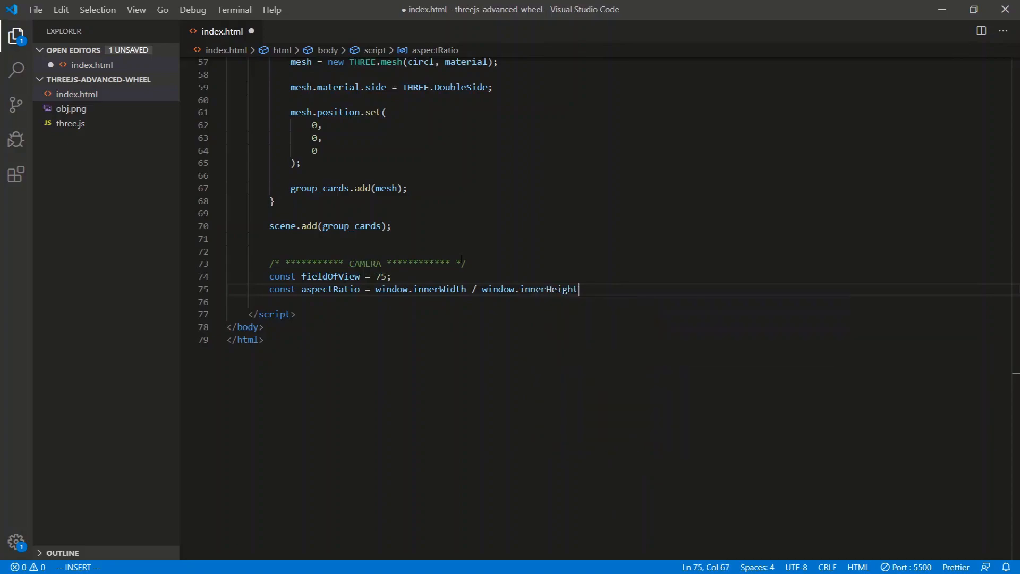
key(Enter)
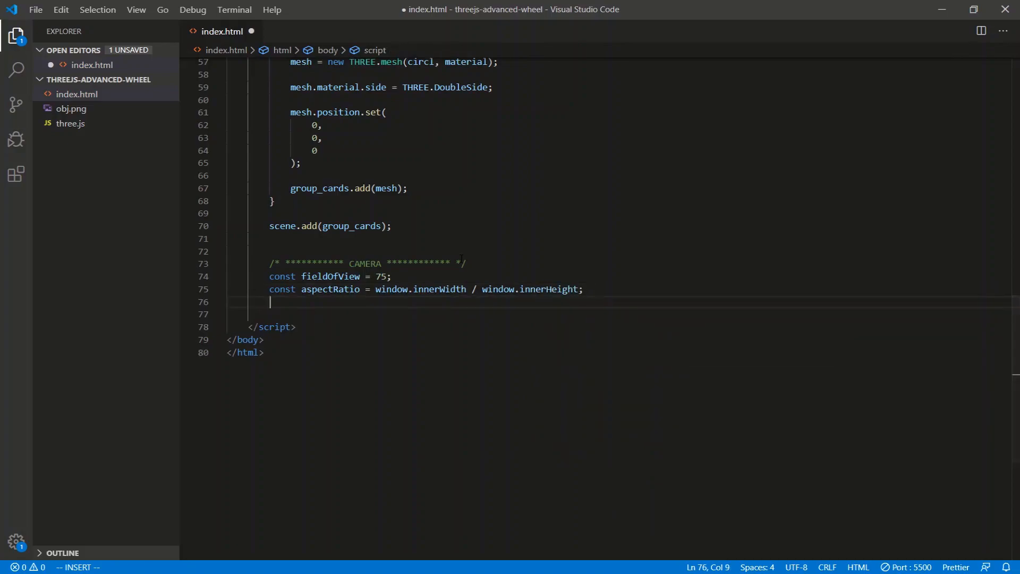
Declare nearPlane as 0.1 and farPlane as 1000
text(const nearPlane =)
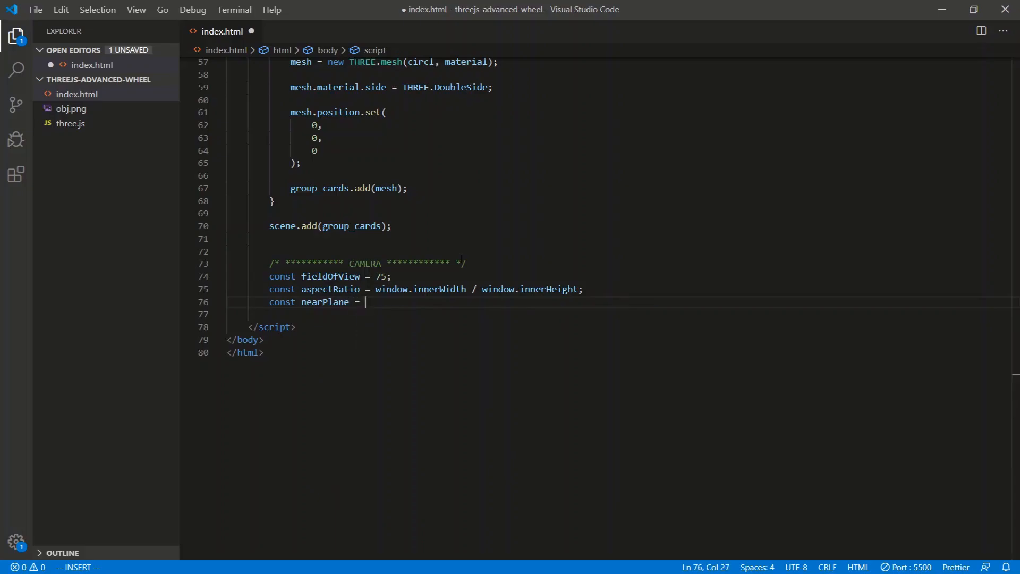
text(0.1;)
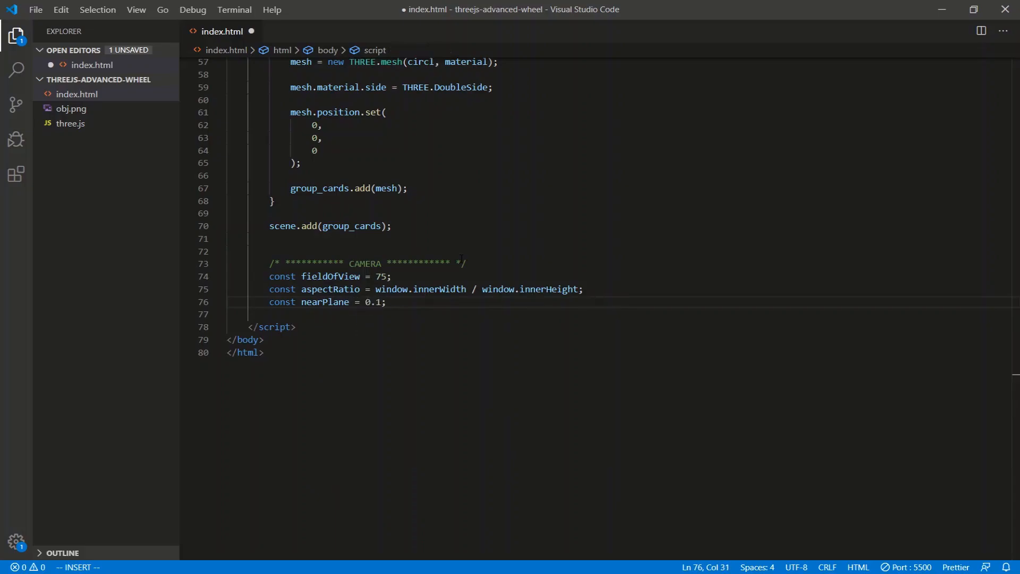
text(const fa)
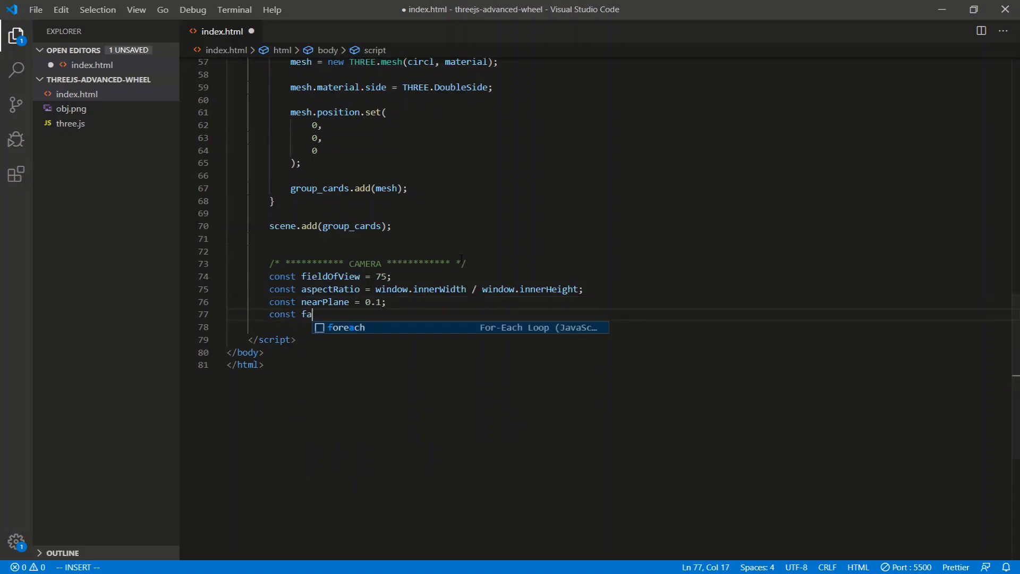
text(rPlane)
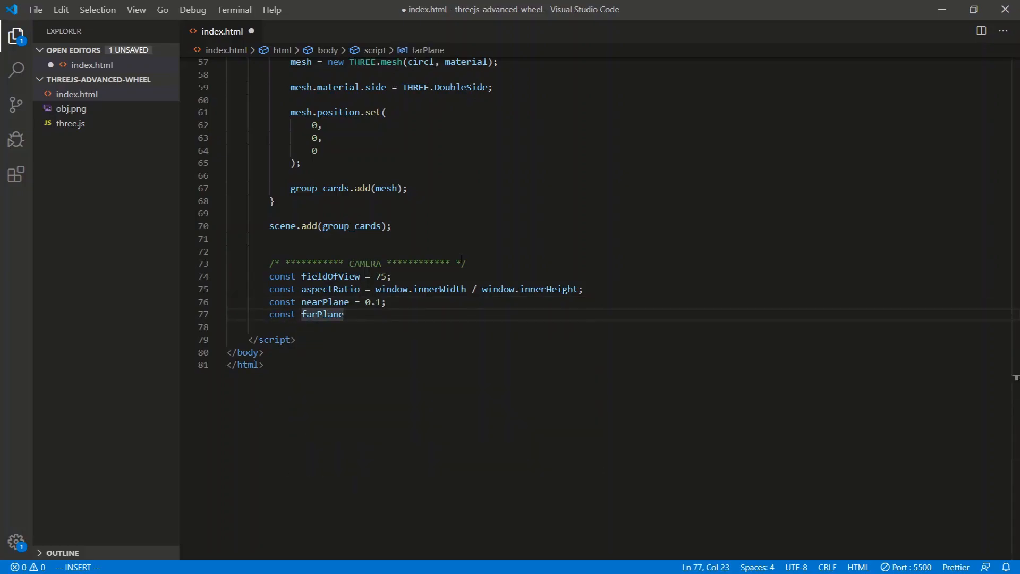
text(=)
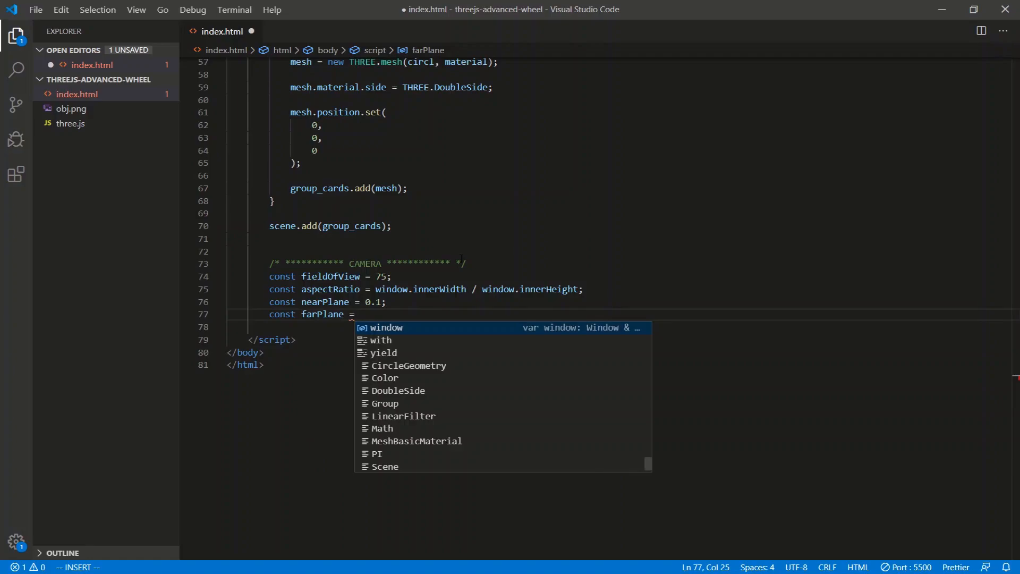
text(1000;)
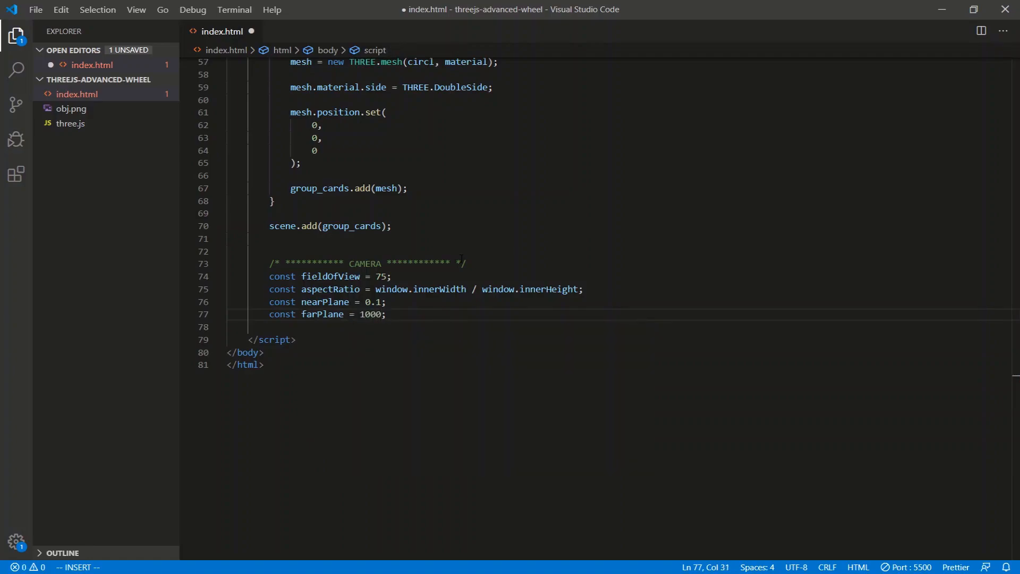
key(Escape)
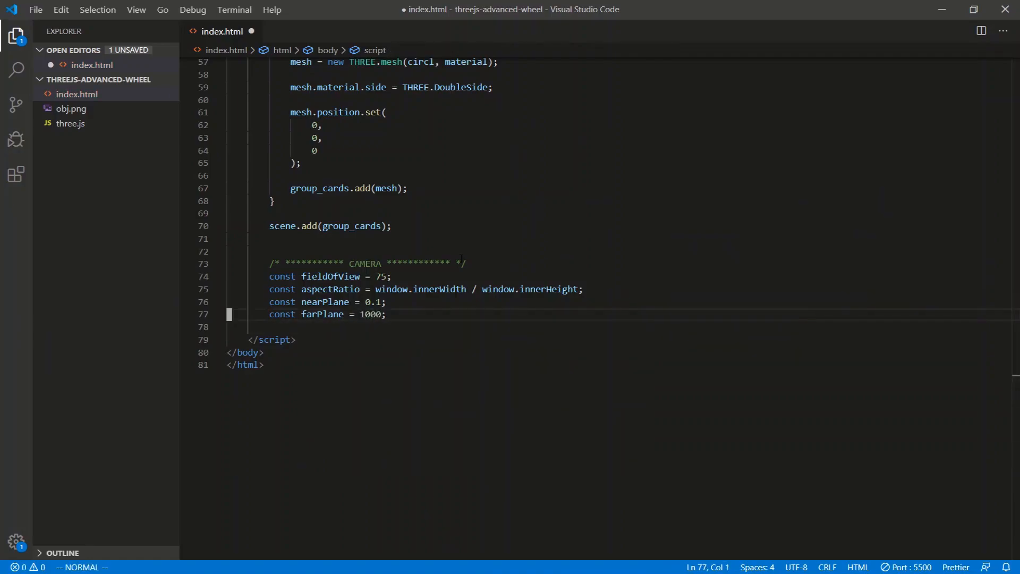
Create the THREE.PerspectiveCamera from the four settings and set camera.position.z to 1000
text(const camer)
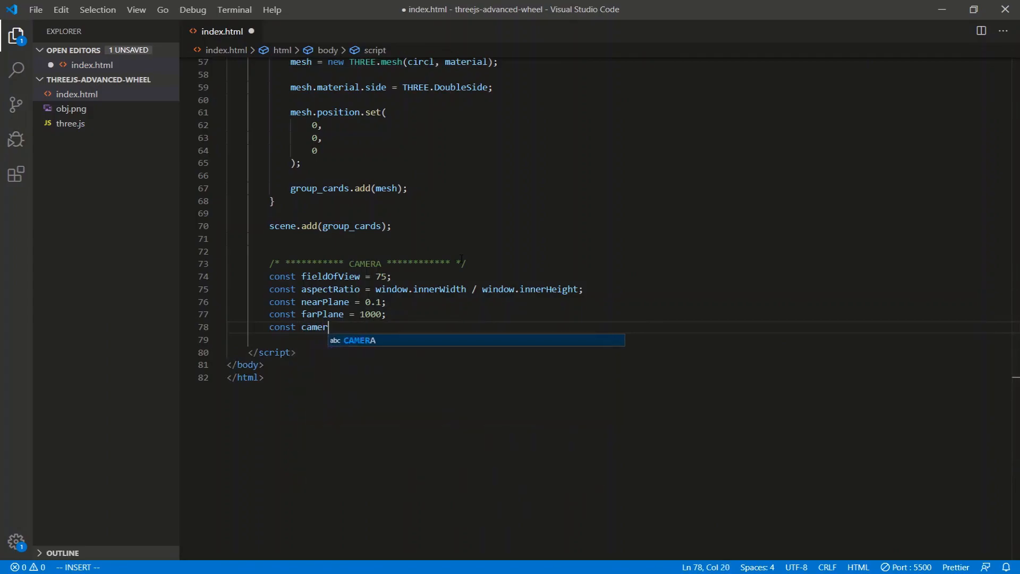
text(a = new THRE)
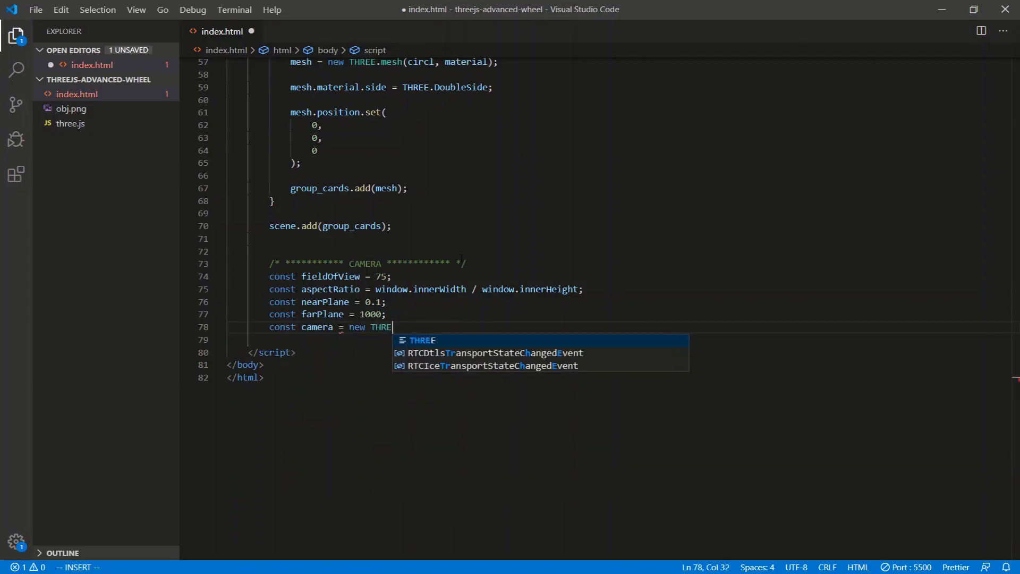
text(E.Perspect)
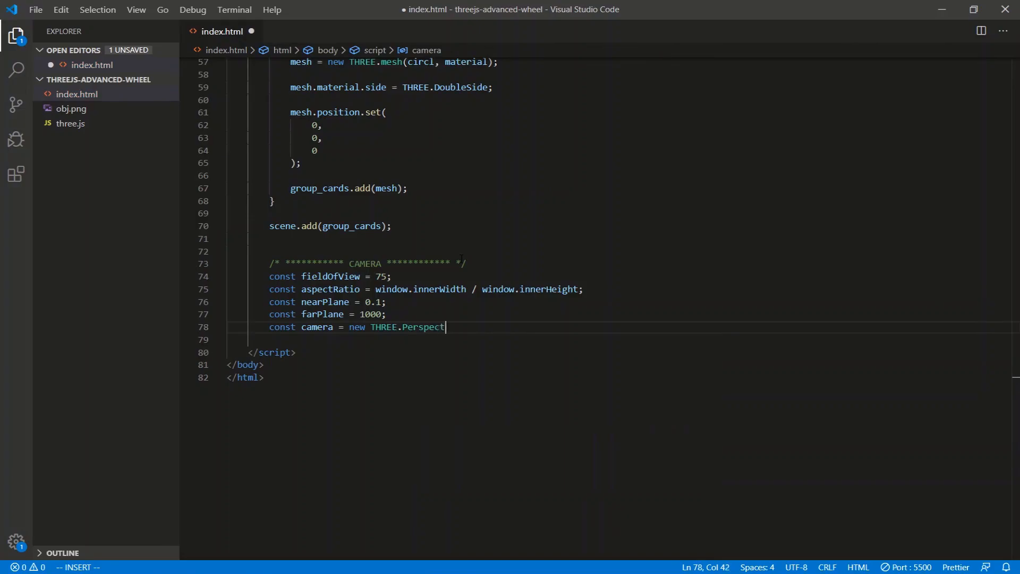
text(iveCamera())
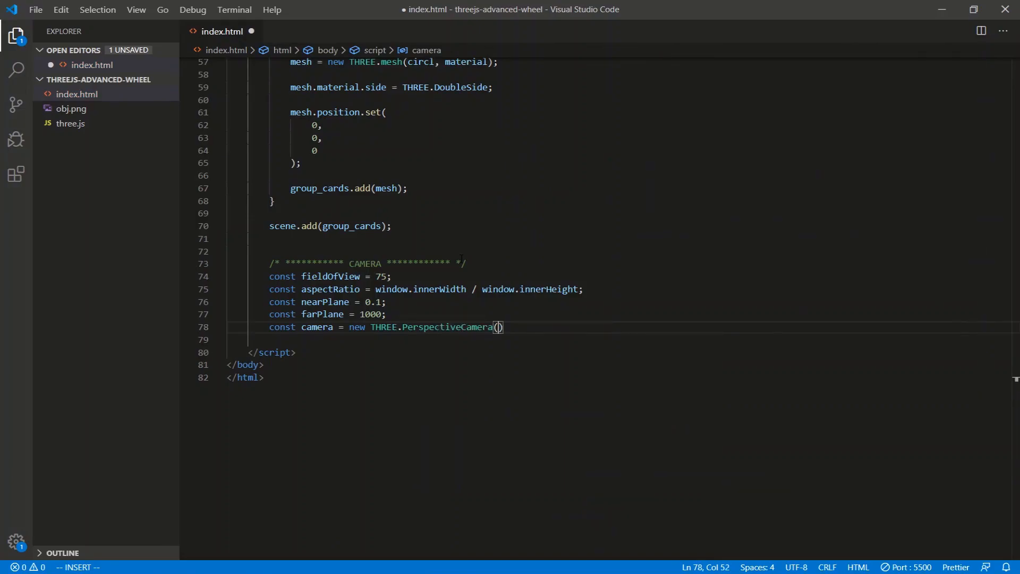
text(fieldOfView, aspectRatio, near)
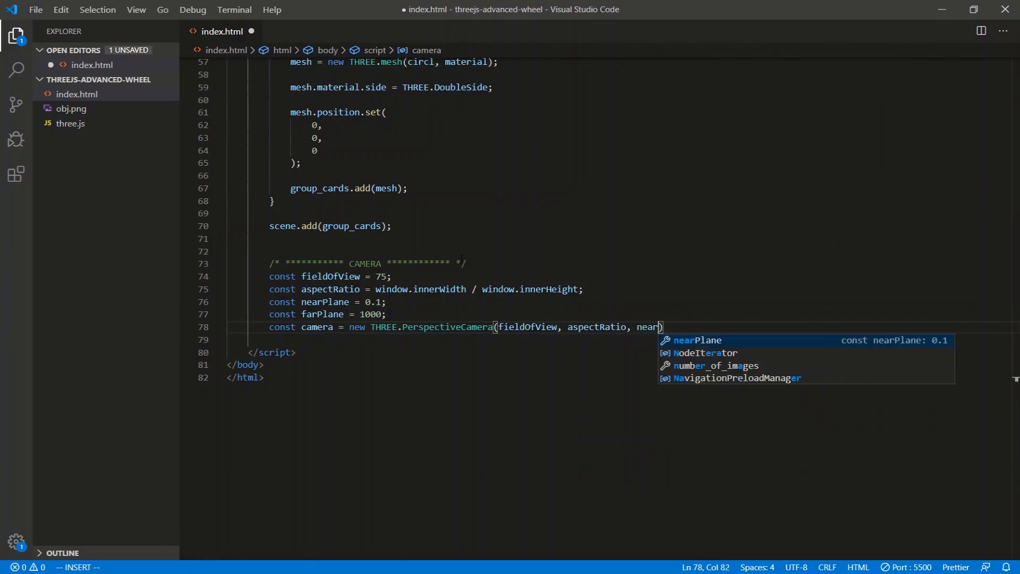
text(, farPlane);)
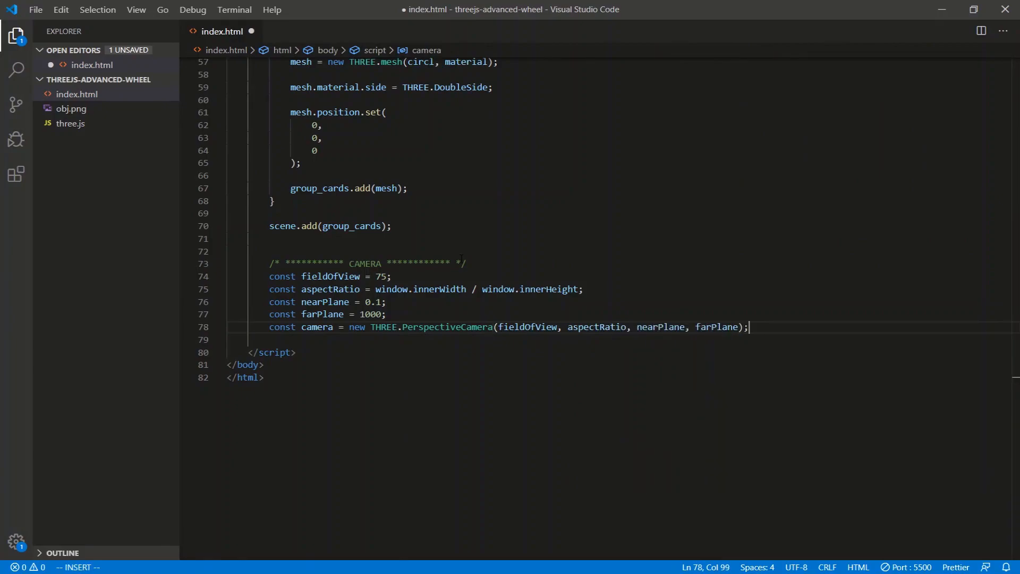
key(Enter)
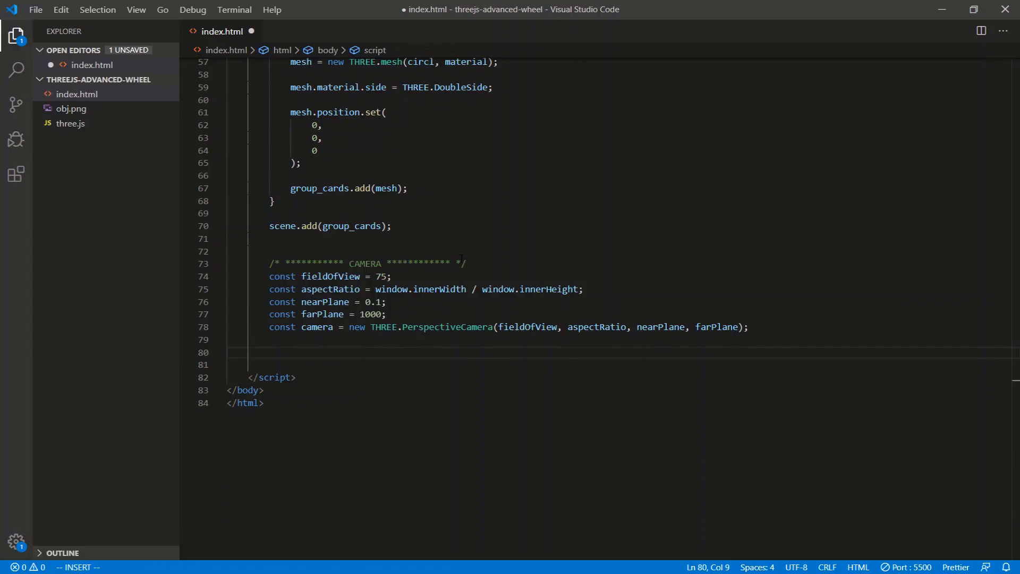
text(camae)
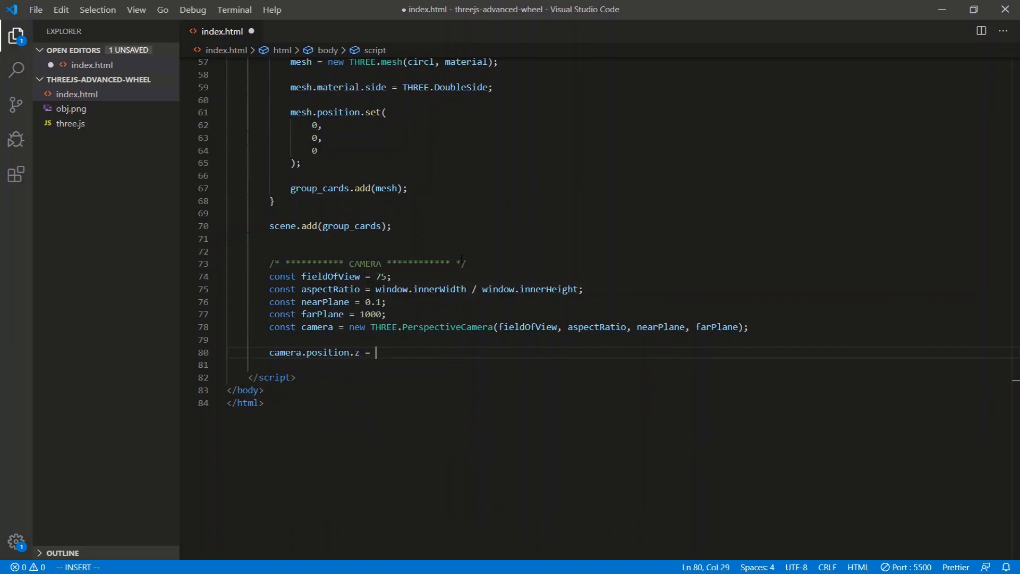
text(1000;)
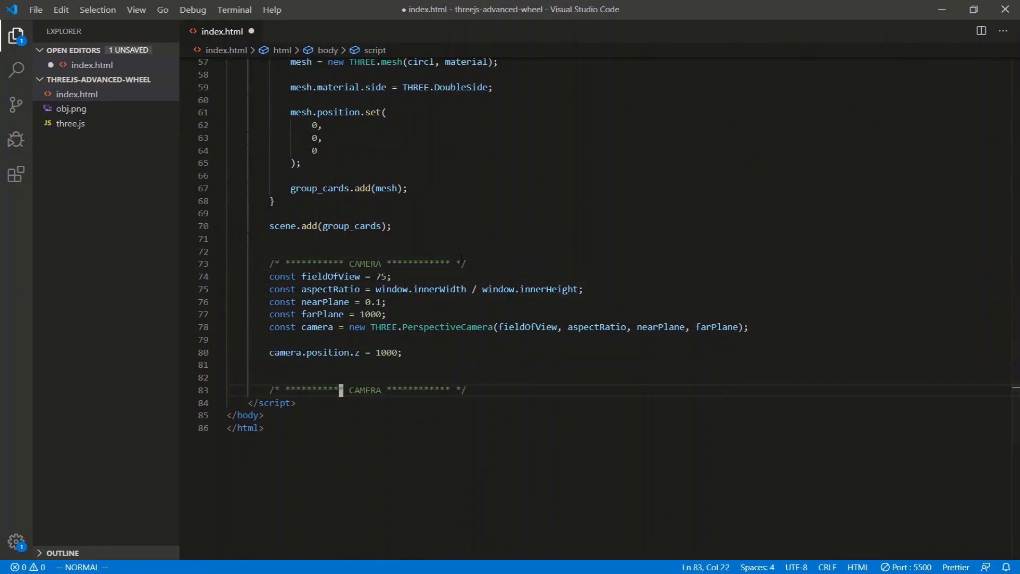
Rename the header to RENDER and create a THREE.WebGLRenderer with antialias: true
text(RENDER)
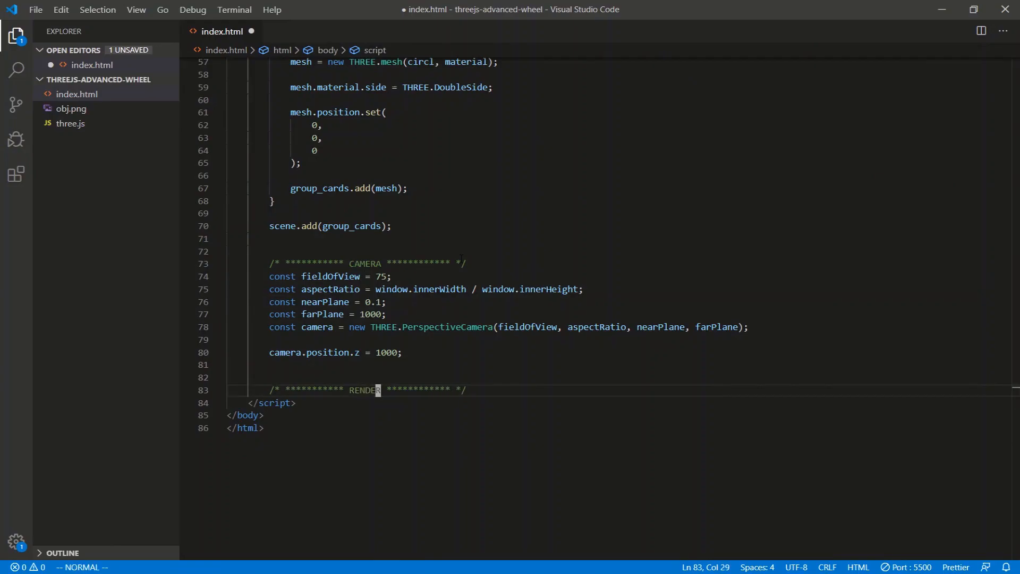
text(const r)
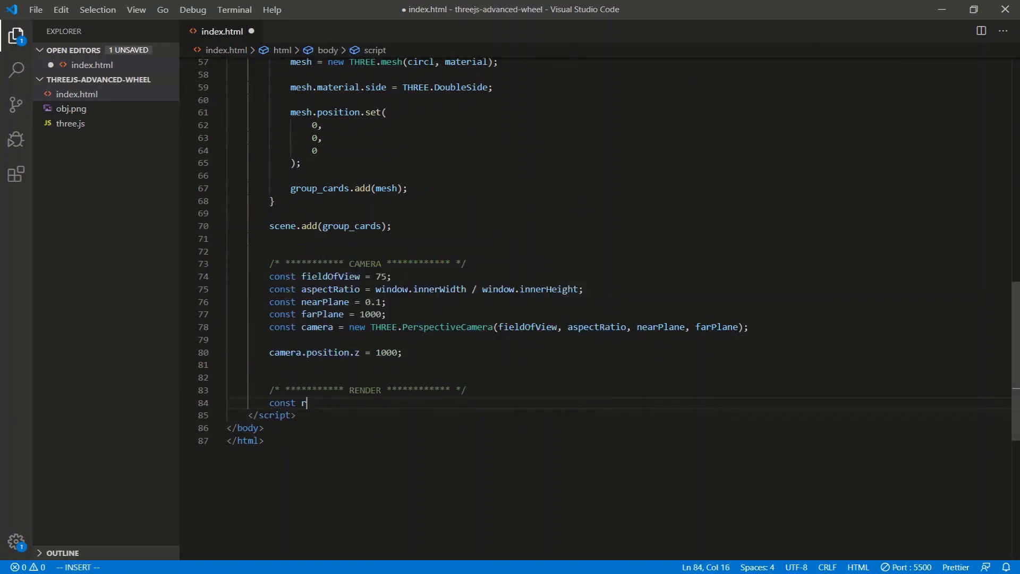
text(enderer)
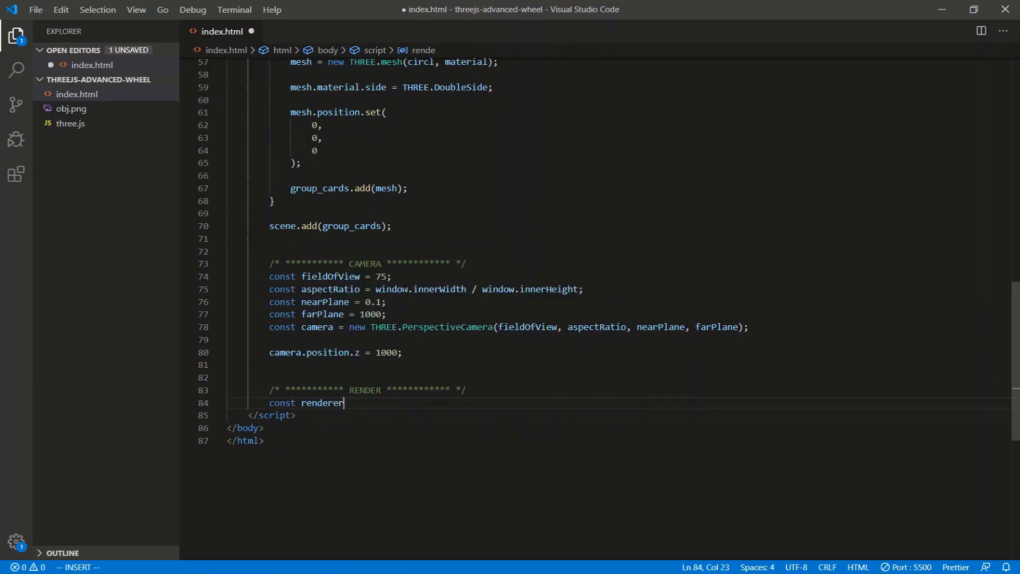
text(= new THREE)
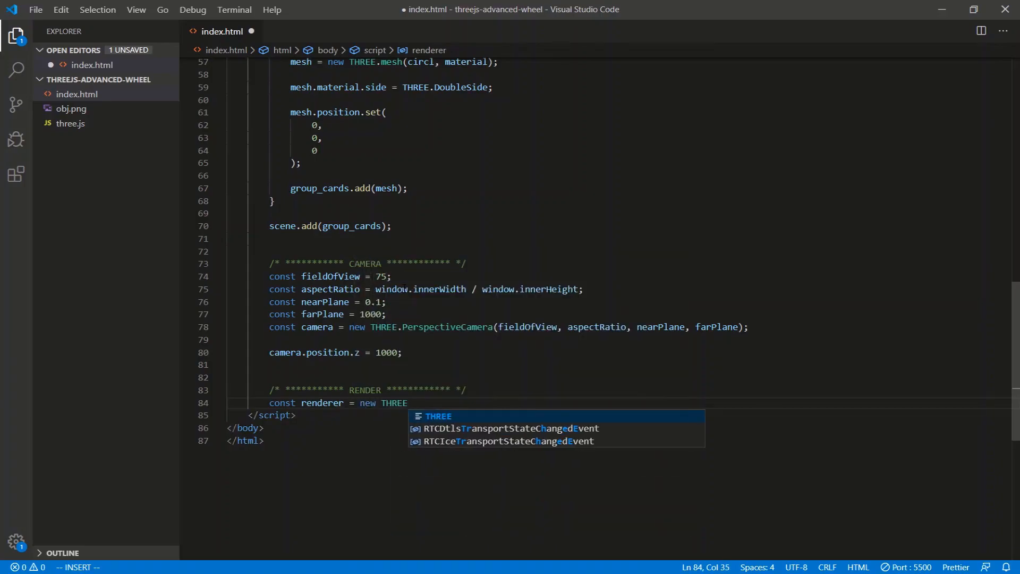
text(.WebGLRendere)
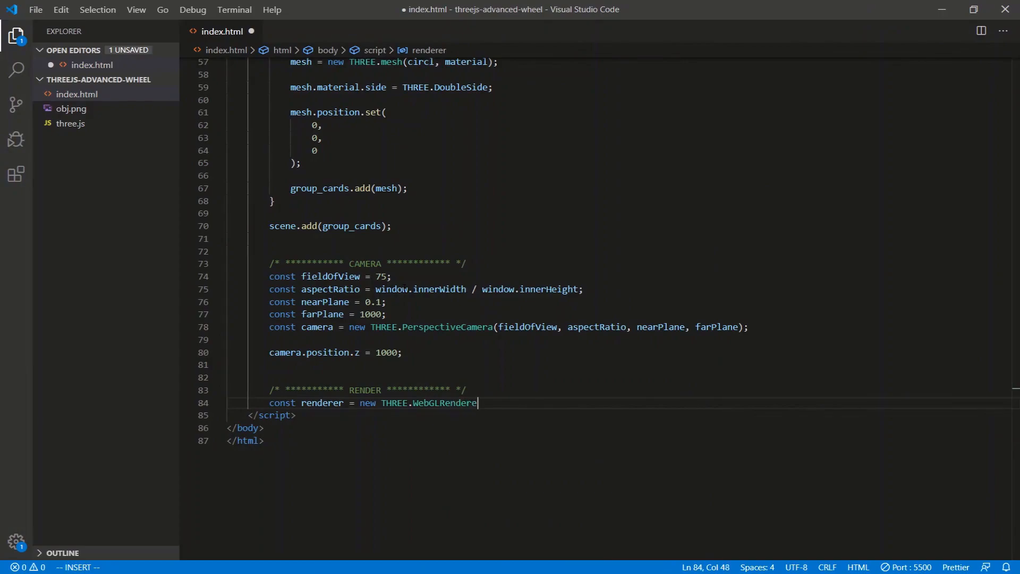
text(({}))
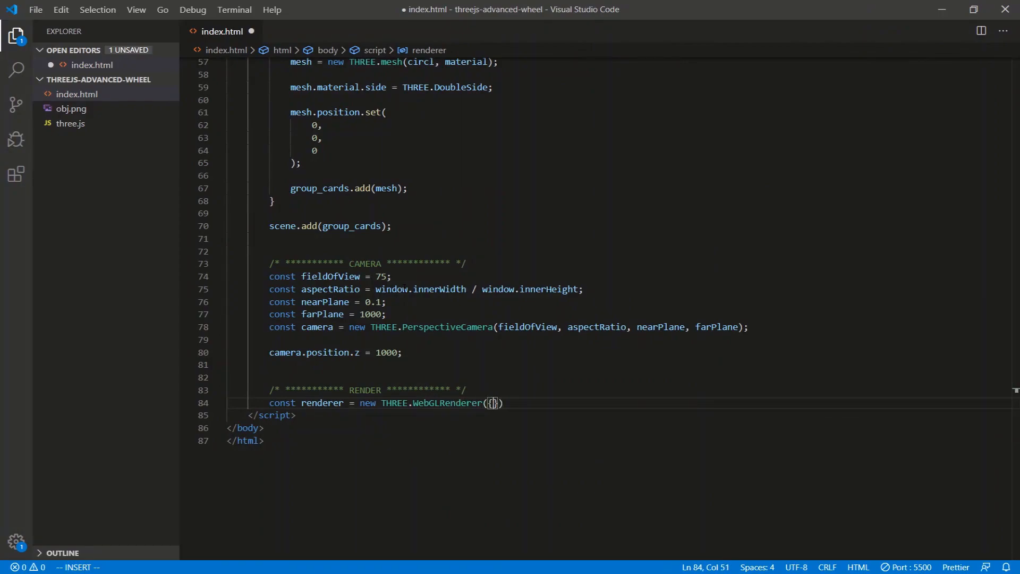
text(antia)
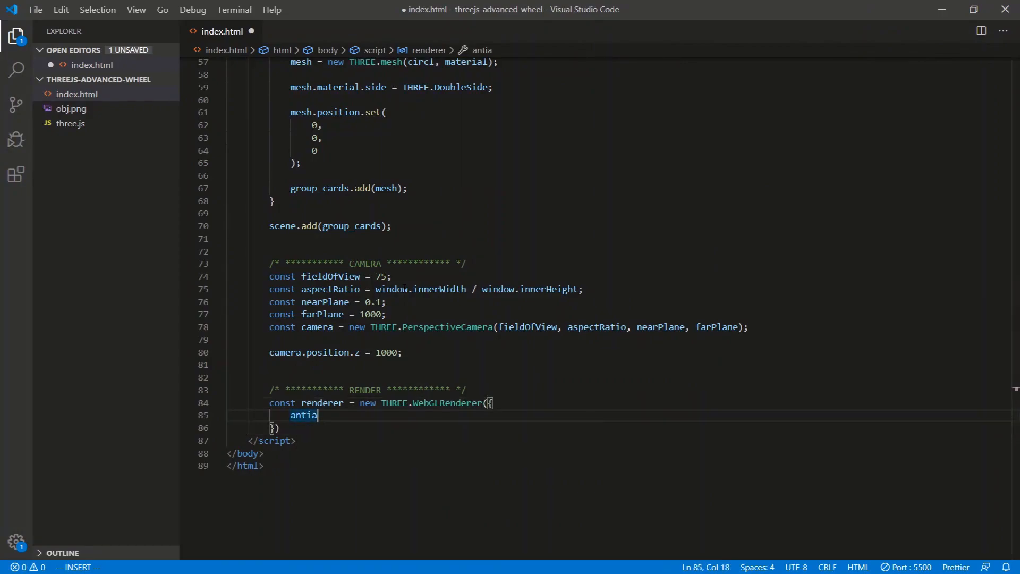
text(lias: true)
click(619, 428)
text(;)
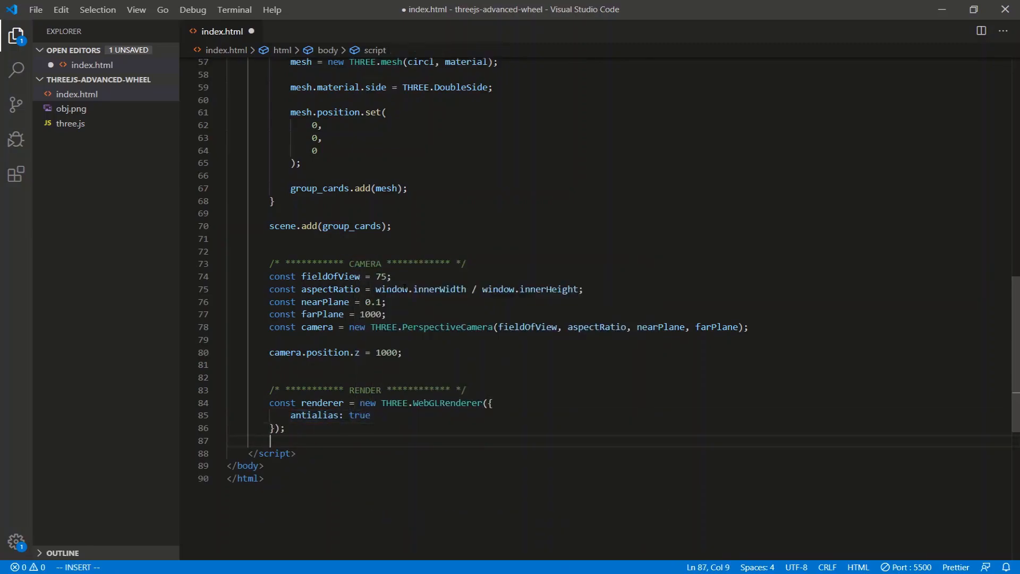
Size the renderer with renderer.setSize(window.innerWidth, window.innerHeight)
text(r)
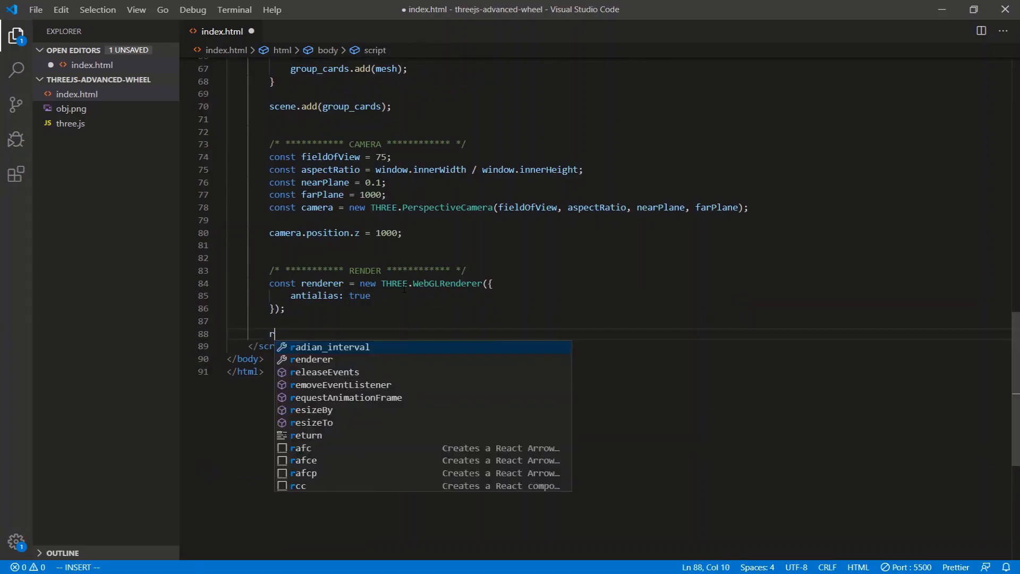
text(en)
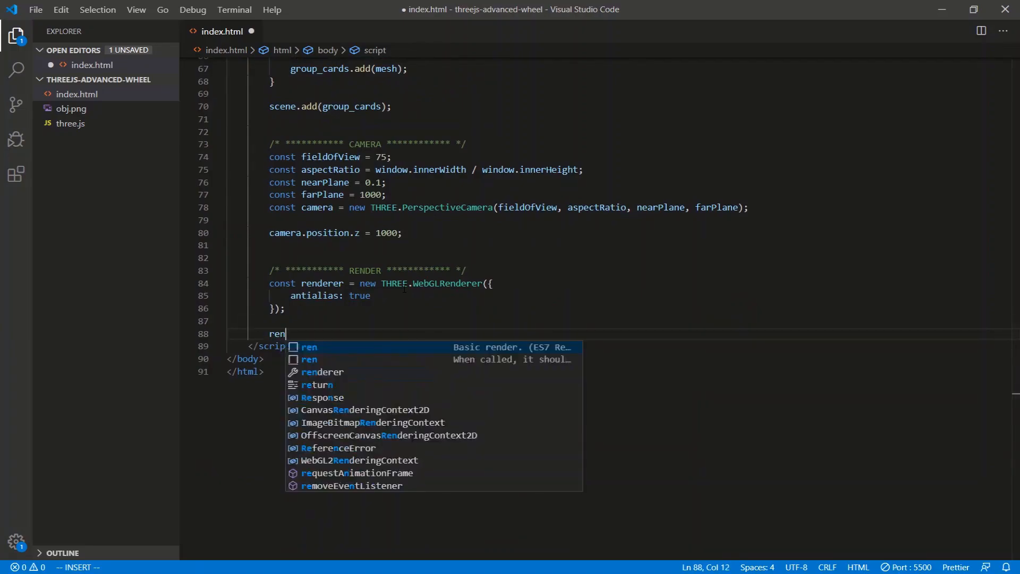
text(derer.)
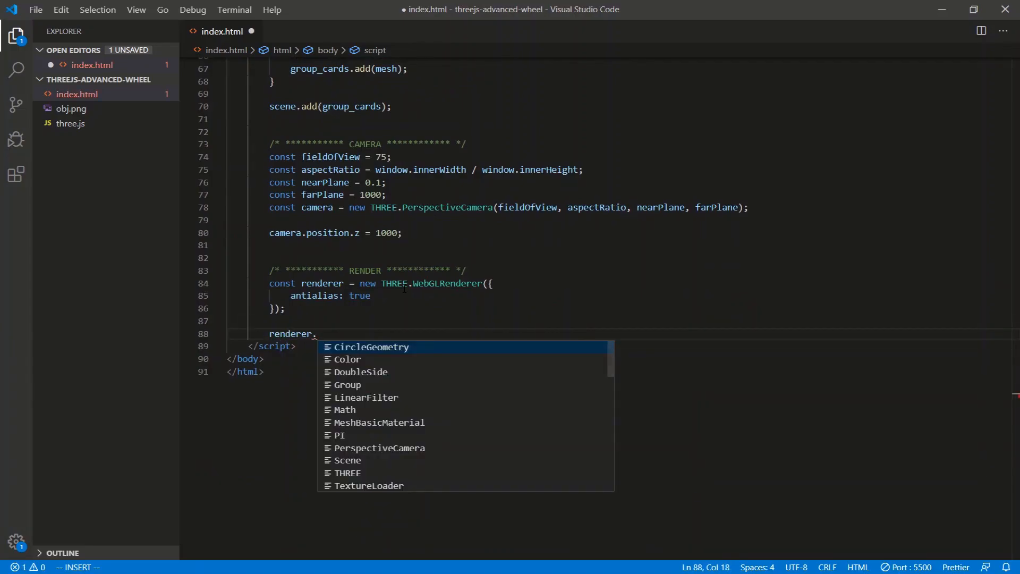
text(setSi)
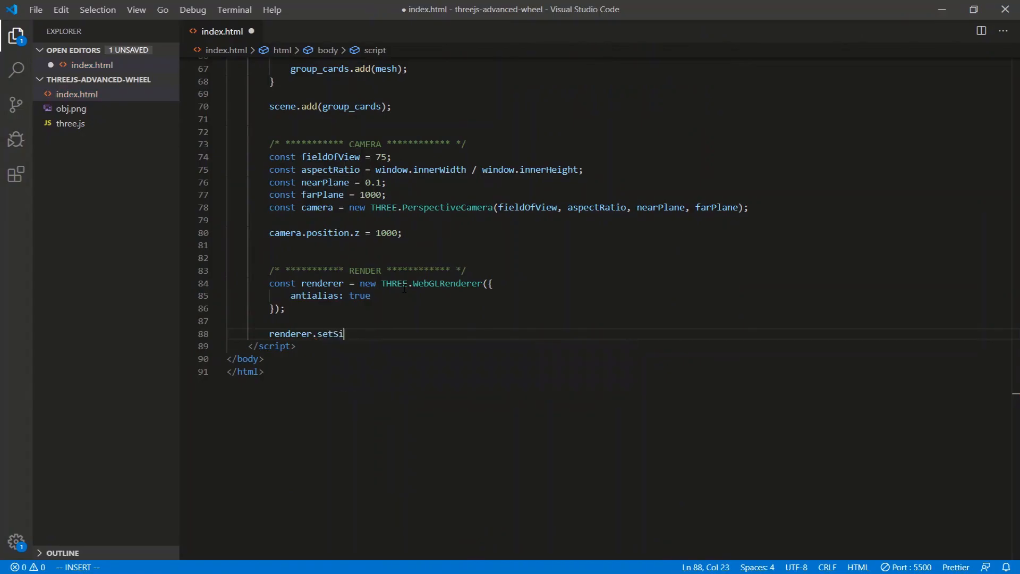
text(ze(window.)
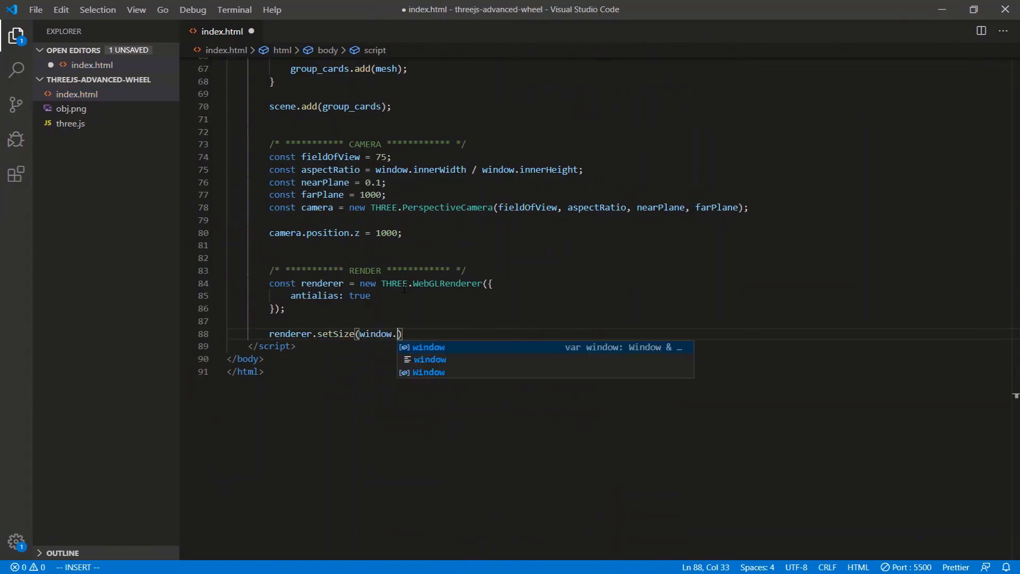
text(innerHeight)
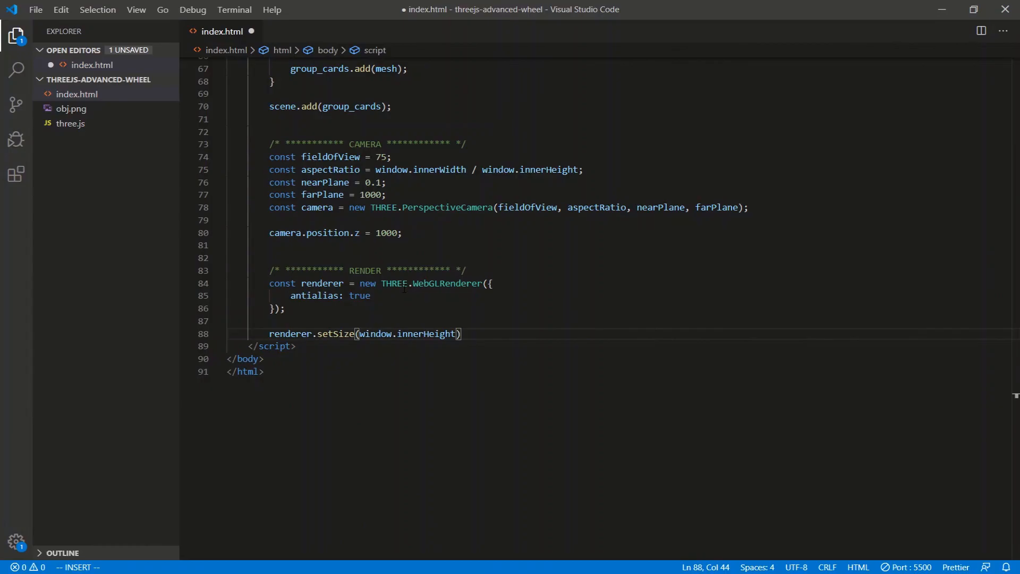
key(Backspace)
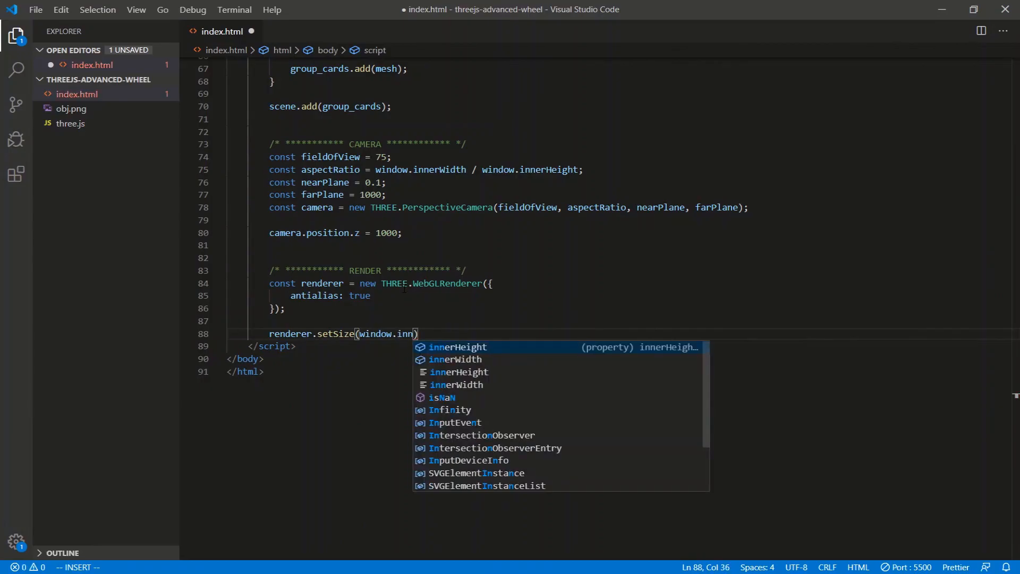
text(erWidth, window)
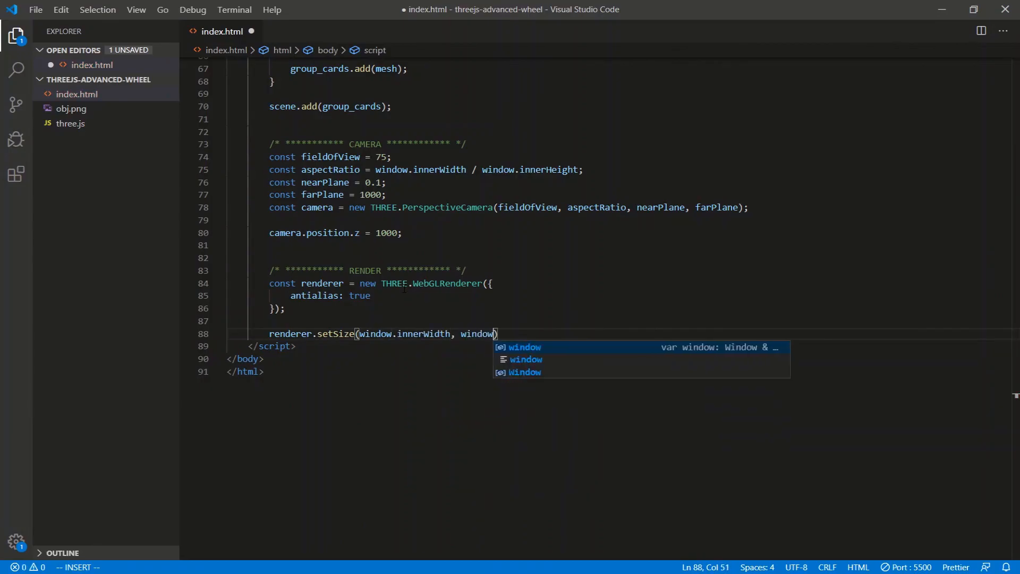
text(.)
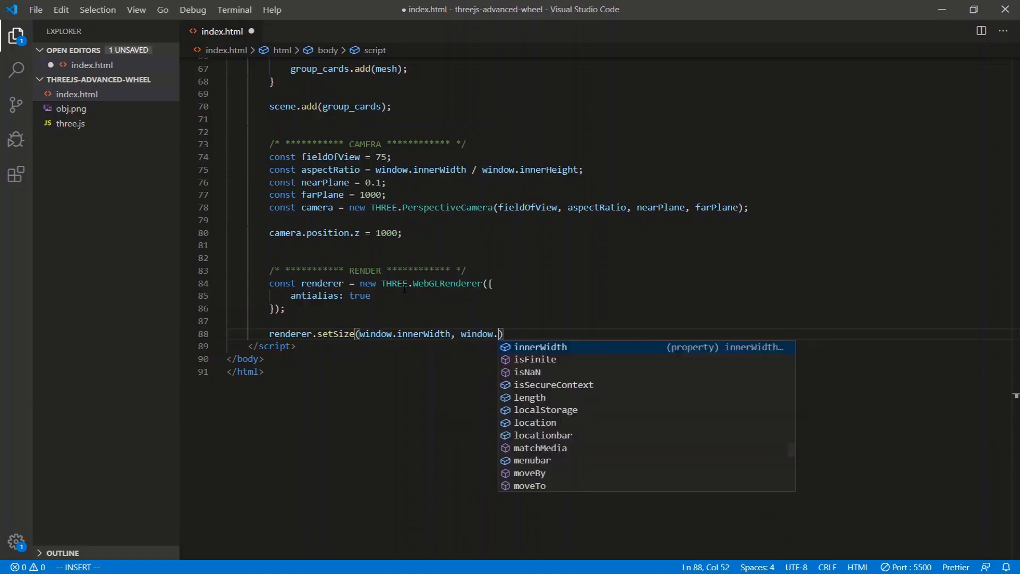
text(innerHeight)
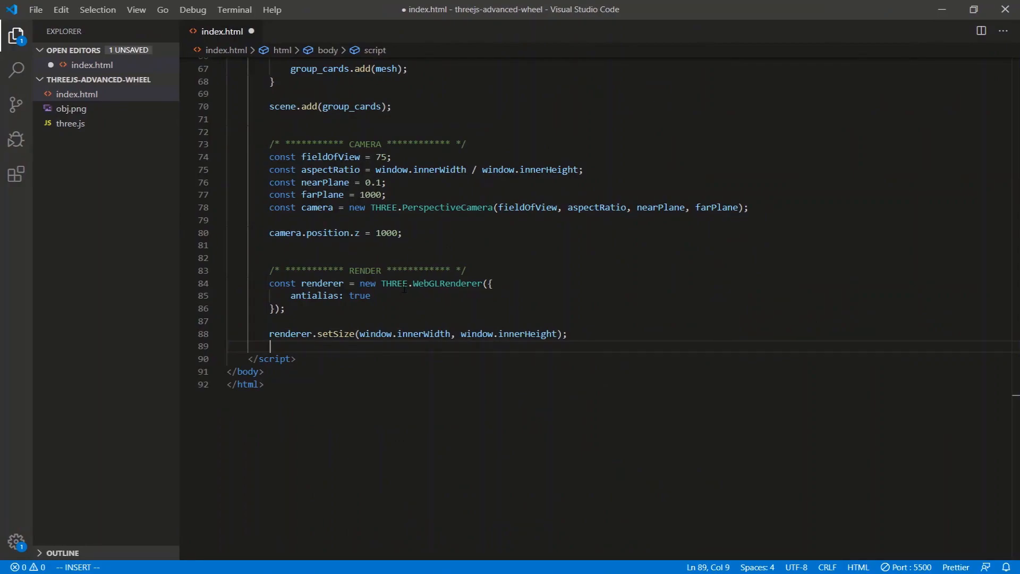
Append renderer.domElement to the page body via document.querySelector('body')
text(document.queryS)
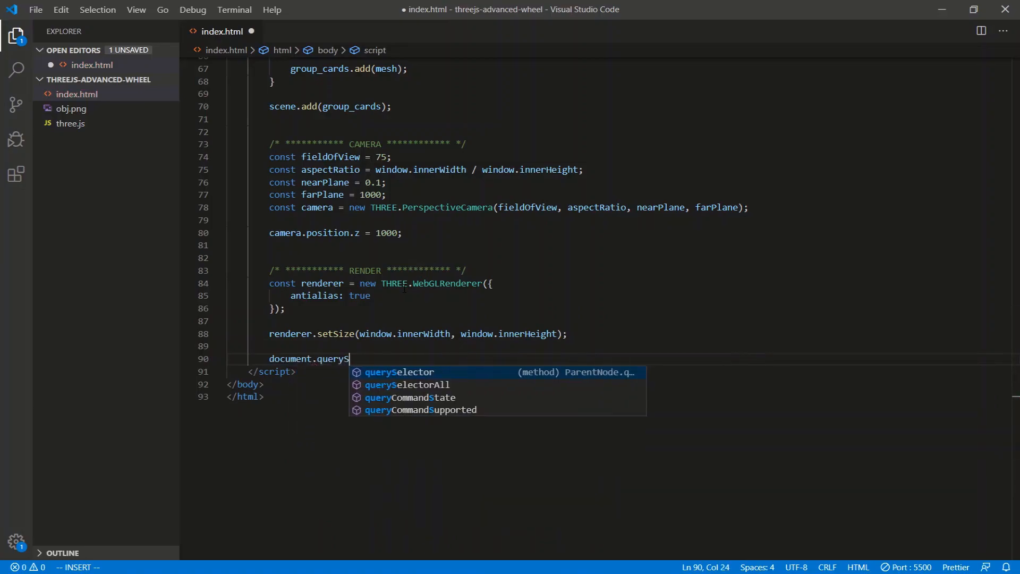
text(elector('body').ap)
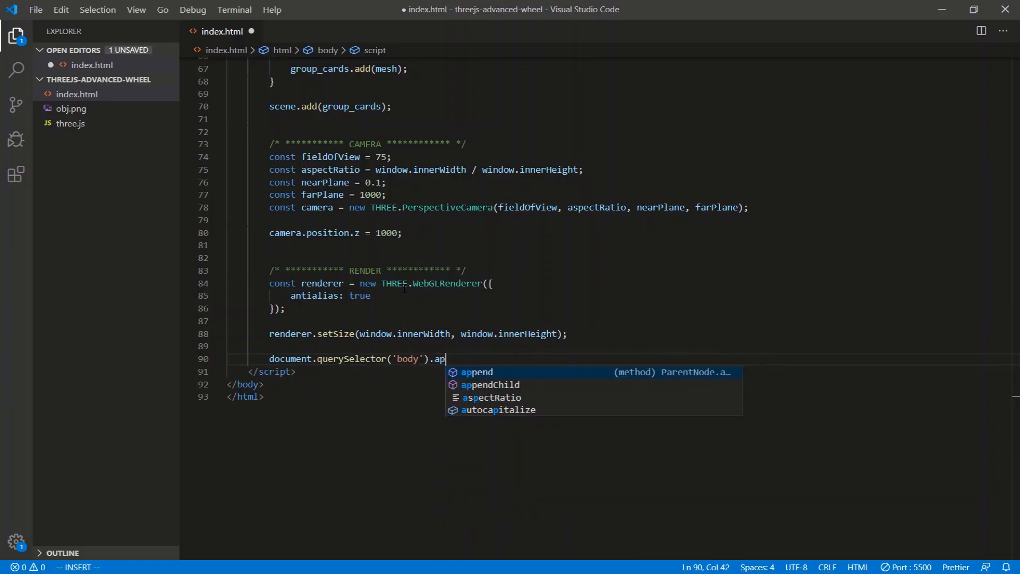
text(pendChild(render)
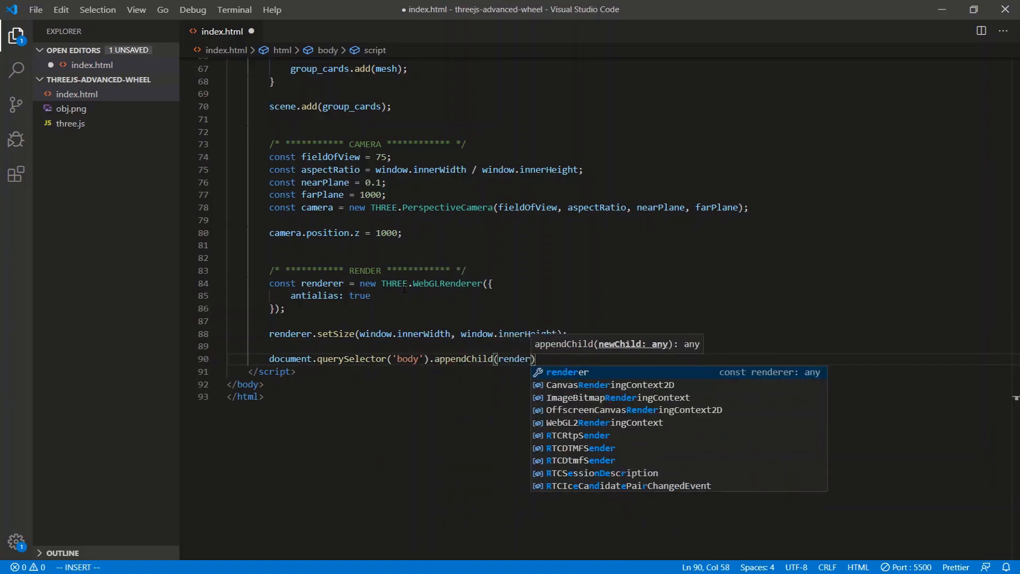
text(.)
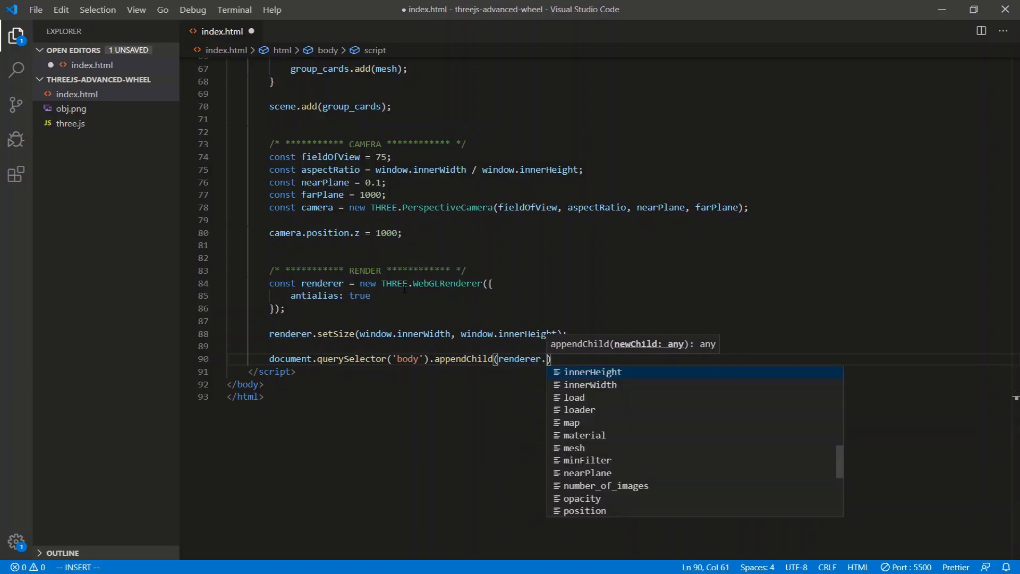
text(domElement)
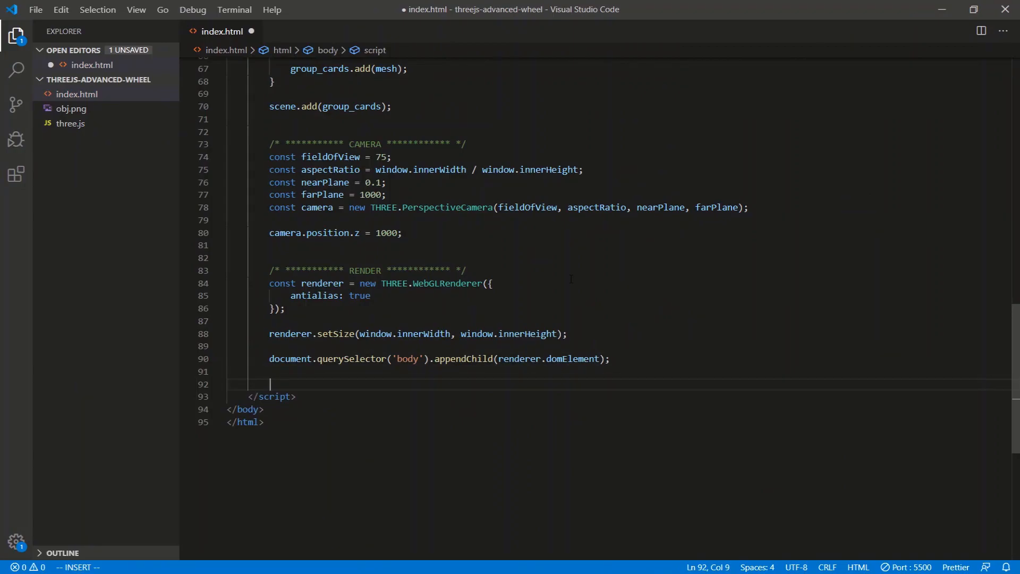
Write animate() rendering scene and camera with requestAnimationFrame(animate), and save the file
text(function animat)
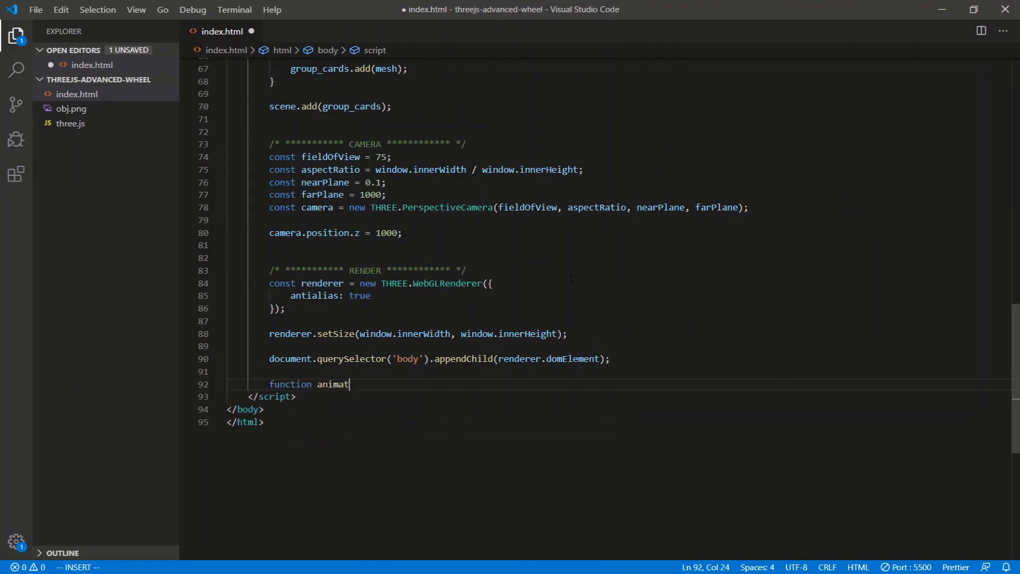
text(e() {)
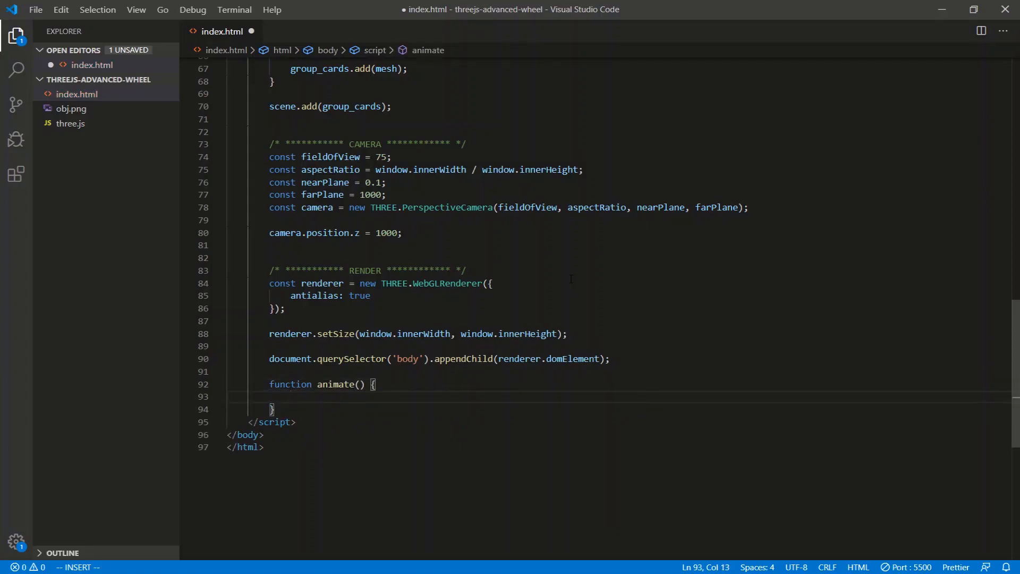
text(renderer)
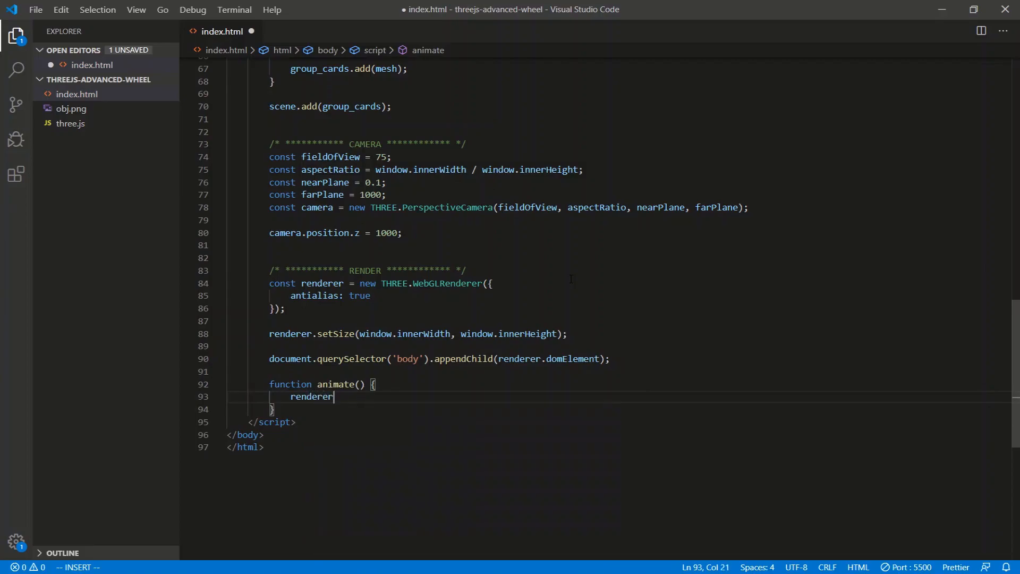
text(.render)
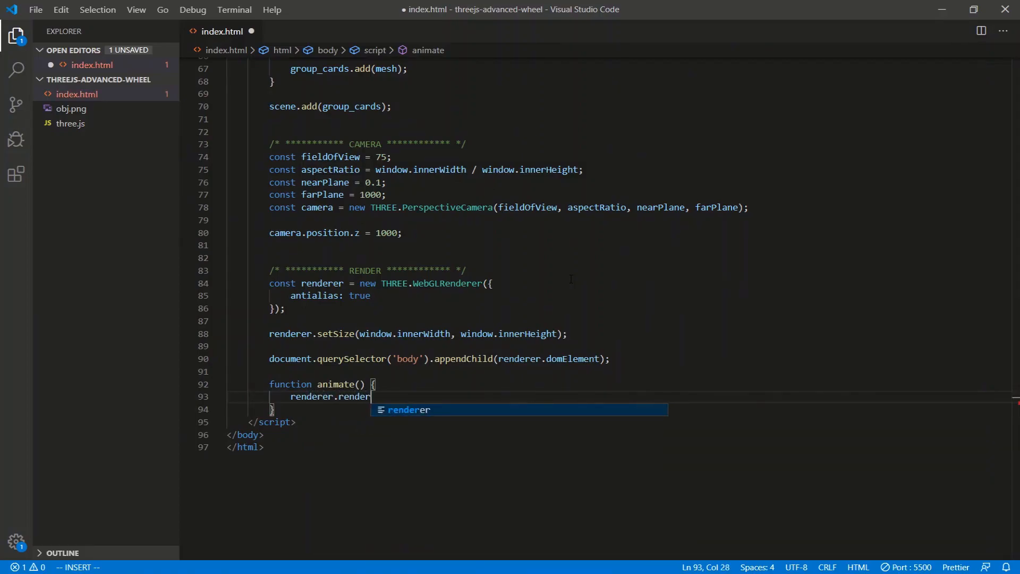
text((scene, camera);)
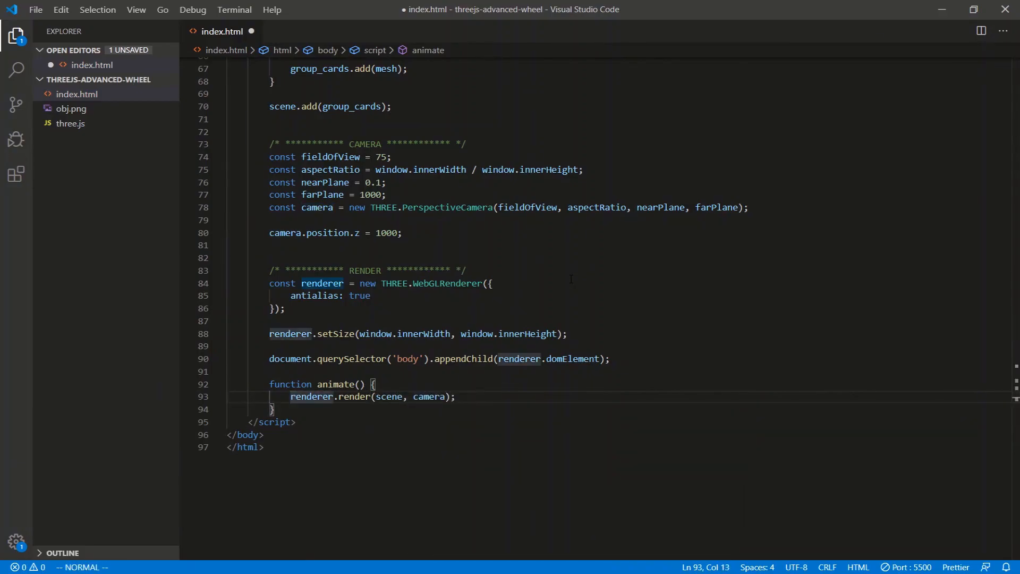
text(requestAnimationFrame)
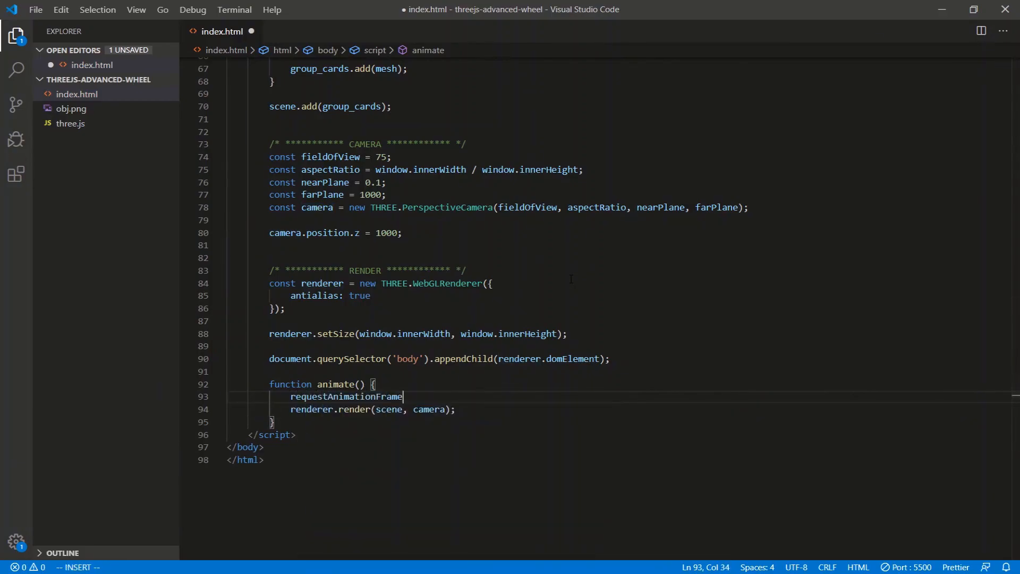
text((animate);)
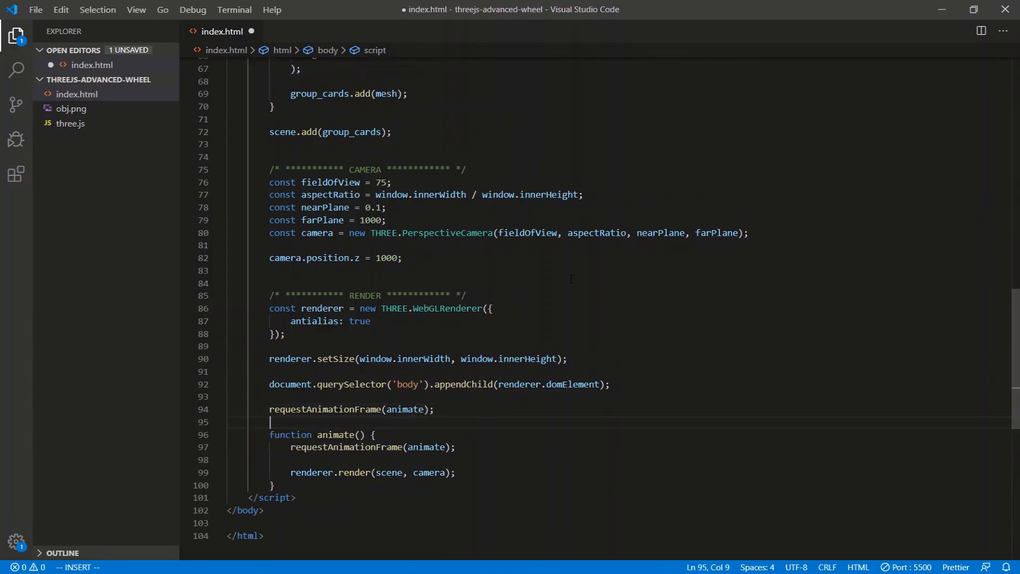
key(ctrl+s)
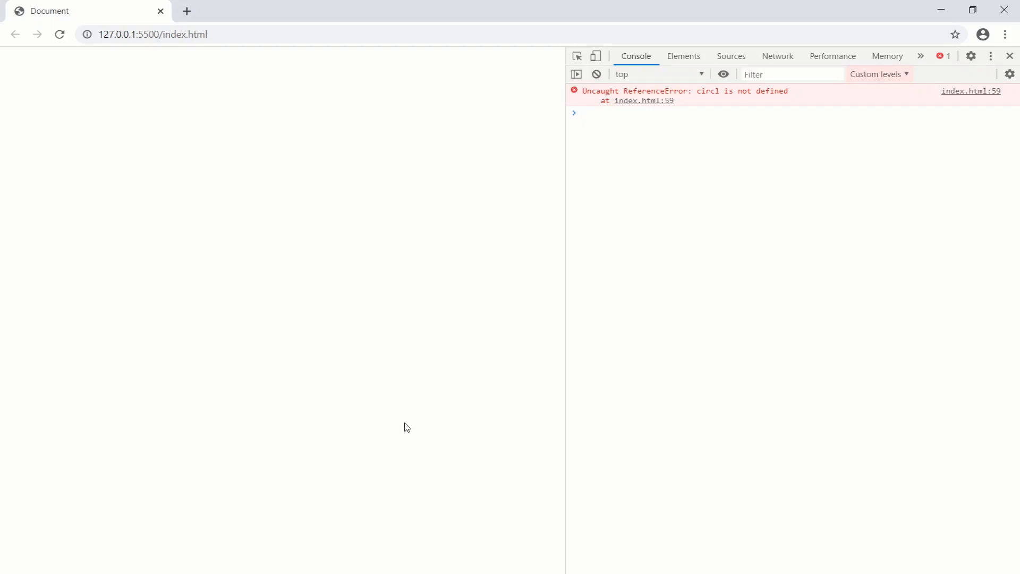
Return to VS Code and put the cursor on the misspelled 'circl' on line 59
key(alt+tab)
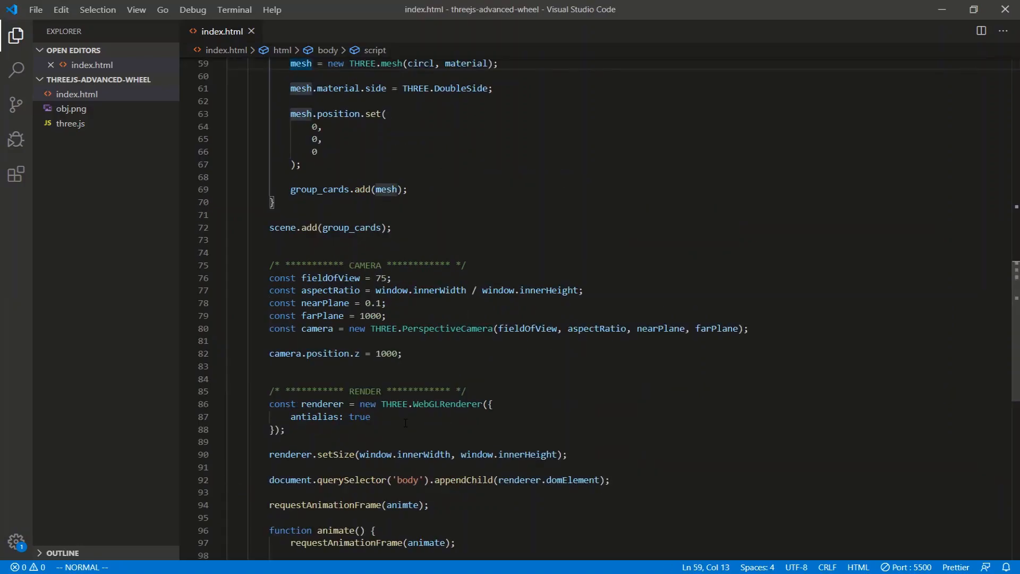
click(464, 63)
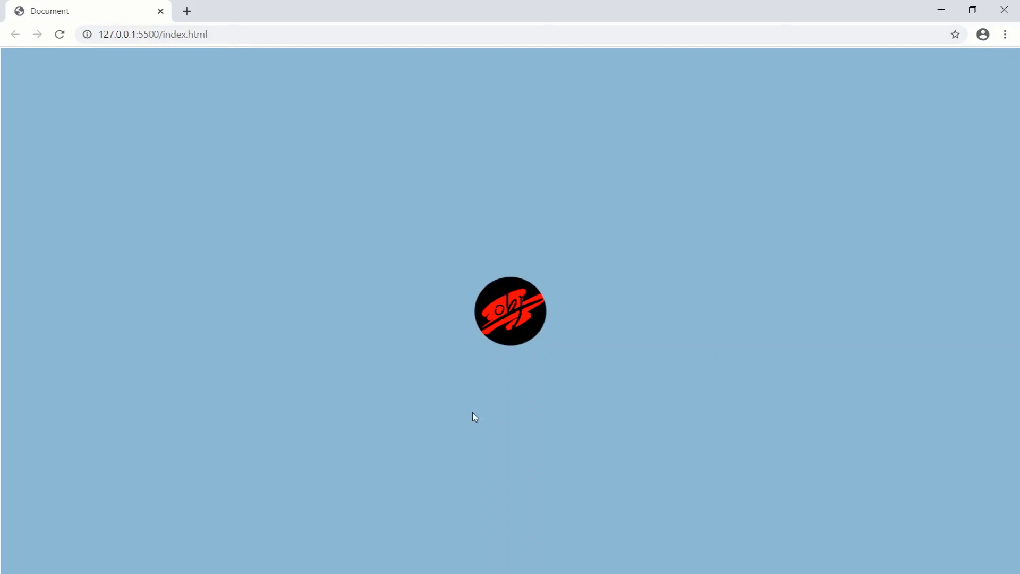
mouse_move(577, 322)
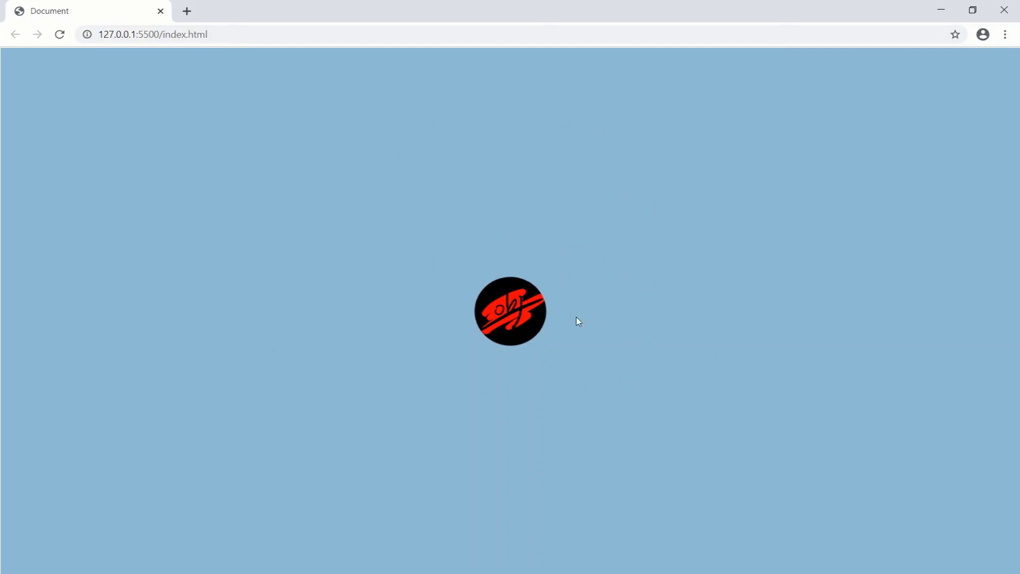
mouse_move(605, 423)
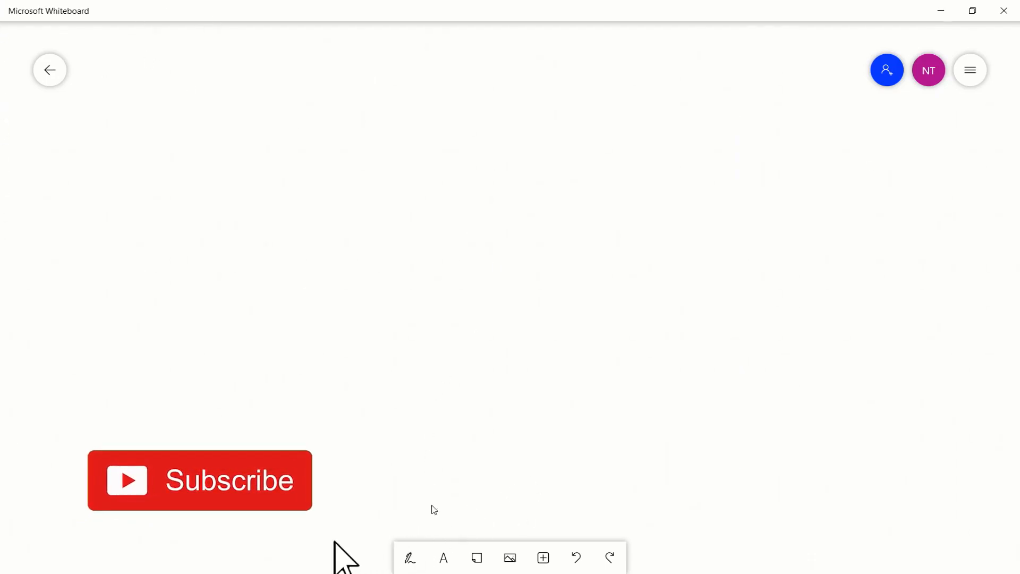
Turn off the Active pen option in the Whiteboard settings
click(969, 70)
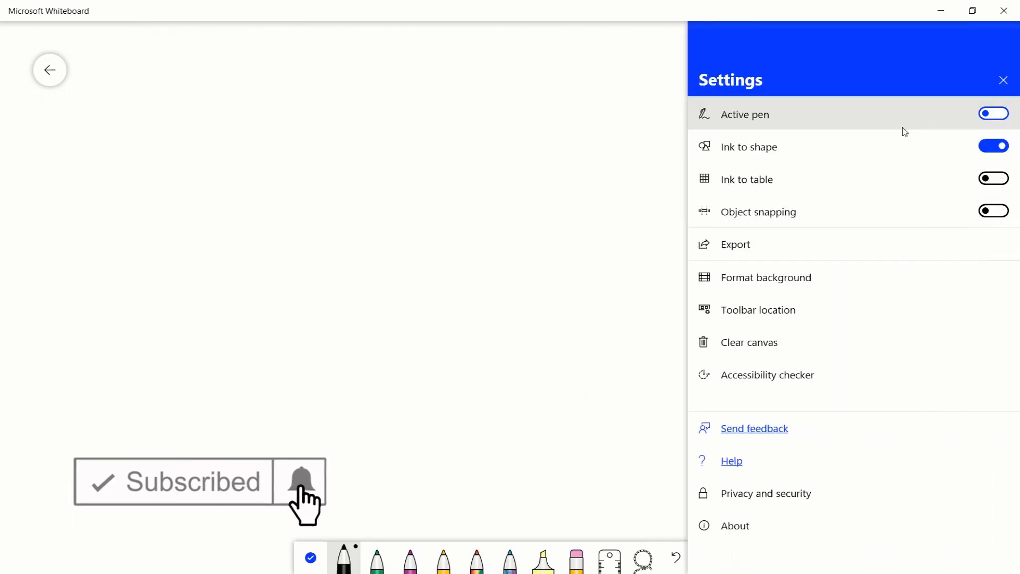
click(994, 113)
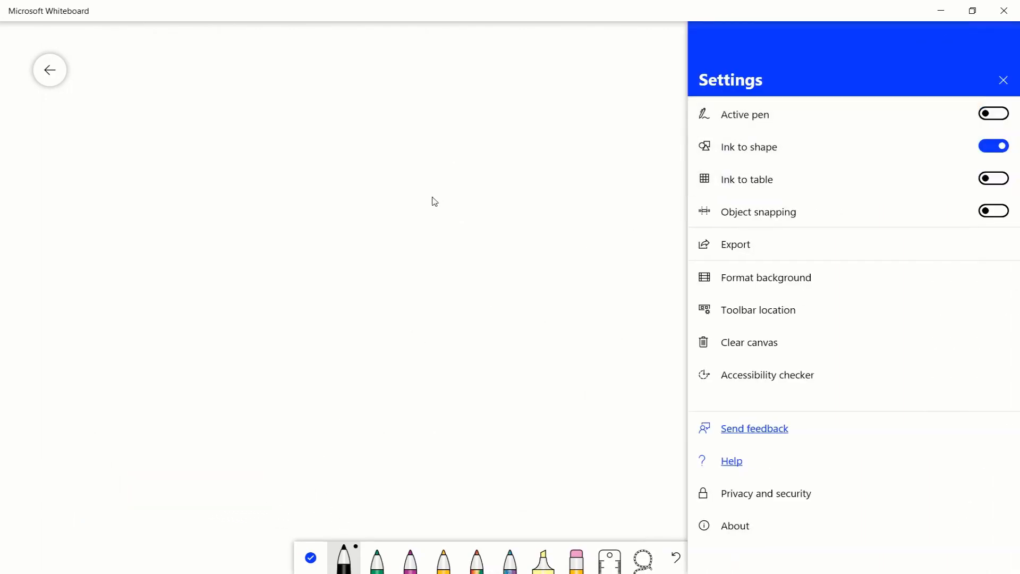
click(1003, 80)
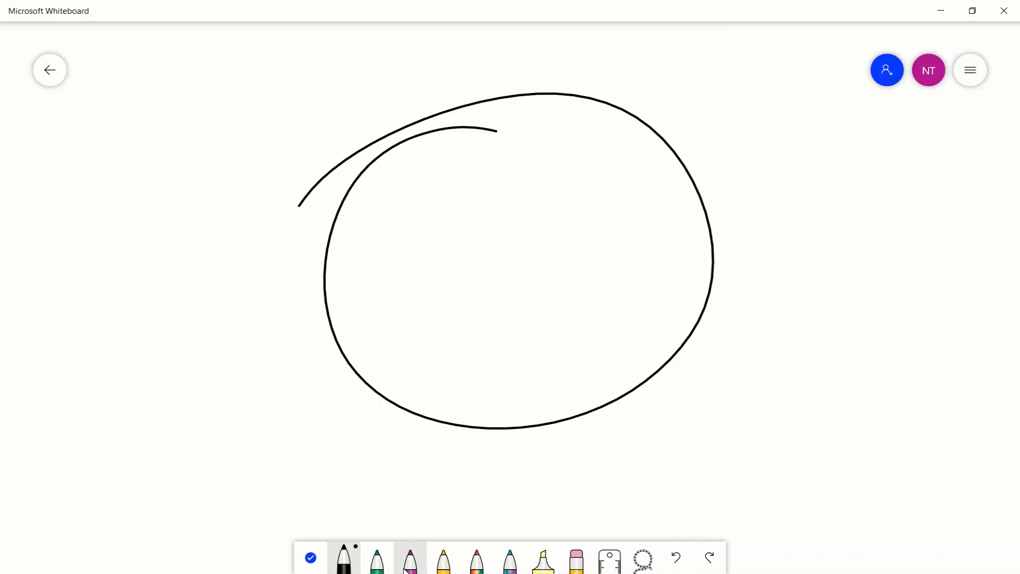
Draw in purple a rim point, triangle legs x and y, and angle θ at the centre
click(411, 558)
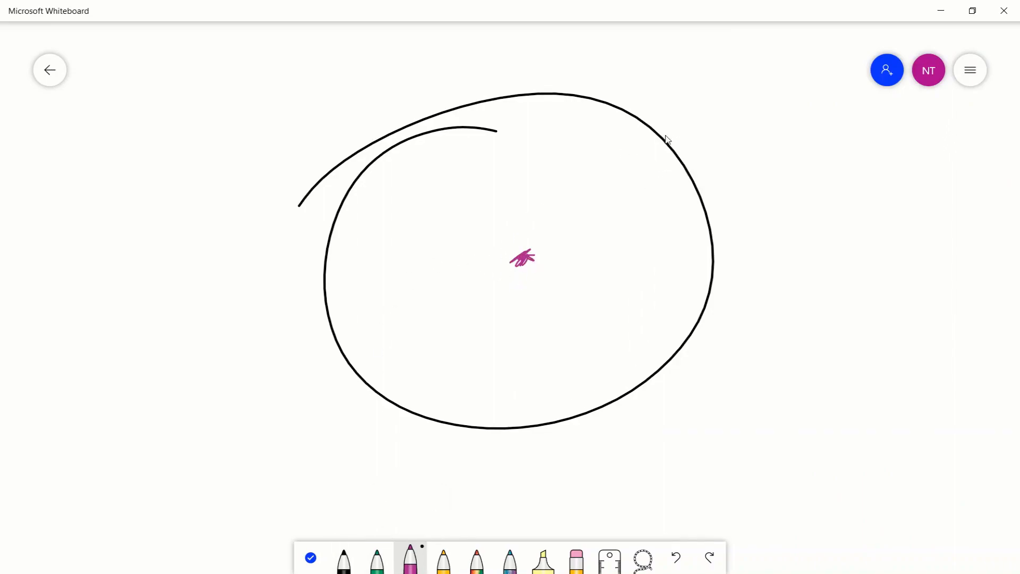
drag(661, 136, 667, 143)
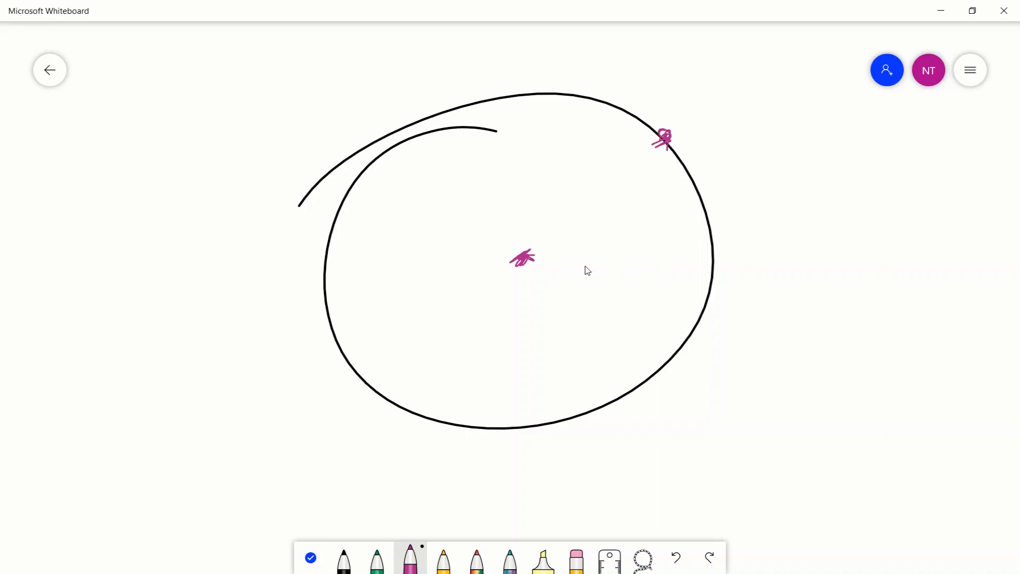
mouse_move(444, 557)
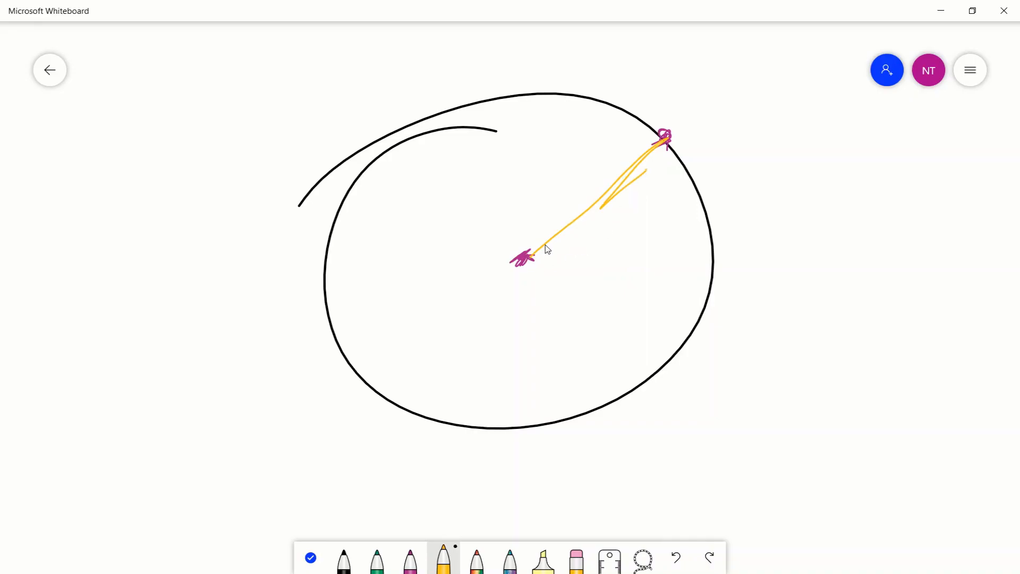
drag(535, 264, 654, 252)
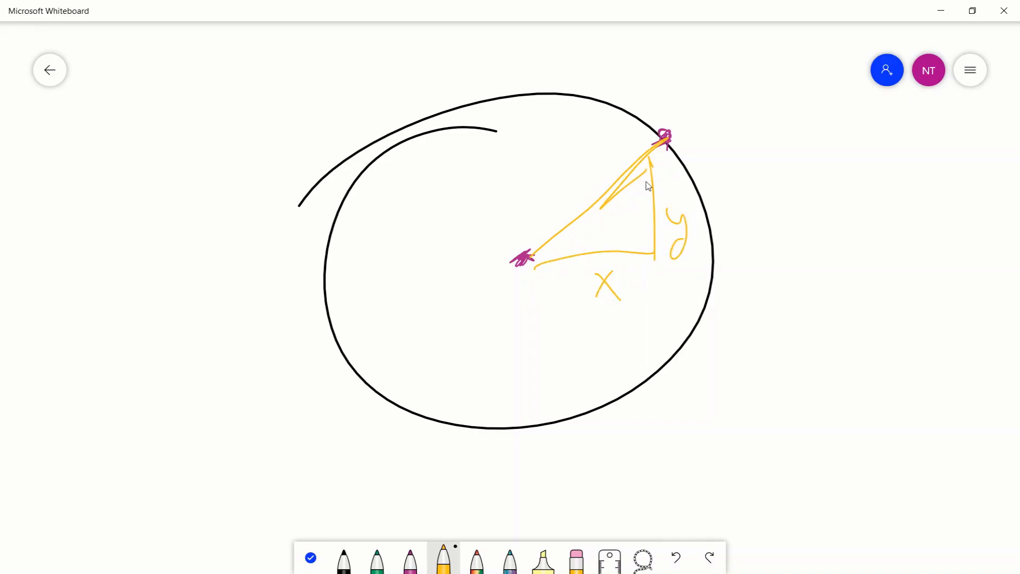
mouse_move(696, 211)
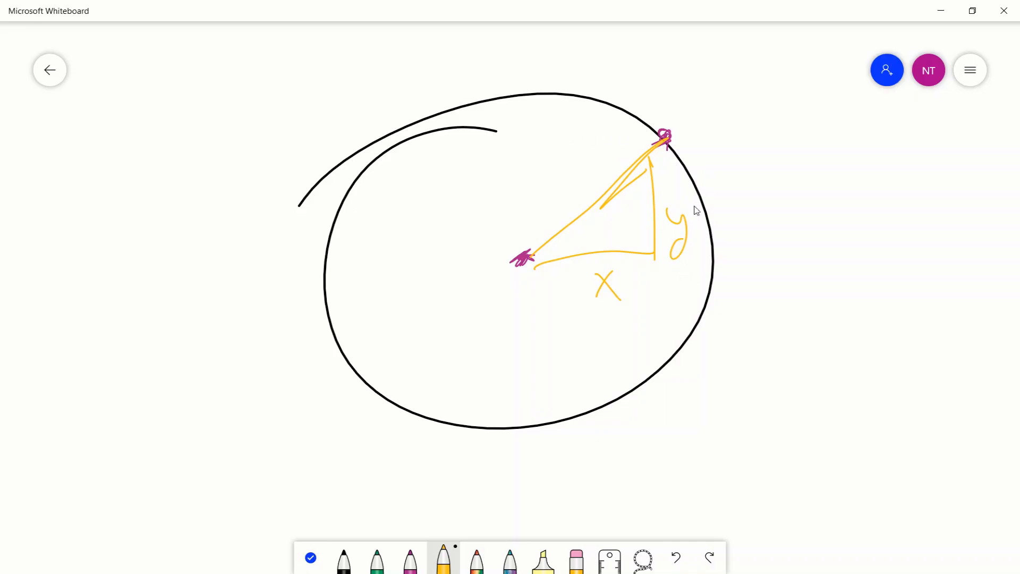
mouse_move(575, 73)
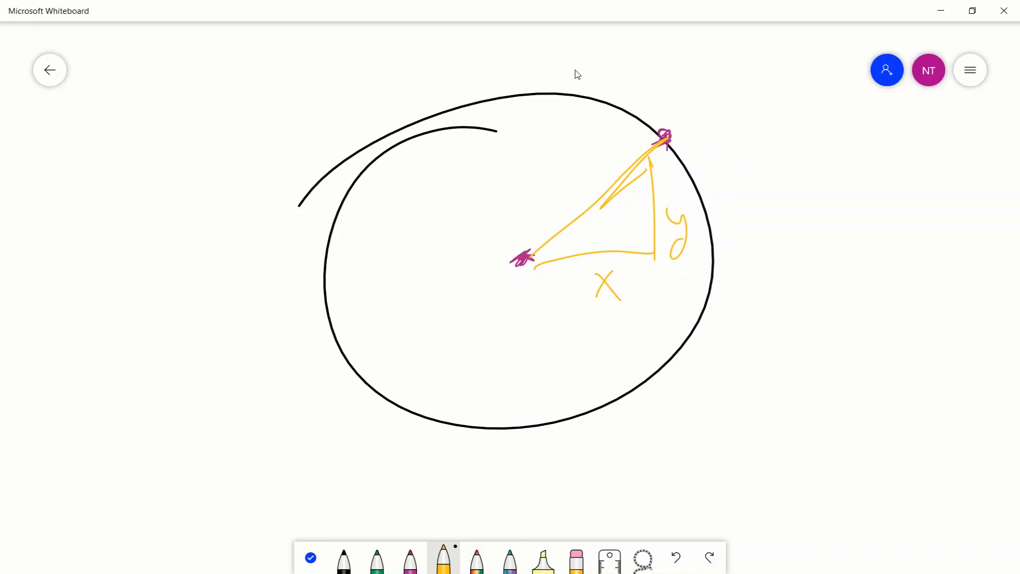
mouse_move(628, 156)
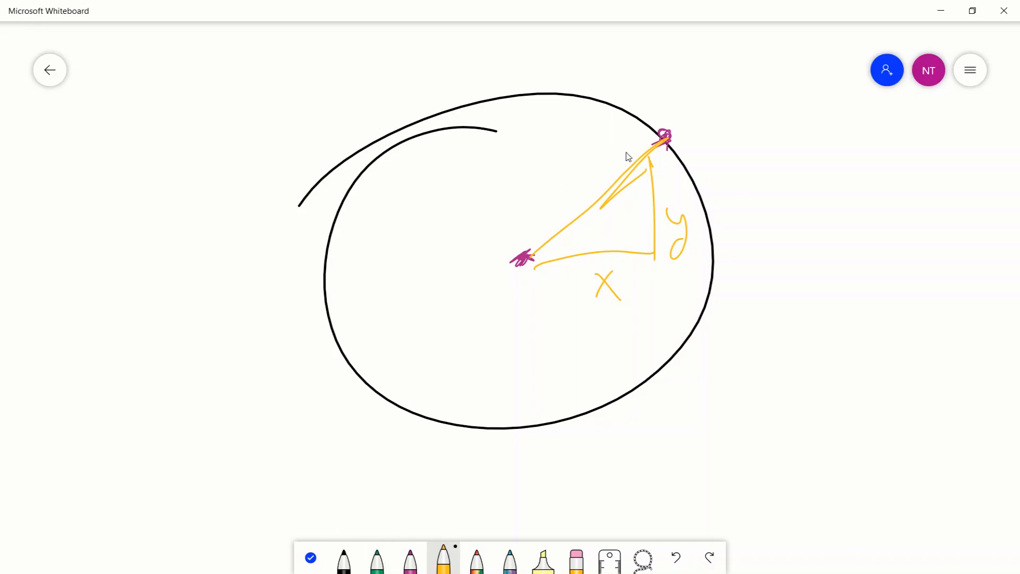
drag(560, 224, 553, 280)
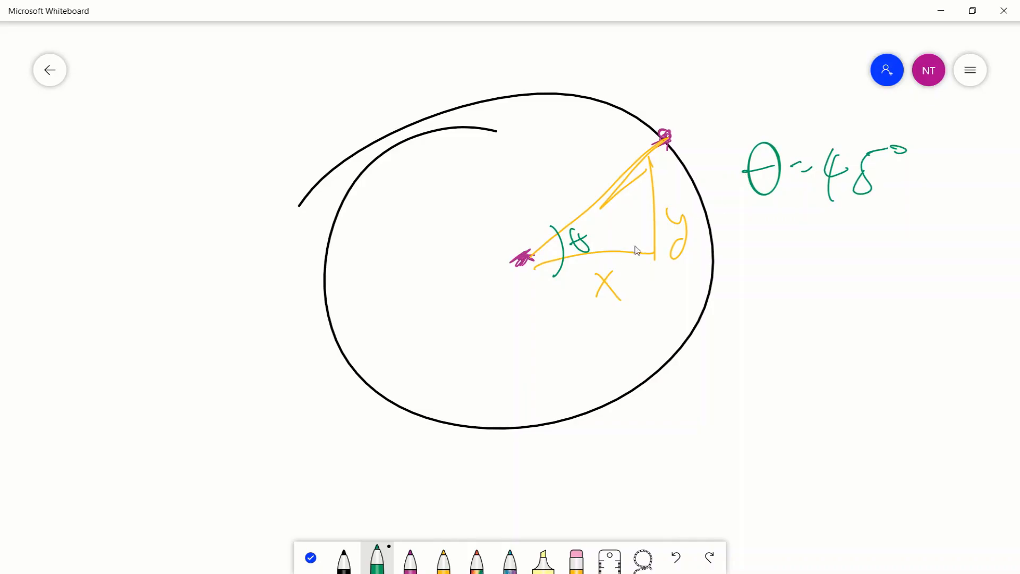
scroll(down, 3)
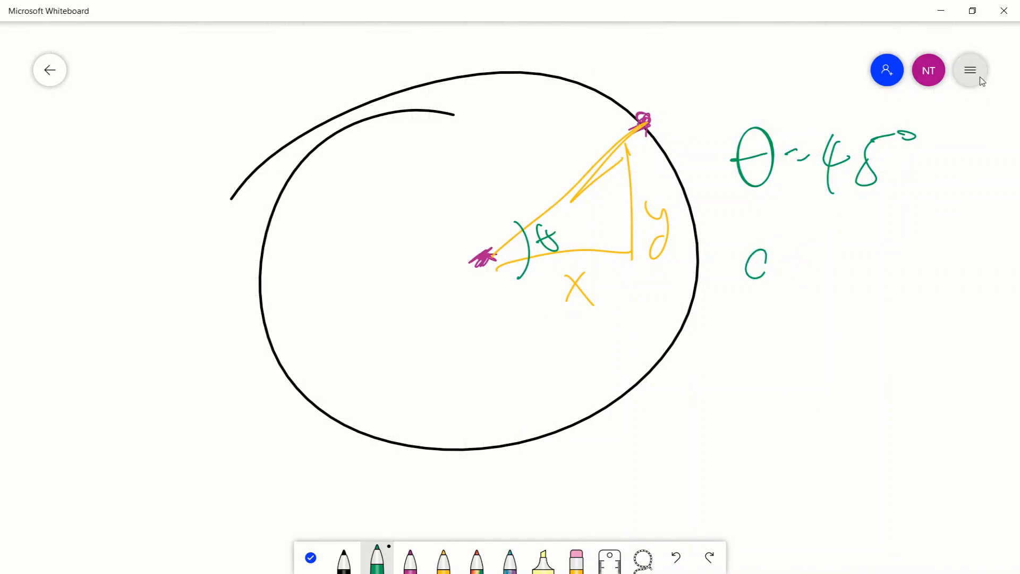
Turn off Ink to shape in the Whiteboard settings
click(969, 70)
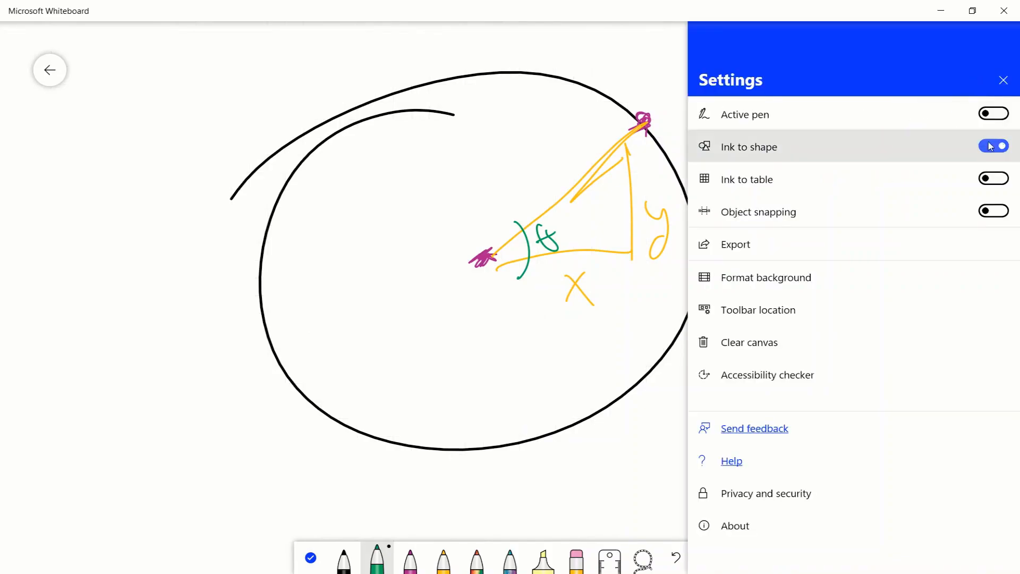
click(993, 146)
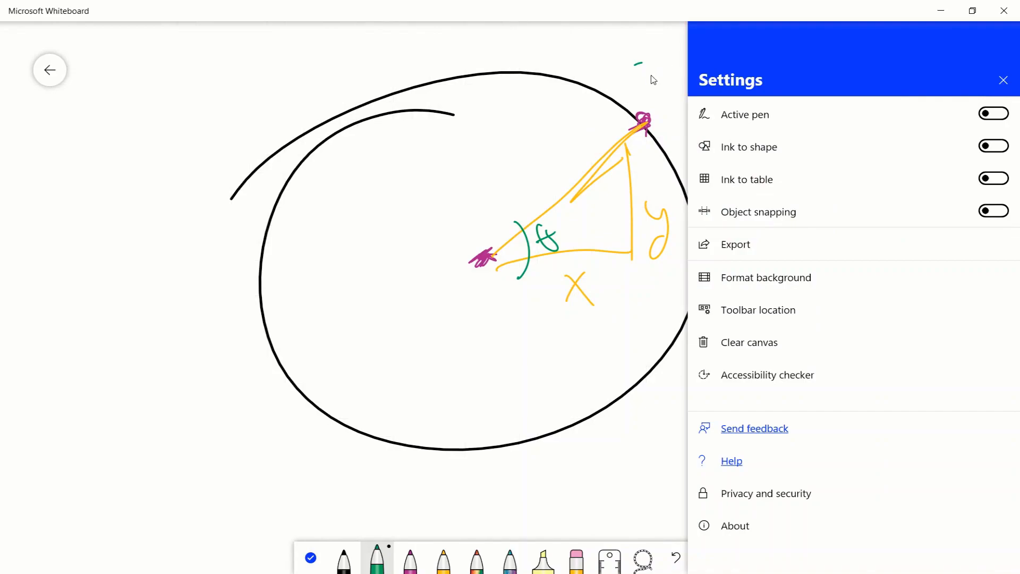
click(1004, 80)
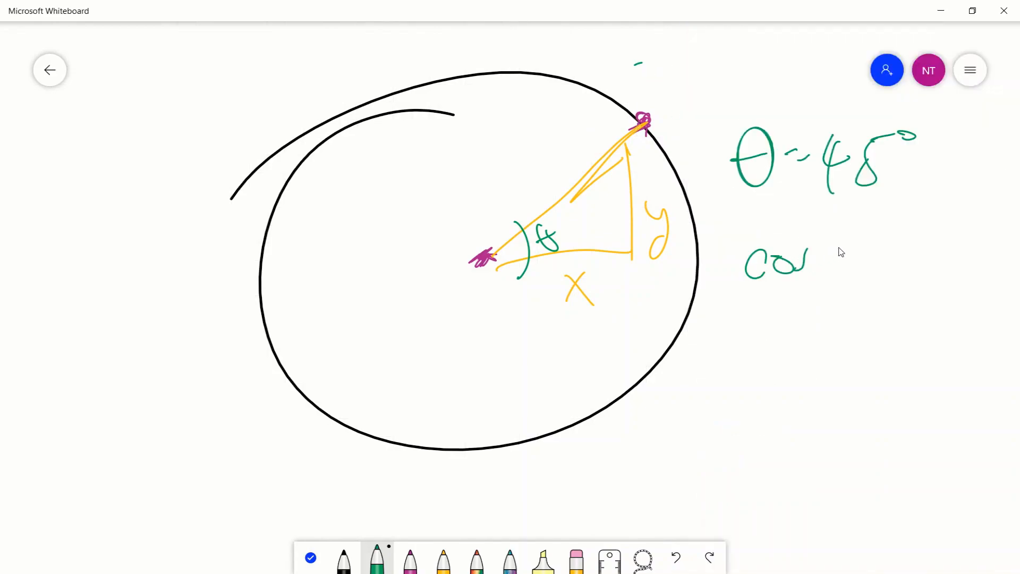
Write and box cos 45° = x and sin 45° = y, and mark another card position on the circle
drag(832, 235, 872, 273)
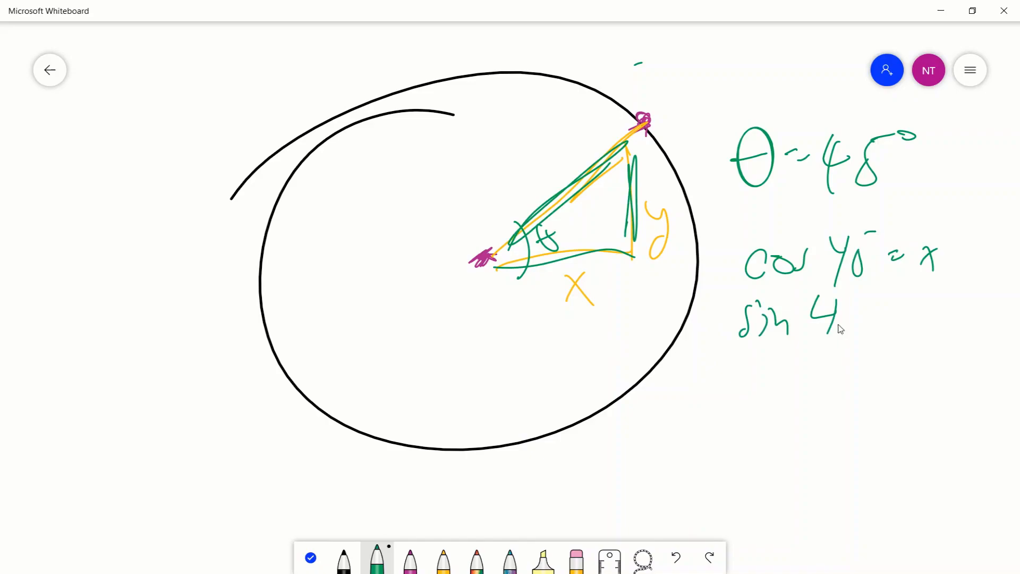
drag(846, 319, 950, 319)
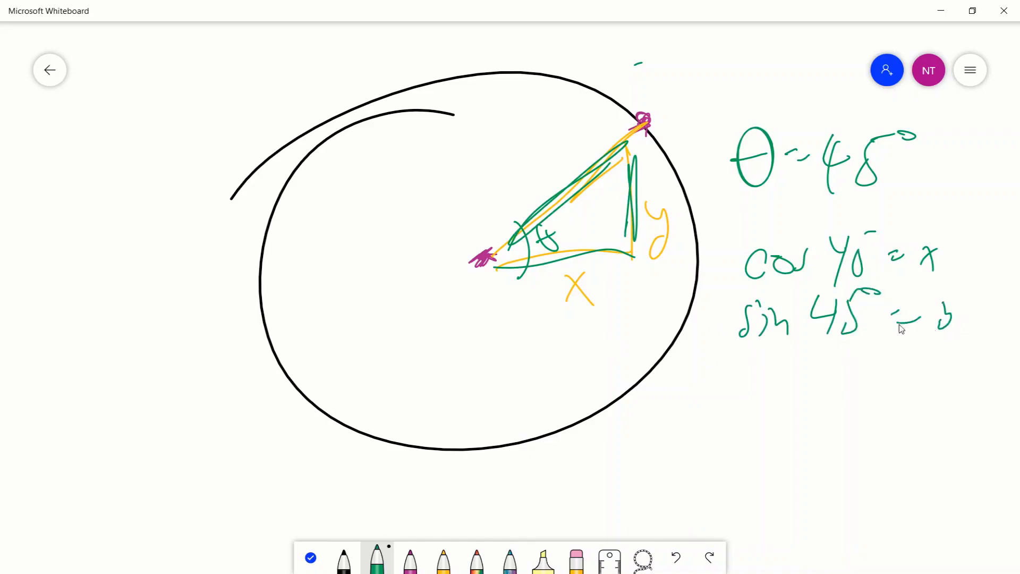
drag(734, 234, 734, 377)
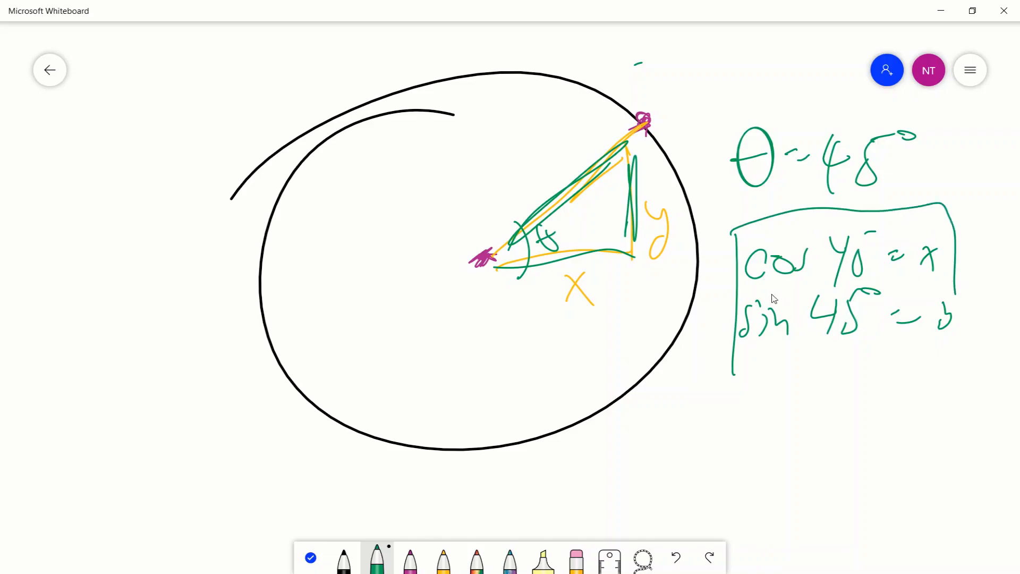
drag(940, 306, 947, 351)
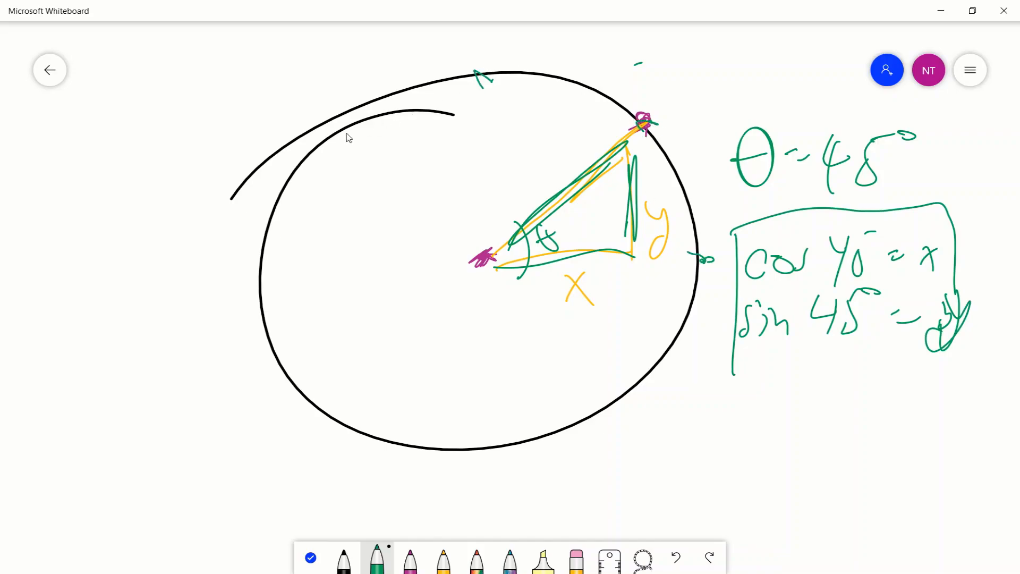
drag(341, 127, 361, 121)
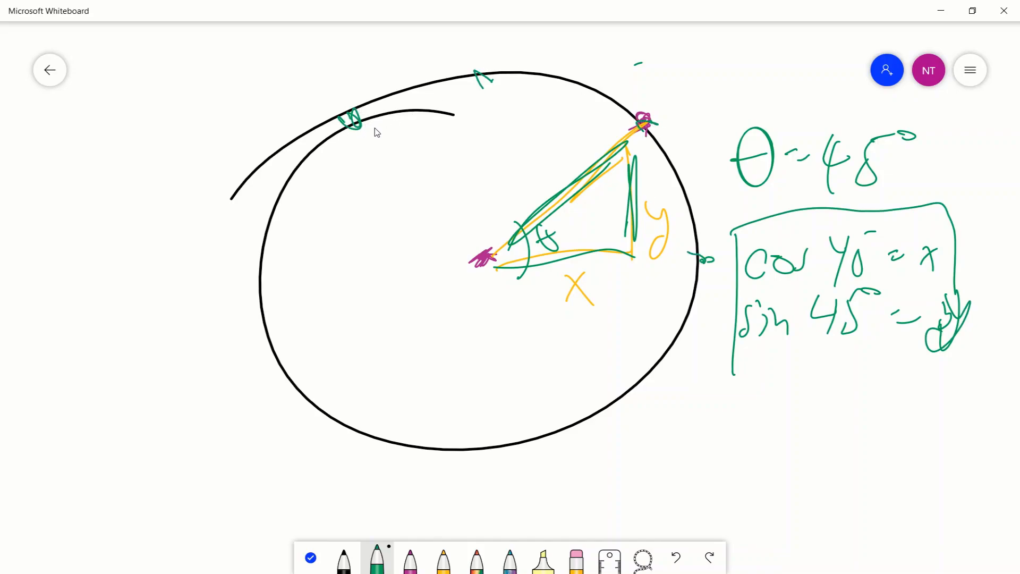
mouse_move(309, 236)
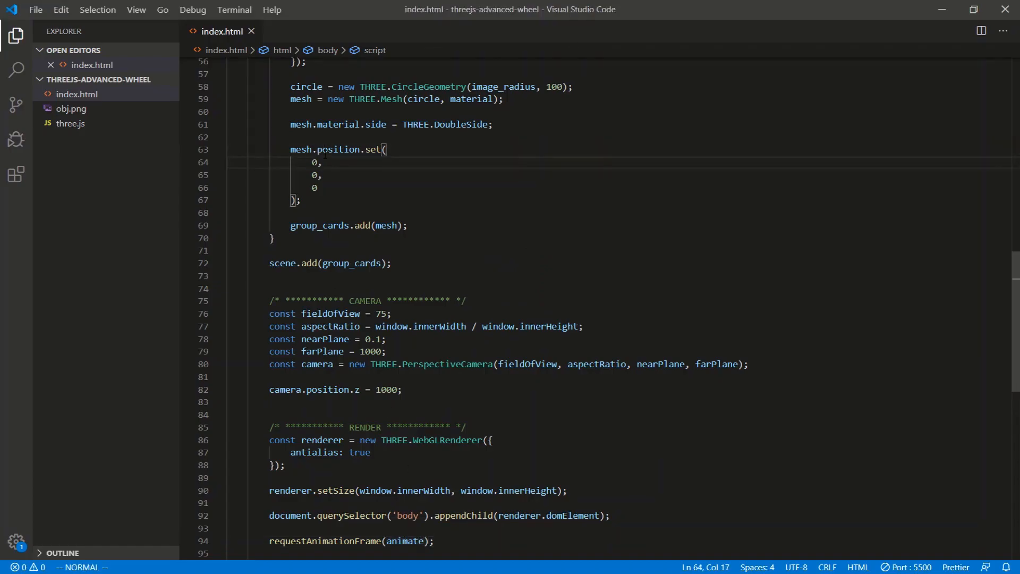
Type center_of_wheel.x + (radian_interval * i) * wheel into the mesh x position on line 64
text(center_of_wheel)
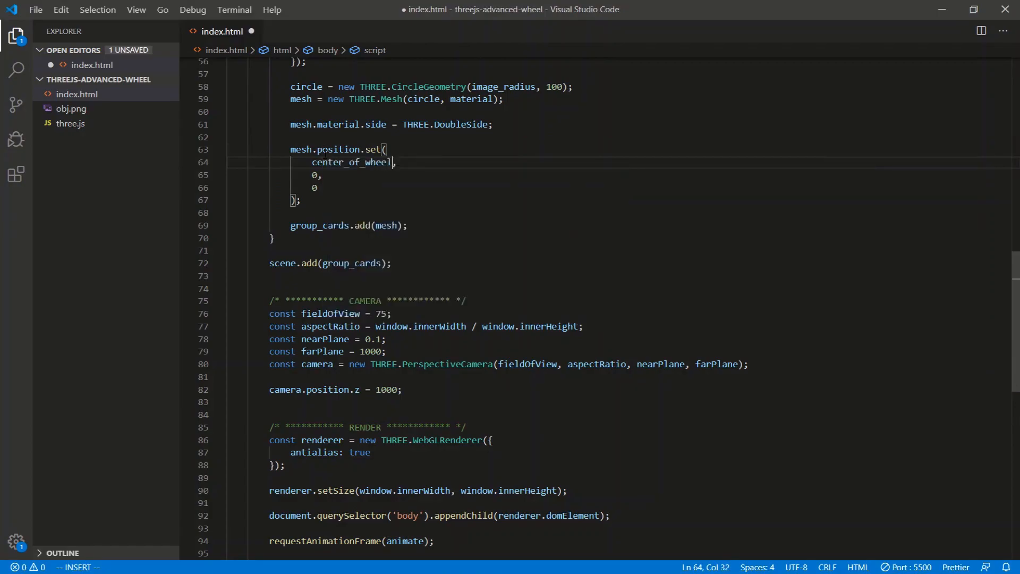
text(.x +)
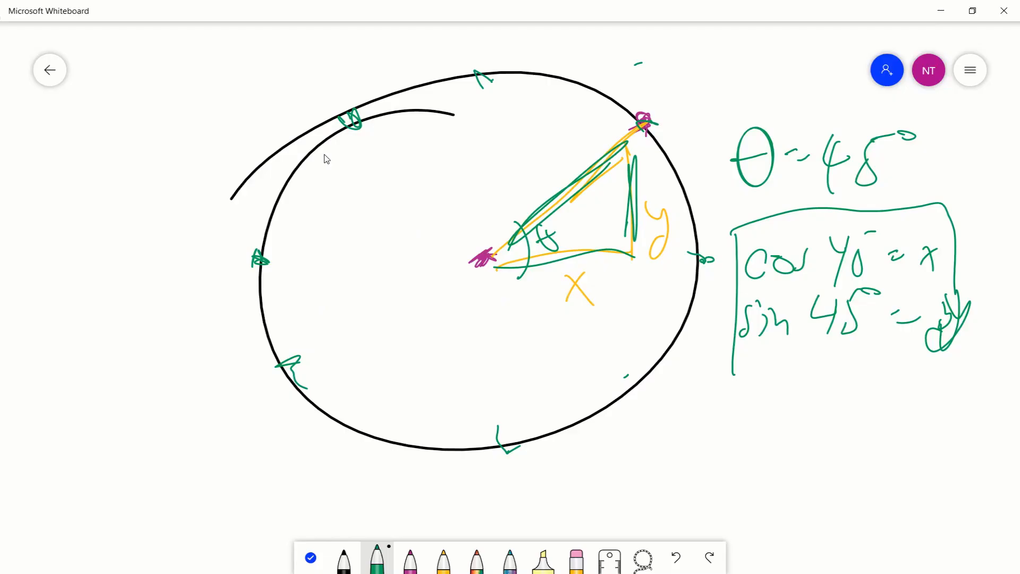
mouse_move(702, 266)
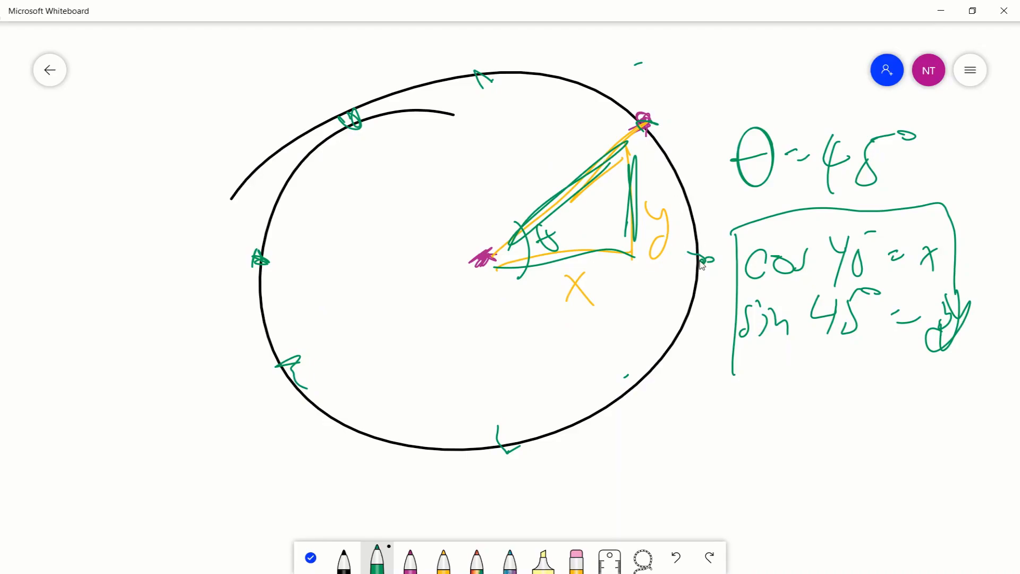
mouse_move(691, 226)
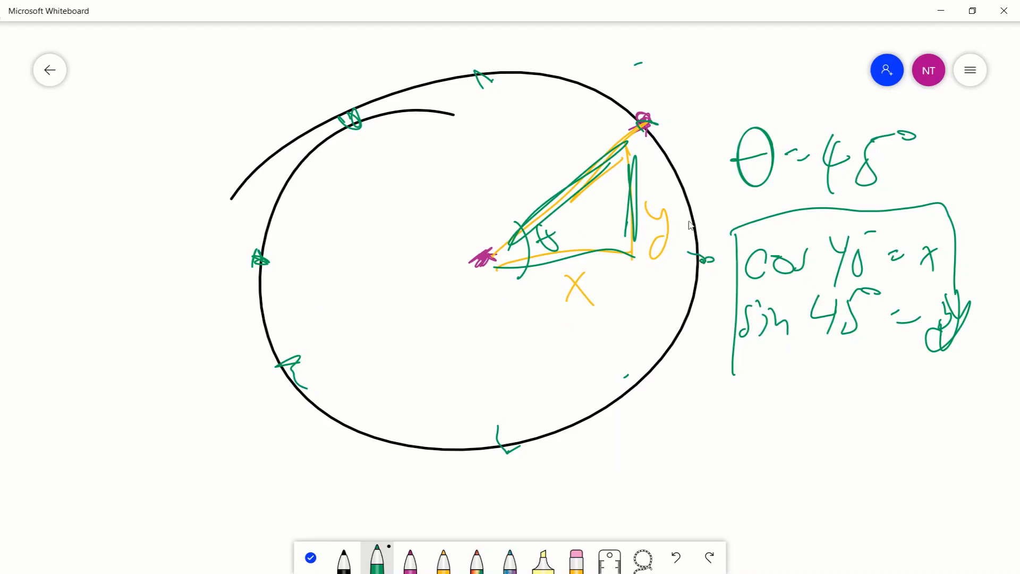
mouse_move(263, 268)
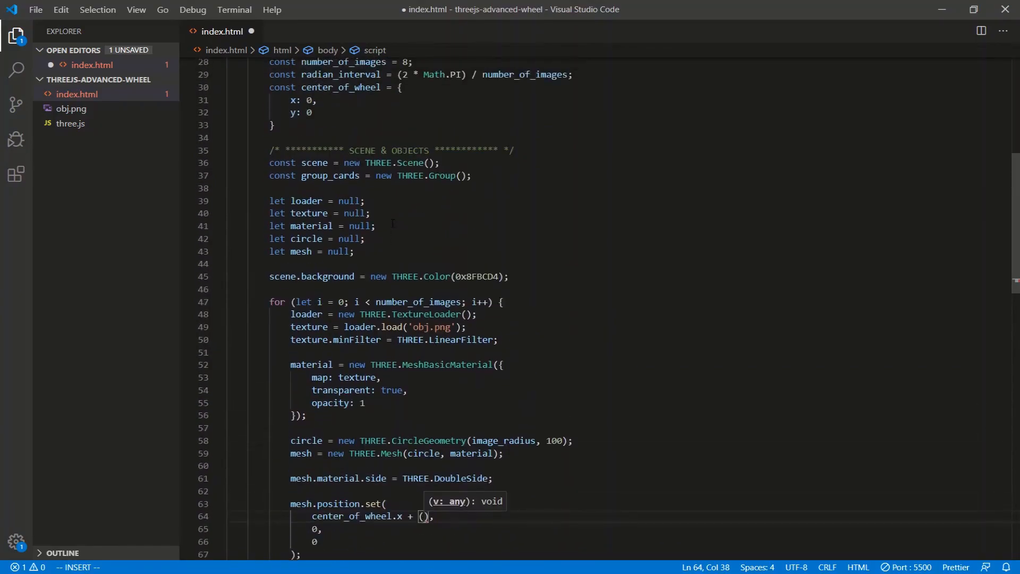
scroll(down, 3)
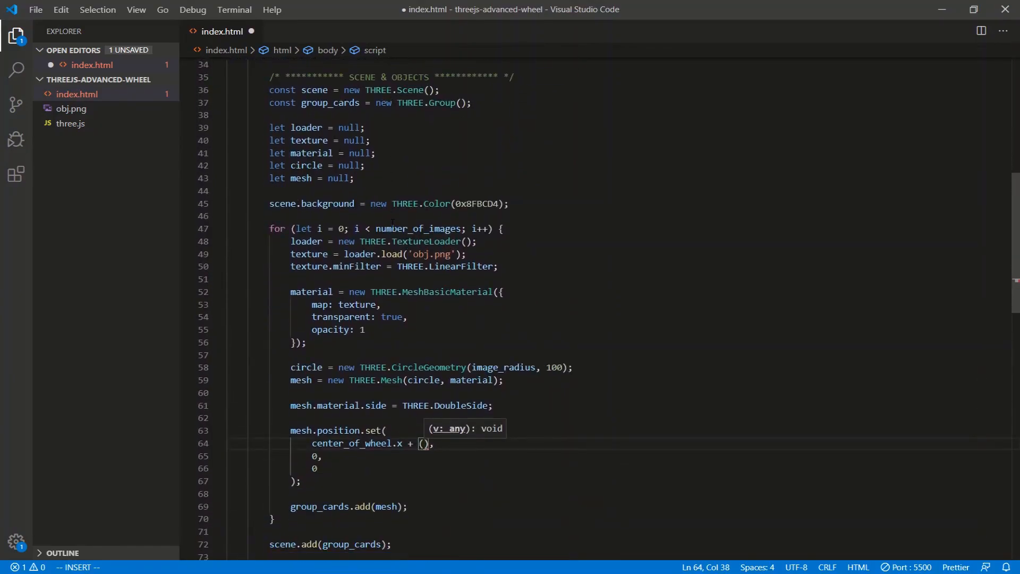
text(radian_interval *)
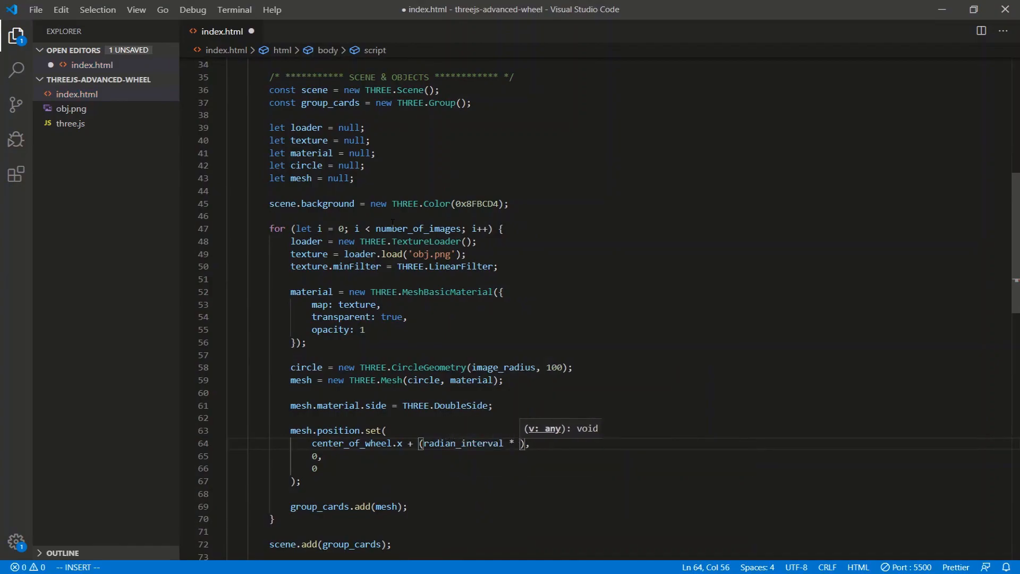
text(i)
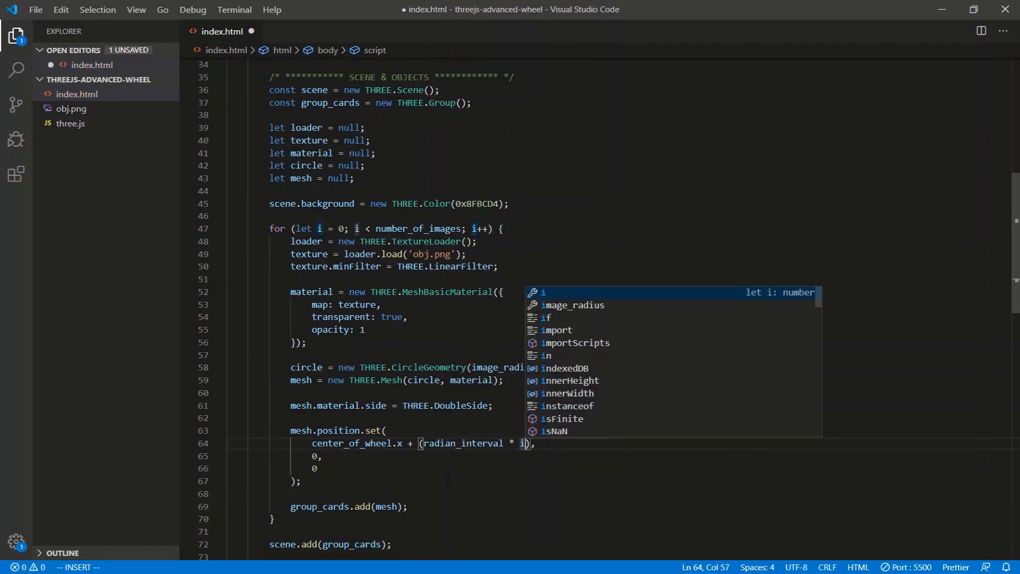
key(alt+tab)
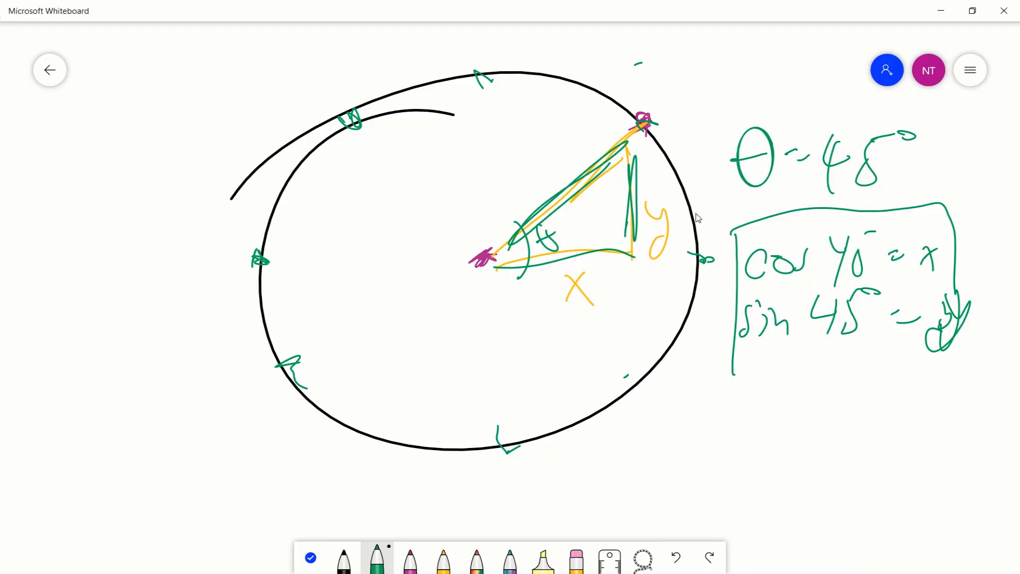
mouse_move(475, 91)
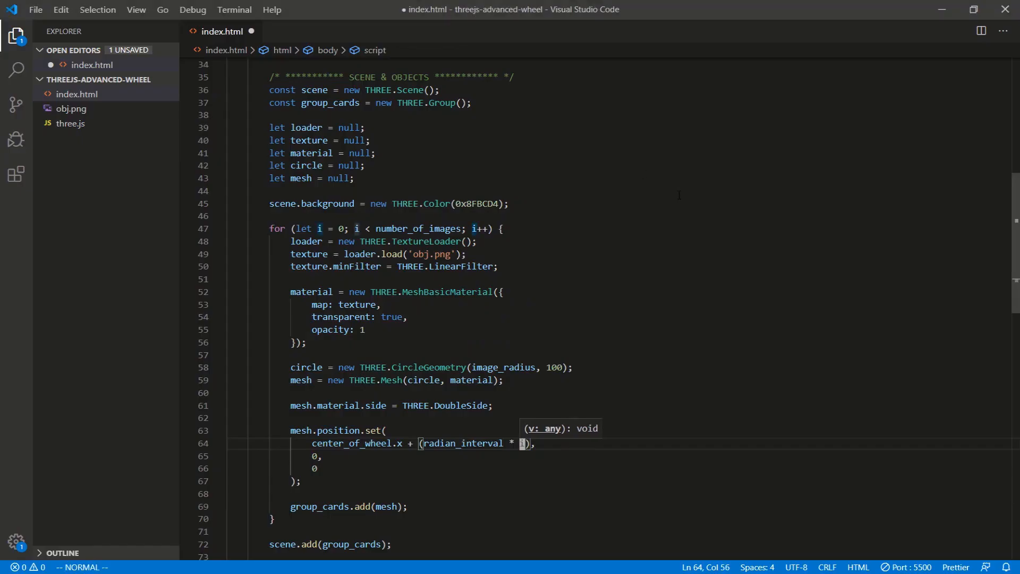
text(i)
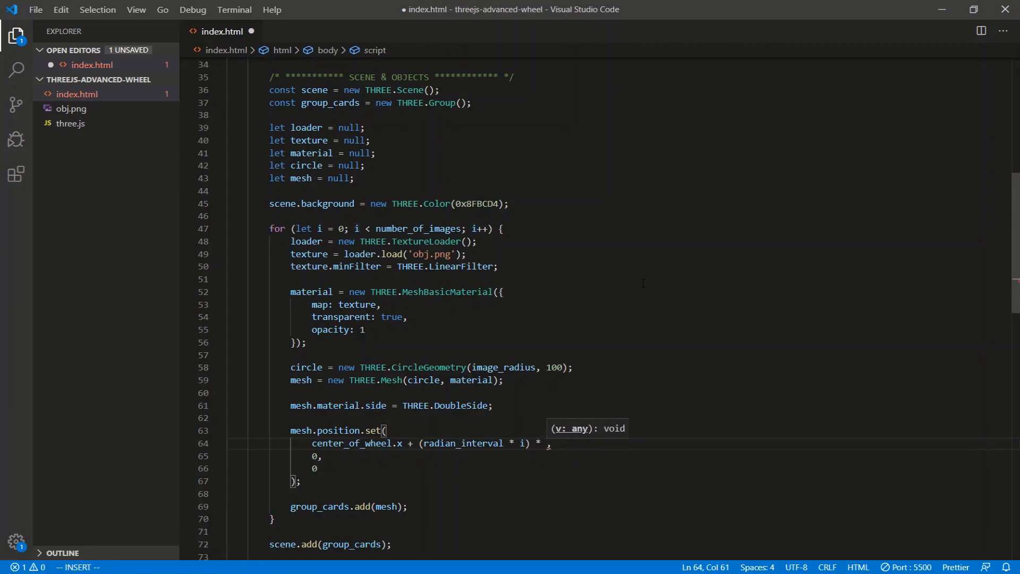
text(wheel)
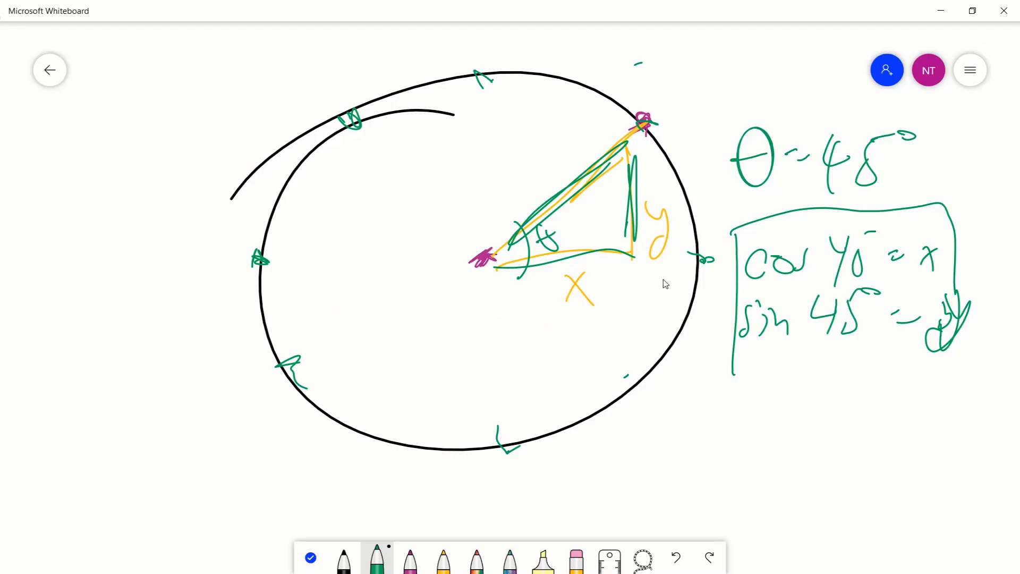
Sketch a green line from the circle centre to its left edge, then return to VS Code
drag(521, 241, 243, 231)
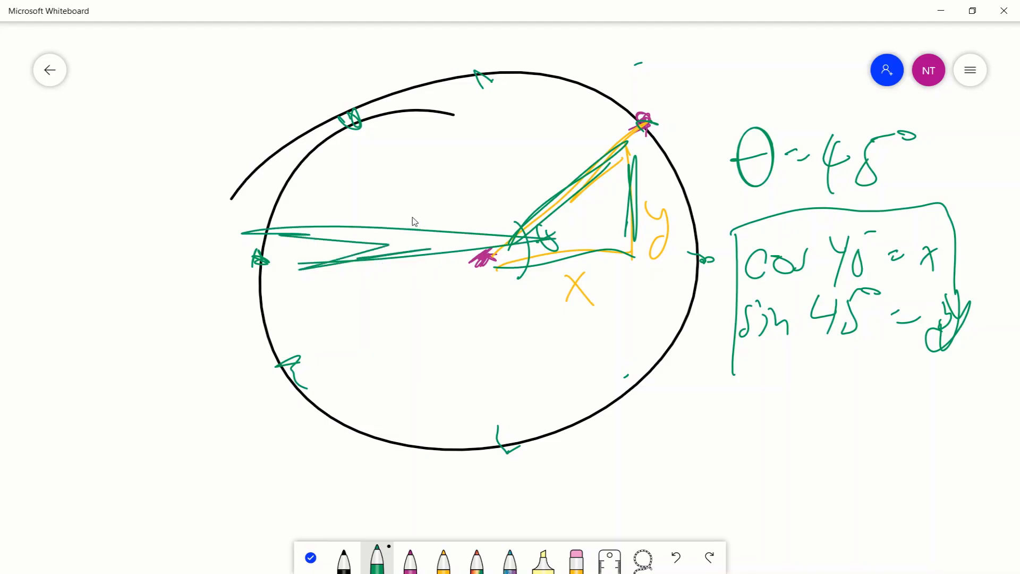
key(alt+tab)
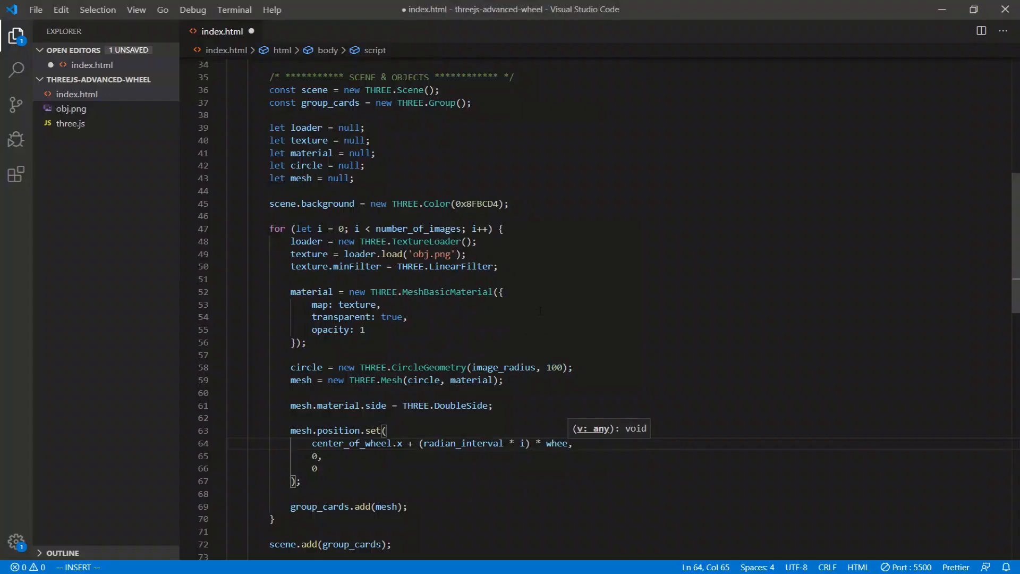
Complete the wheel term as wheel_radius and close the parenthesis in mesh.position.set
text(l))
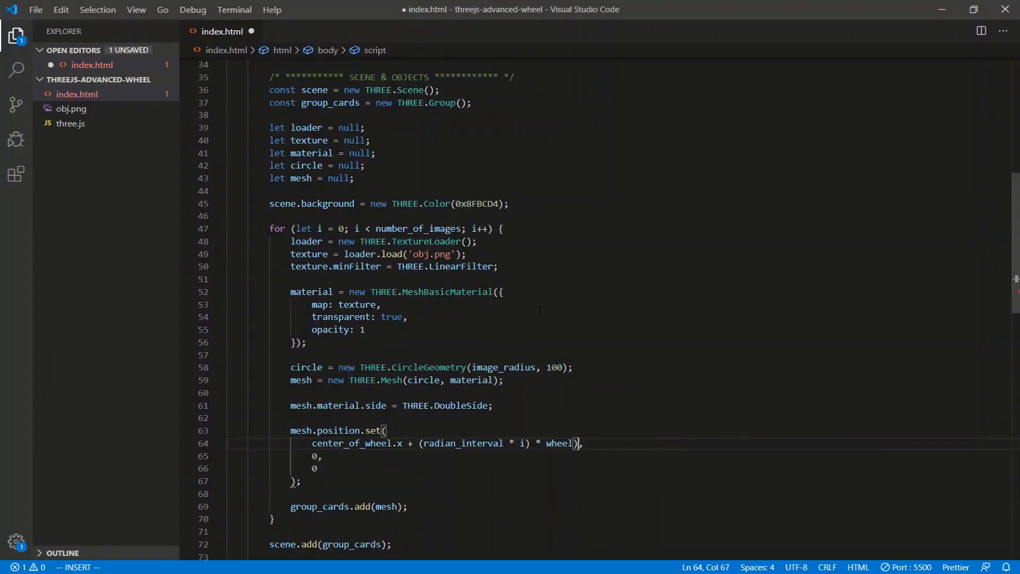
text(_radius)
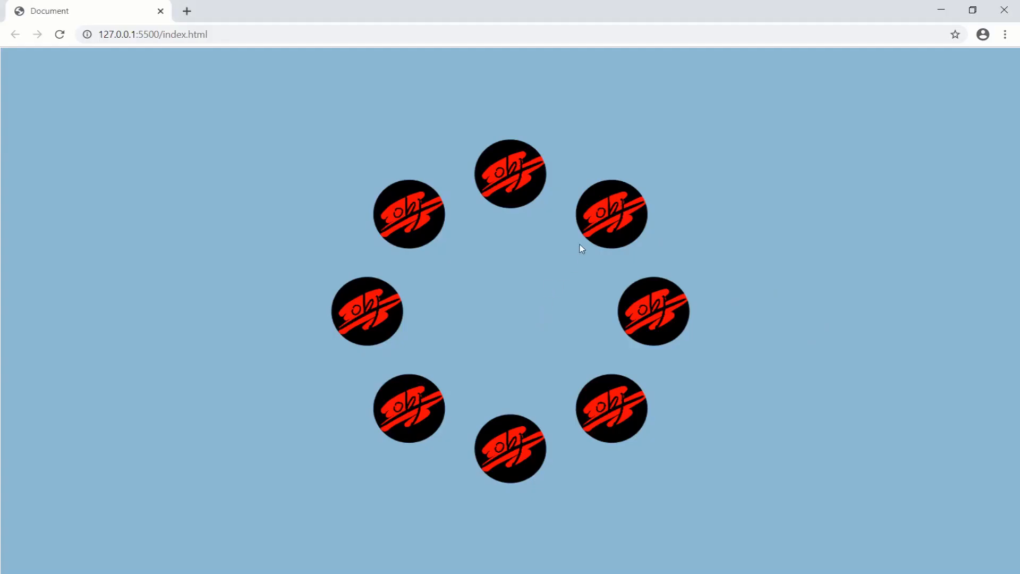
mouse_move(562, 142)
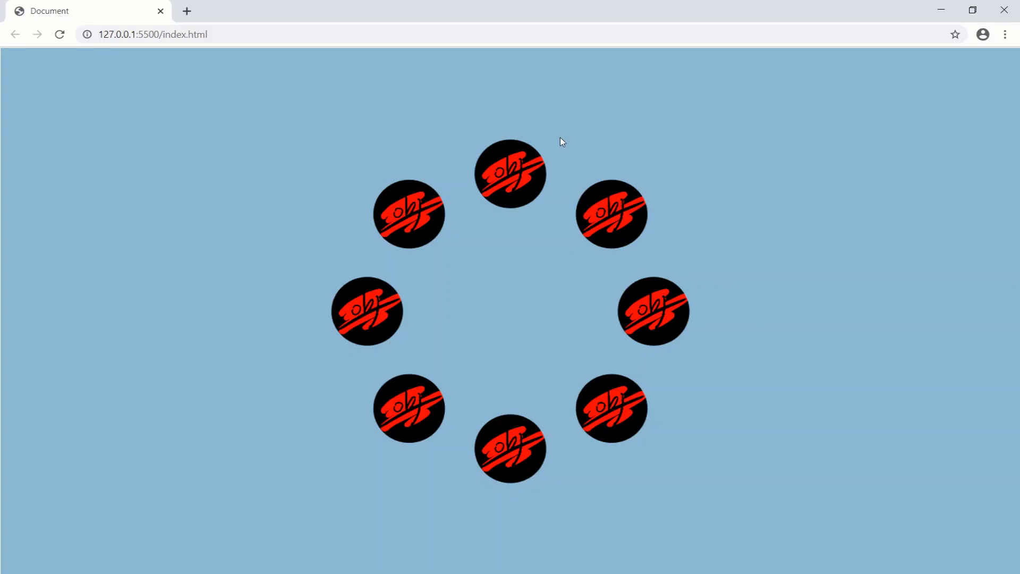
mouse_move(565, 352)
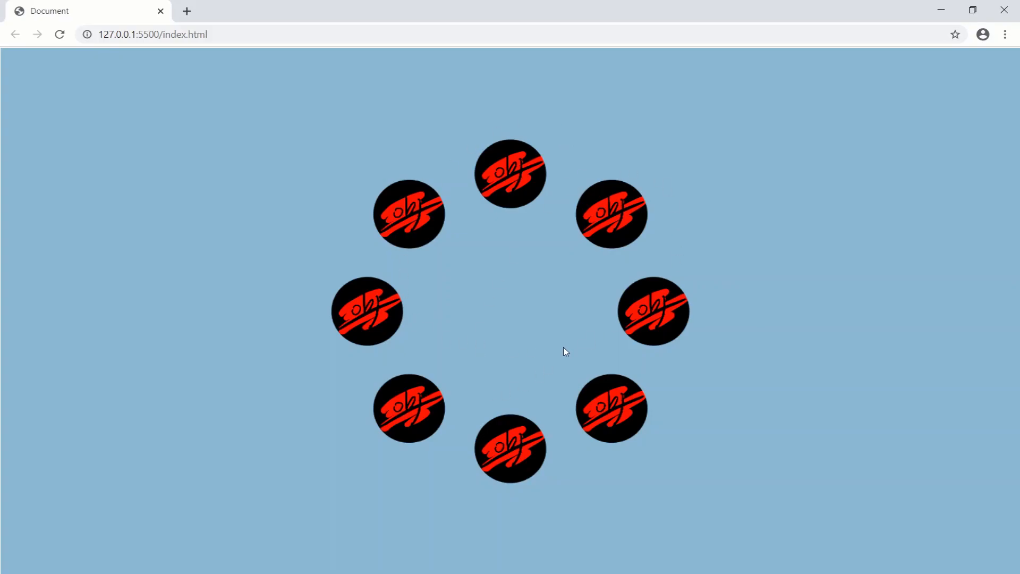
mouse_move(552, 159)
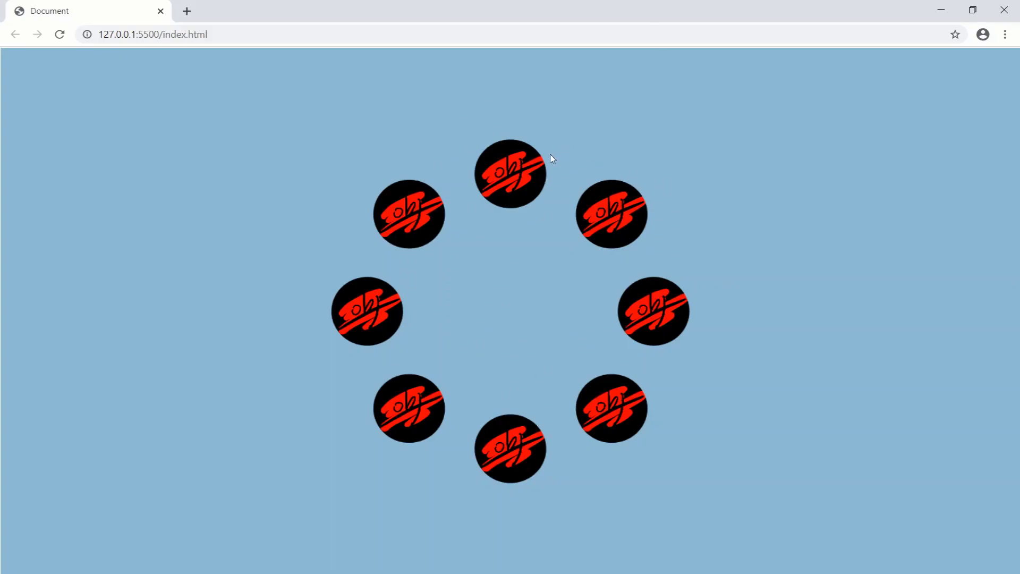
mouse_move(573, 113)
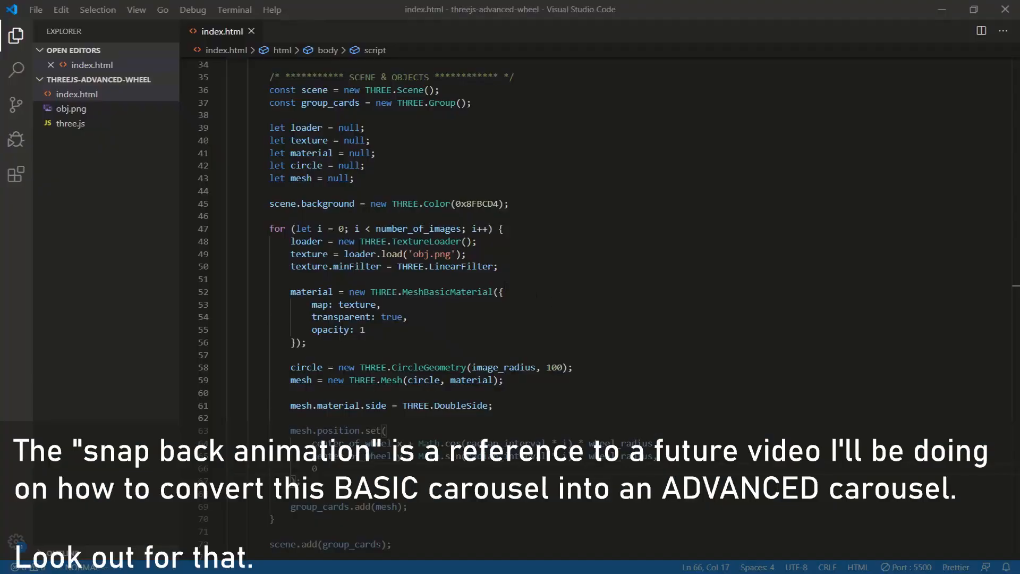
Rename the section header to include LISTEN and add a document 'wheel' event listener
scroll(down, 3)
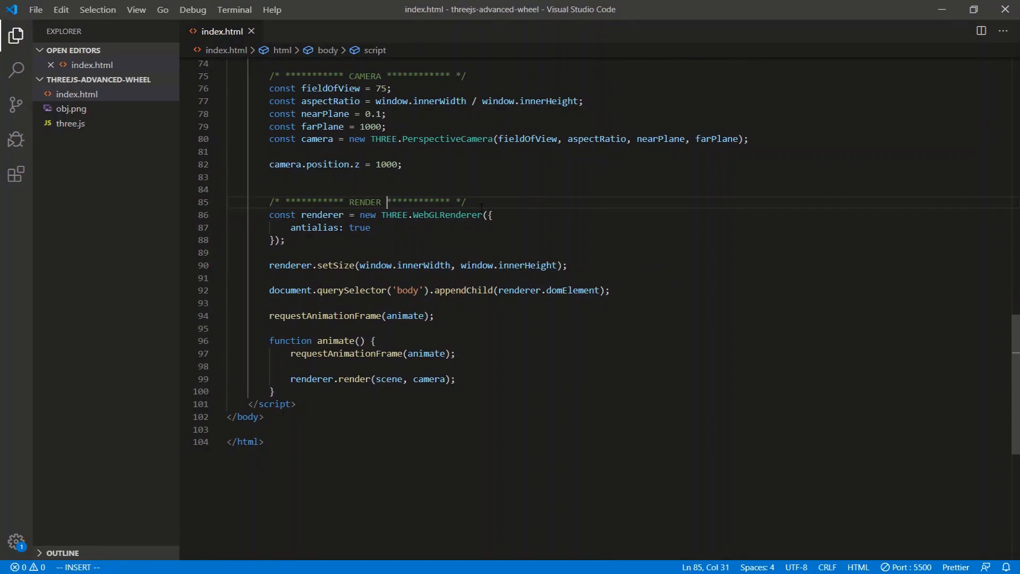
text(& LISTEN)
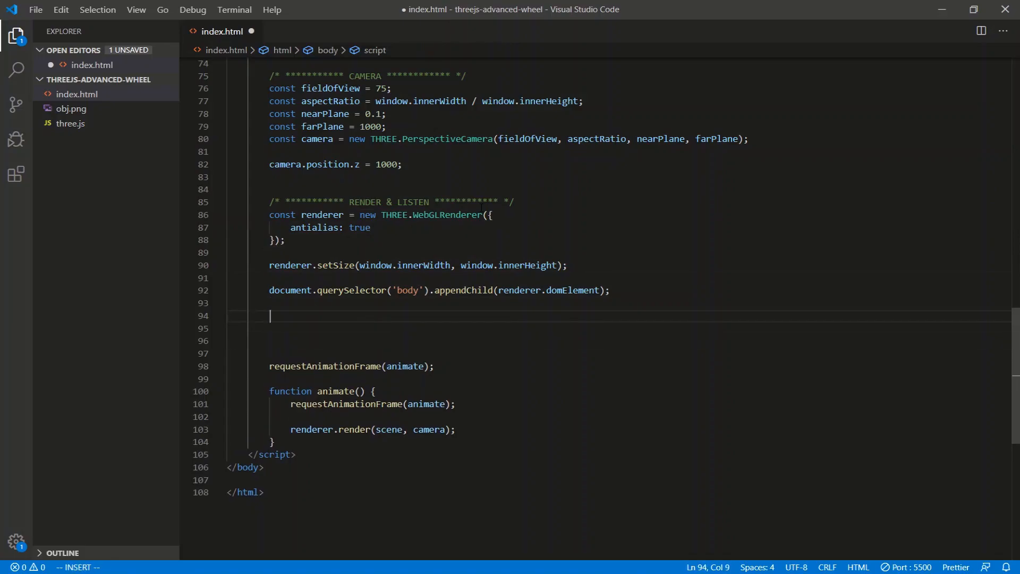
text(document.a)
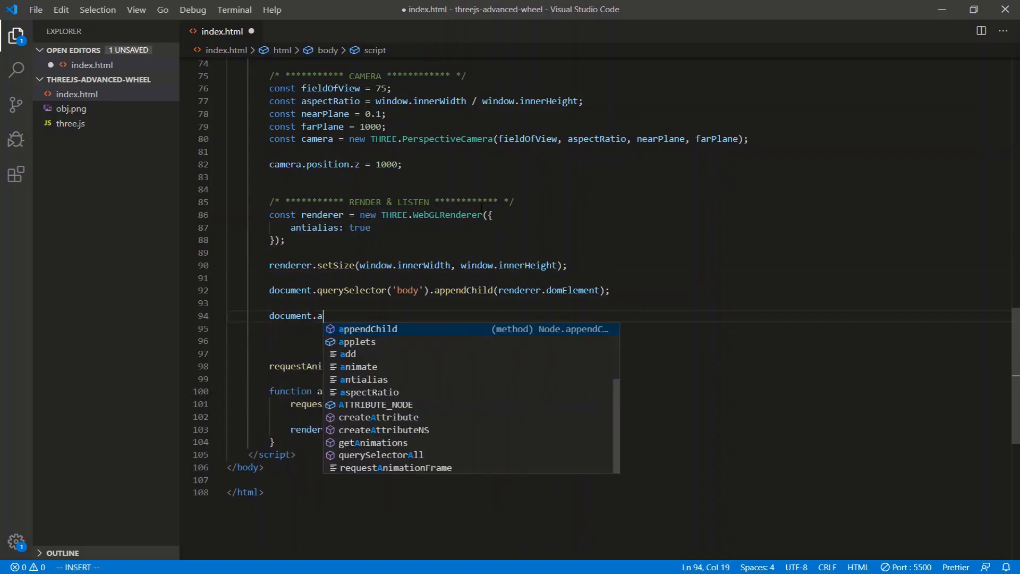
text(ddEventListener(''))
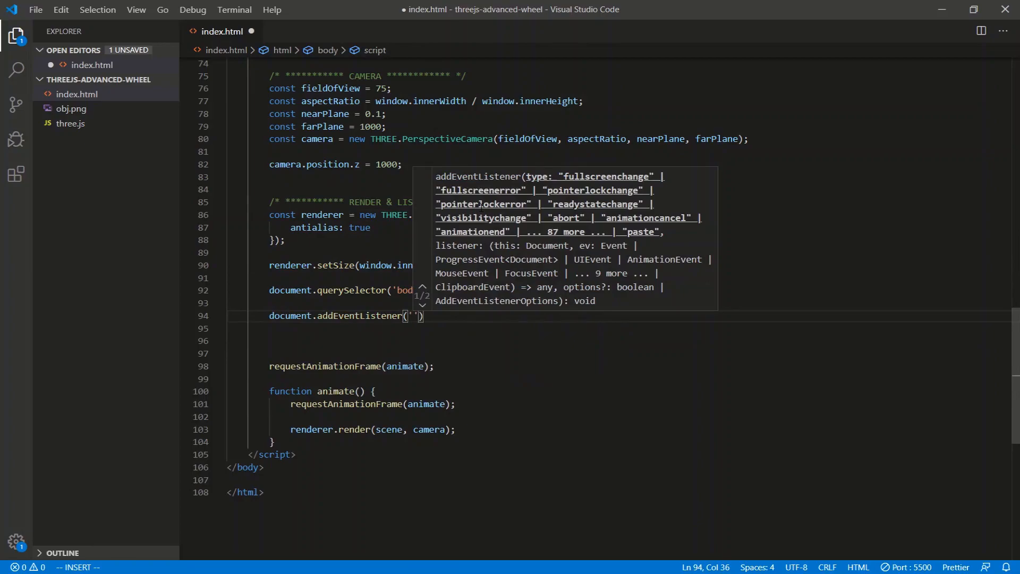
text(wheel)
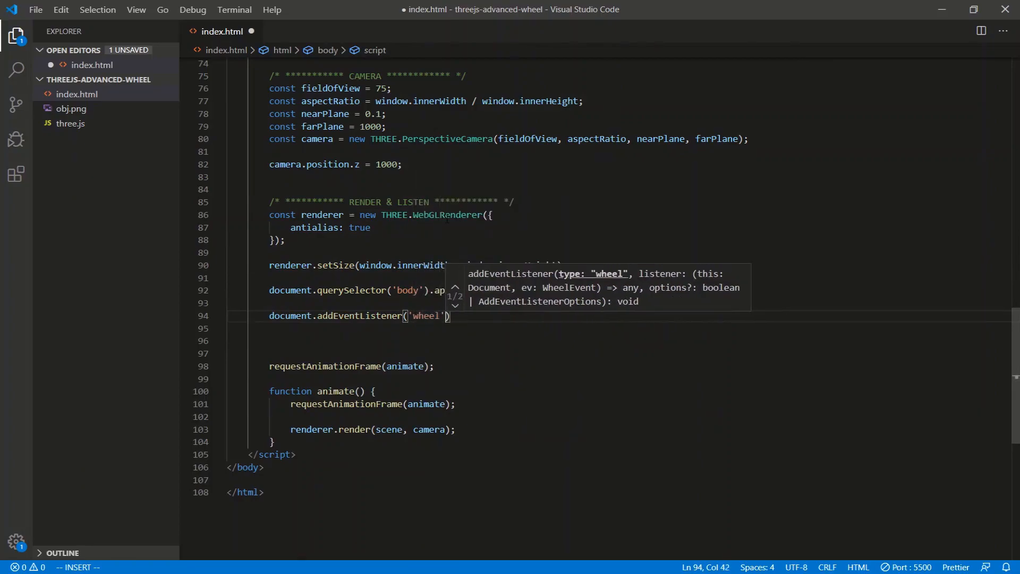
text(, event => {})
text(l)
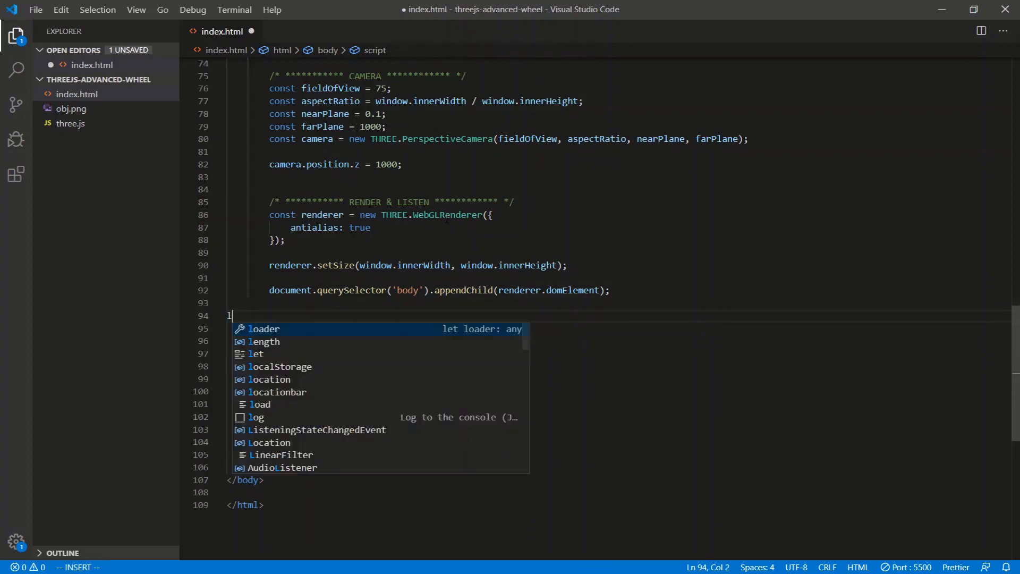
Declare scroll_speed = 0.0 and set it to event.deltaY * (Math.PI / 180) * 0.2
text(et scroll-)
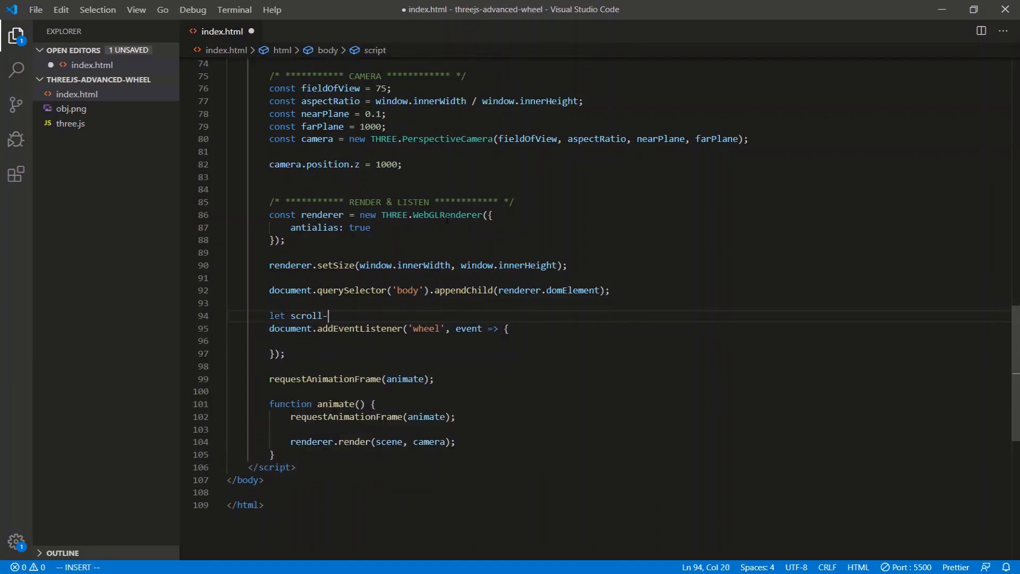
text(_speed)
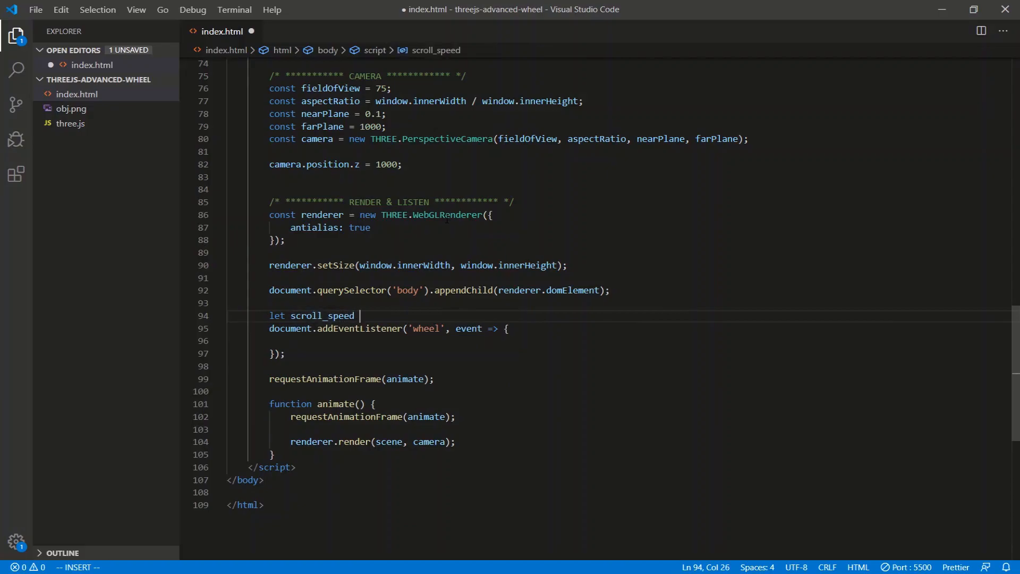
text(= 0.0;)
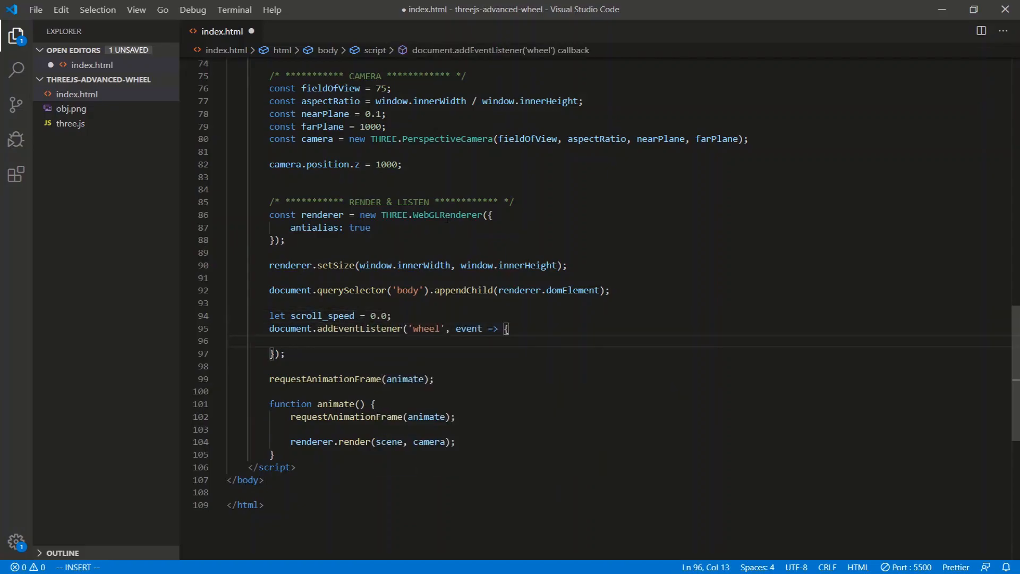
text(sc)
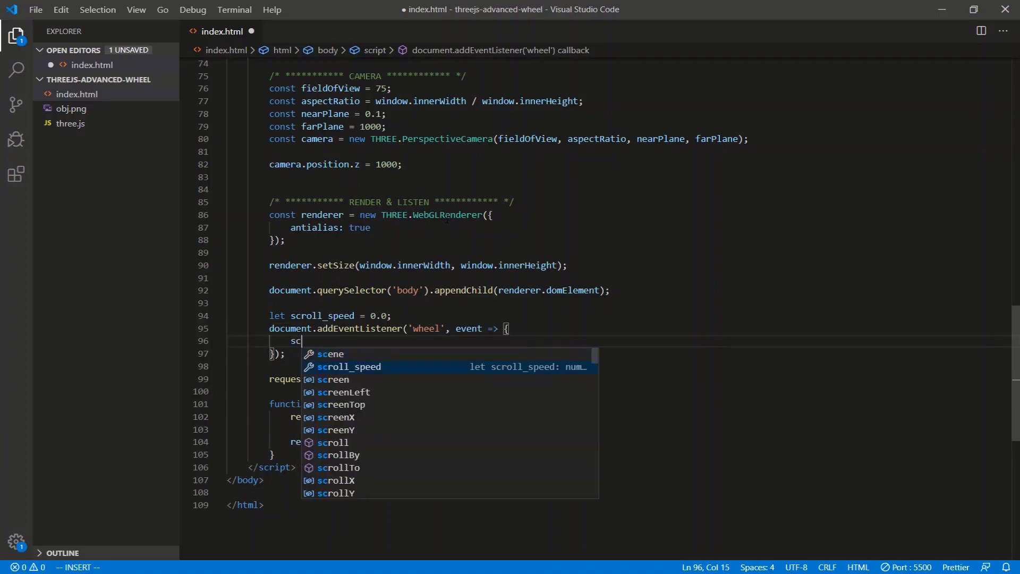
key(Tab)
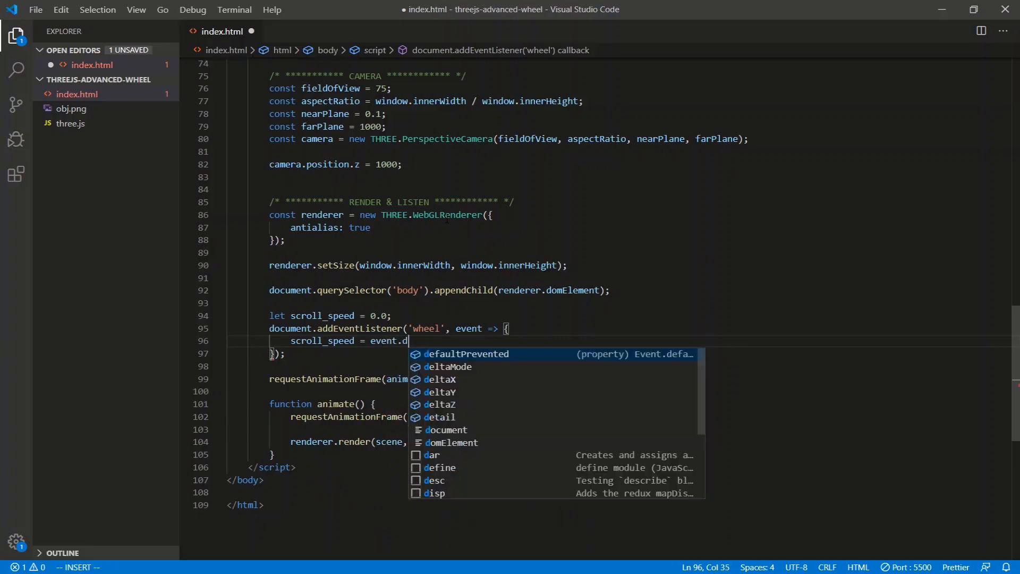
key(Backspace)
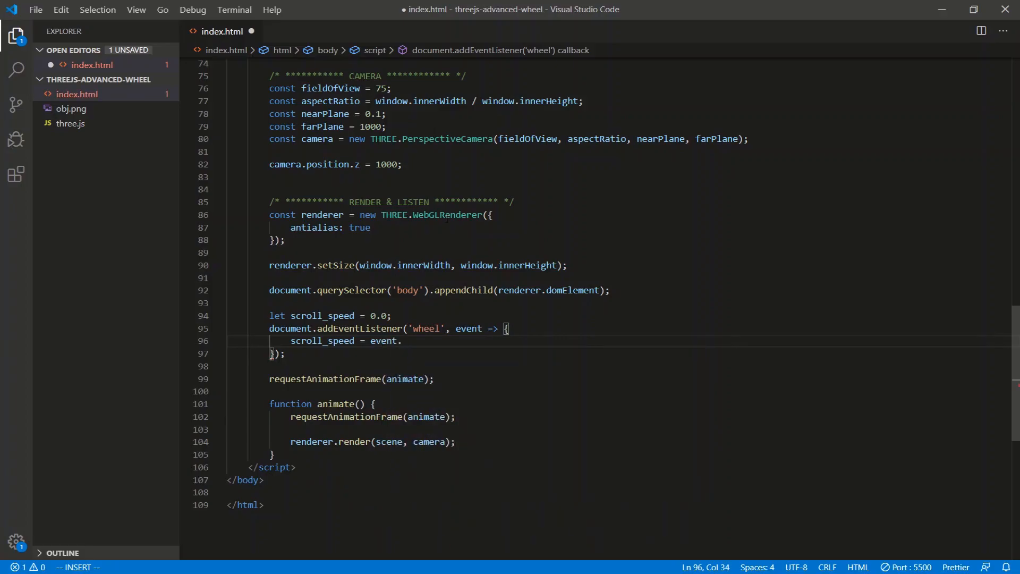
text(deltaY)
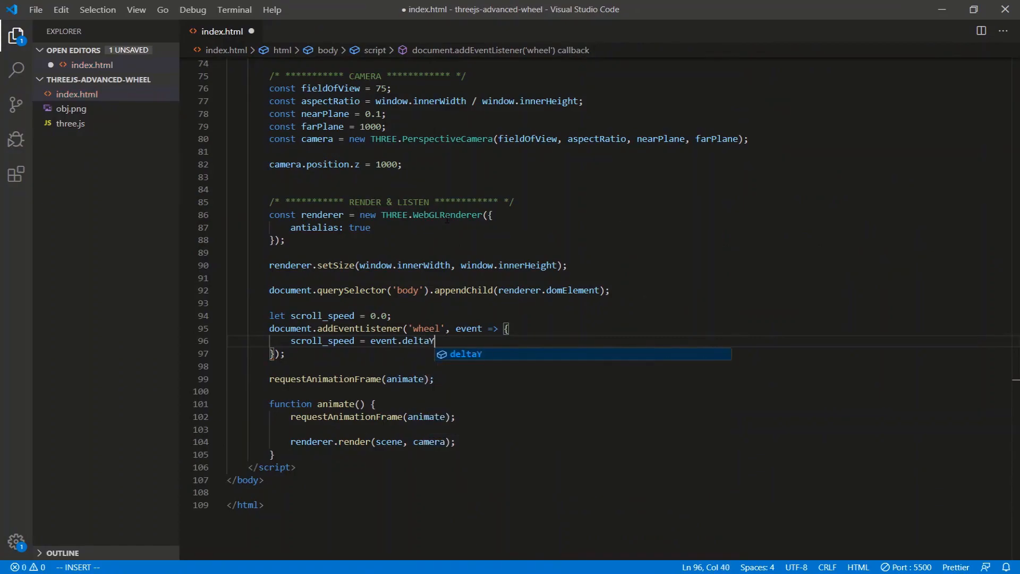
text(=)
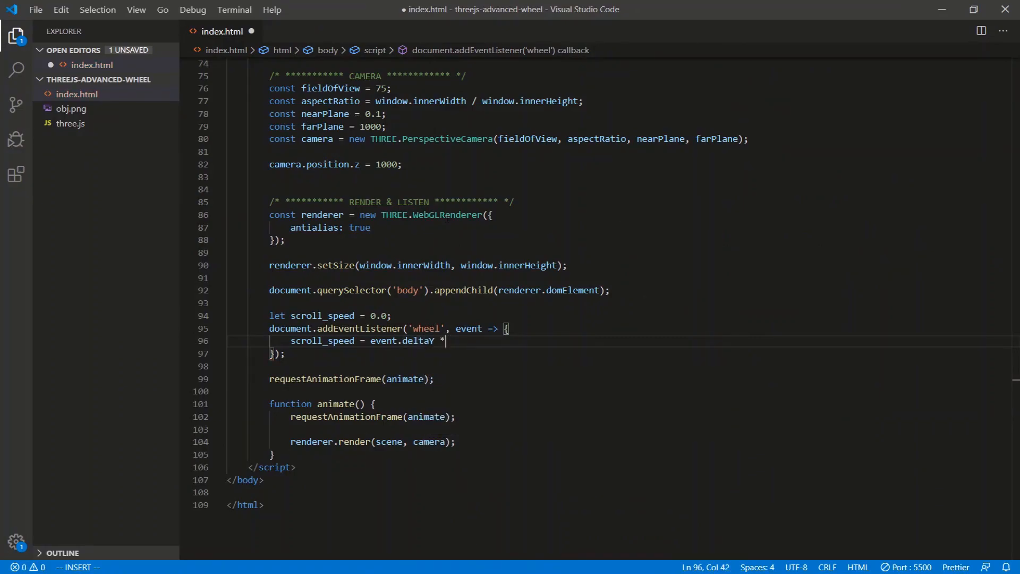
text(())
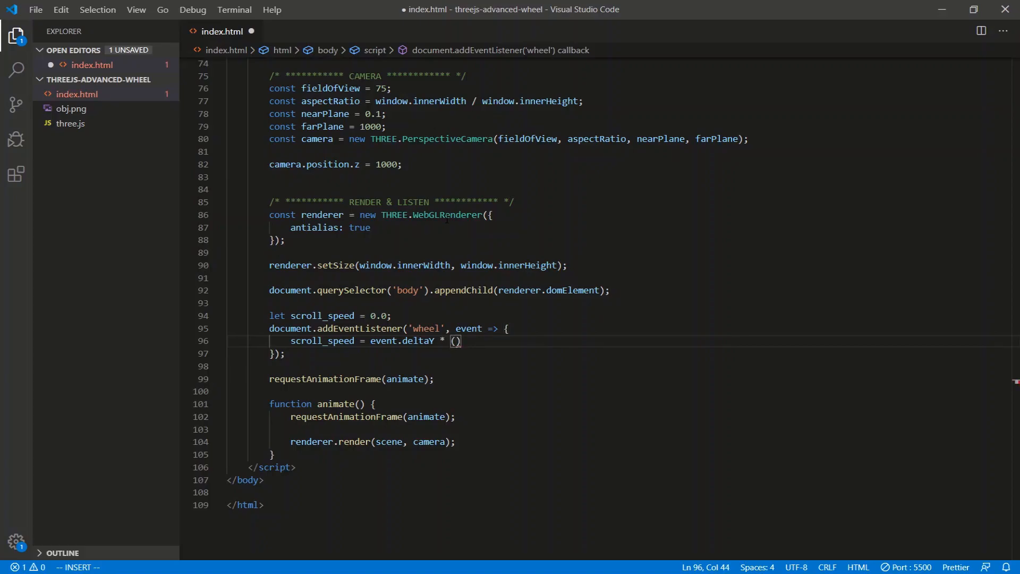
text(M)
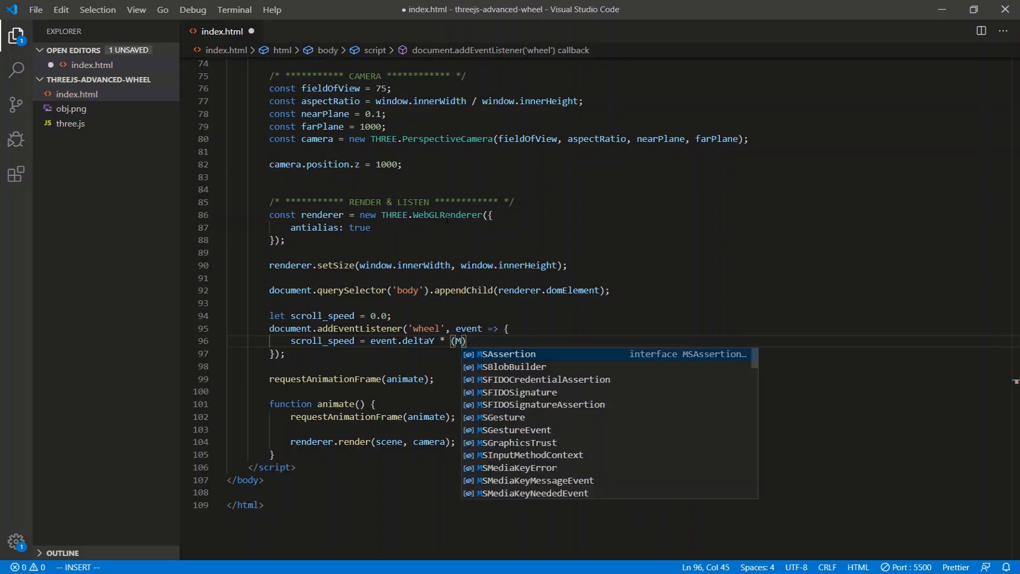
text(ath)
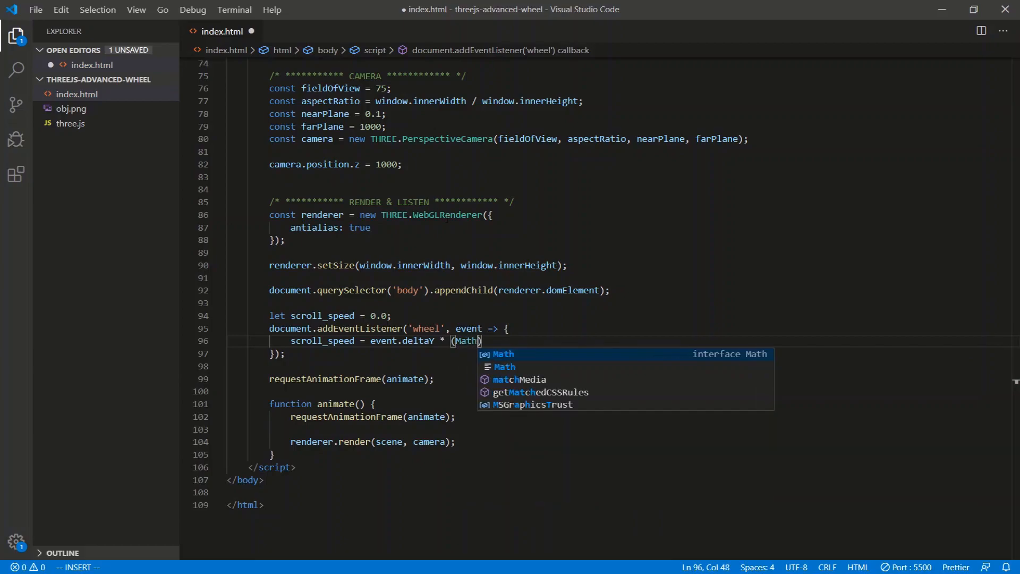
text(.PI / 180)
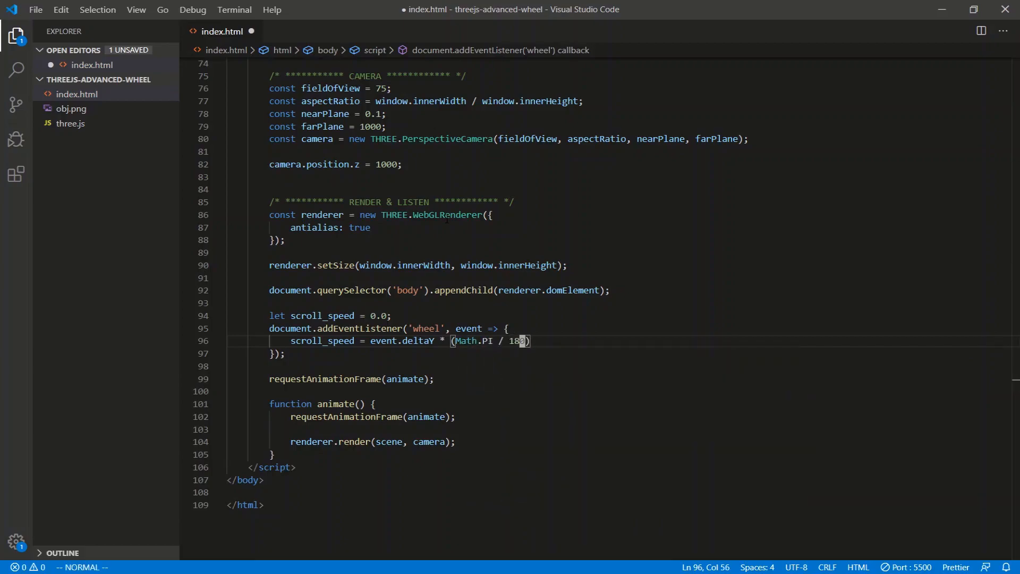
text(* 0.2)
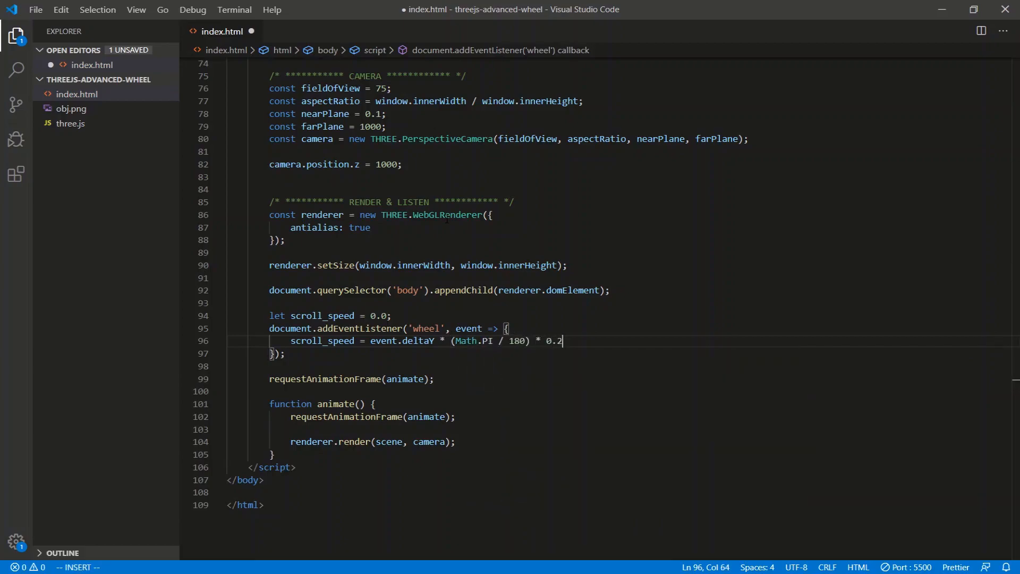
key(Escape)
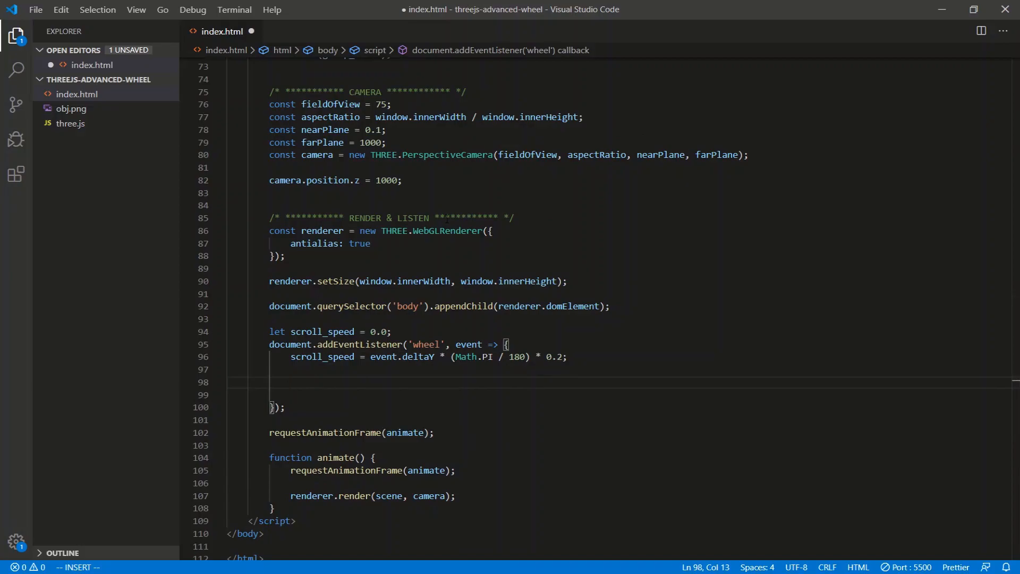
Add group_cards.rotation.z += -1.0 * scroll_speed; to the wheel listener and begin a for loop
text(gr)
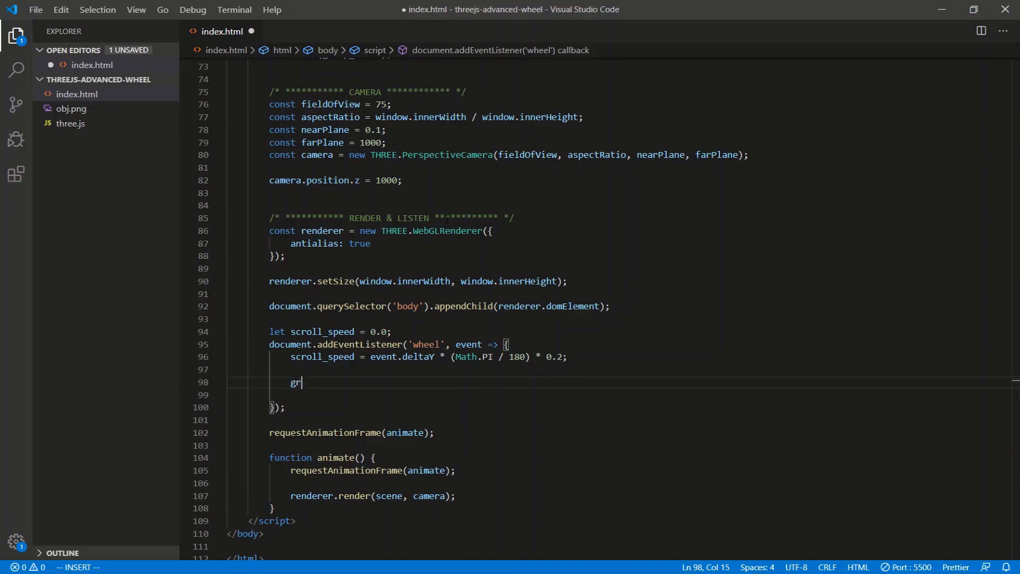
text(oup_cards.rota)
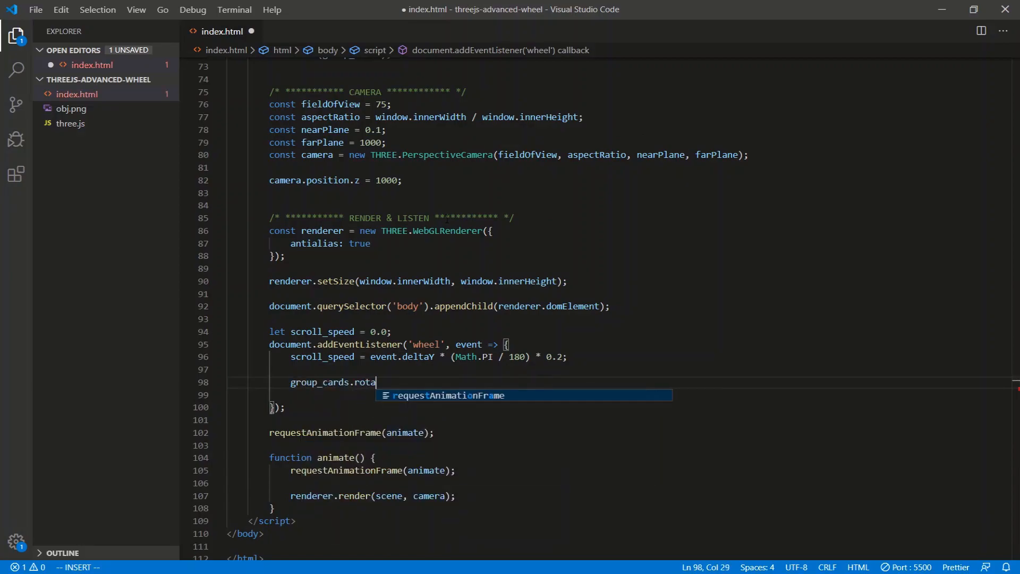
text(tion.z =)
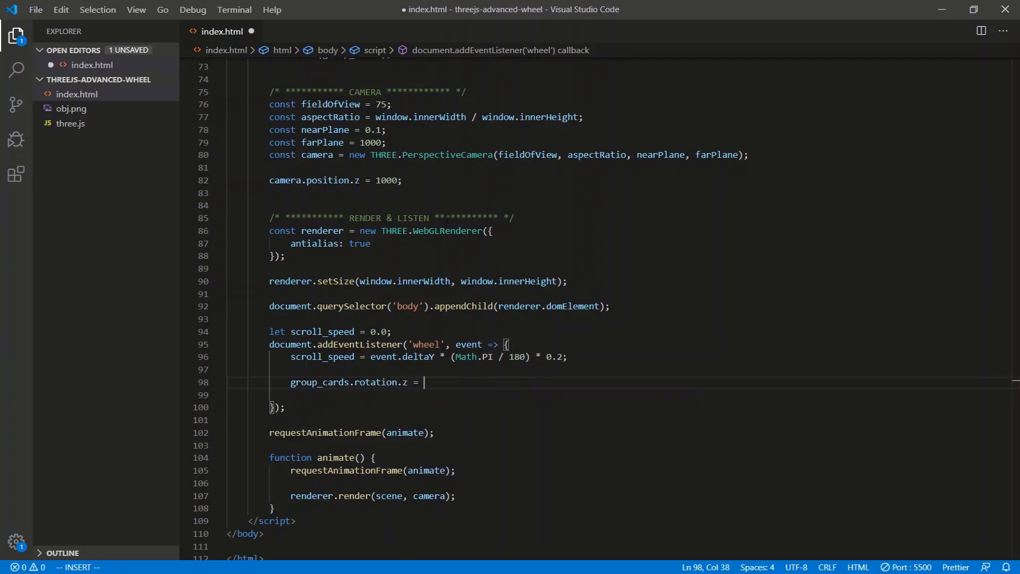
text(+)
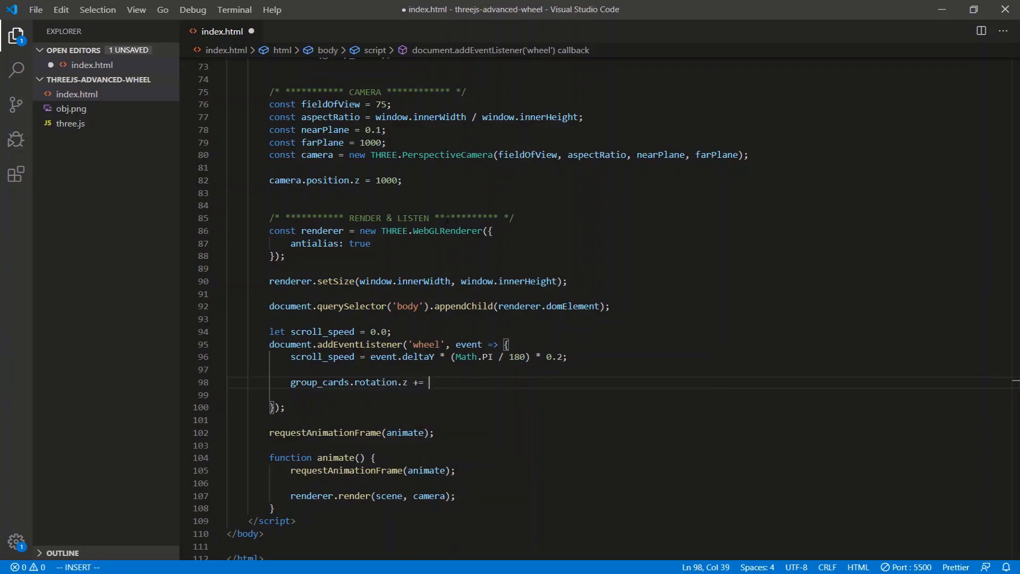
text(scroll_speedh)
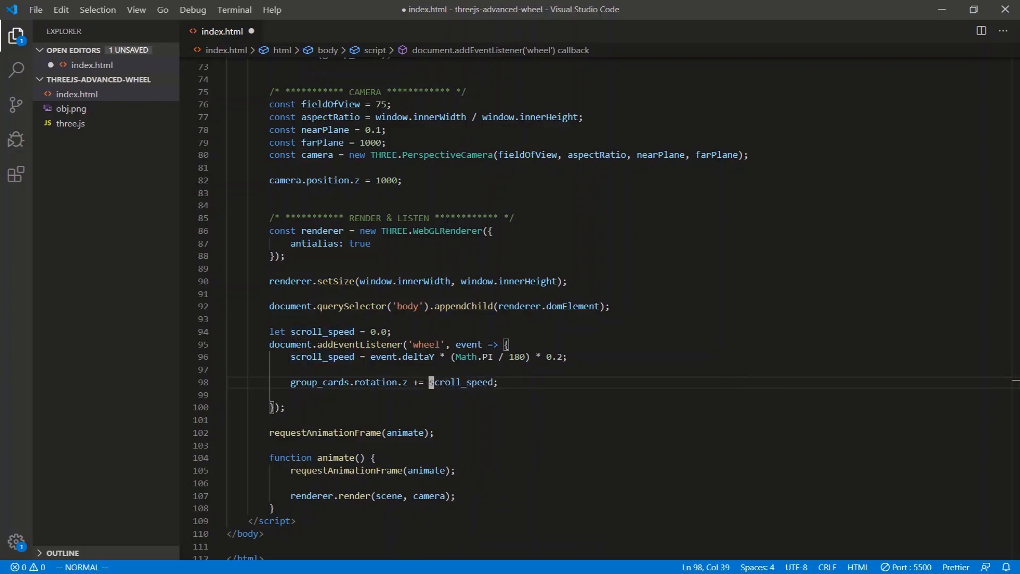
text(-1.0)
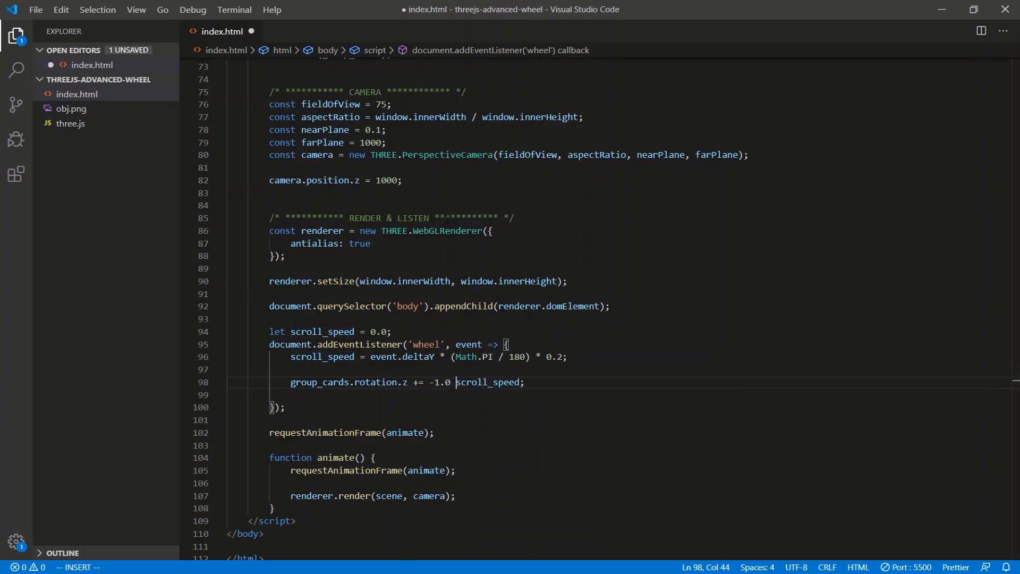
text(*)
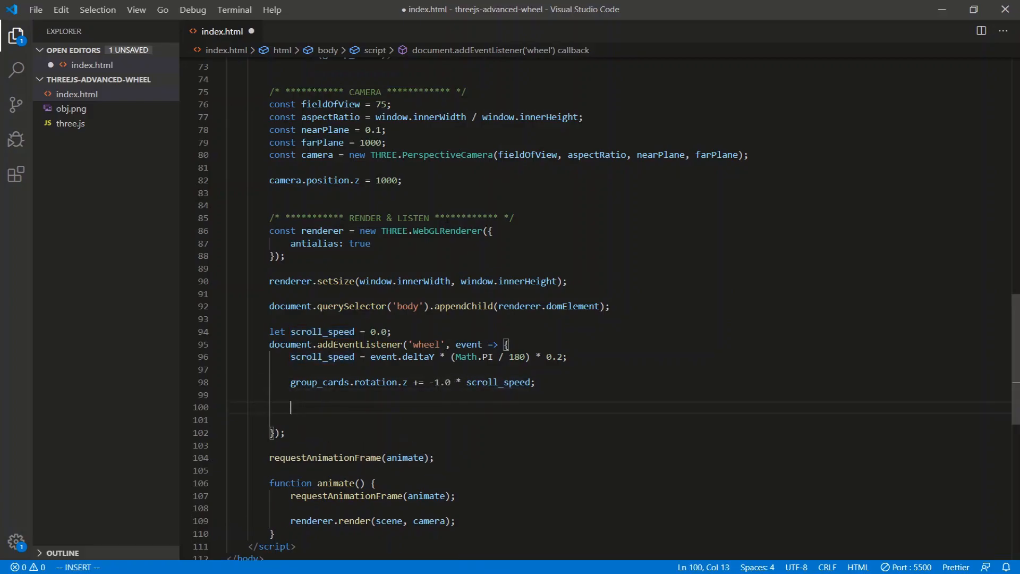
text(for)
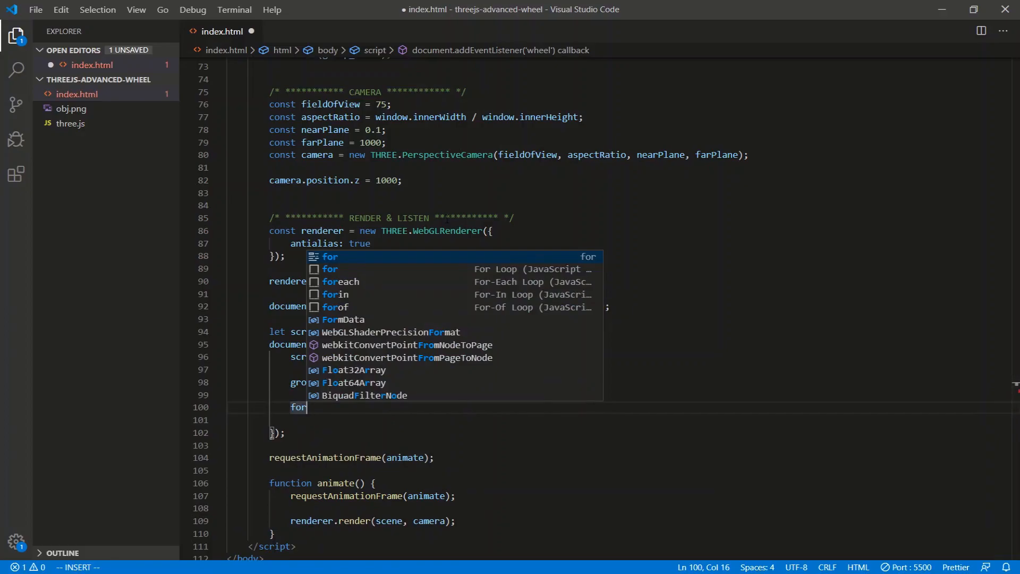
Dismiss the suggestions and delete the half-typed for loop line
key(Escape)
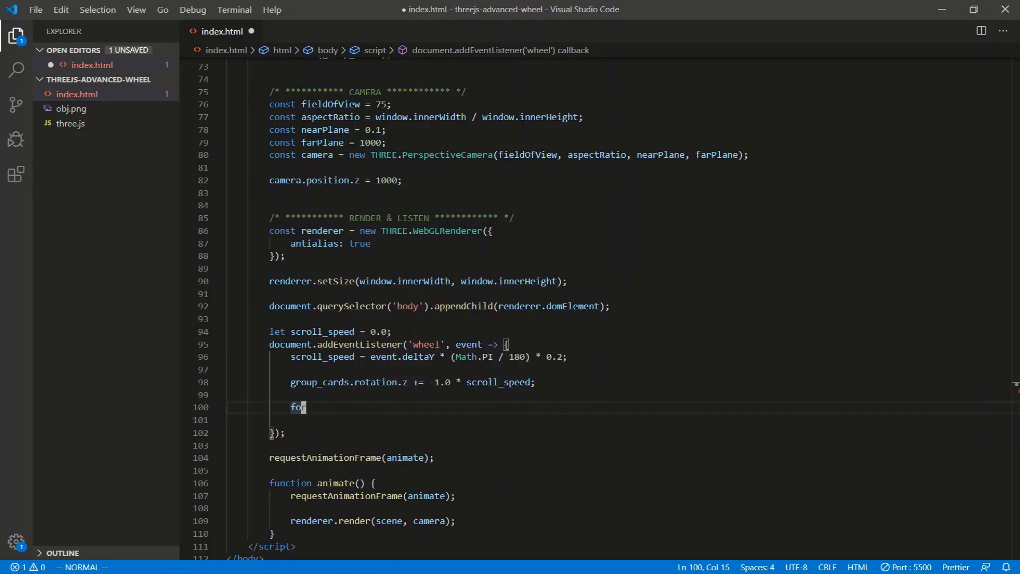
key(BackSpace)
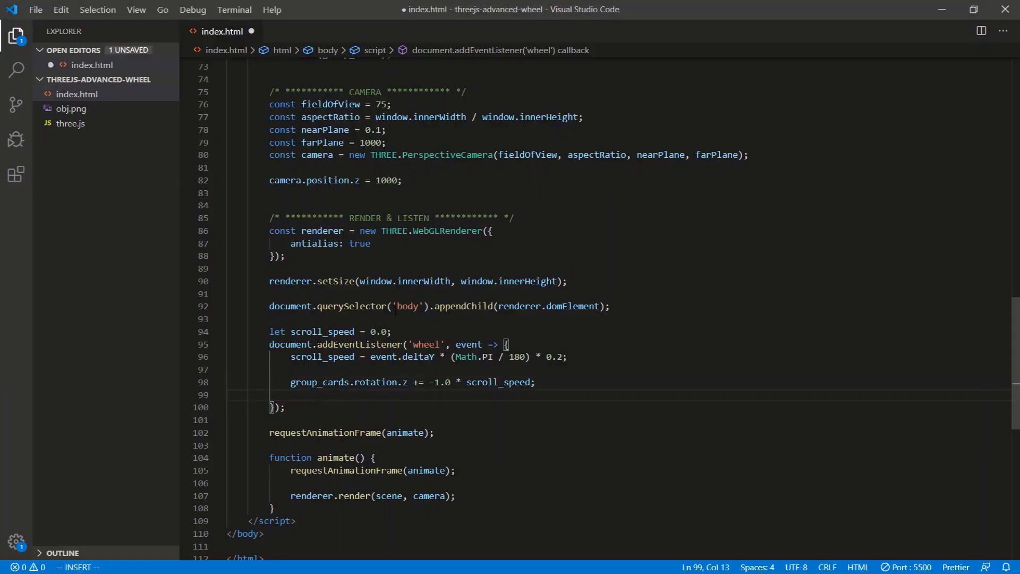
Write a for loop over group_cards.children that adds to each card's rotation.z
text(for (let i = 0; i)
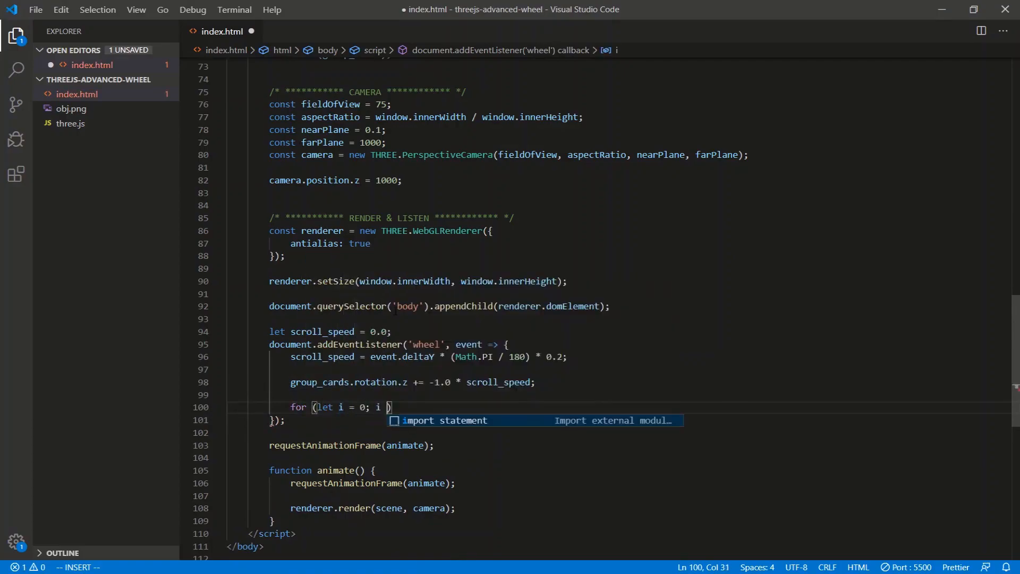
text(< group_cards.children.length; i++)
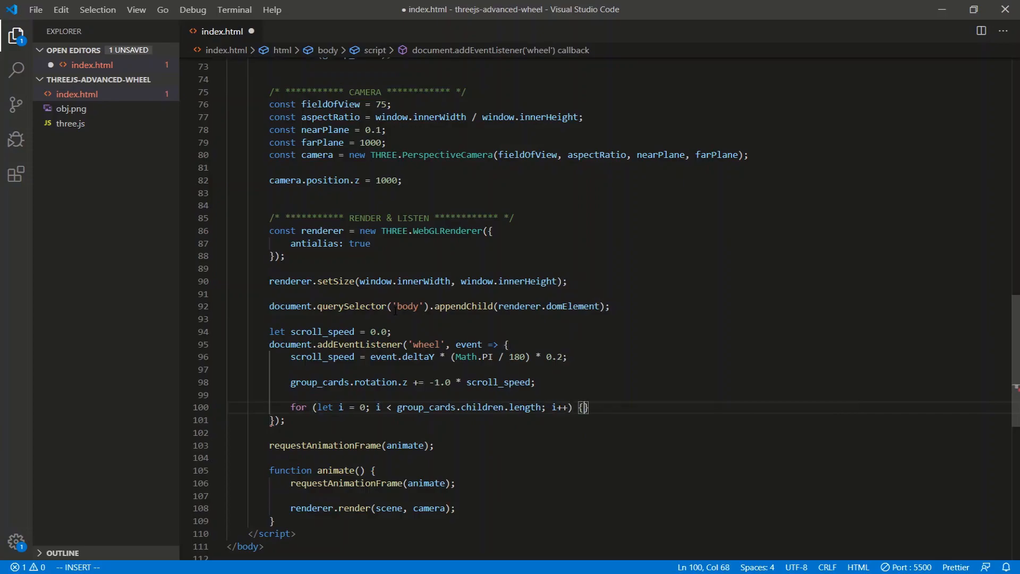
text(group_cards)
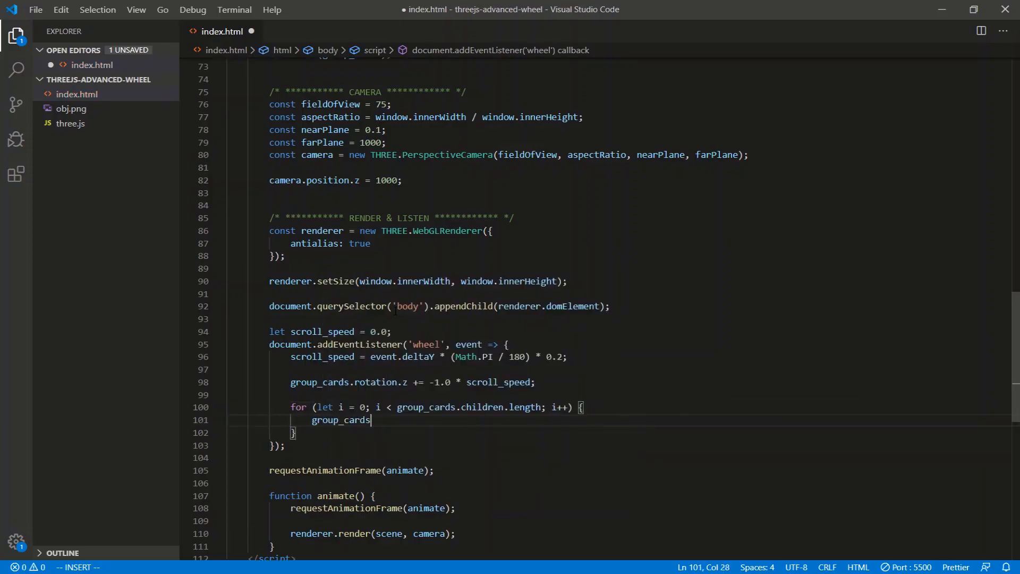
text(.children[i])
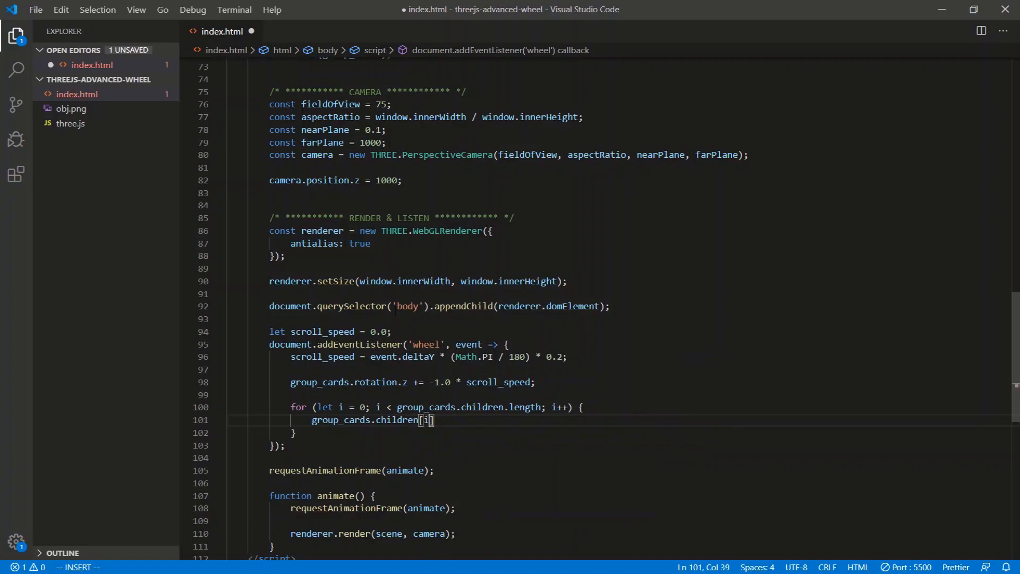
text(.rotation.z =)
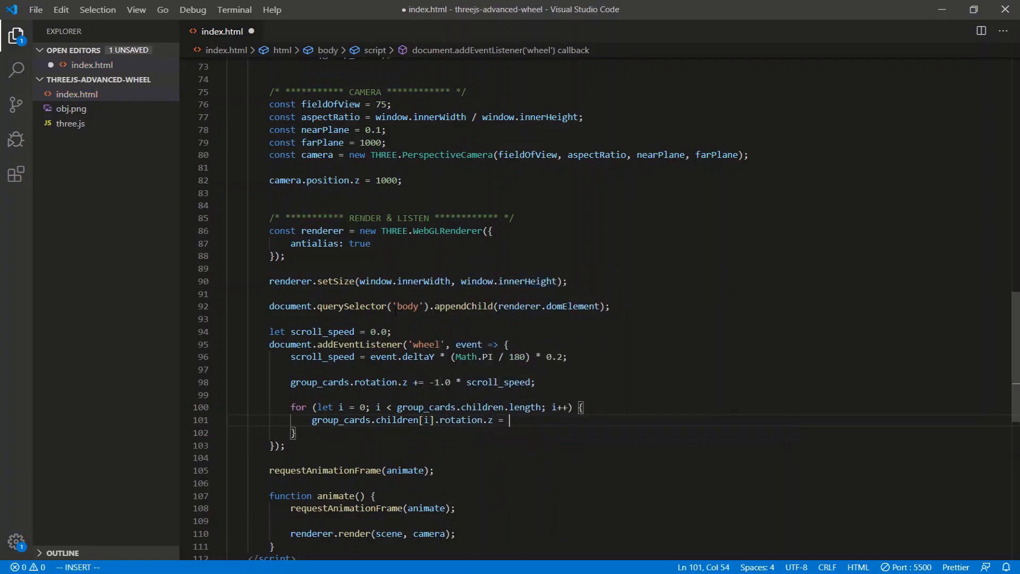
text(+)
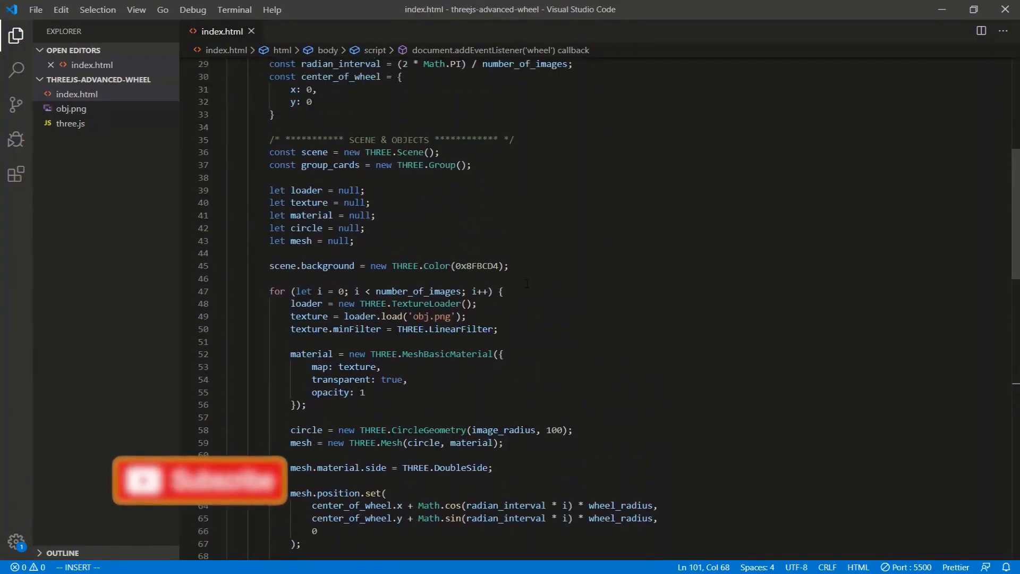
scroll(down, 3)
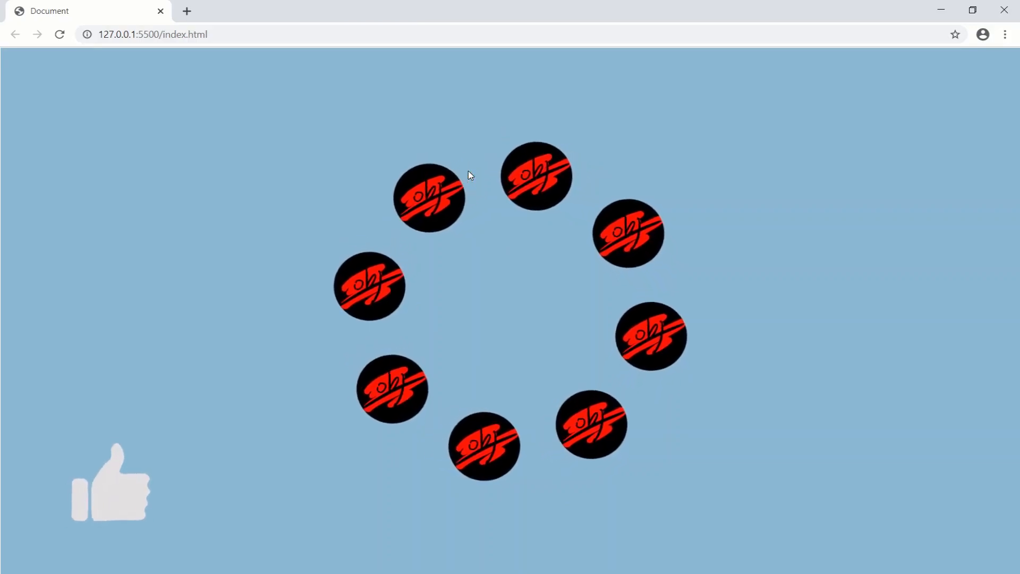
Reload 127.0.0.1:5500/index.html in Chrome and check that the eight-card wheel rotates
click(110, 485)
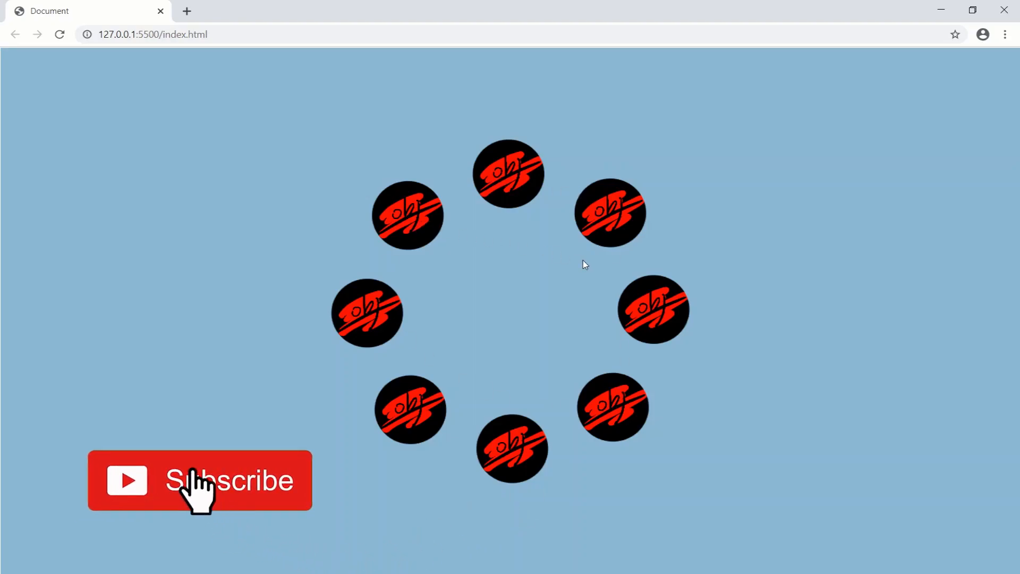
click(199, 480)
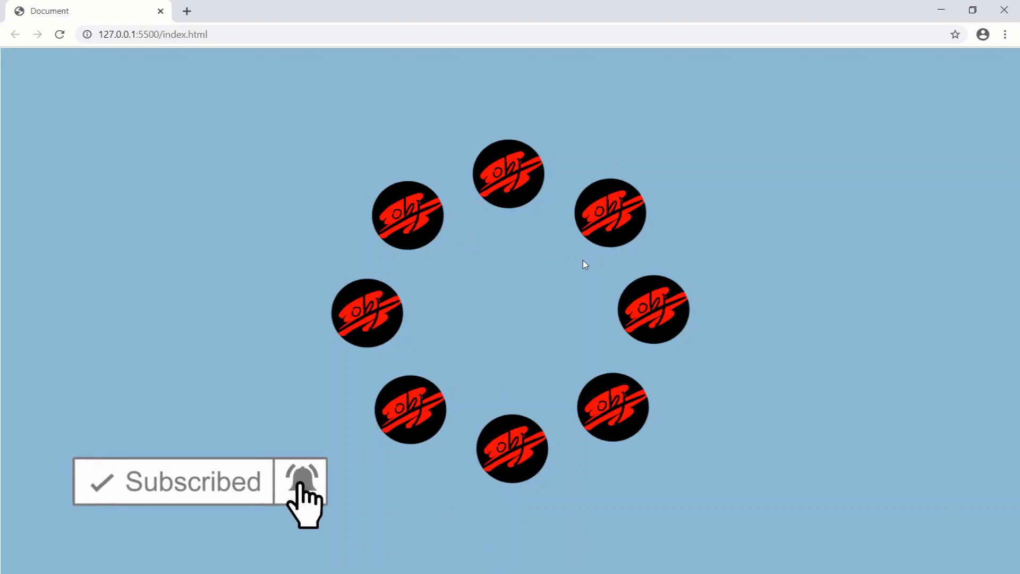
click(302, 481)
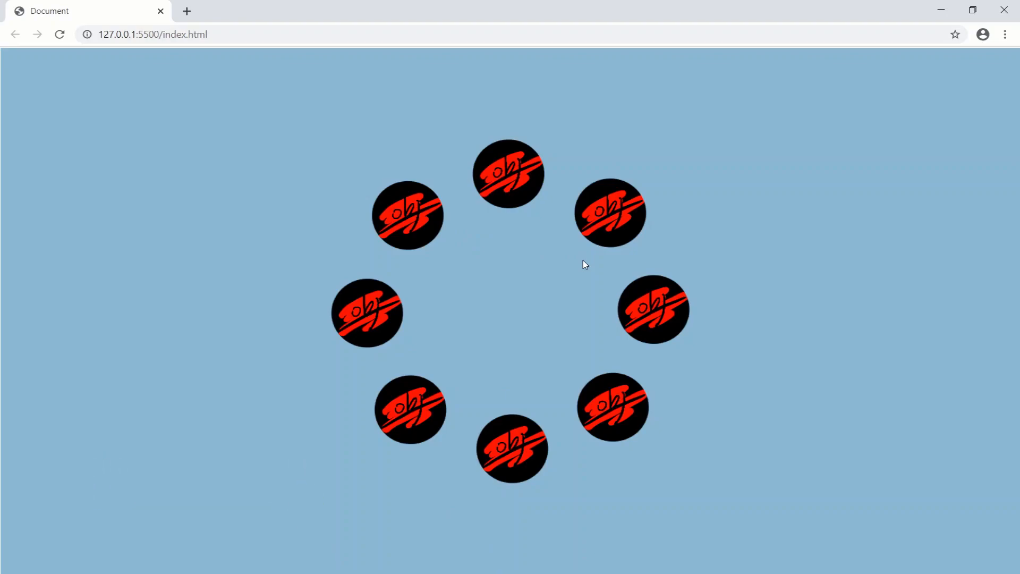